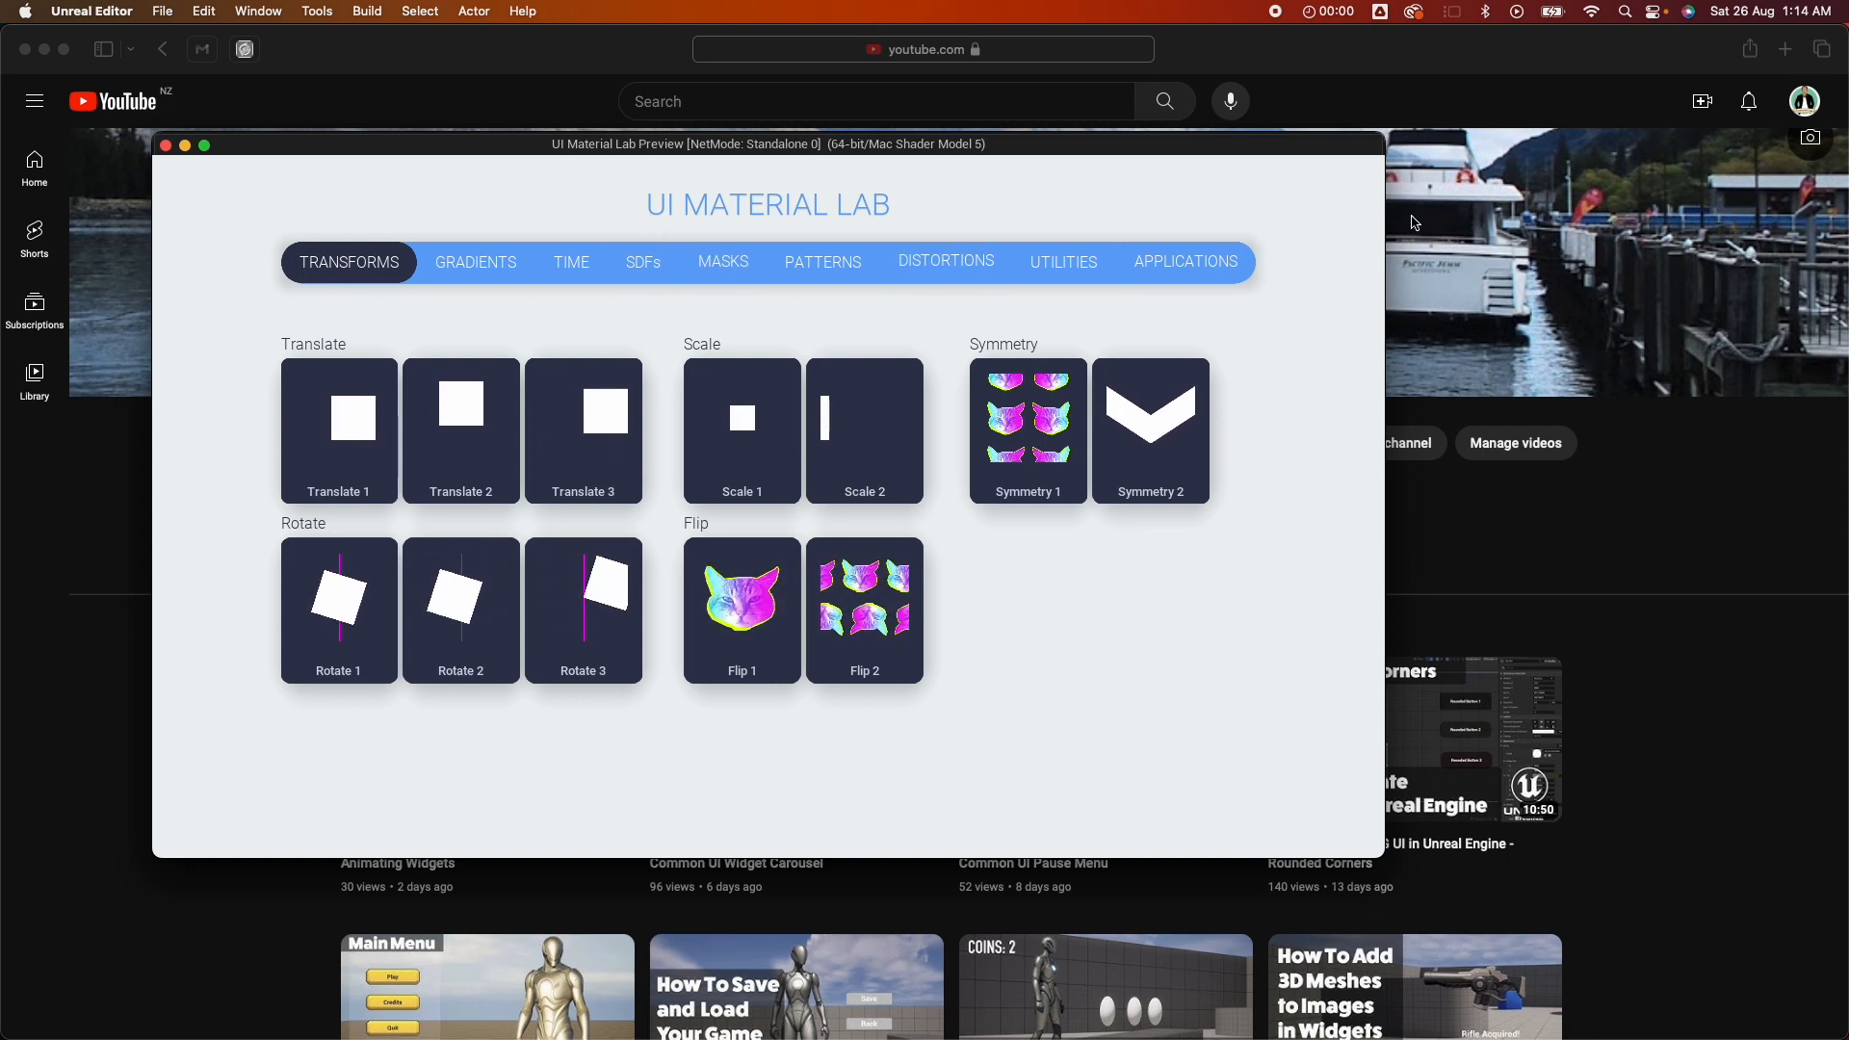
Browse the APPLICATIONS examples in UI Material Lab, then close the preview window
{"action": "left_click", "coordinate": [1183, 262]}
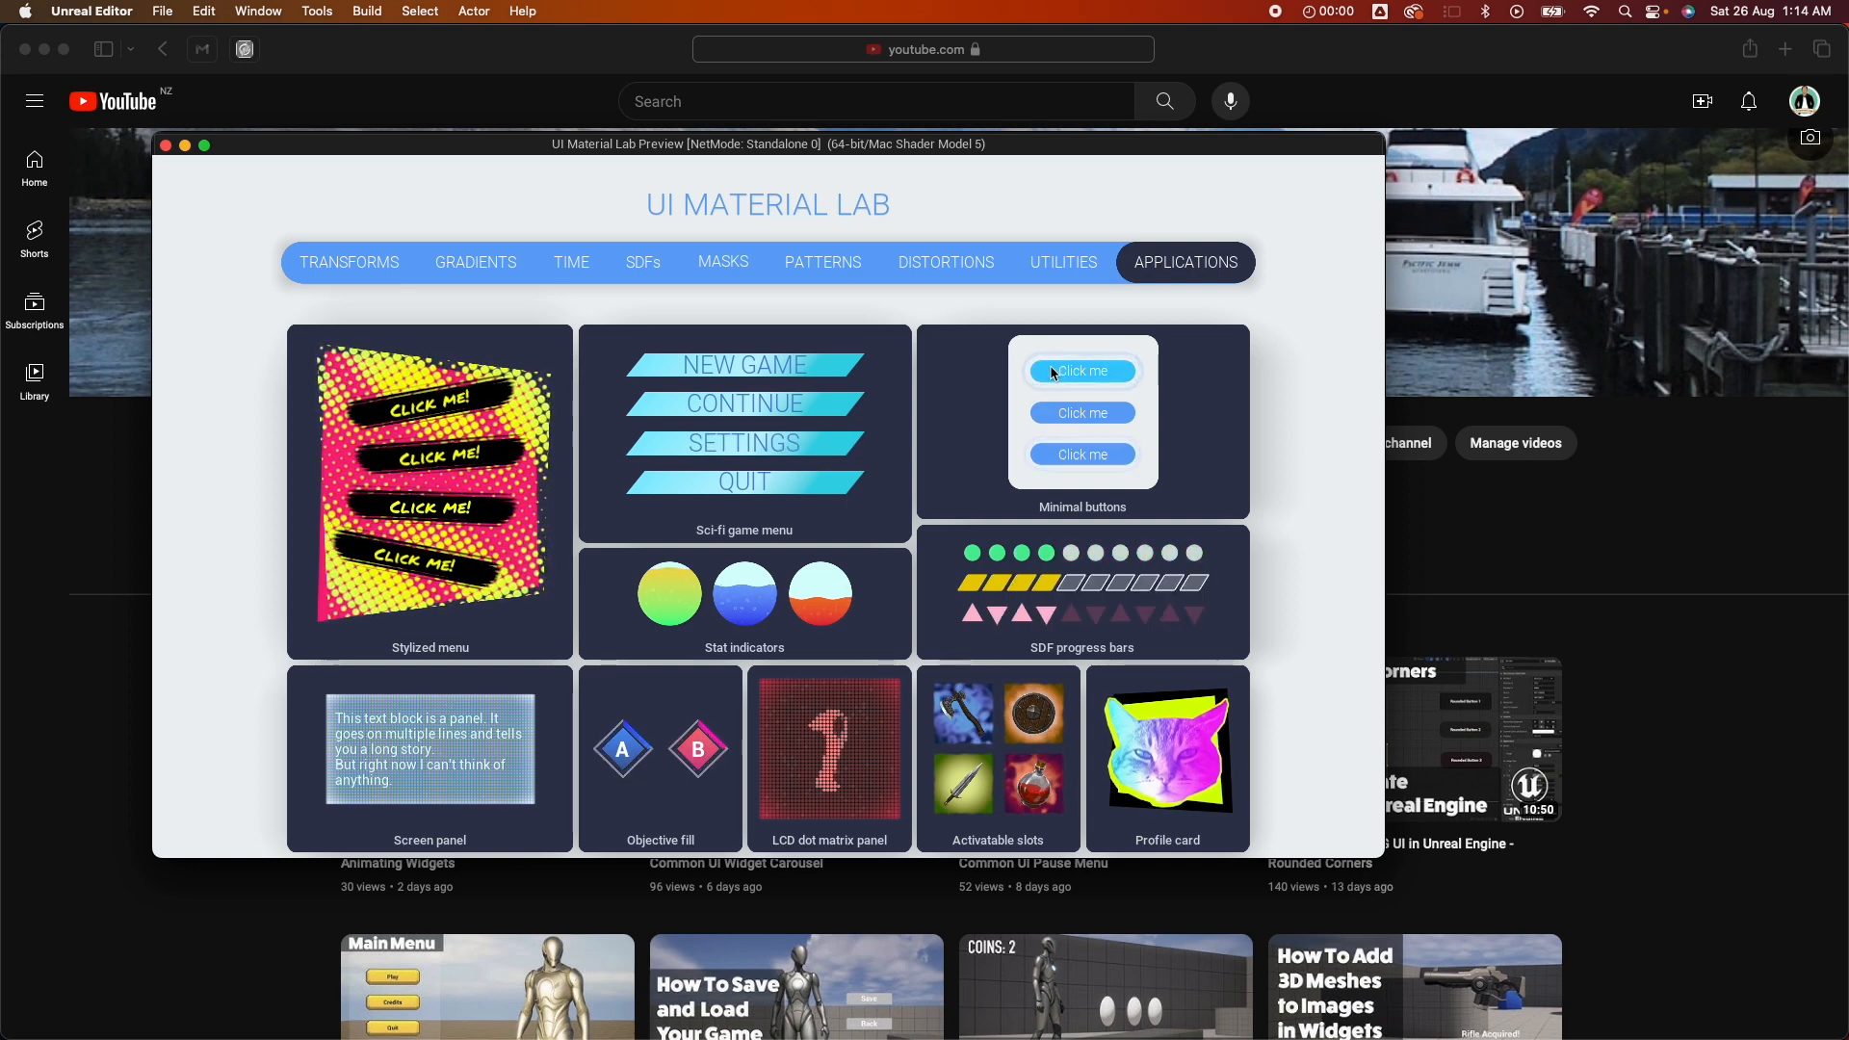
{"action": "left_click", "coordinate": [1081, 370]}
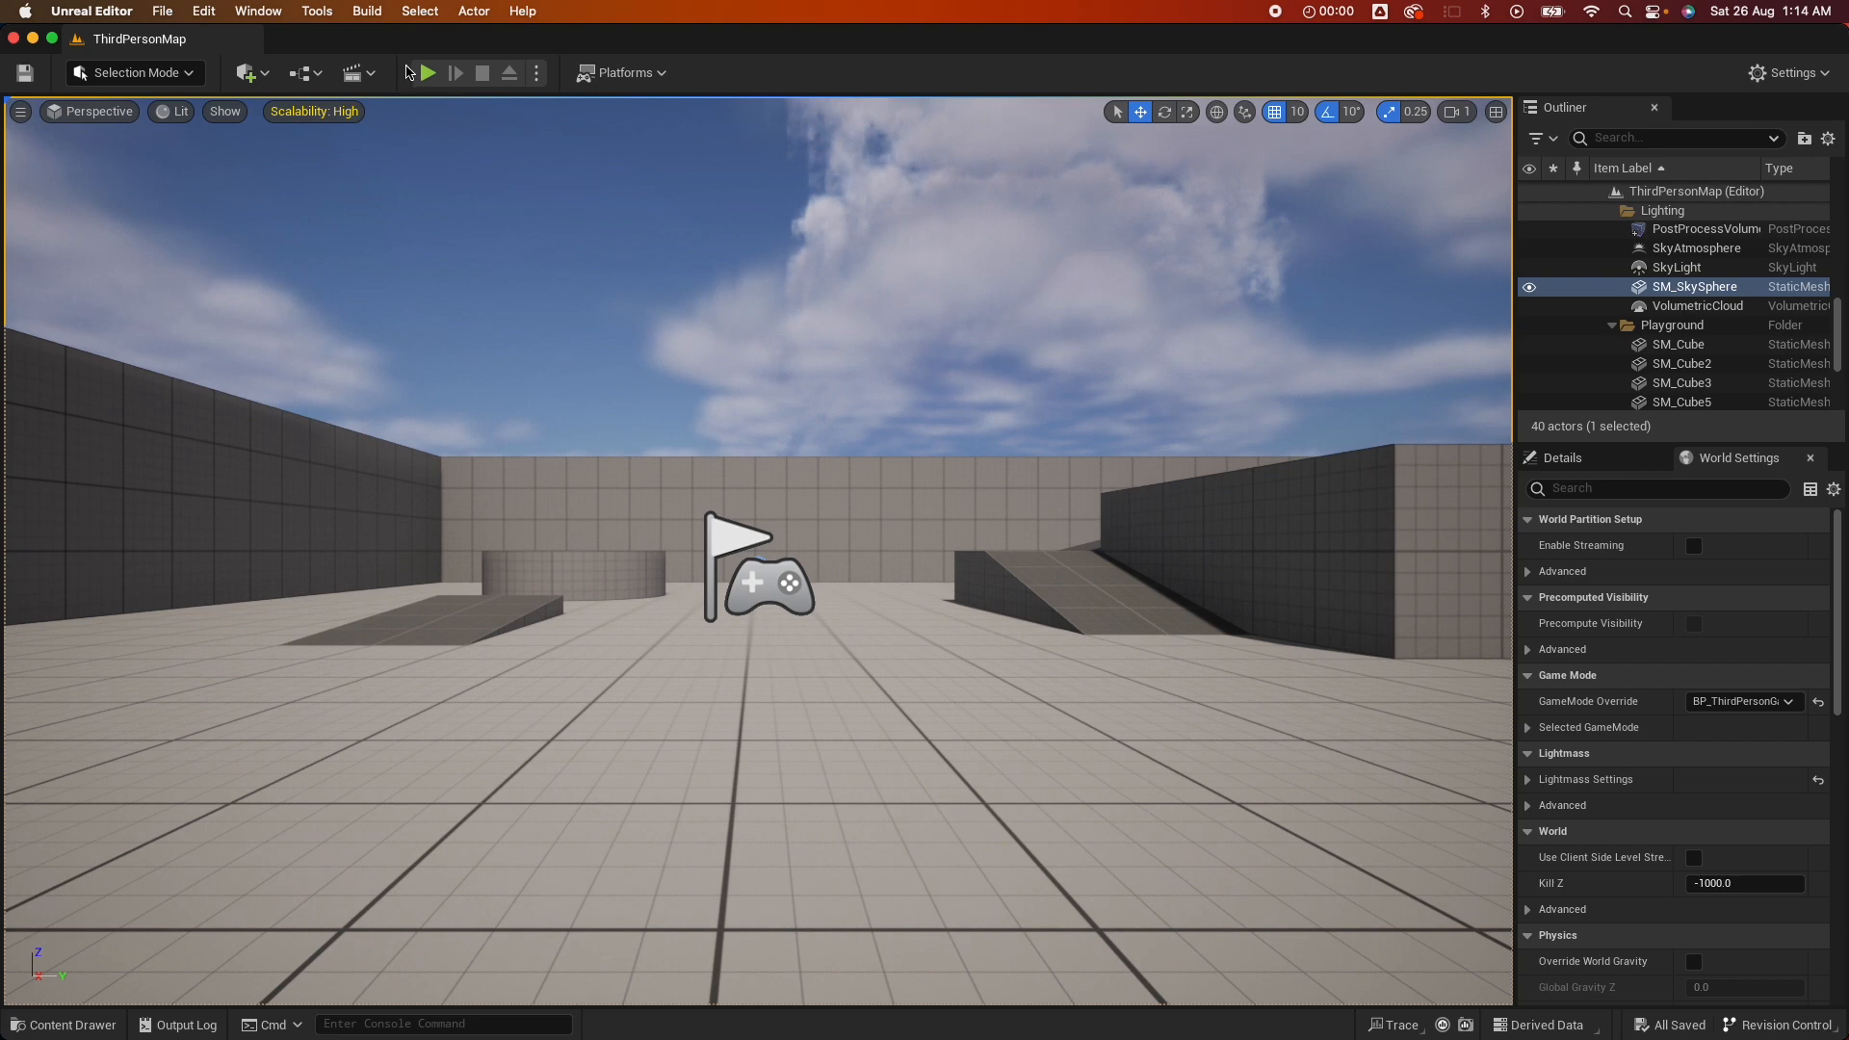
Start play-in-editor and try the New Game button in the menu
{"action": "left_click", "coordinate": [427, 74]}
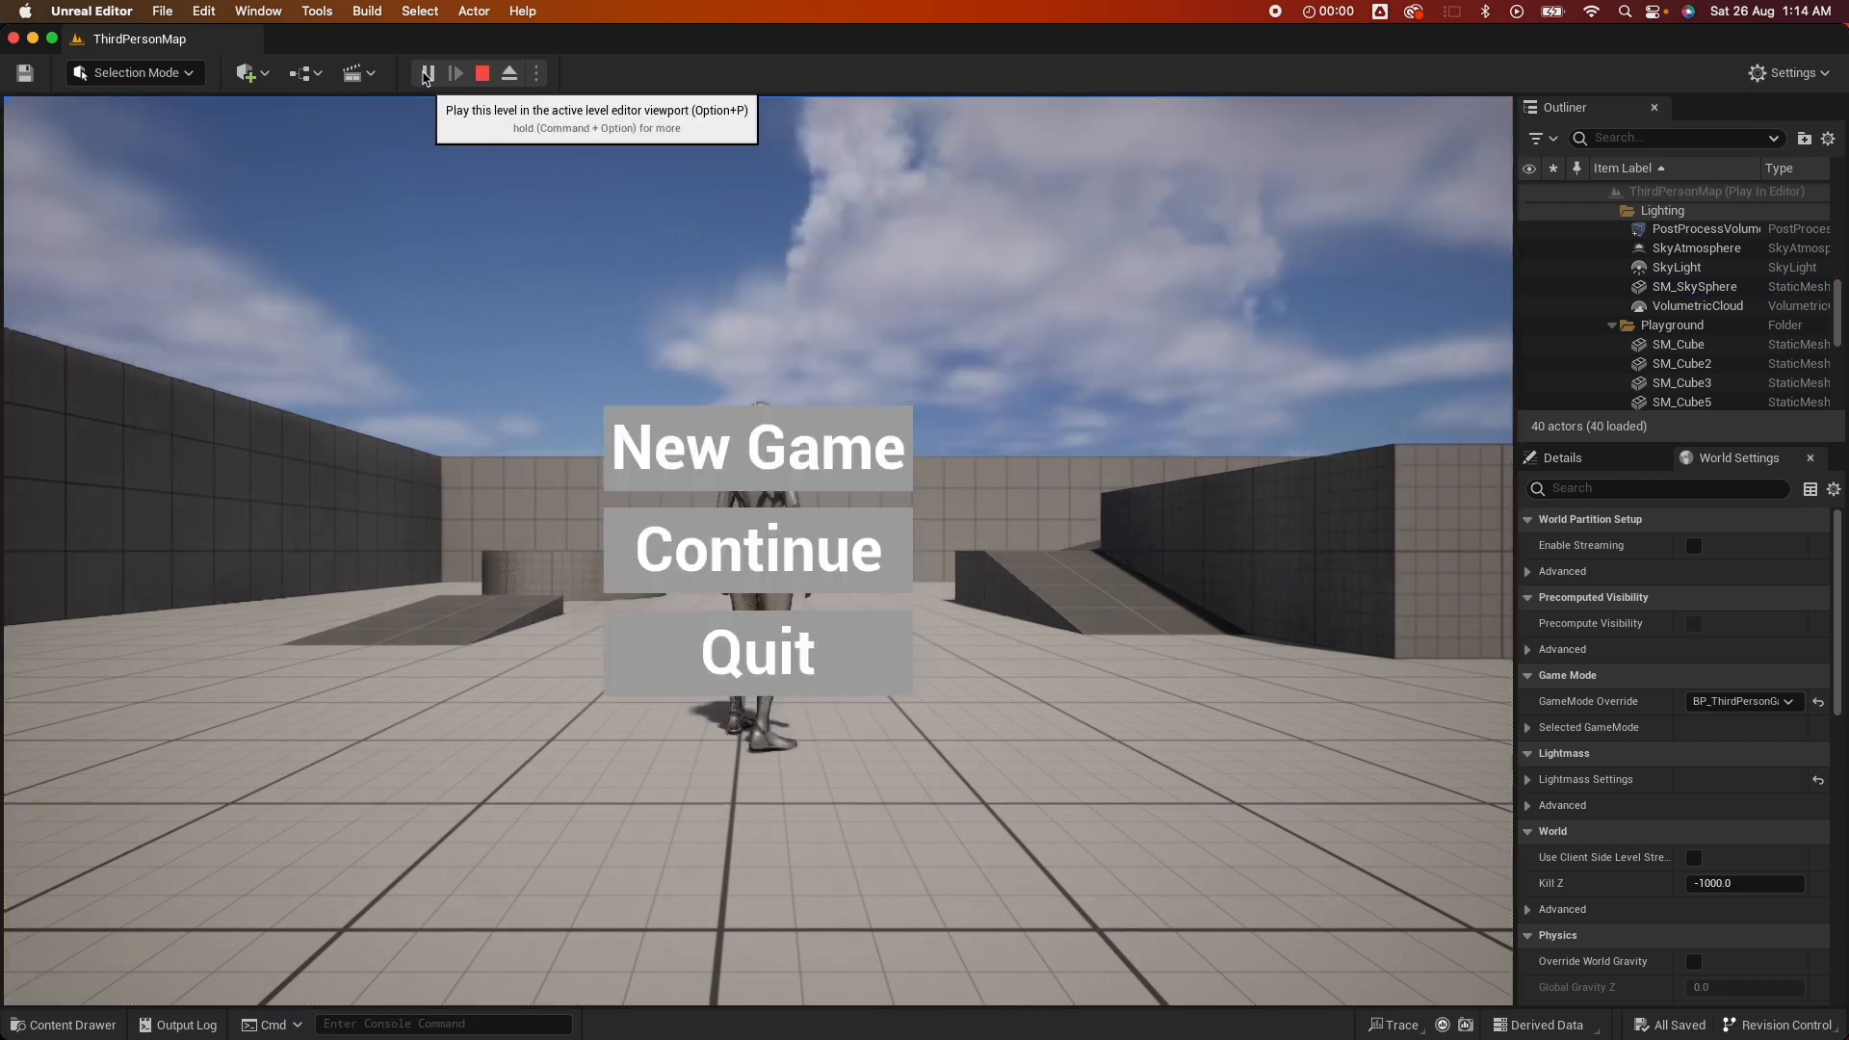
{"action": "left_click", "coordinate": [425, 73]}
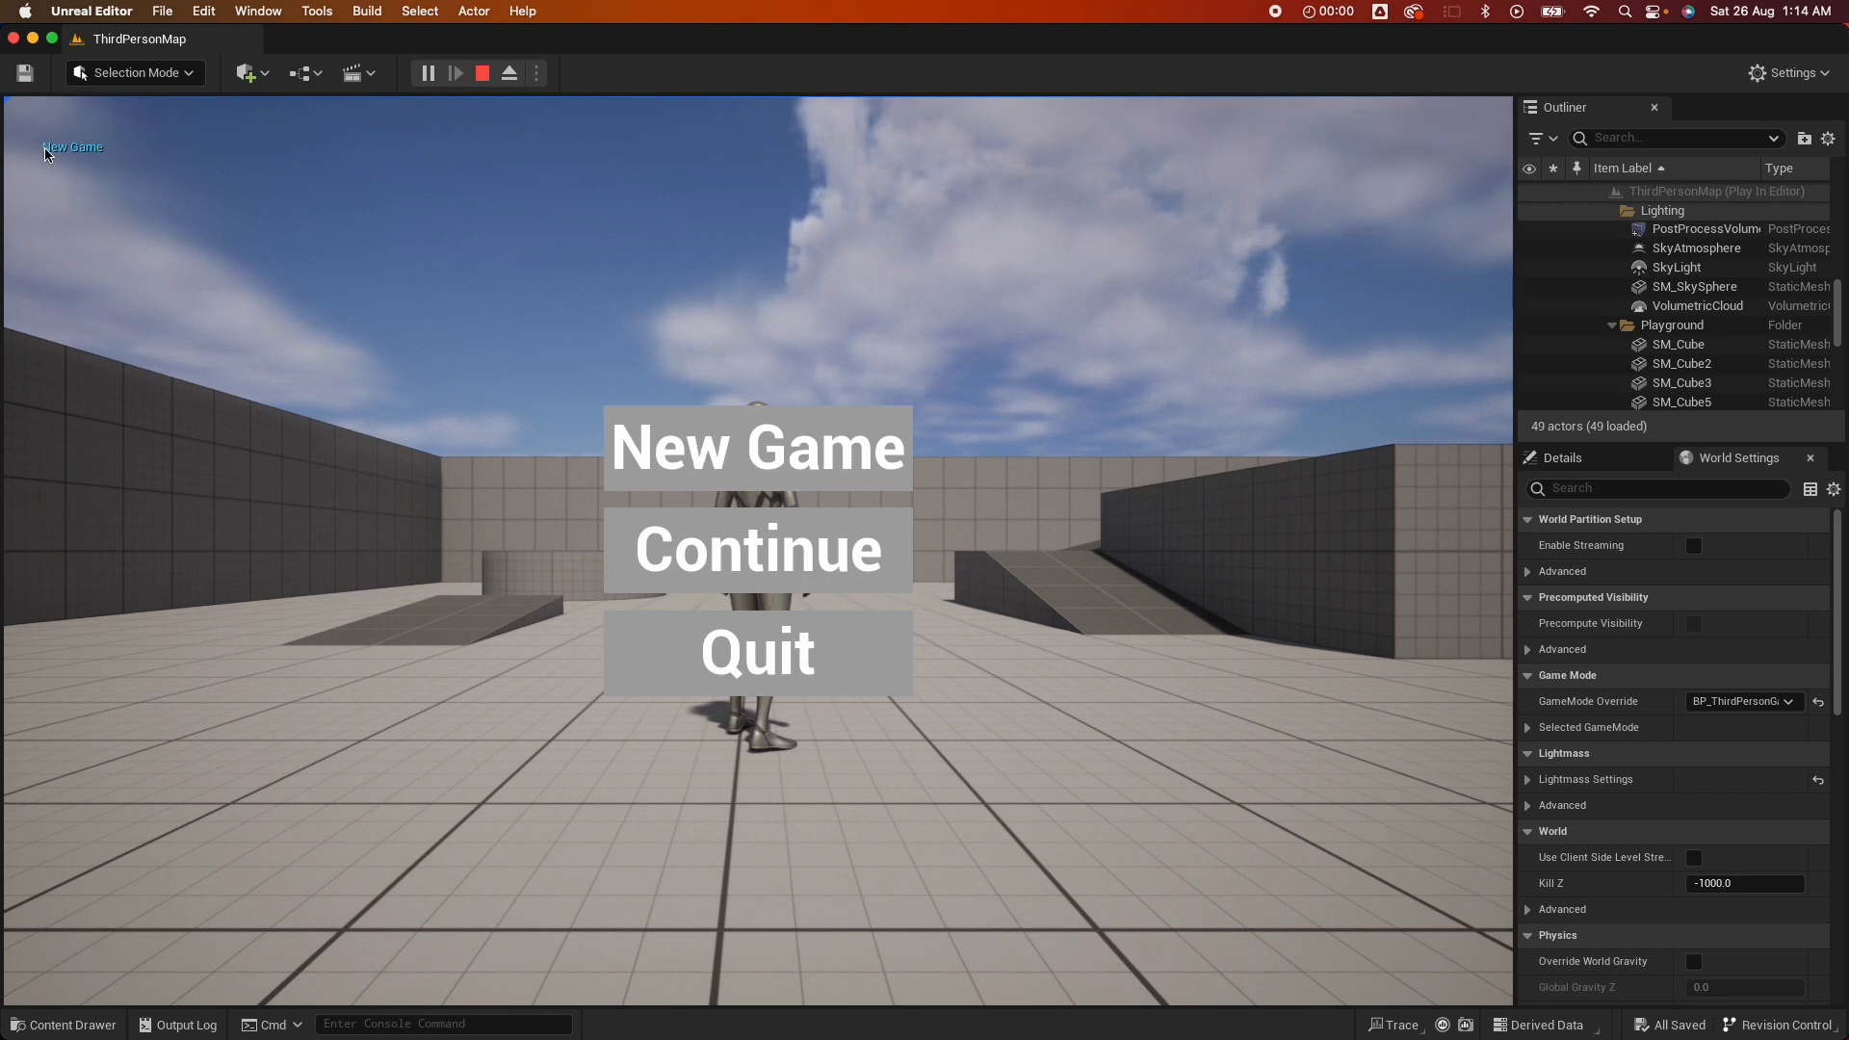
{"action": "mouse_move", "coordinate": [737, 548]}
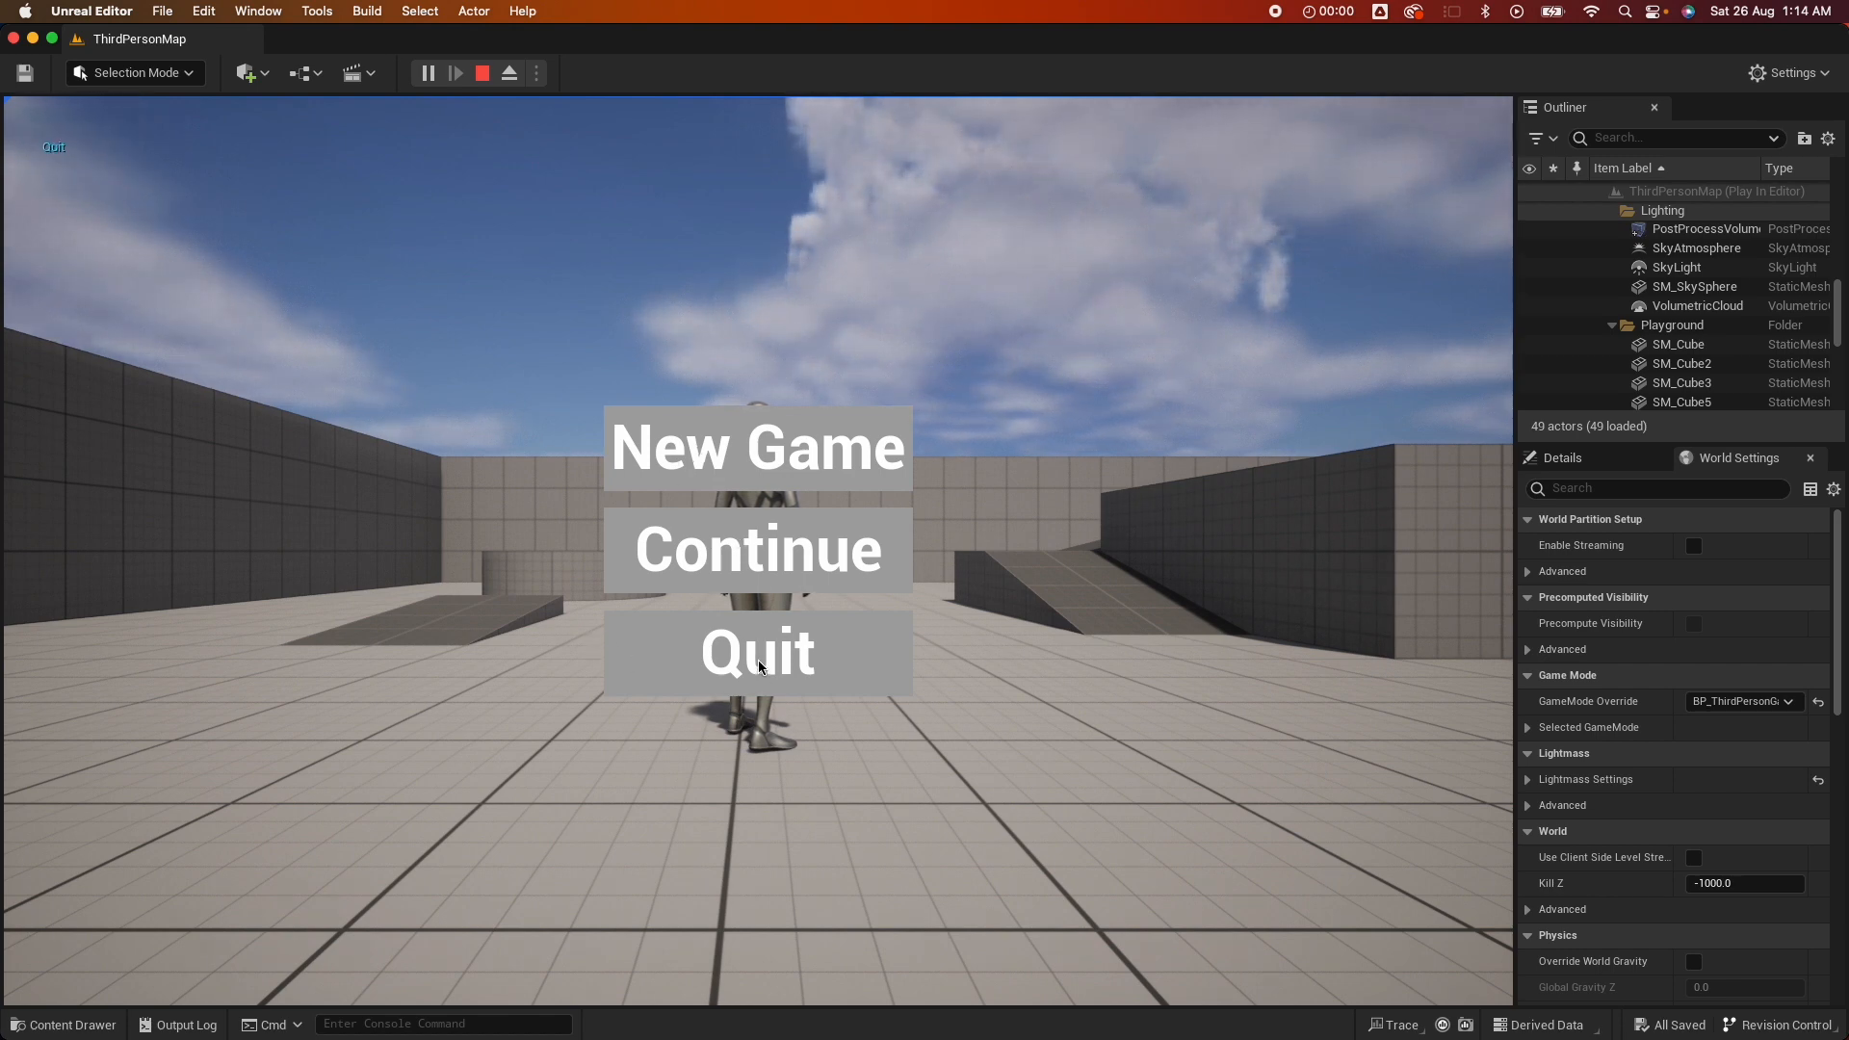
{"action": "mouse_move", "coordinate": [923, 588]}
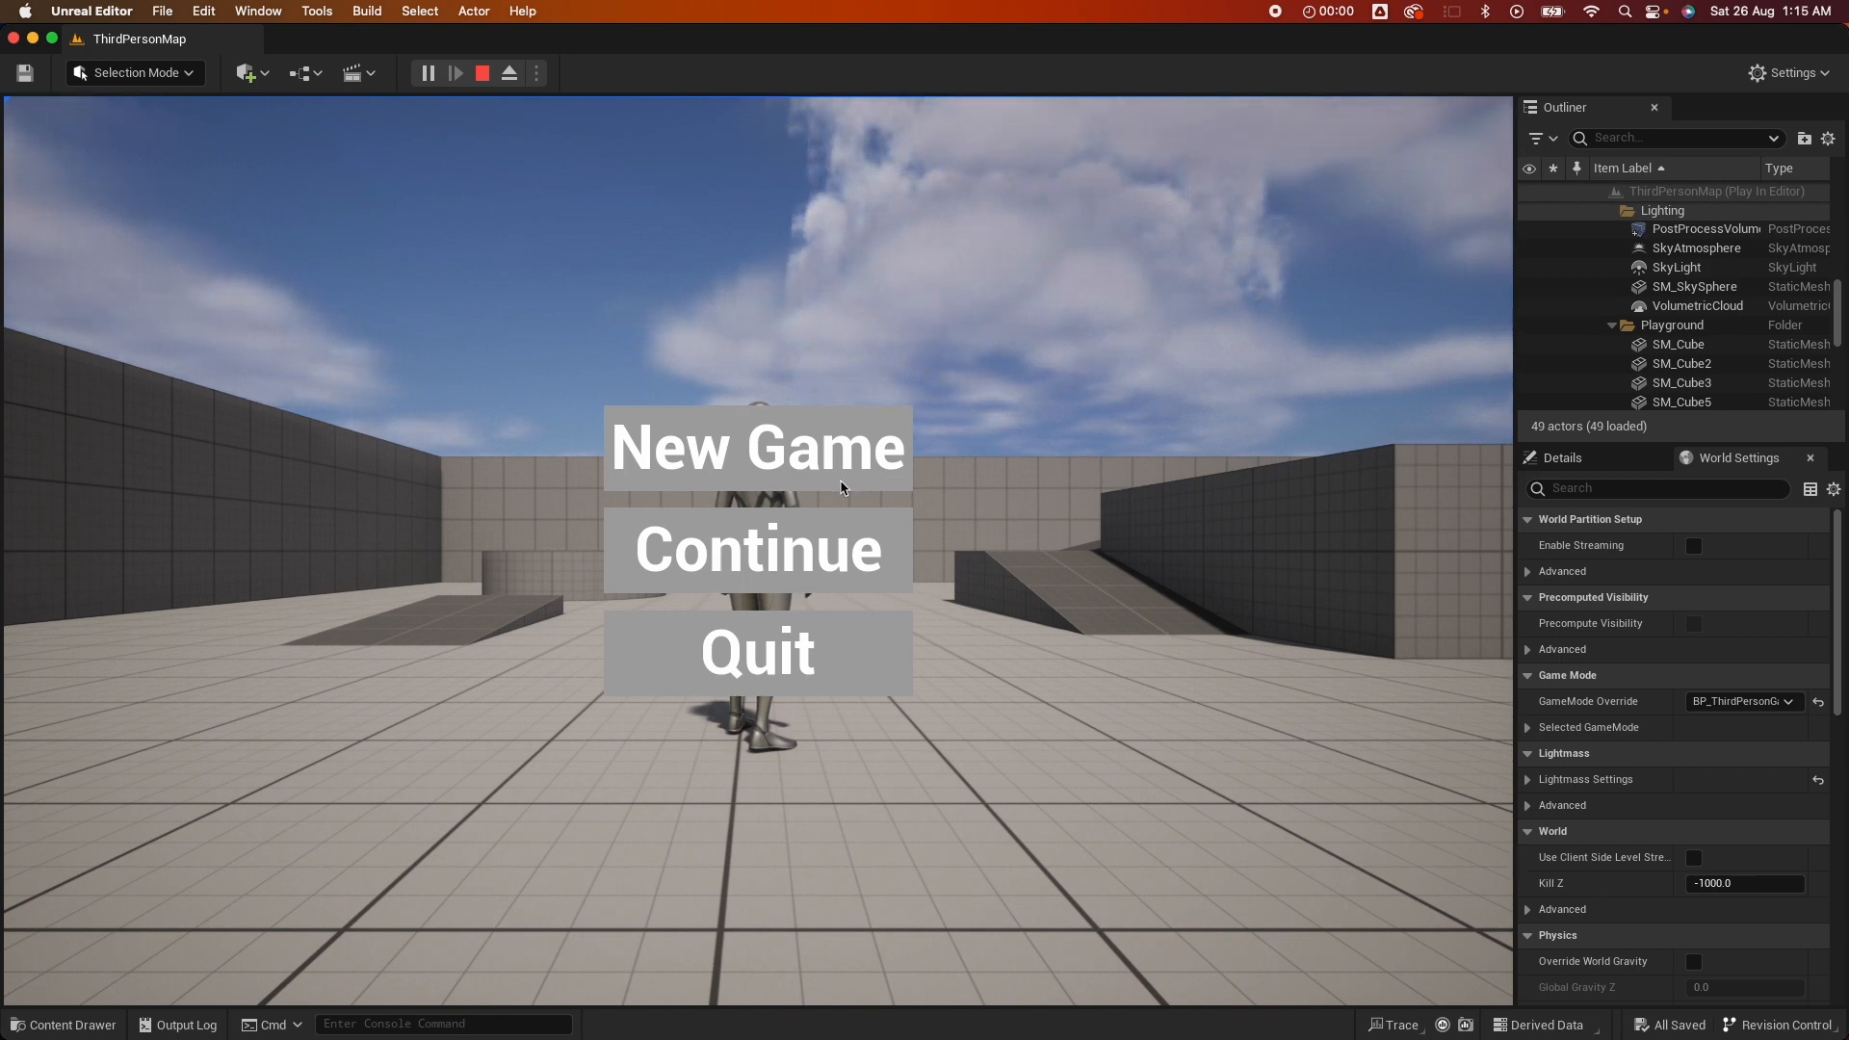
Stop play, add a UI folder under Main, and create a widget blueprint
{"action": "left_click", "coordinate": [481, 73]}
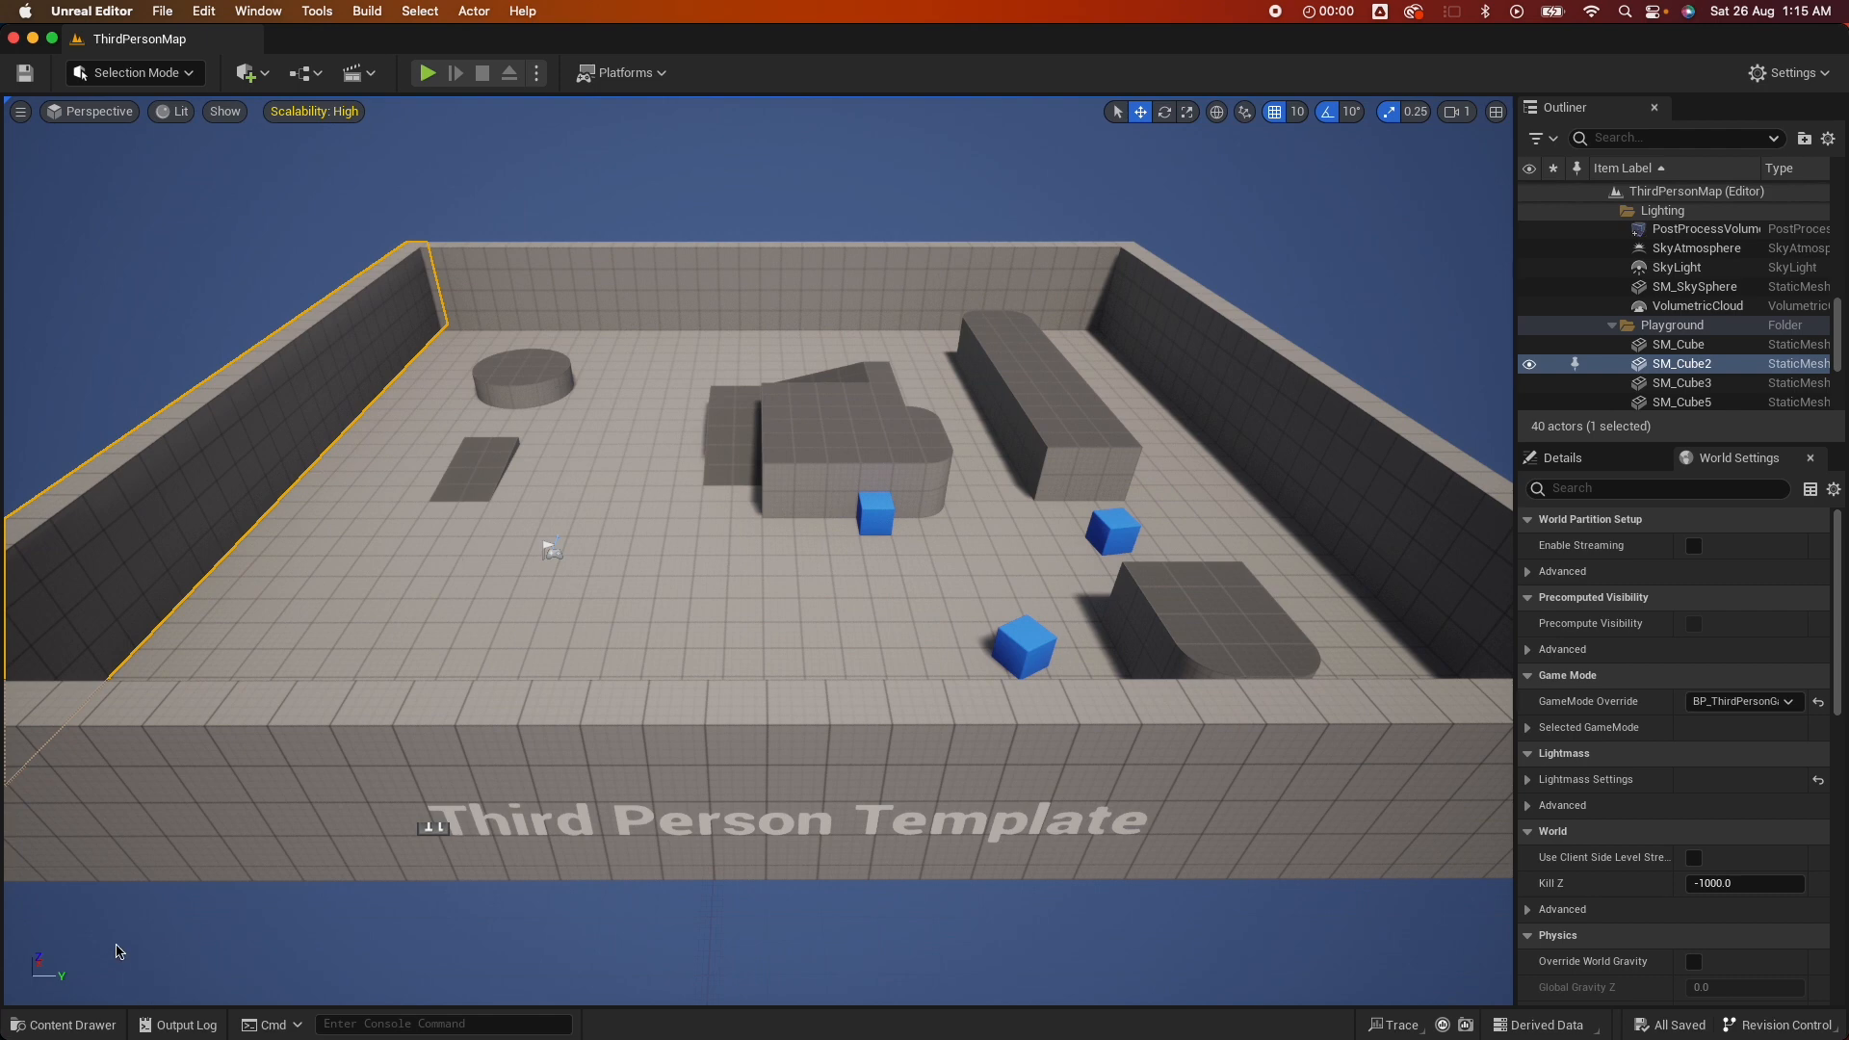
{"action": "mouse_move", "coordinate": [65, 1024]}
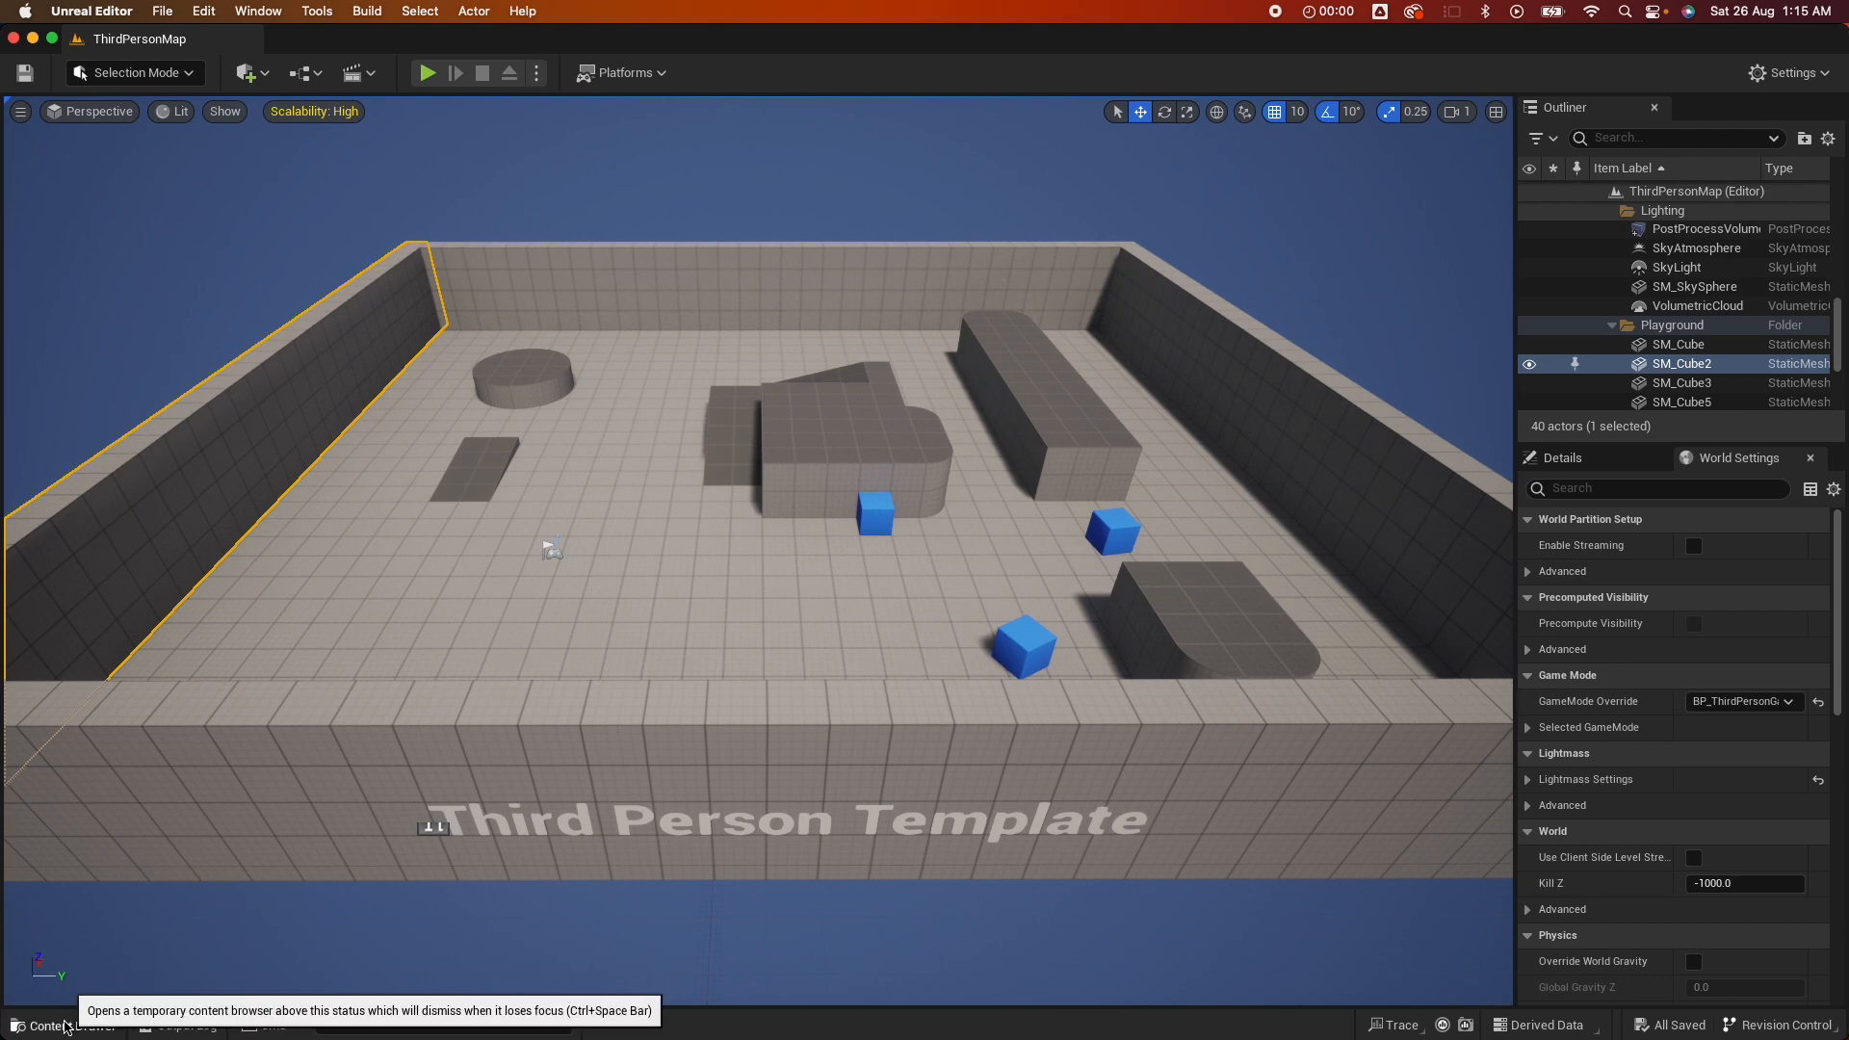
{"action": "left_click", "coordinate": [65, 1025]}
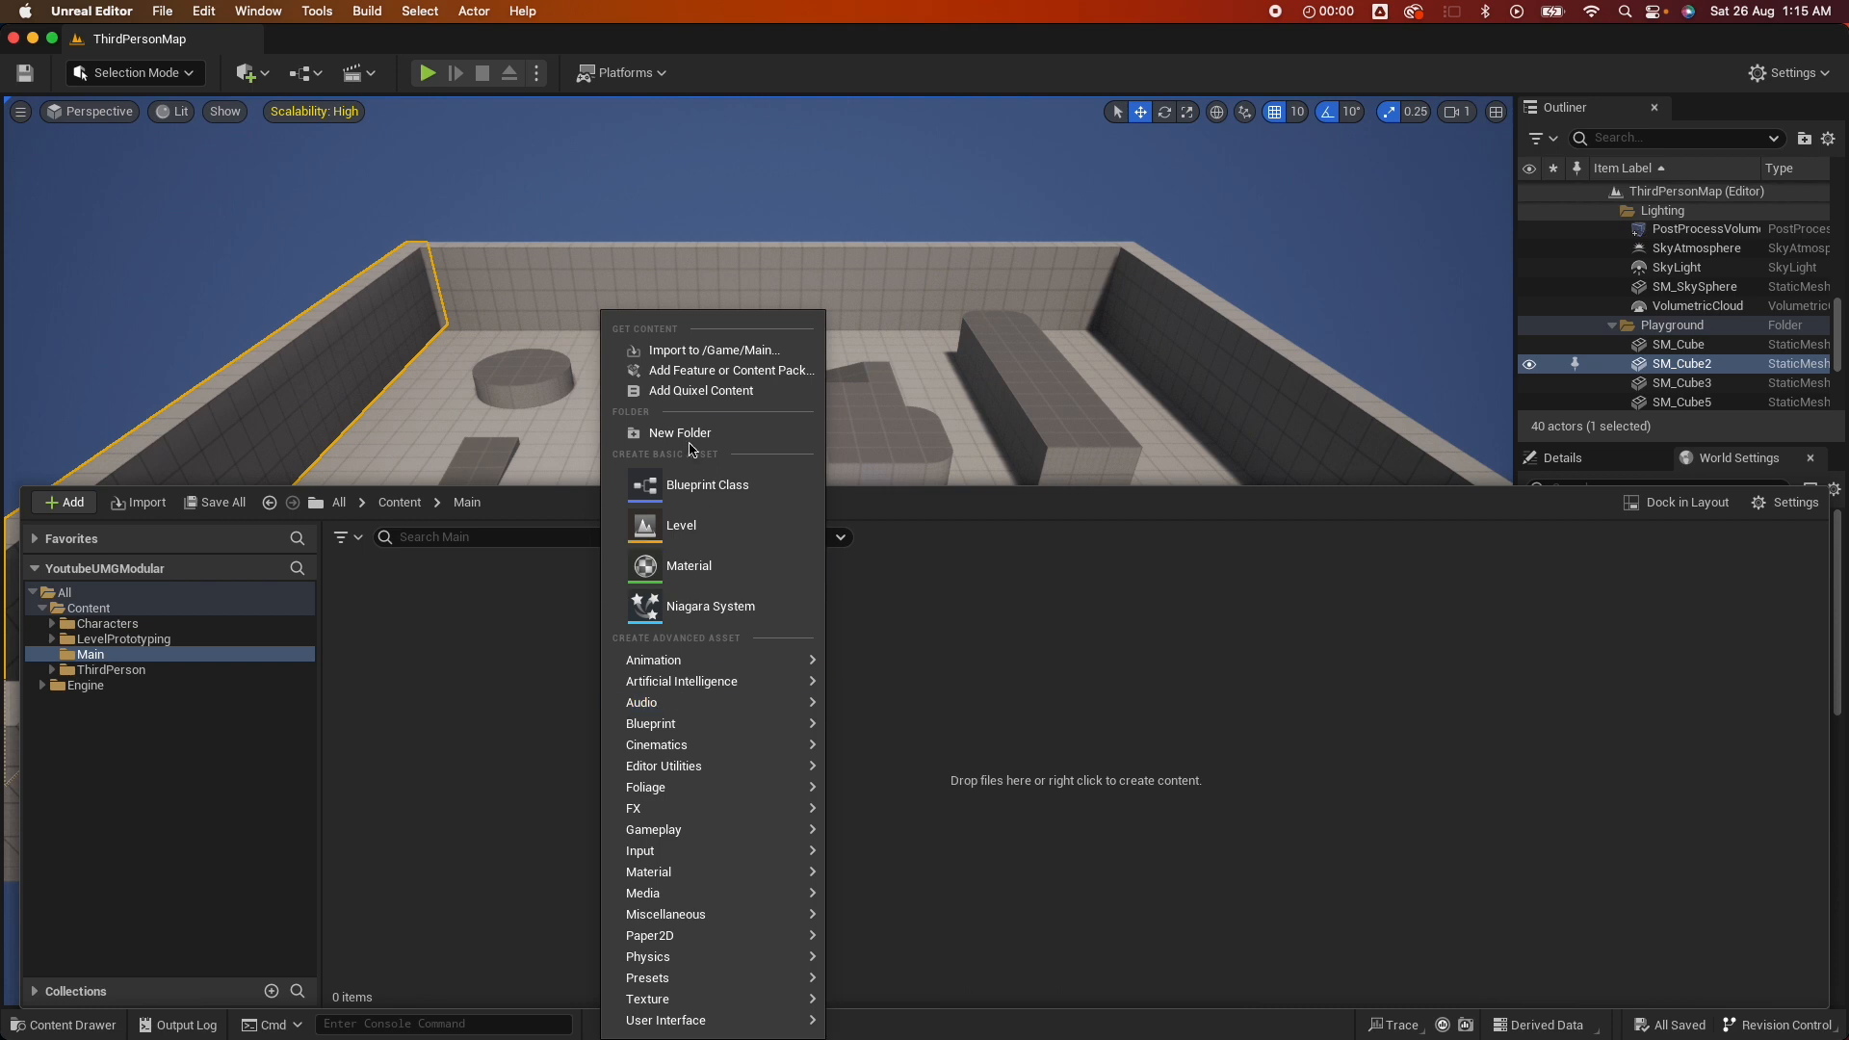
{"action": "left_click", "coordinate": [678, 433]}
{"action": "type", "text": "UI"}
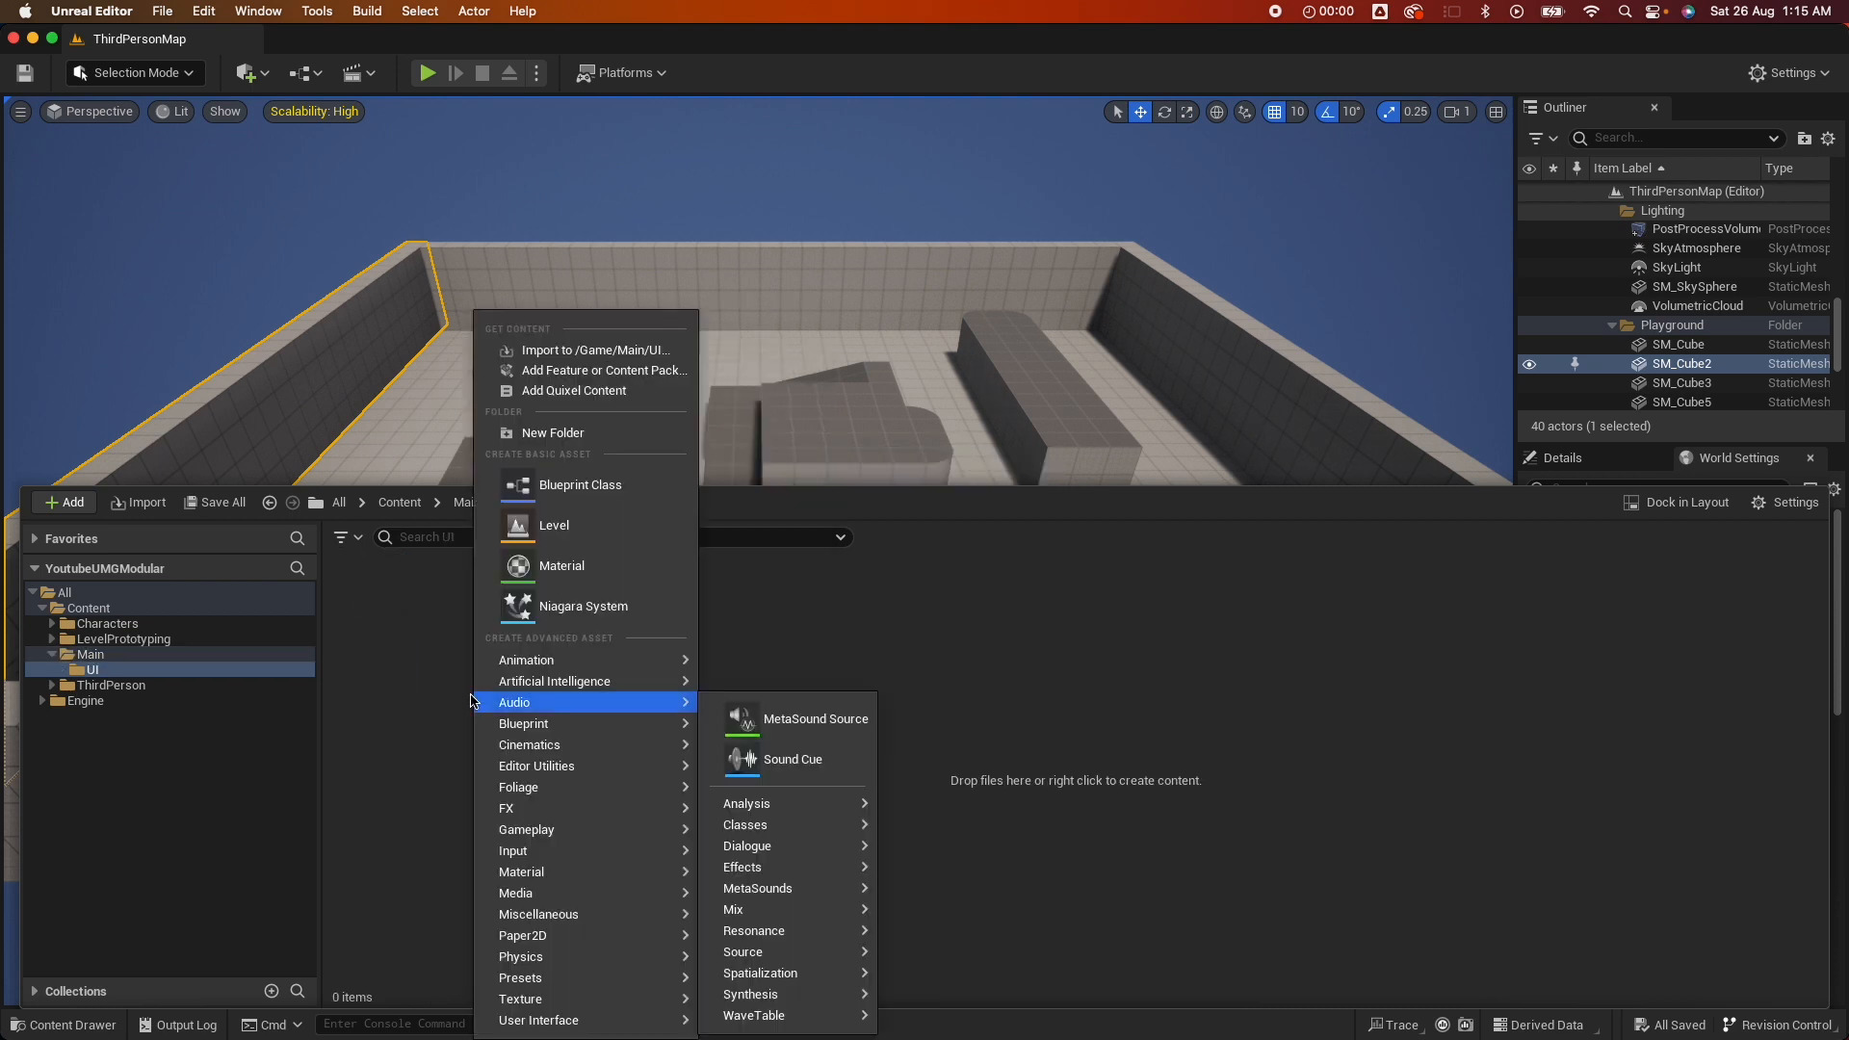
{"action": "mouse_move", "coordinate": [537, 1019]}
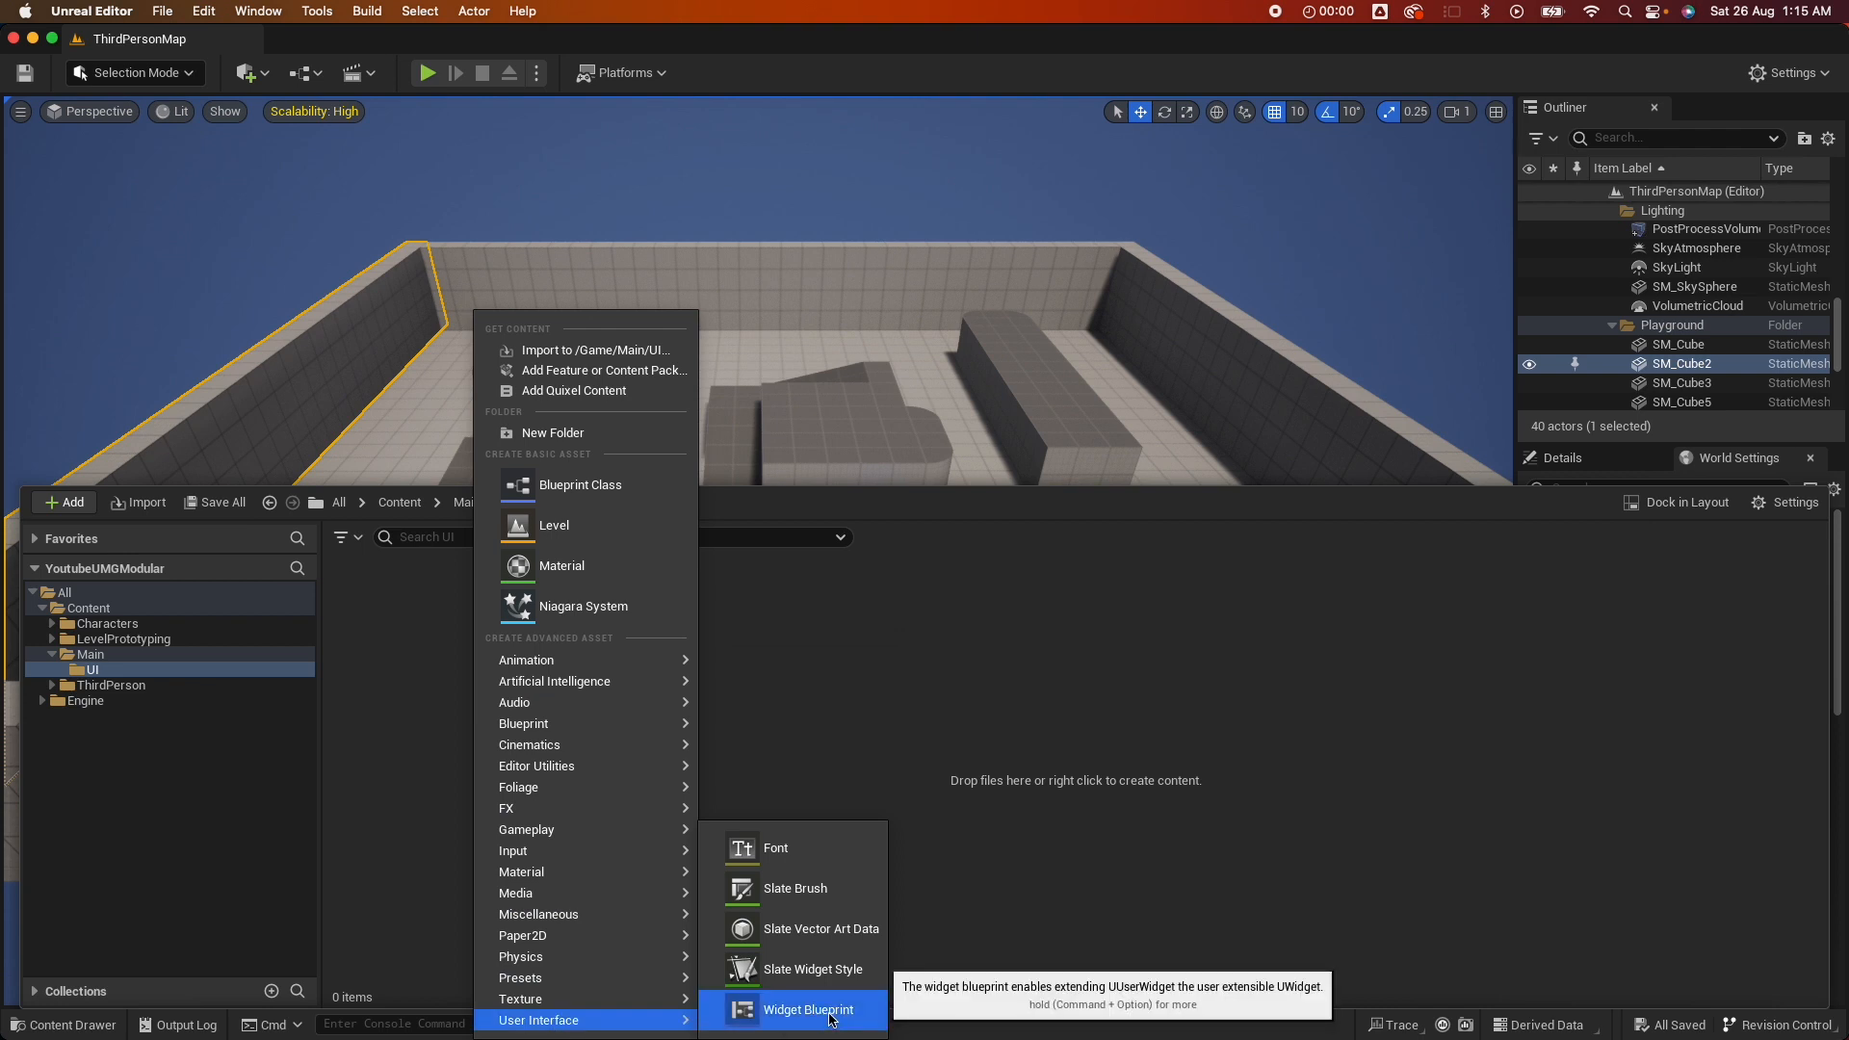
{"action": "left_click", "coordinate": [809, 1009]}
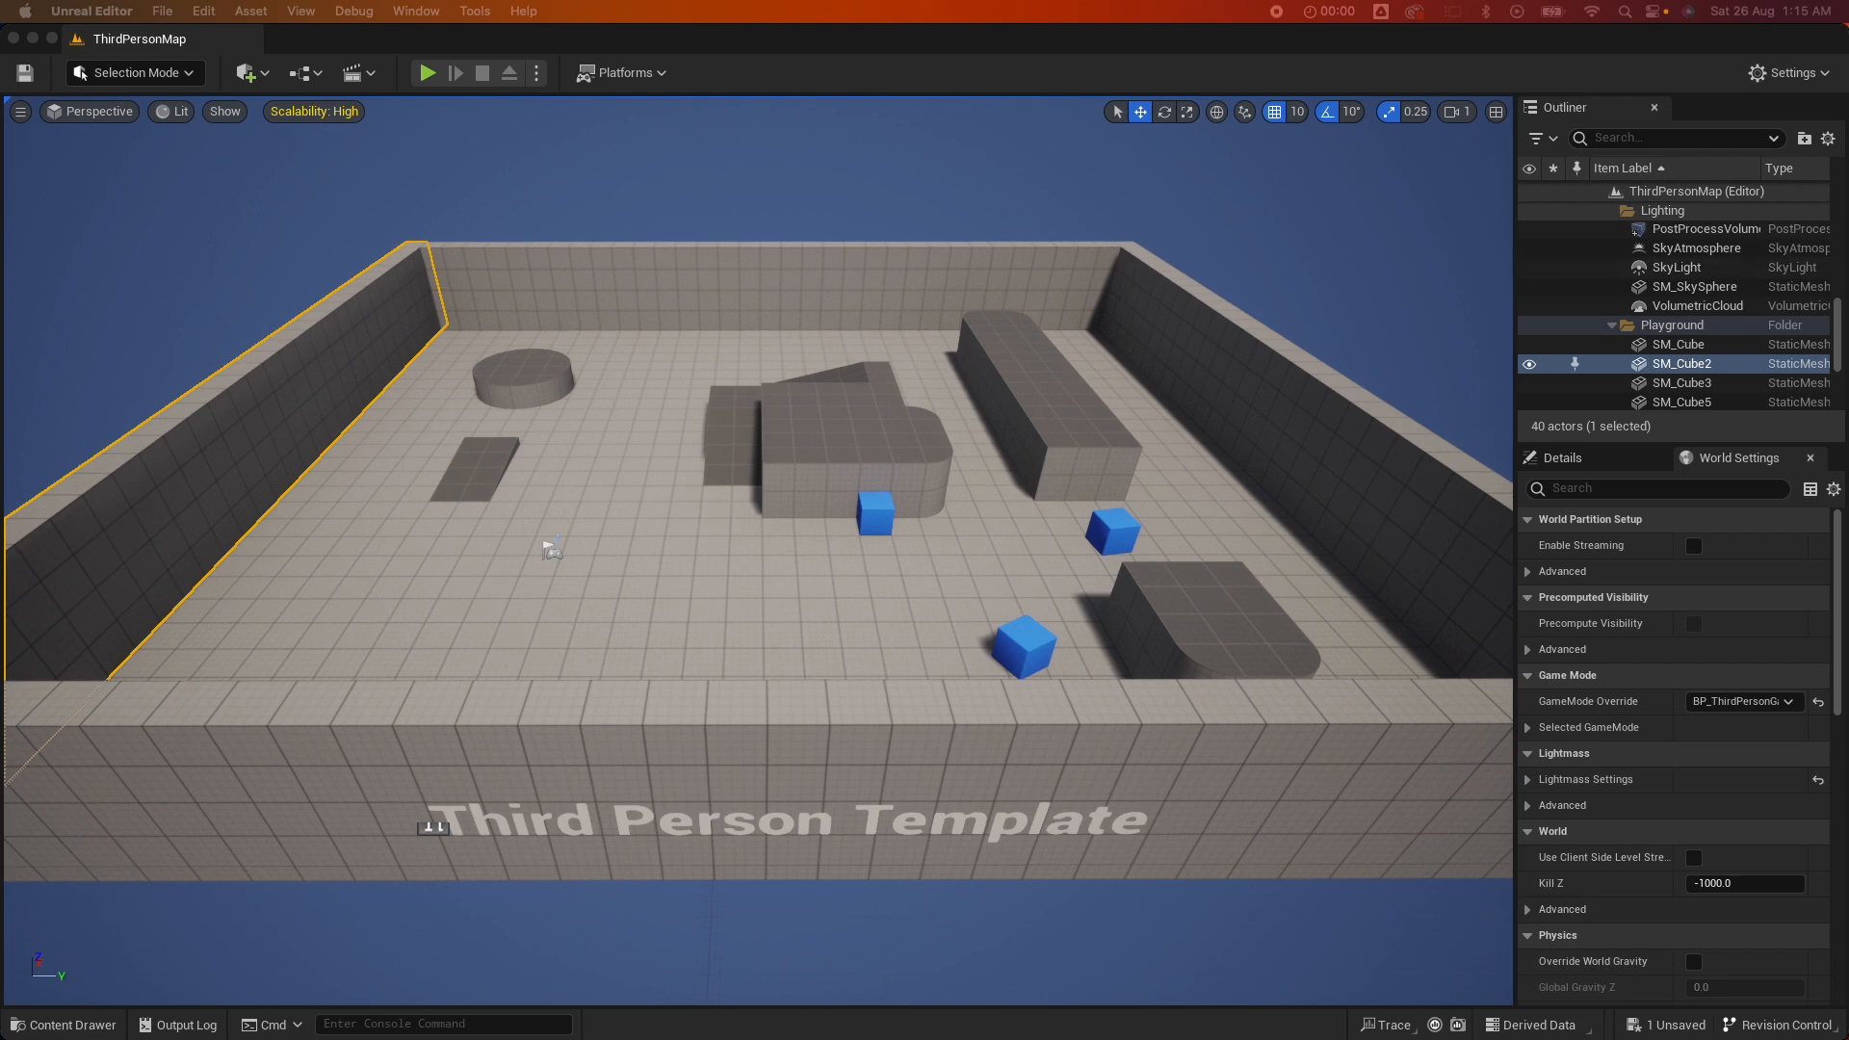
In WBP_BaseButton, nest an Overlay, then a Border, then a Text block
{"action": "left_click", "coordinate": [342, 37]}
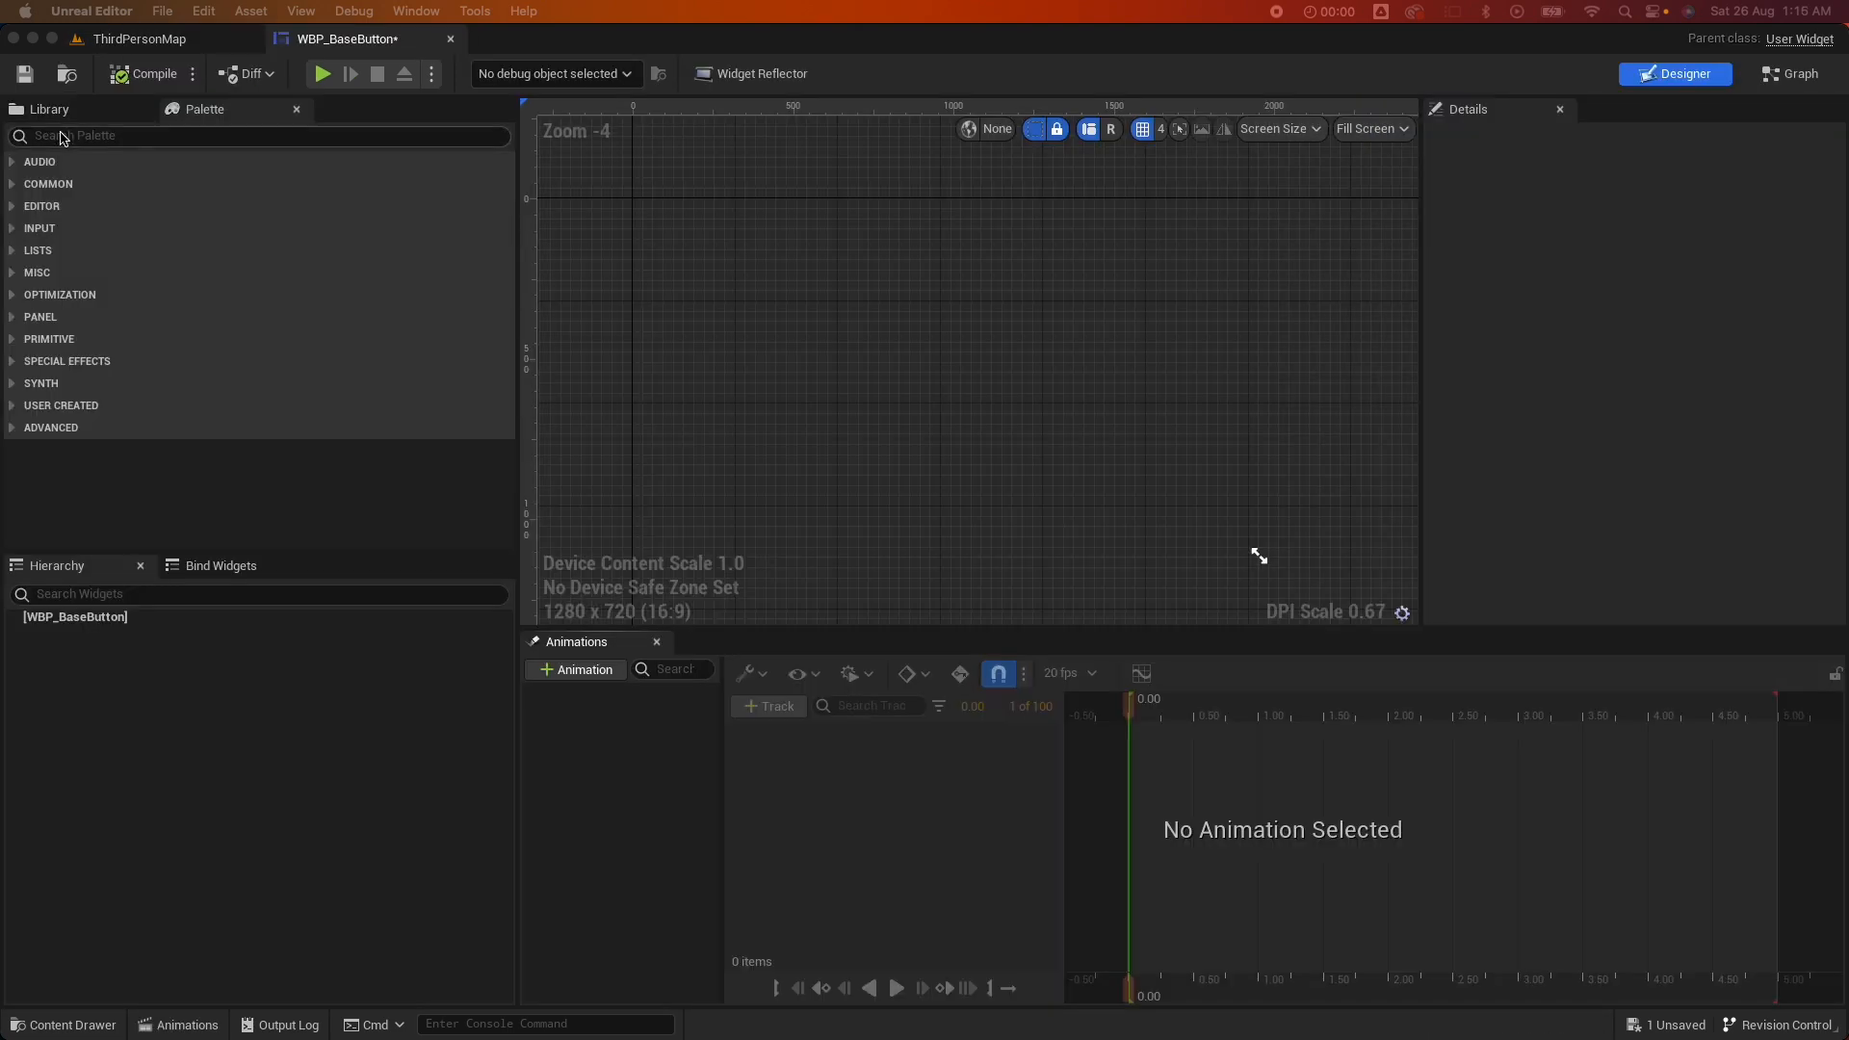
{"action": "left_click", "coordinate": [259, 136]}
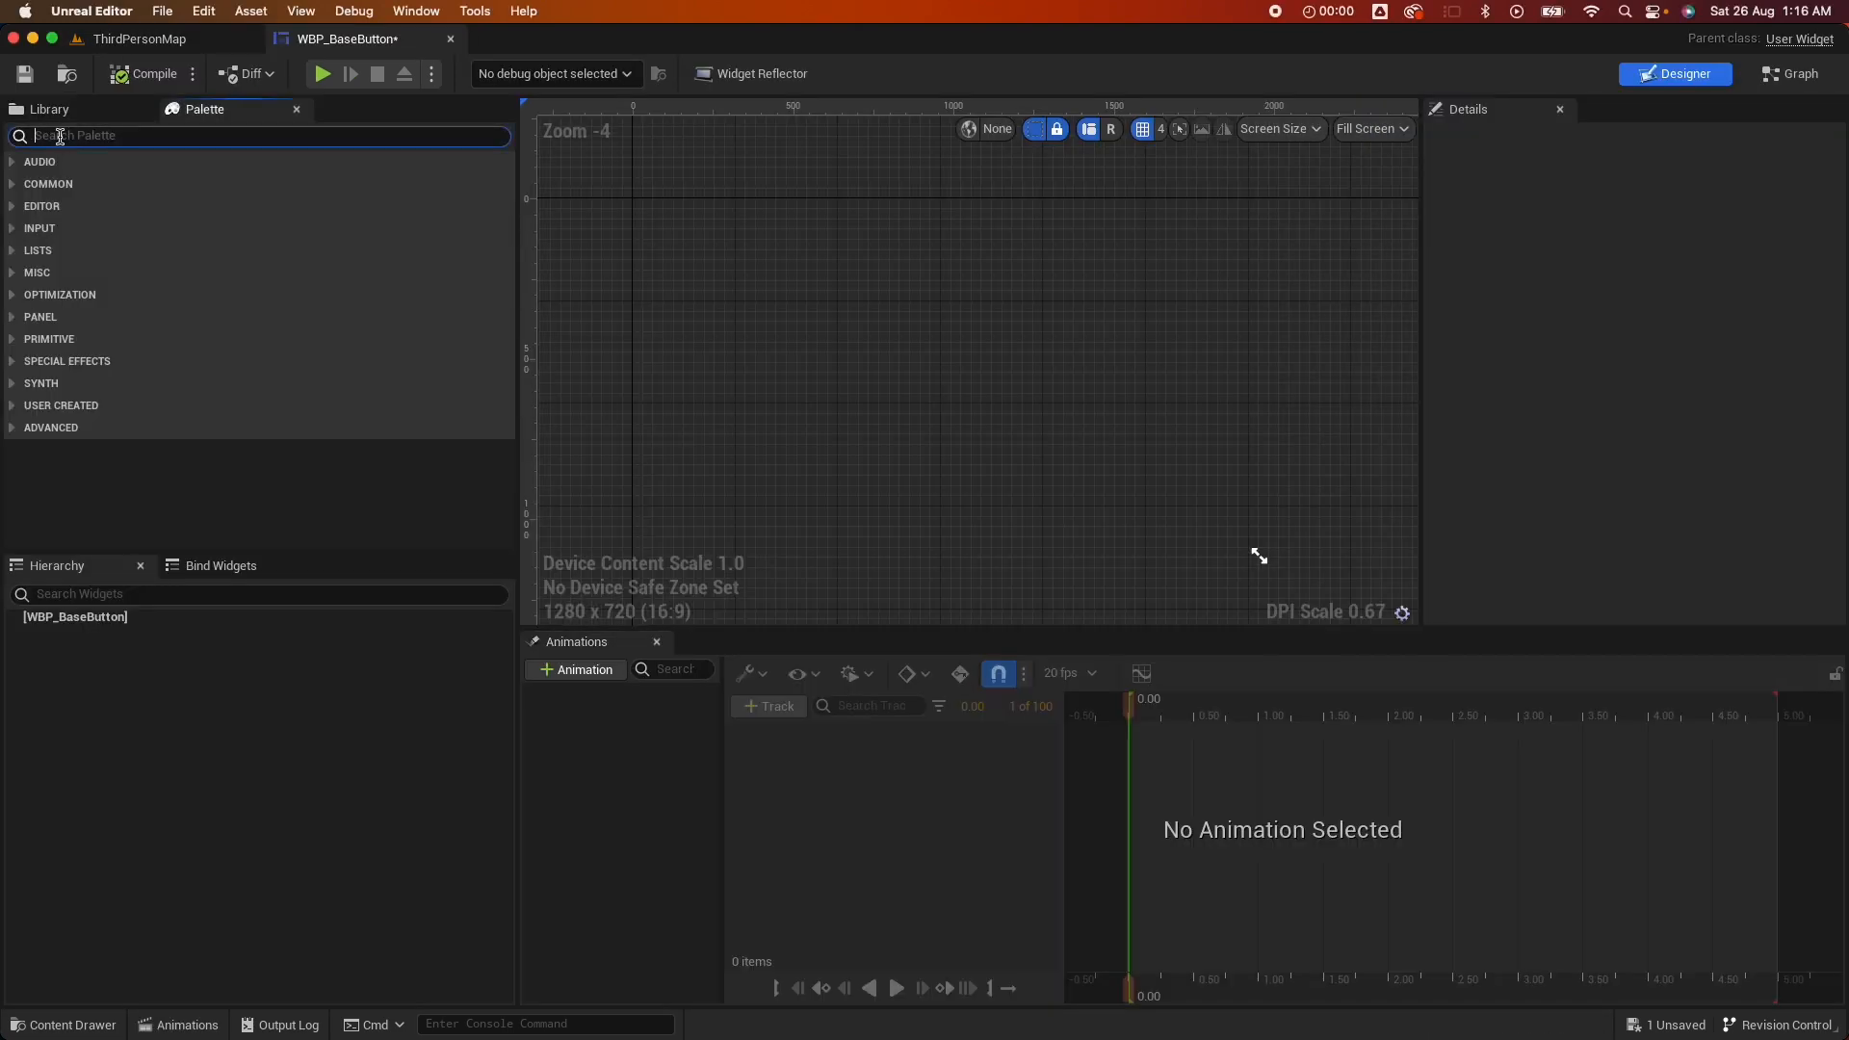
{"action": "type", "text": "ove"}
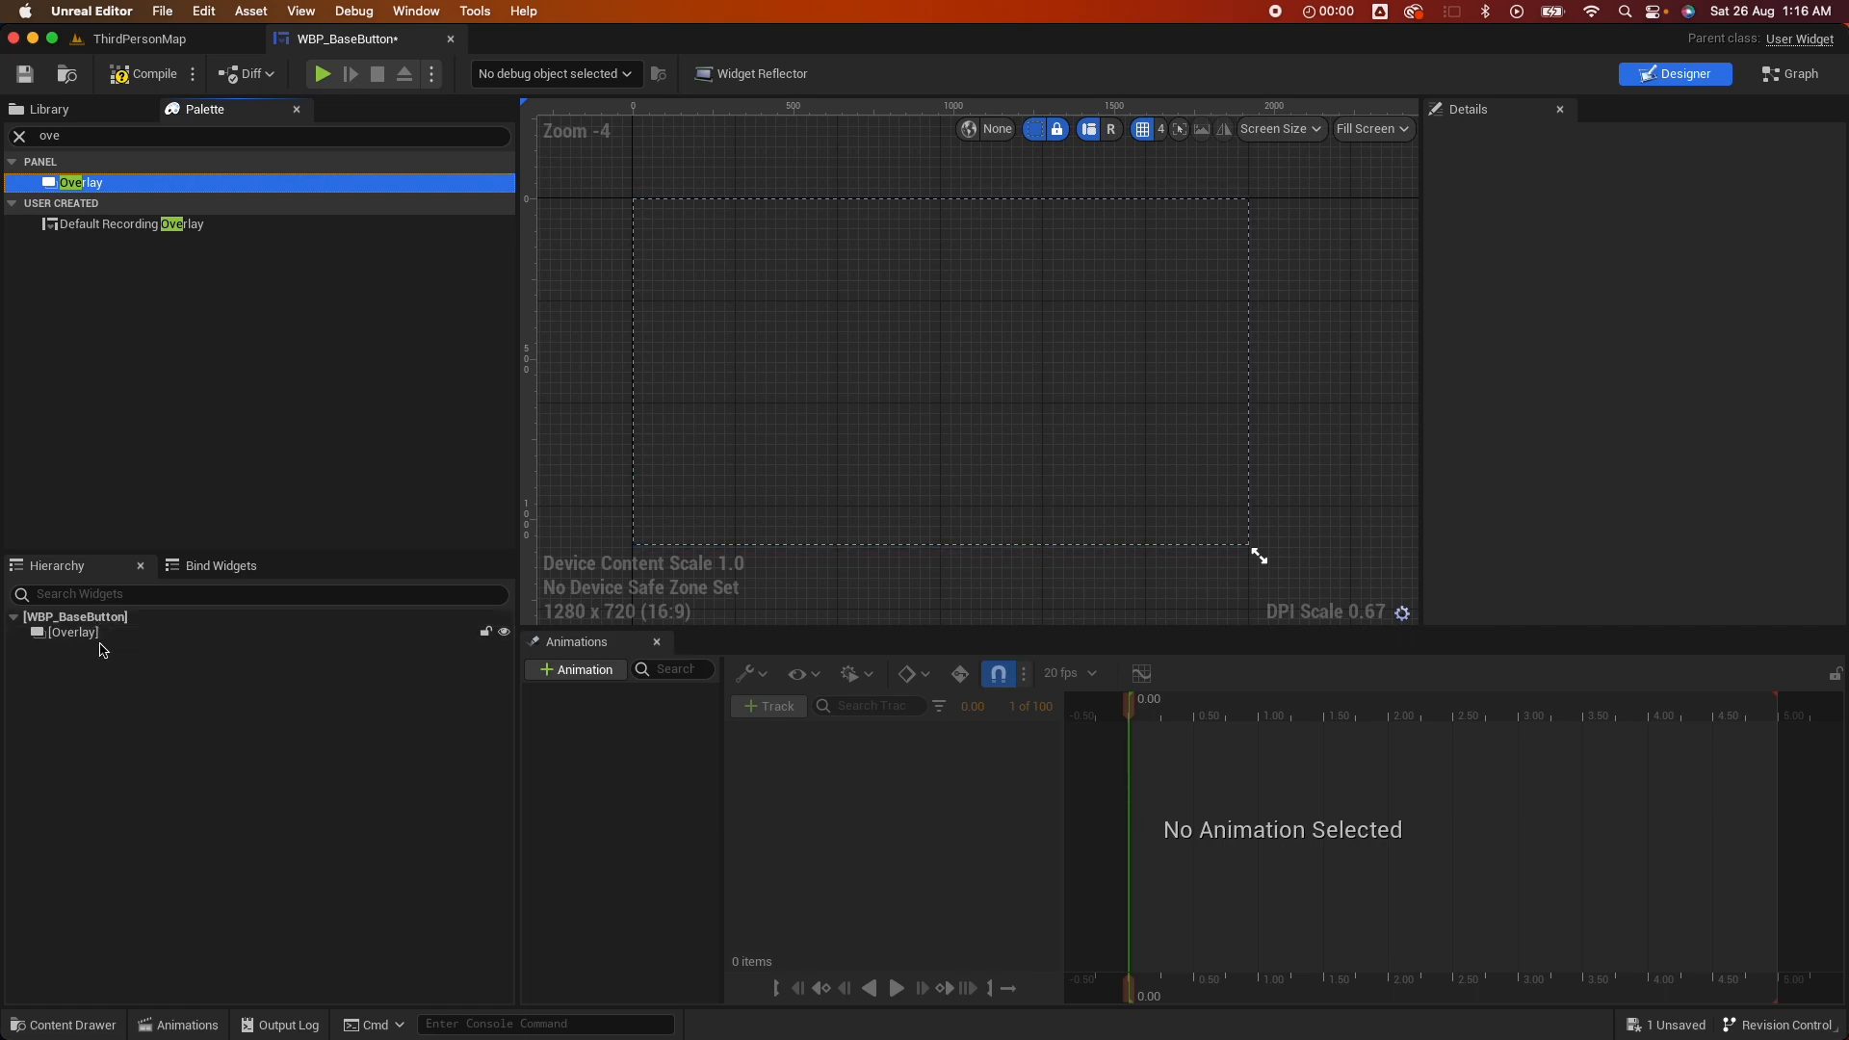
{"action": "left_click", "coordinate": [73, 632]}
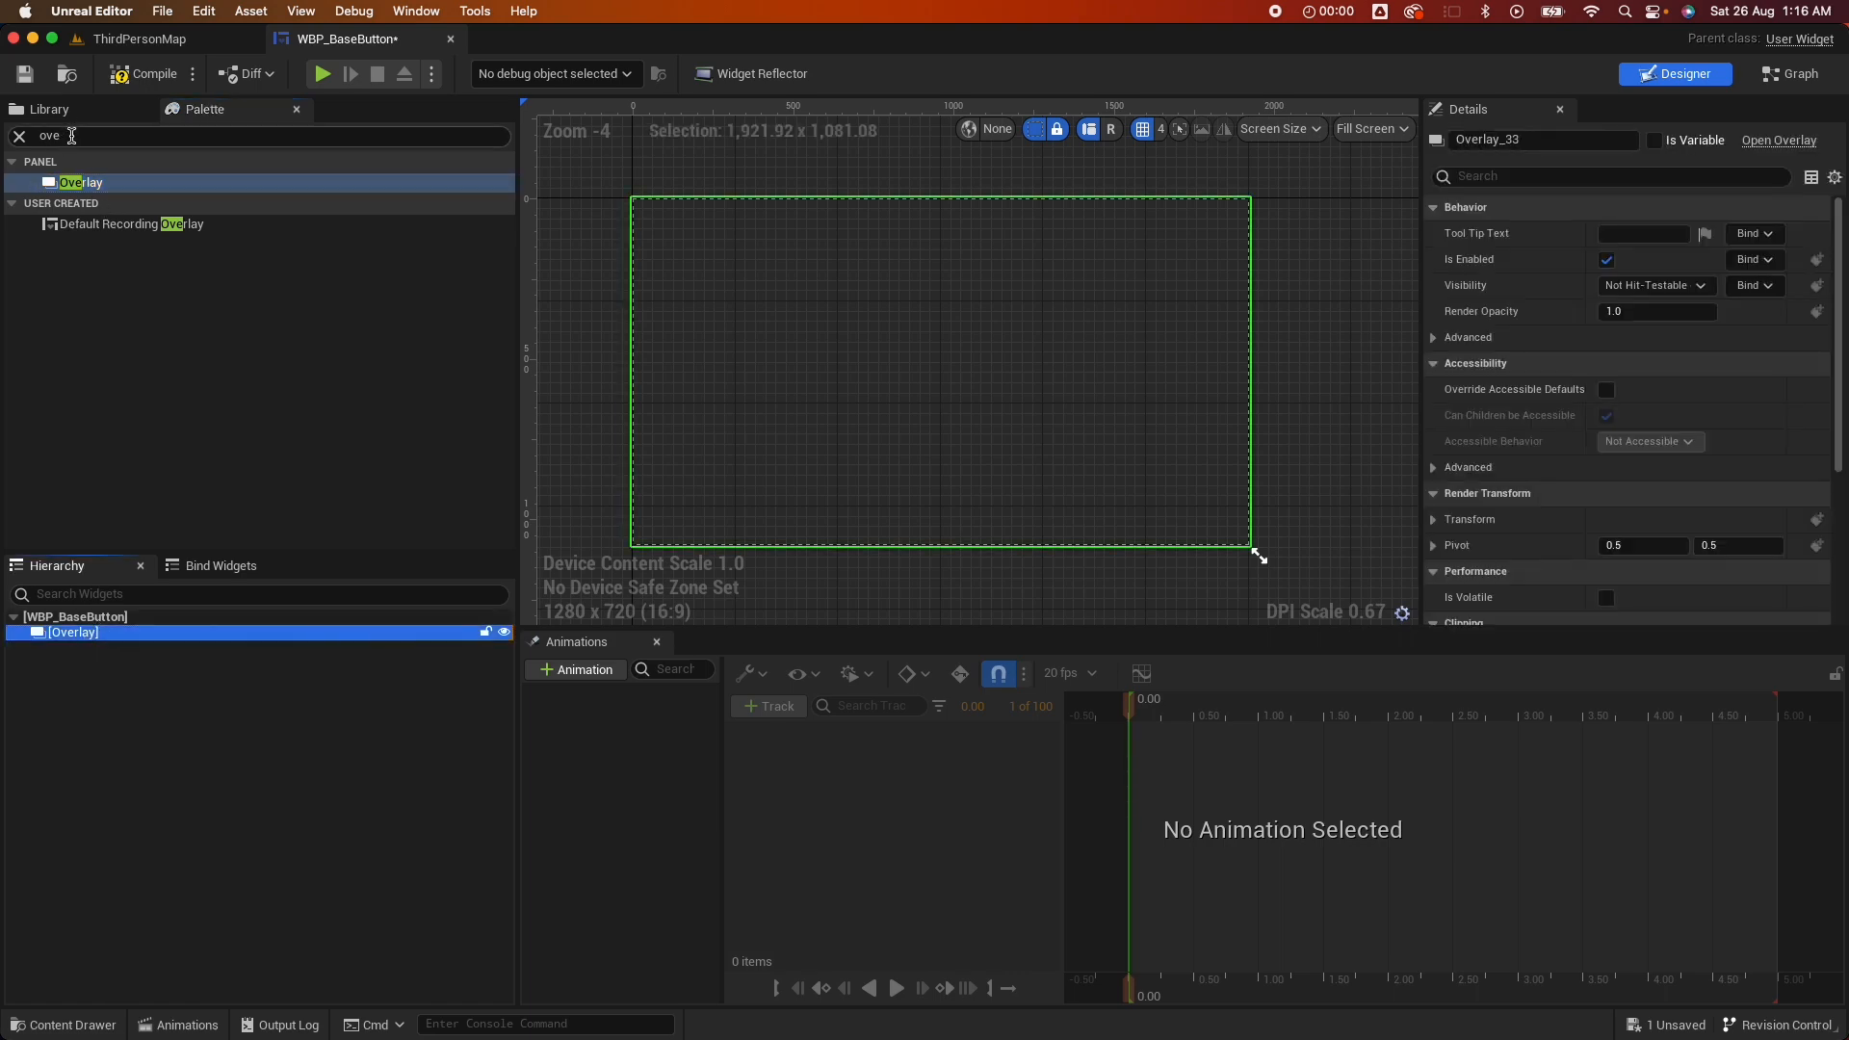
{"action": "type", "text": "border"}
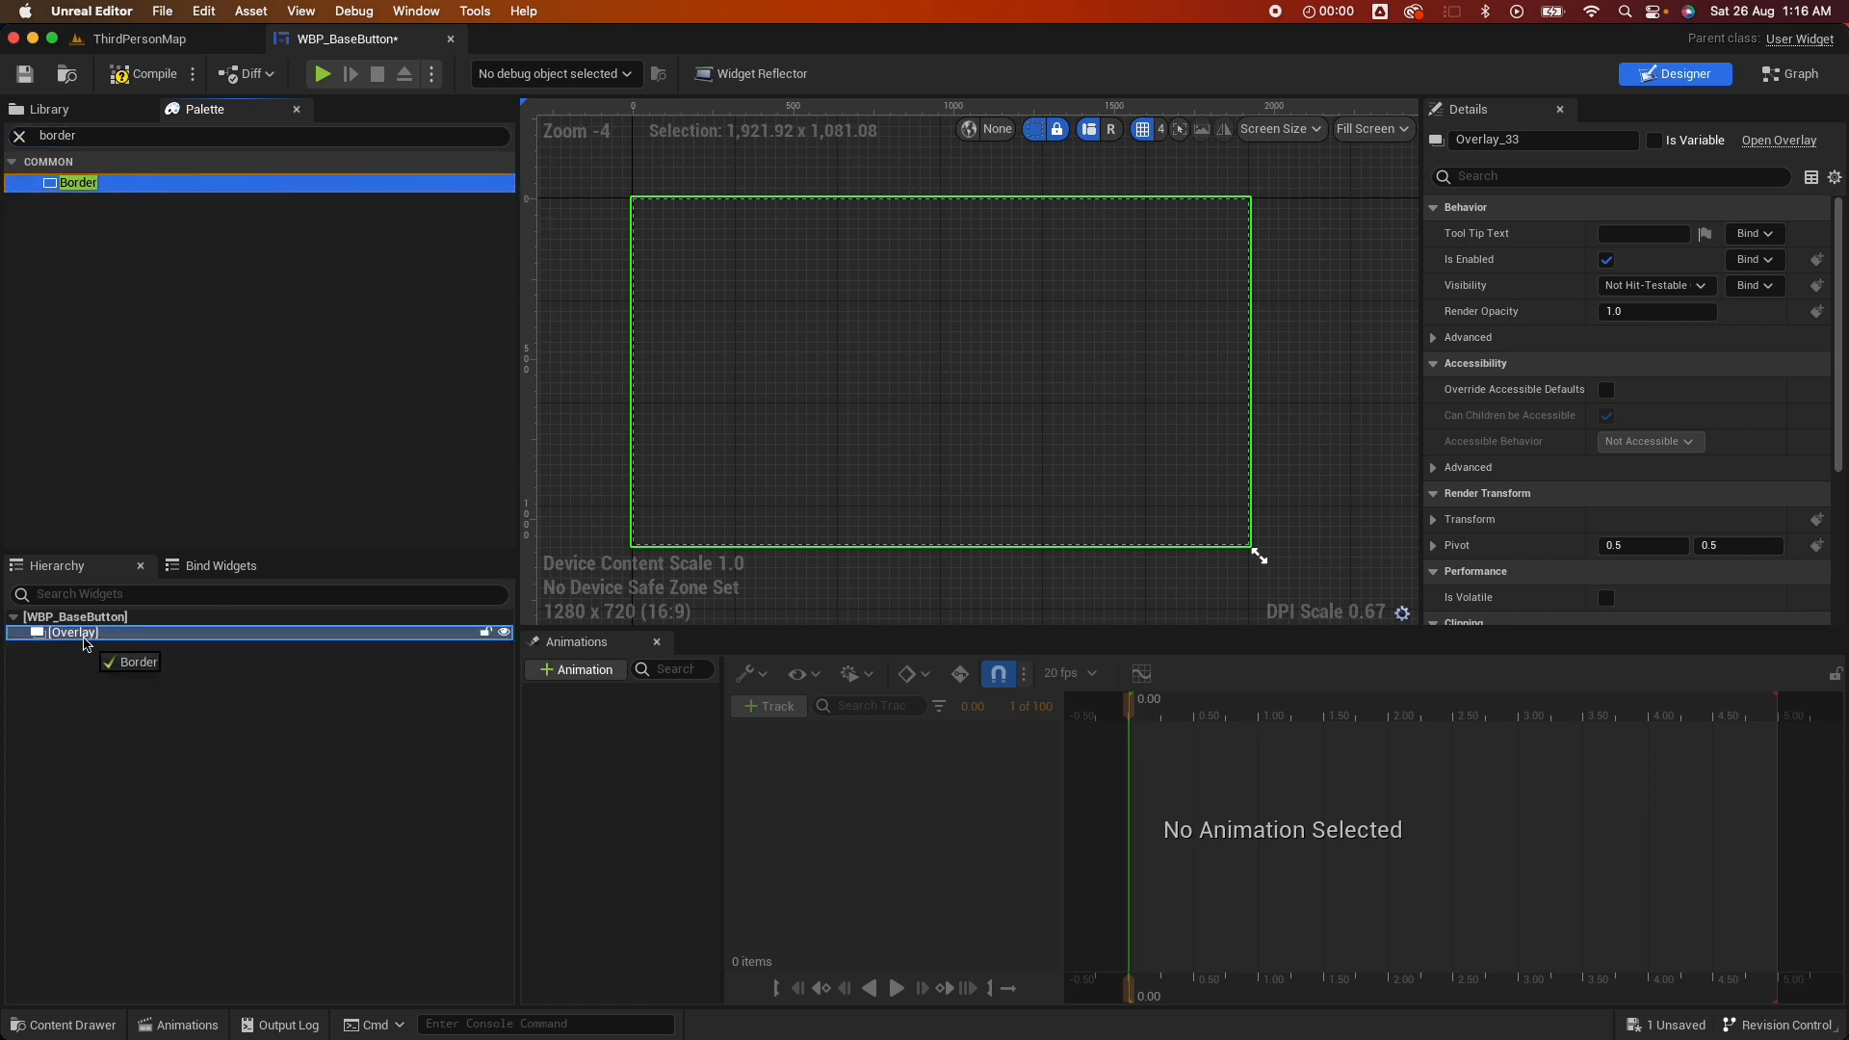
{"action": "left_click", "coordinate": [80, 647]}
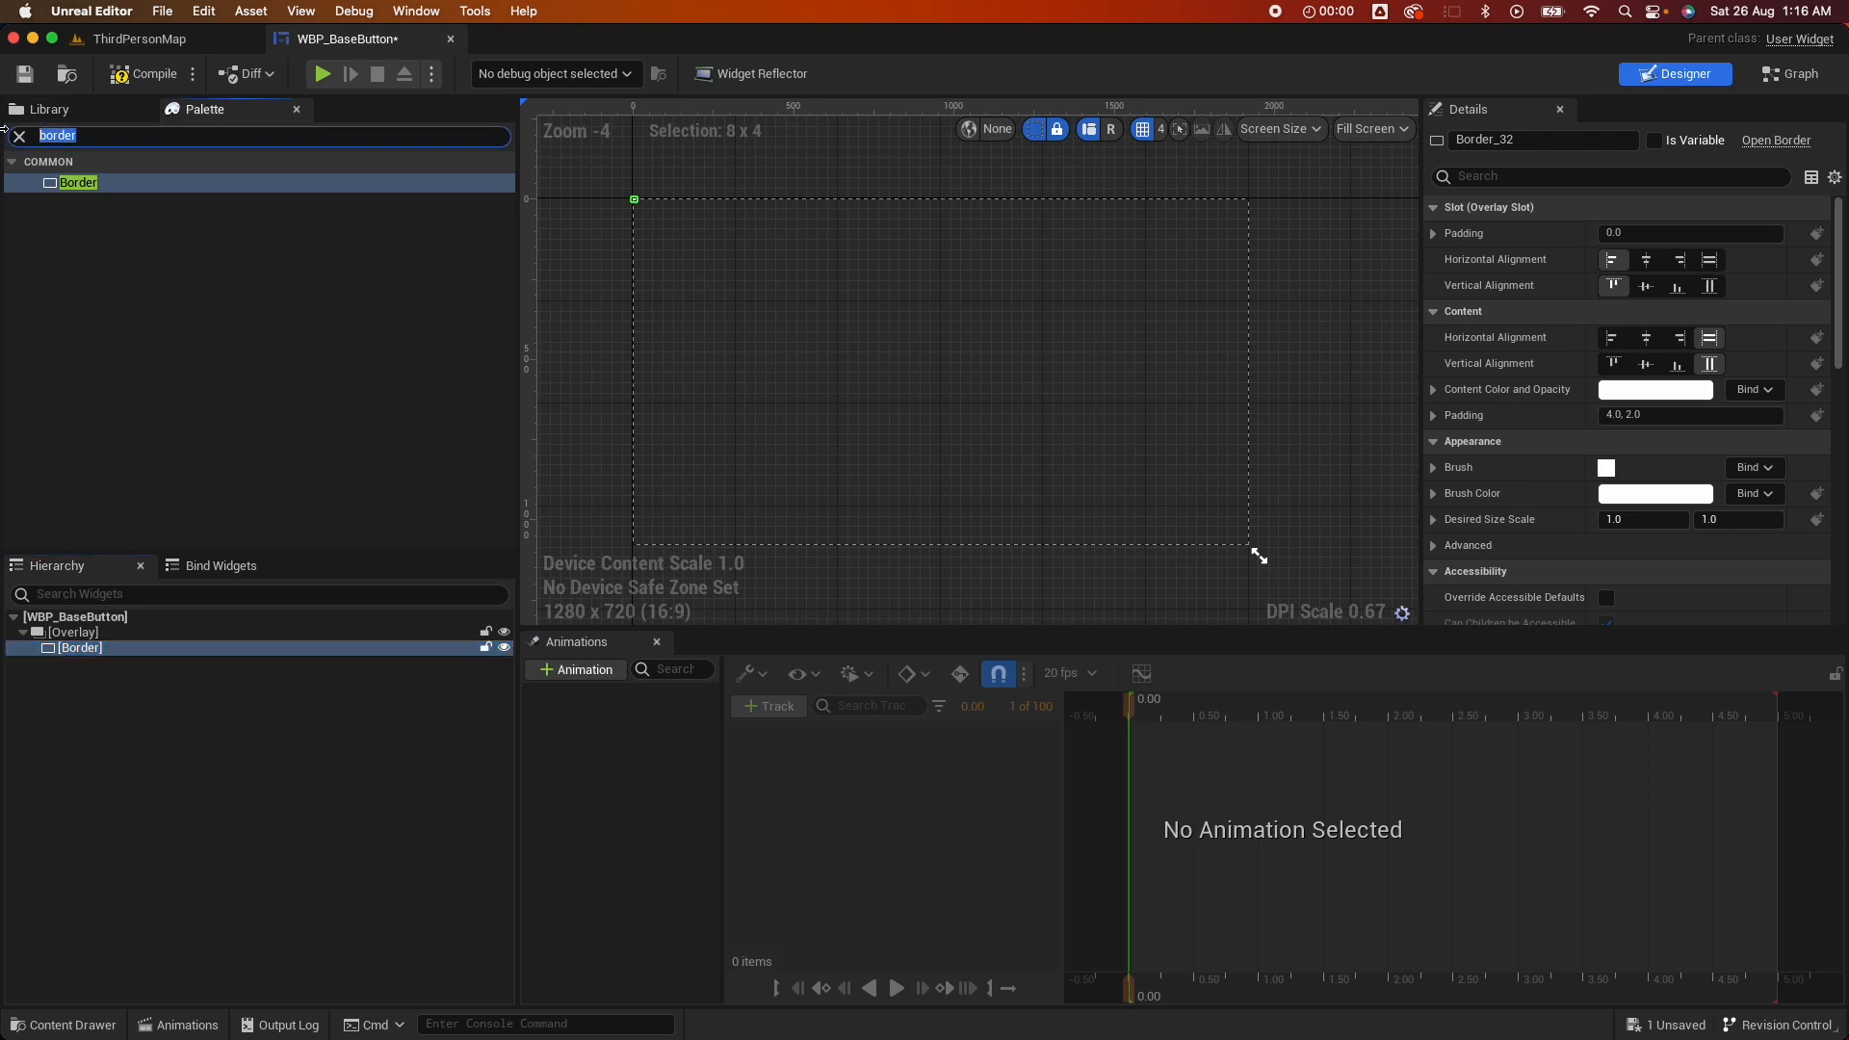
{"action": "type", "text": "text"}
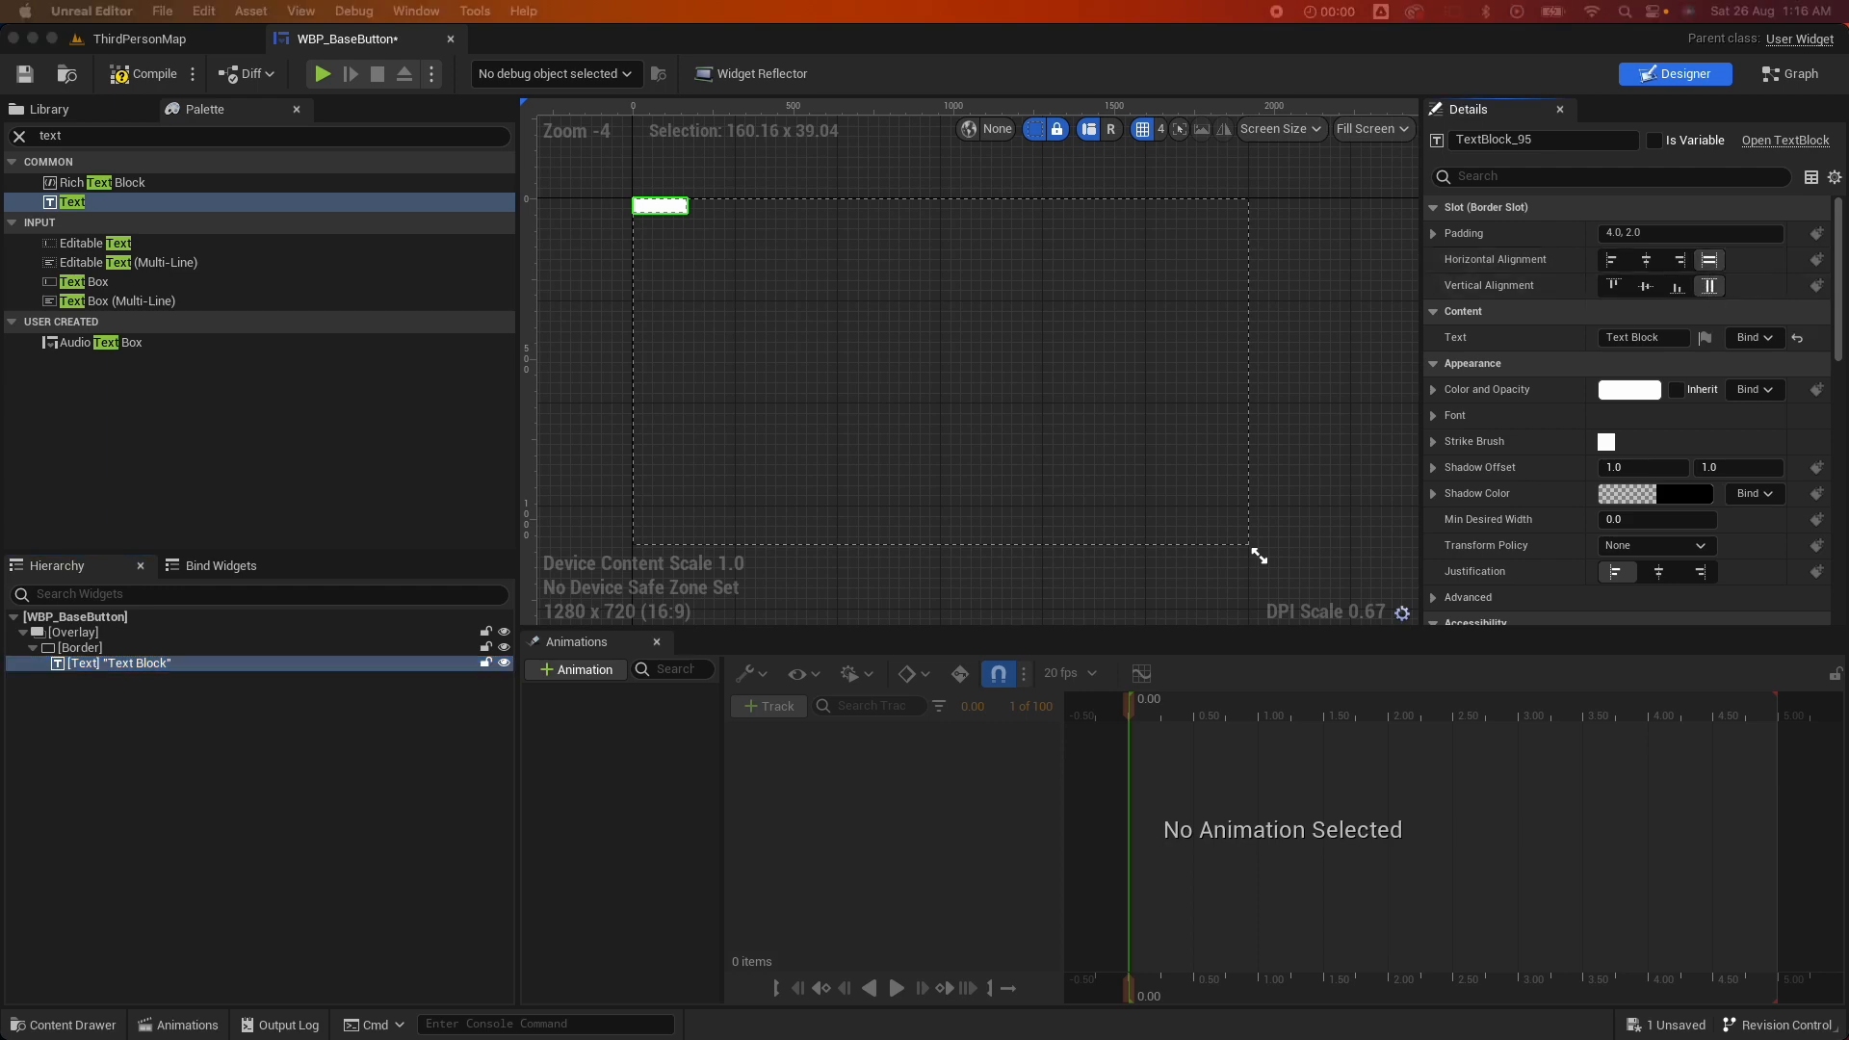
Center the label text vertically and horizontally at font size 55
{"action": "left_click", "coordinate": [1612, 285]}
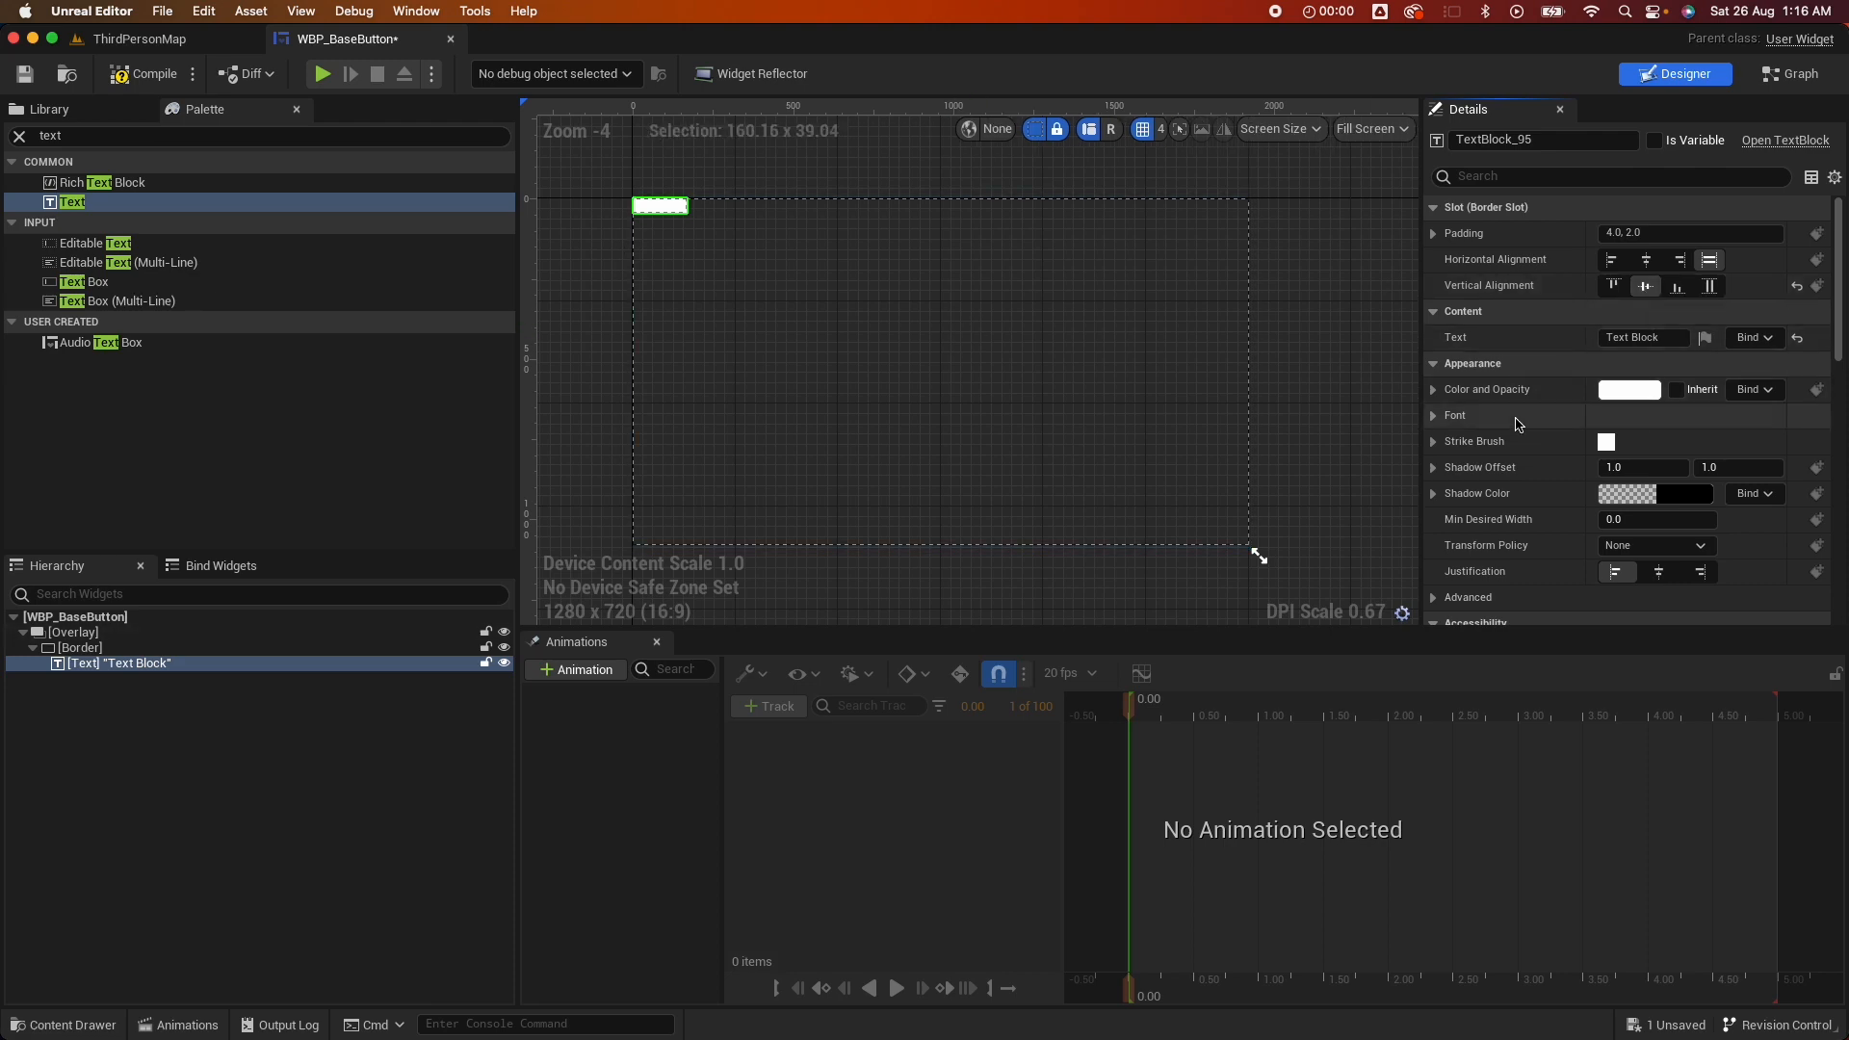
{"action": "mouse_move", "coordinate": [1487, 389]}
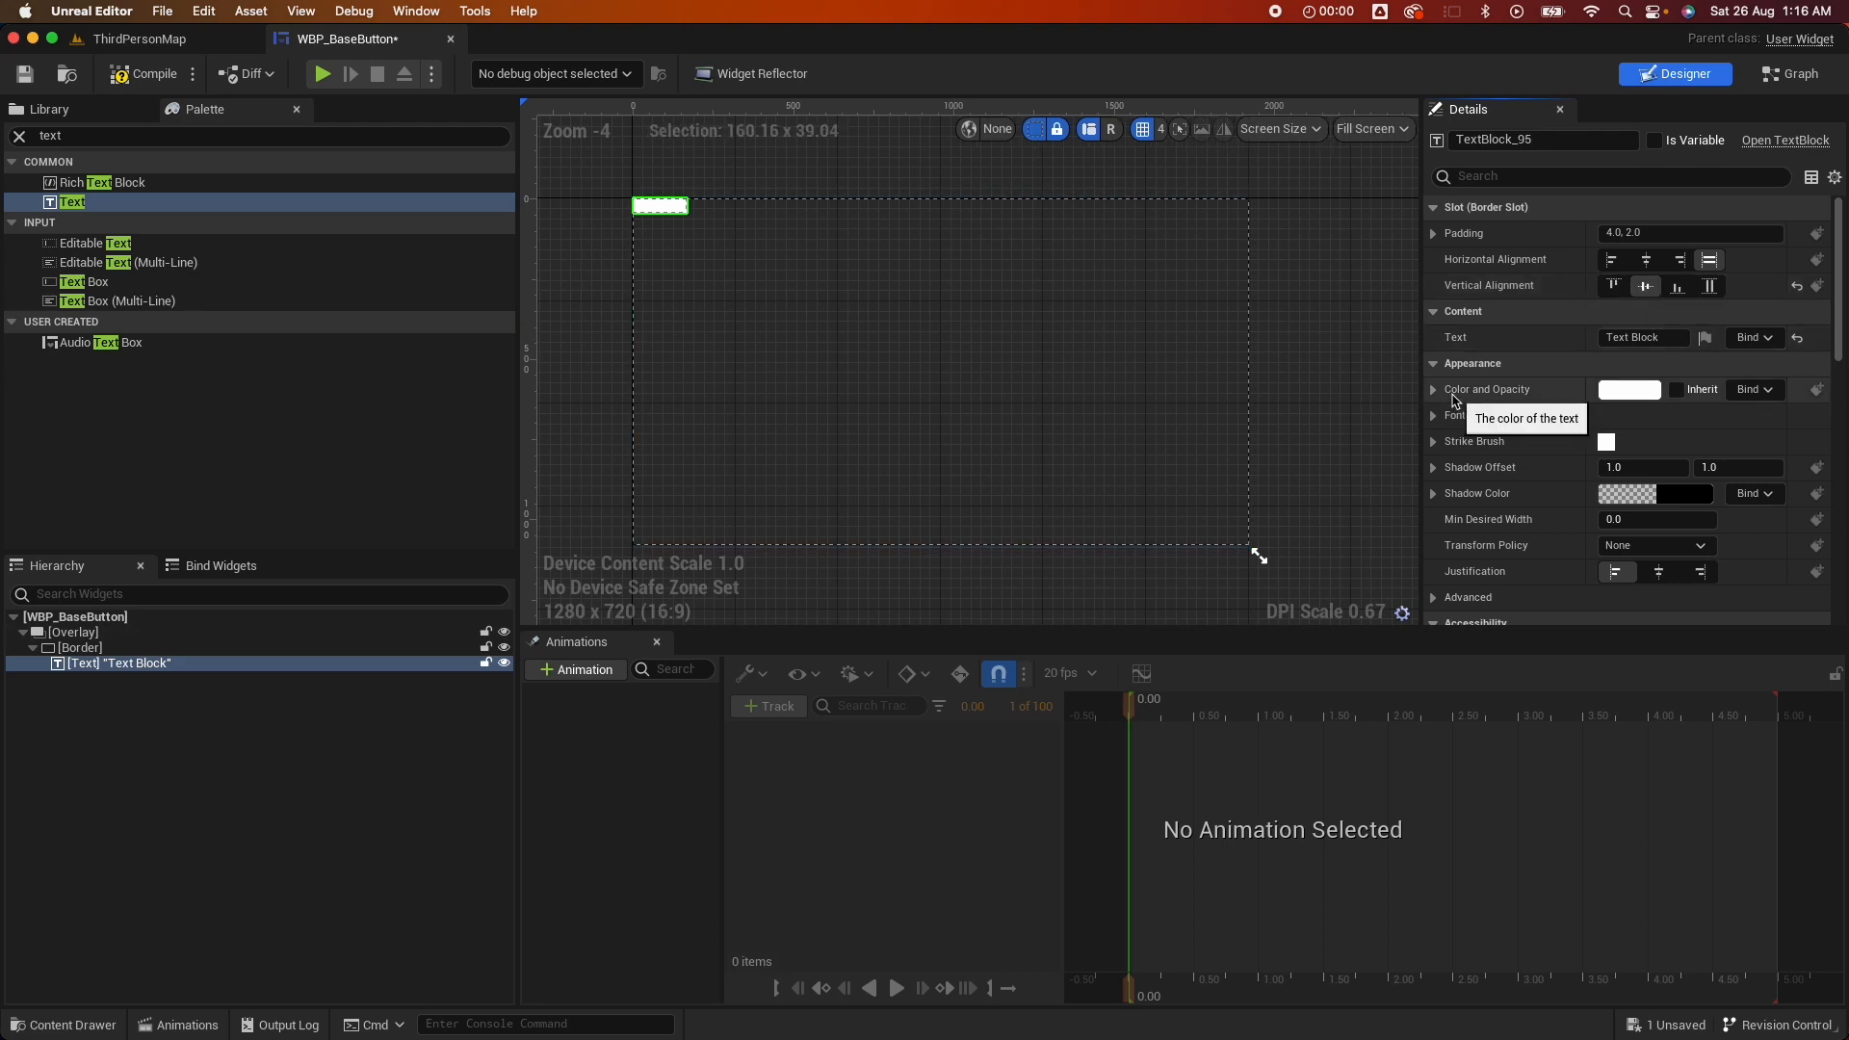
{"action": "scroll", "scroll_direction": "down", "scroll_amount": 3}
{"action": "type", "text": "55"}
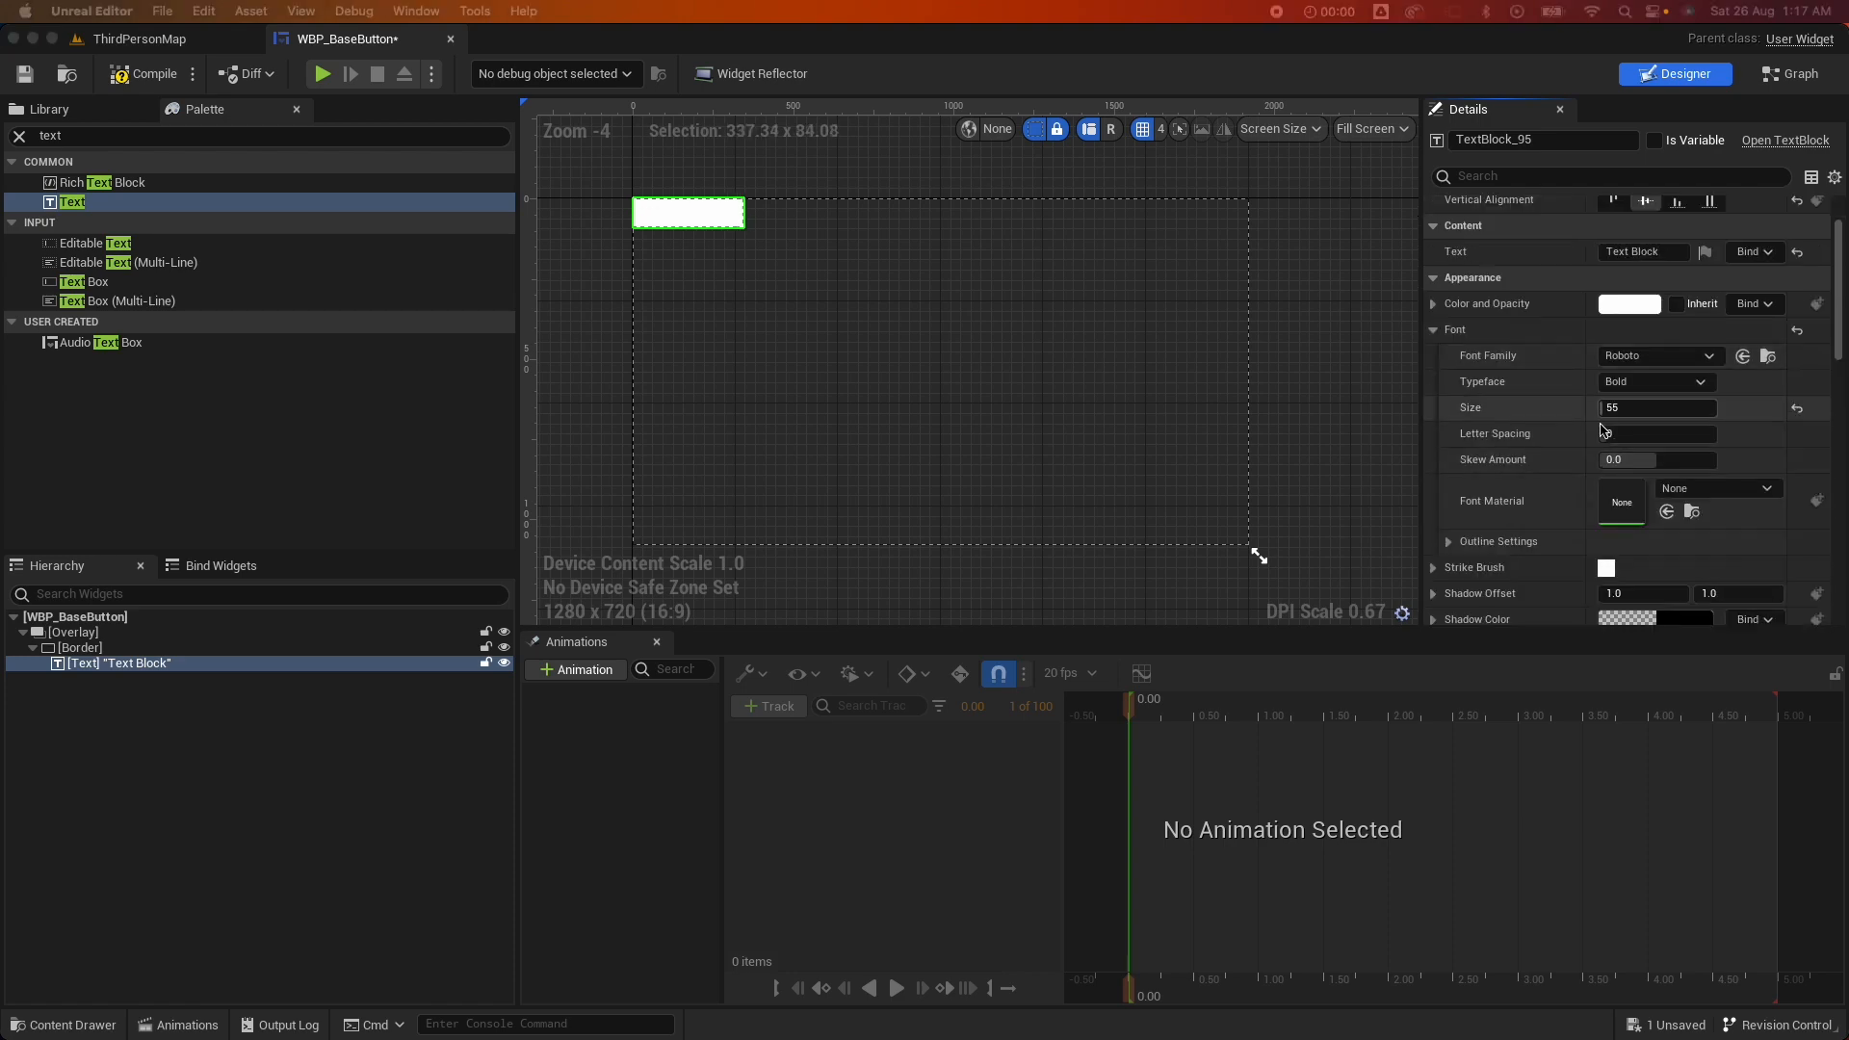
{"action": "scroll", "scroll_direction": "down", "scroll_amount": 3}
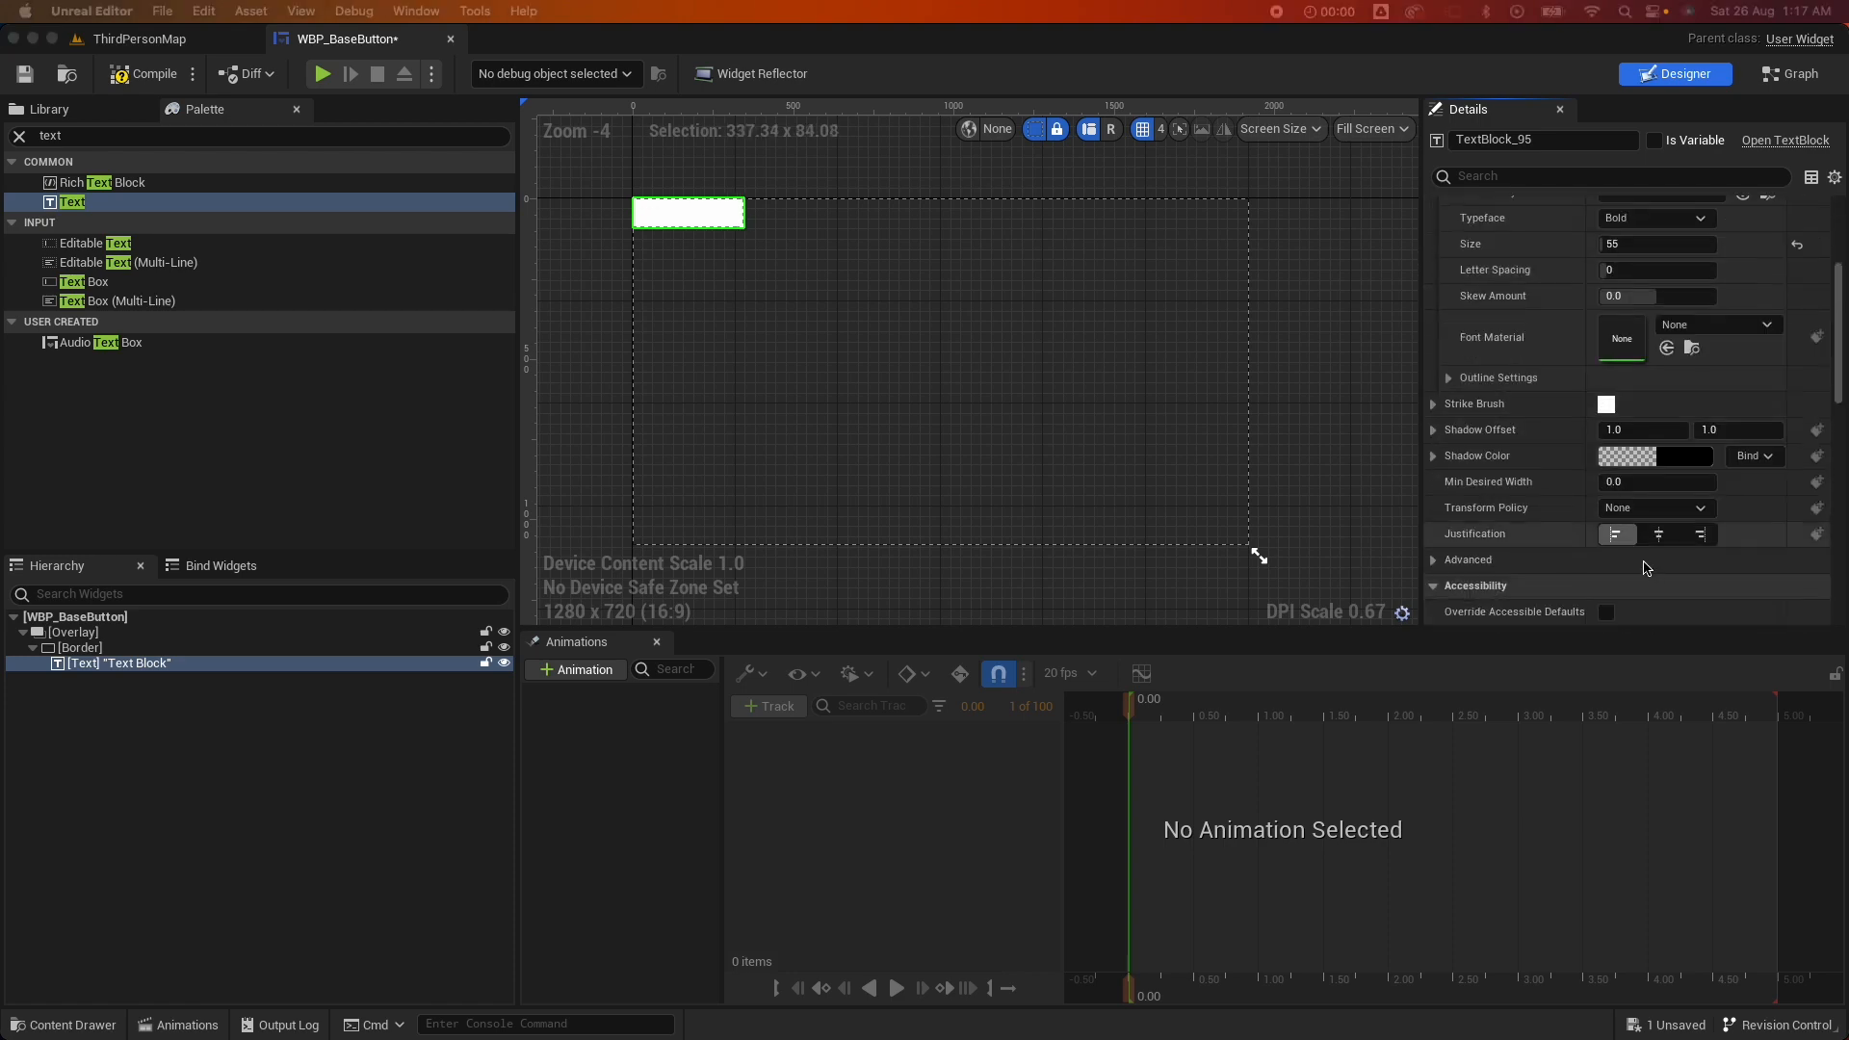
{"action": "left_click", "coordinate": [1656, 534]}
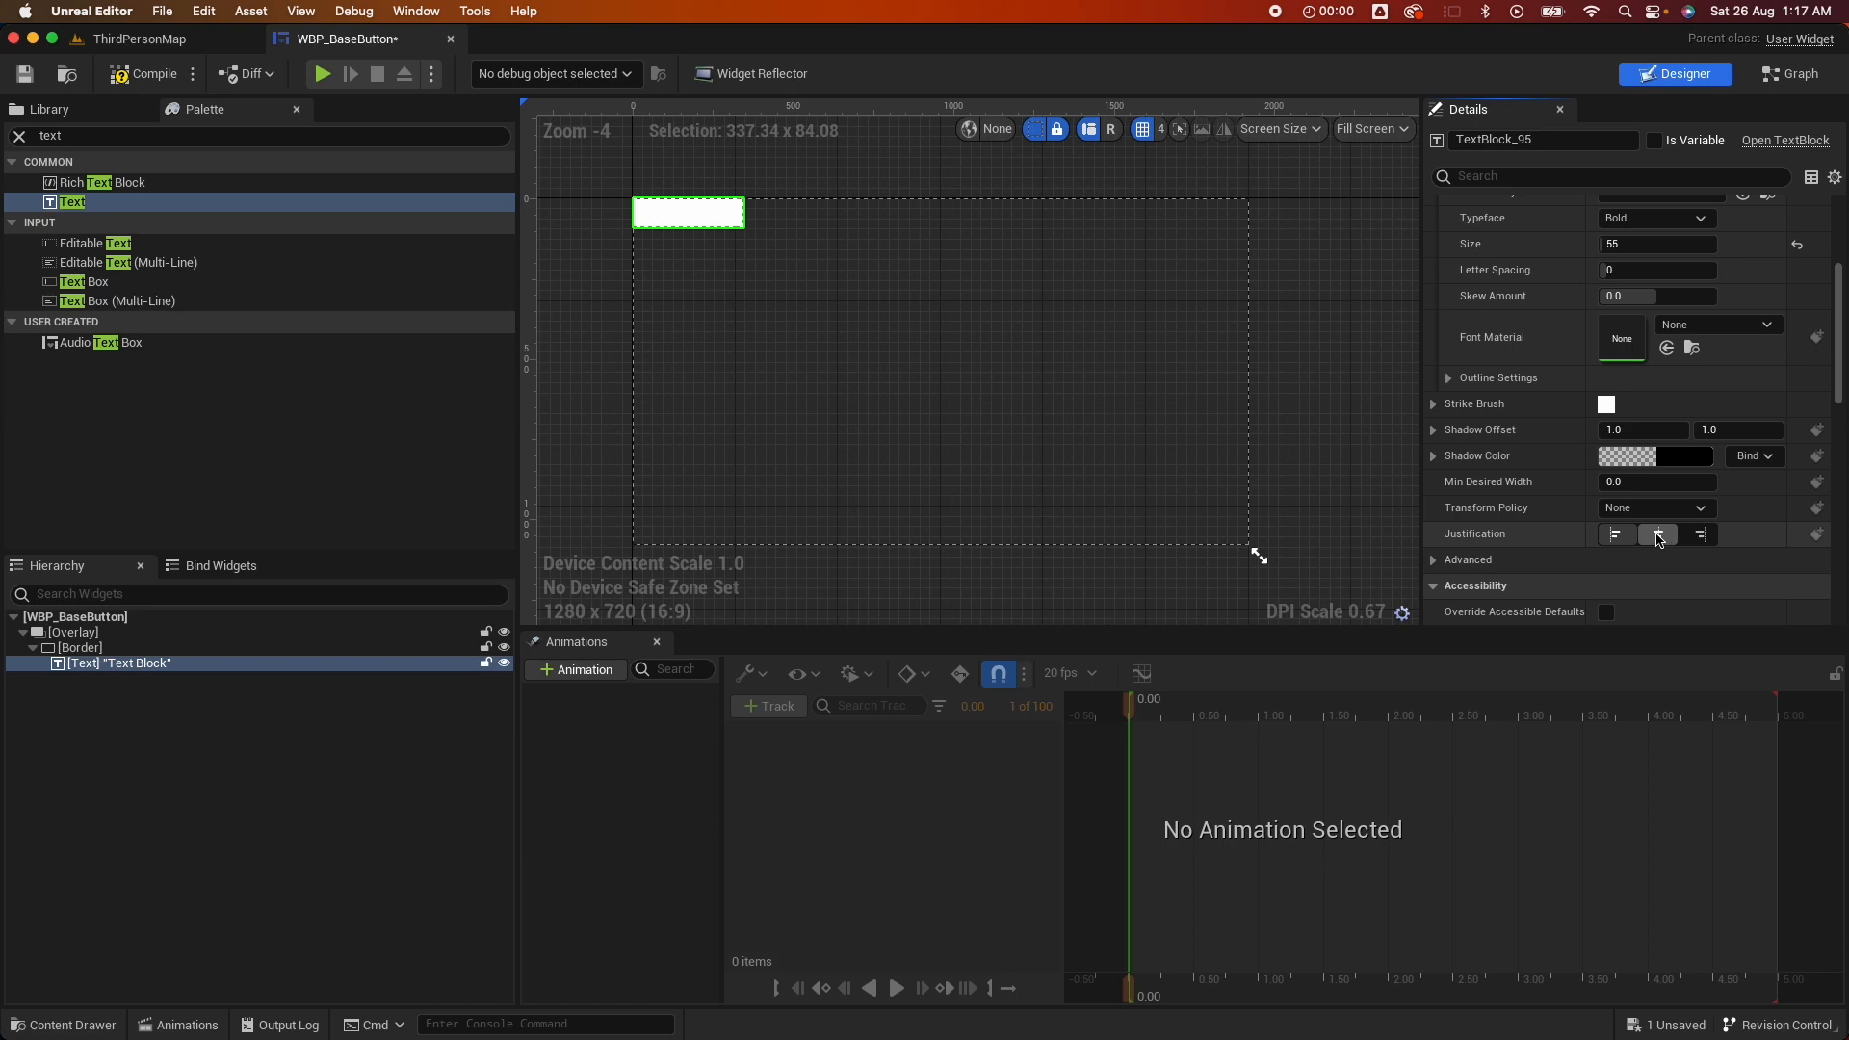
{"action": "left_click", "coordinate": [1656, 534]}
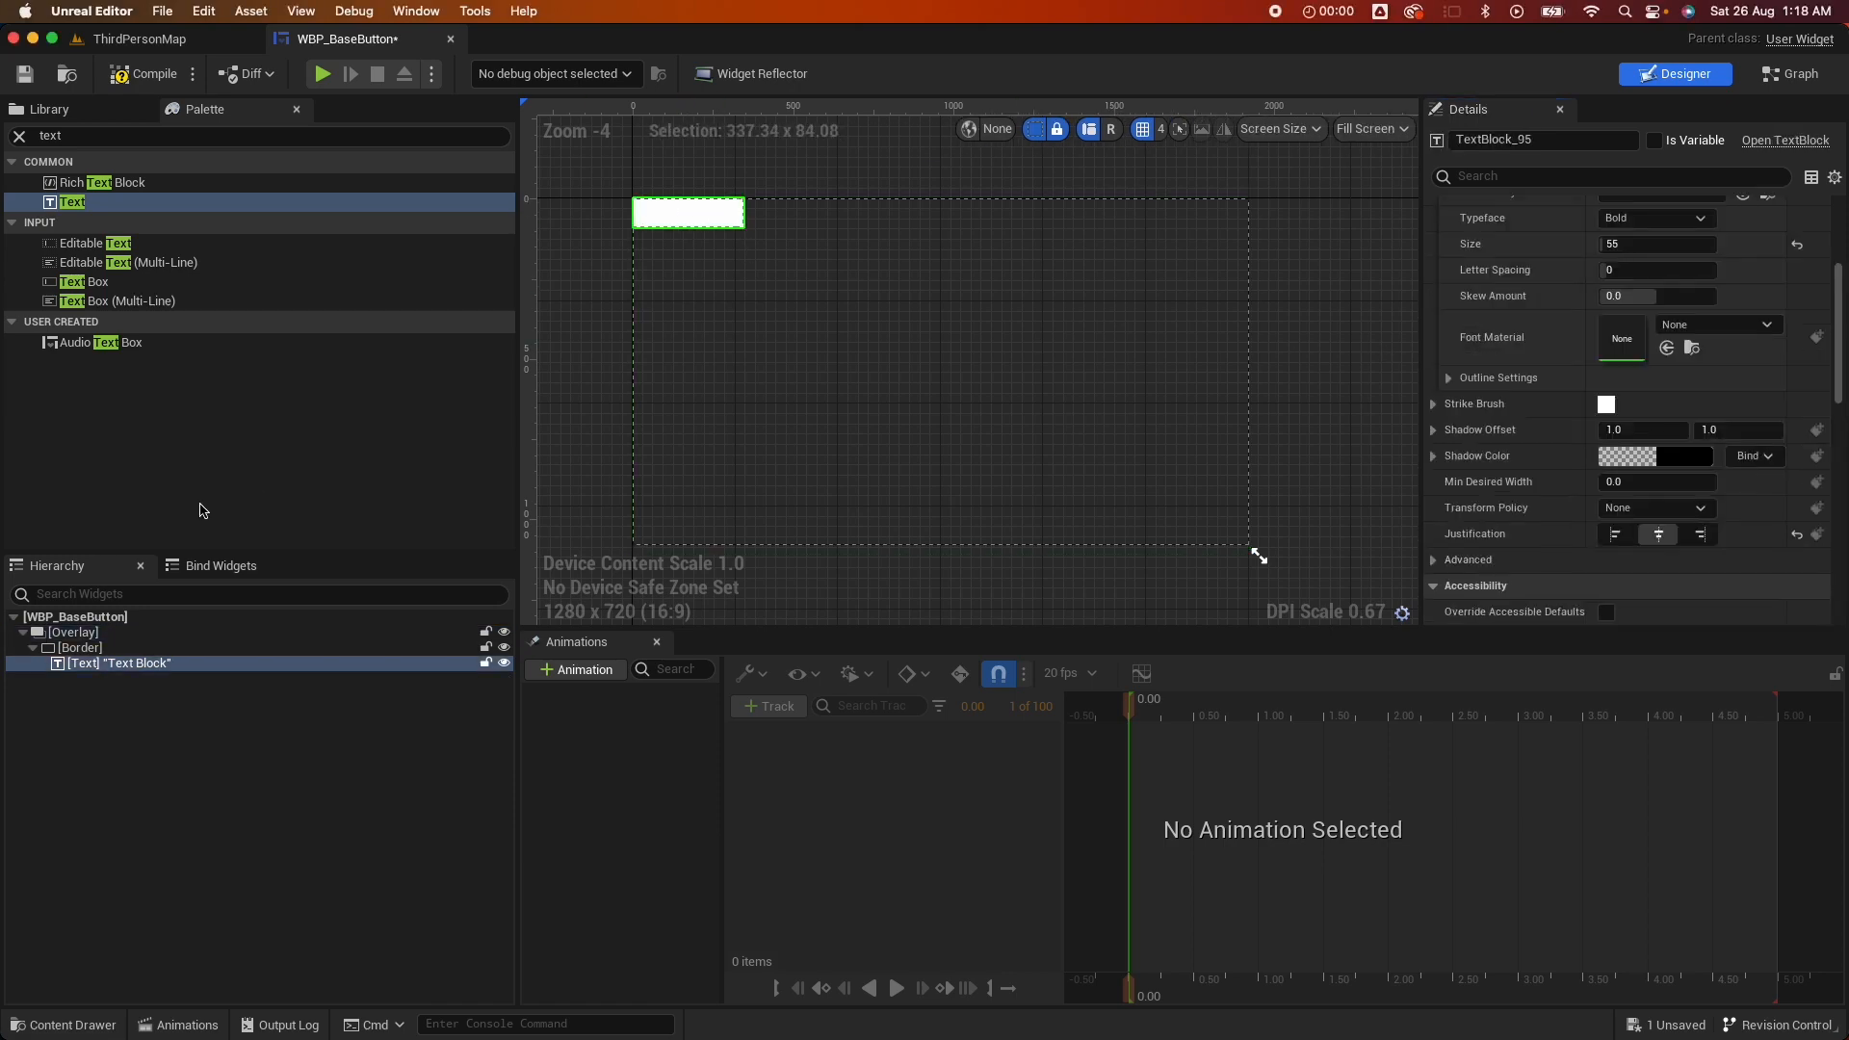
Center the Border's content vertically and tint its brush grey
{"action": "left_click", "coordinate": [79, 647]}
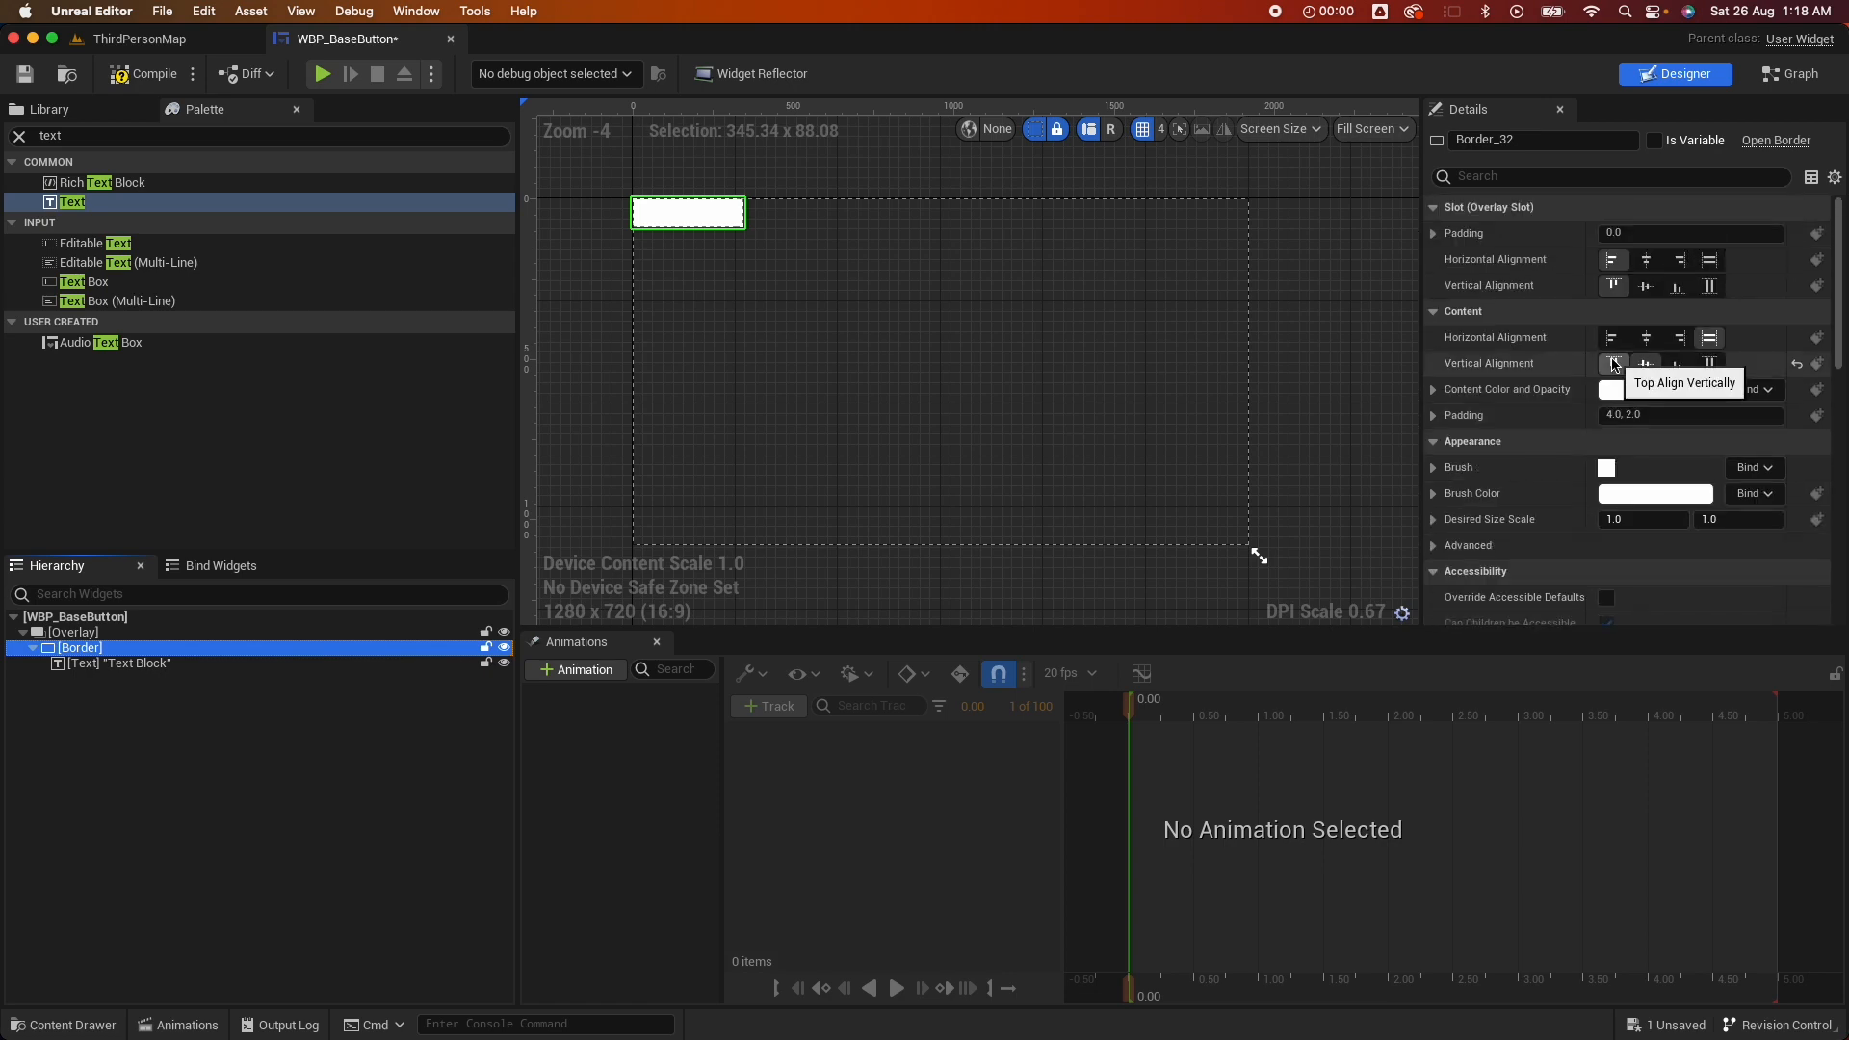
{"action": "left_click", "coordinate": [1433, 467]}
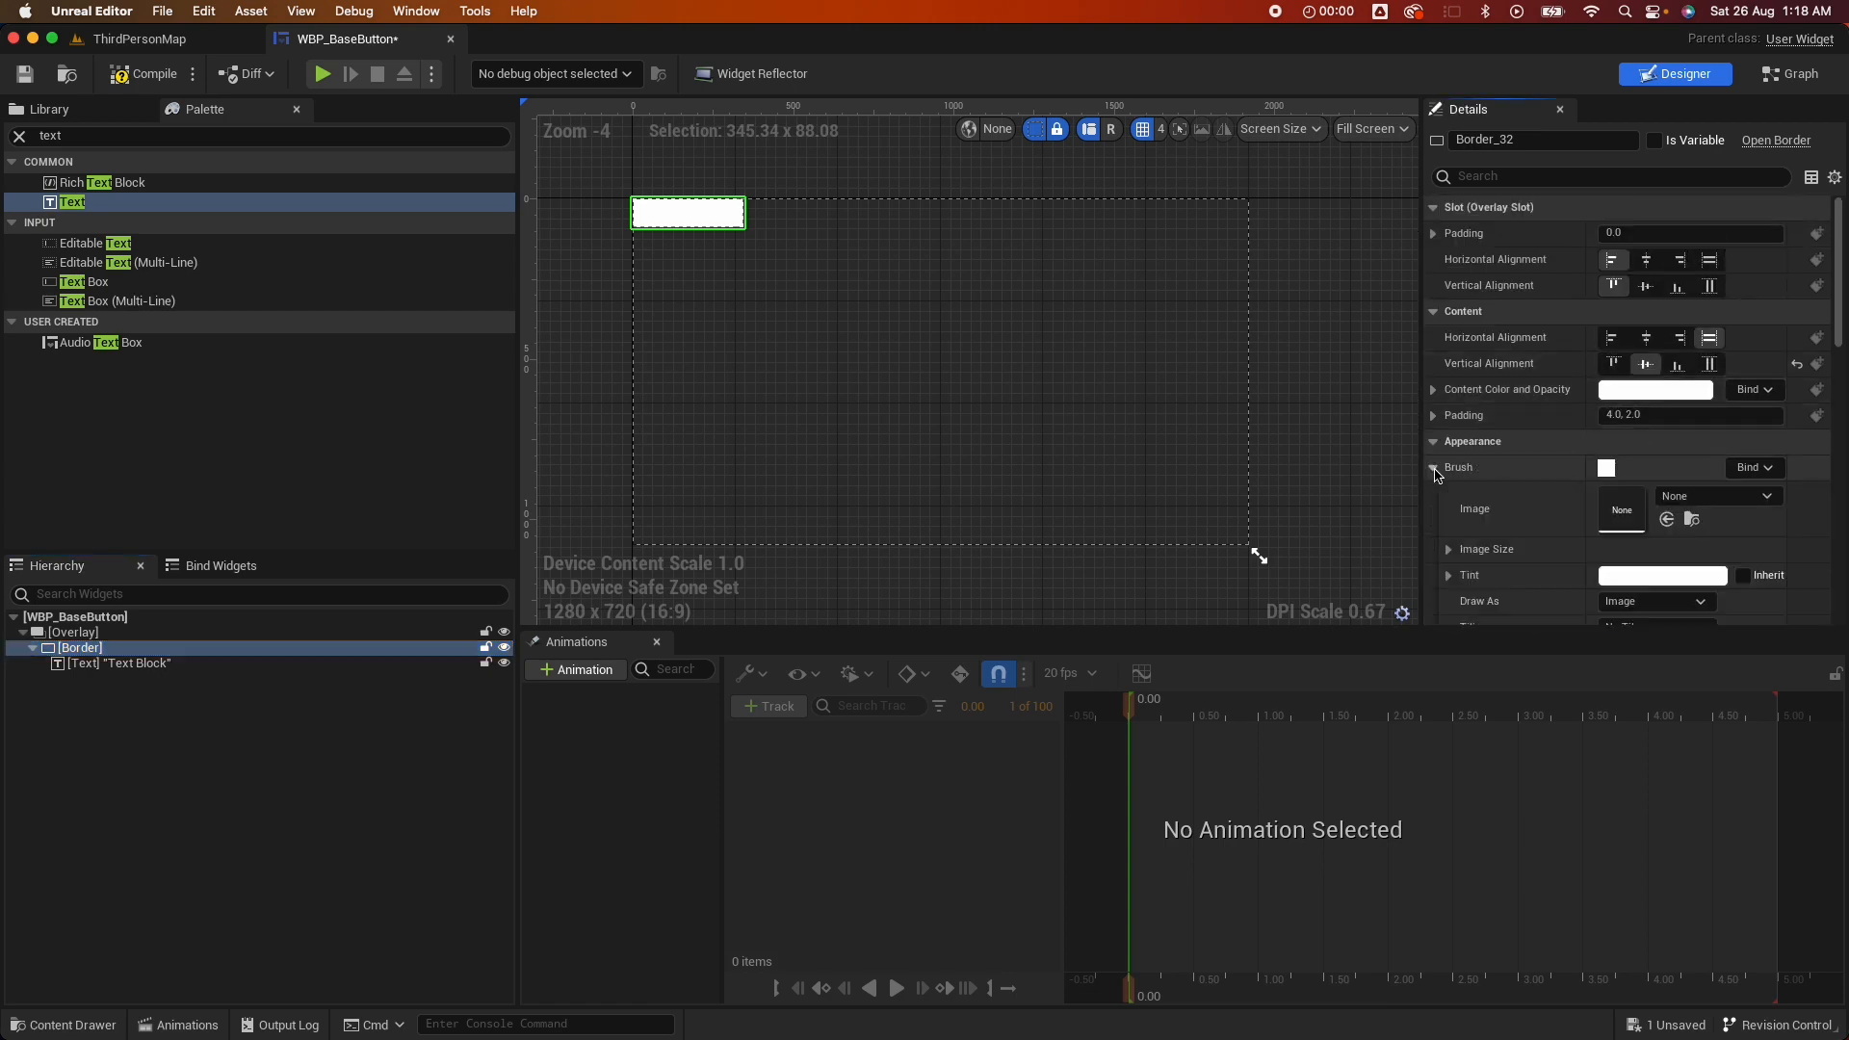
{"action": "scroll", "scroll_direction": "down", "scroll_amount": 3}
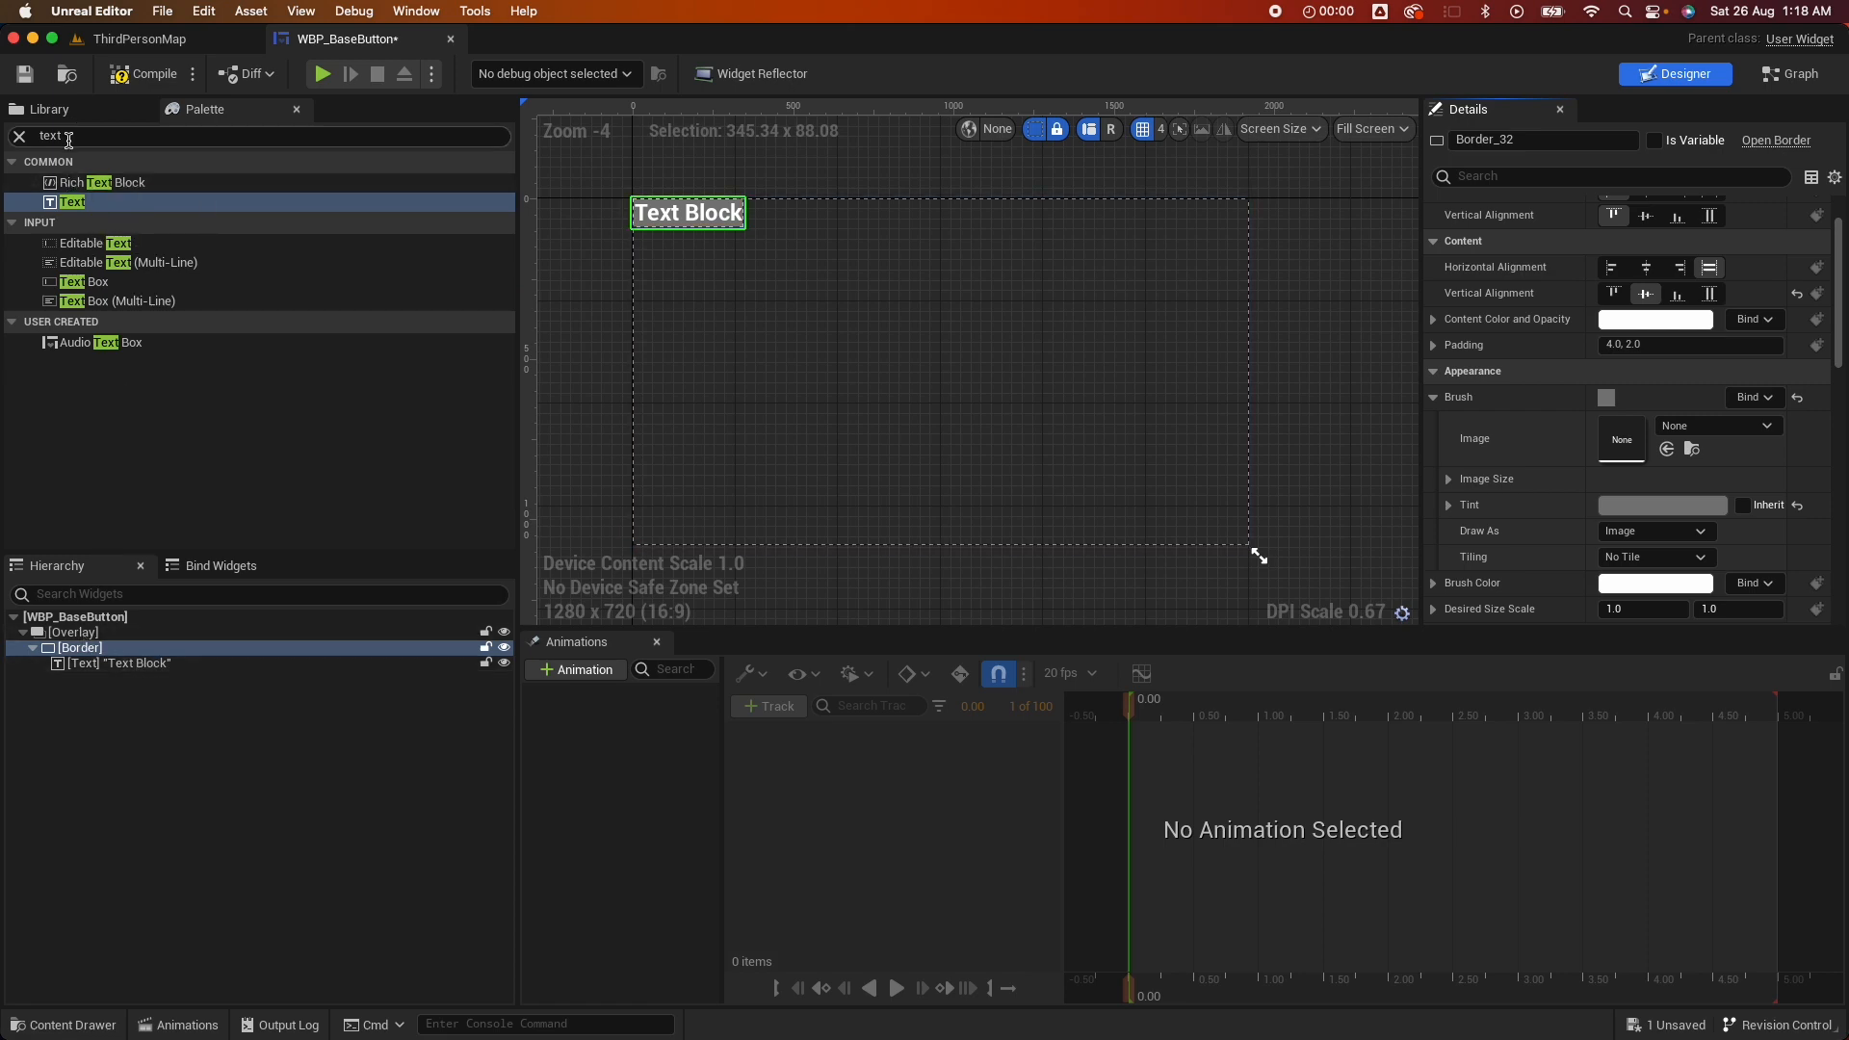
Add a Button to the button widget and name it HitButton
{"action": "type", "text": "button"}
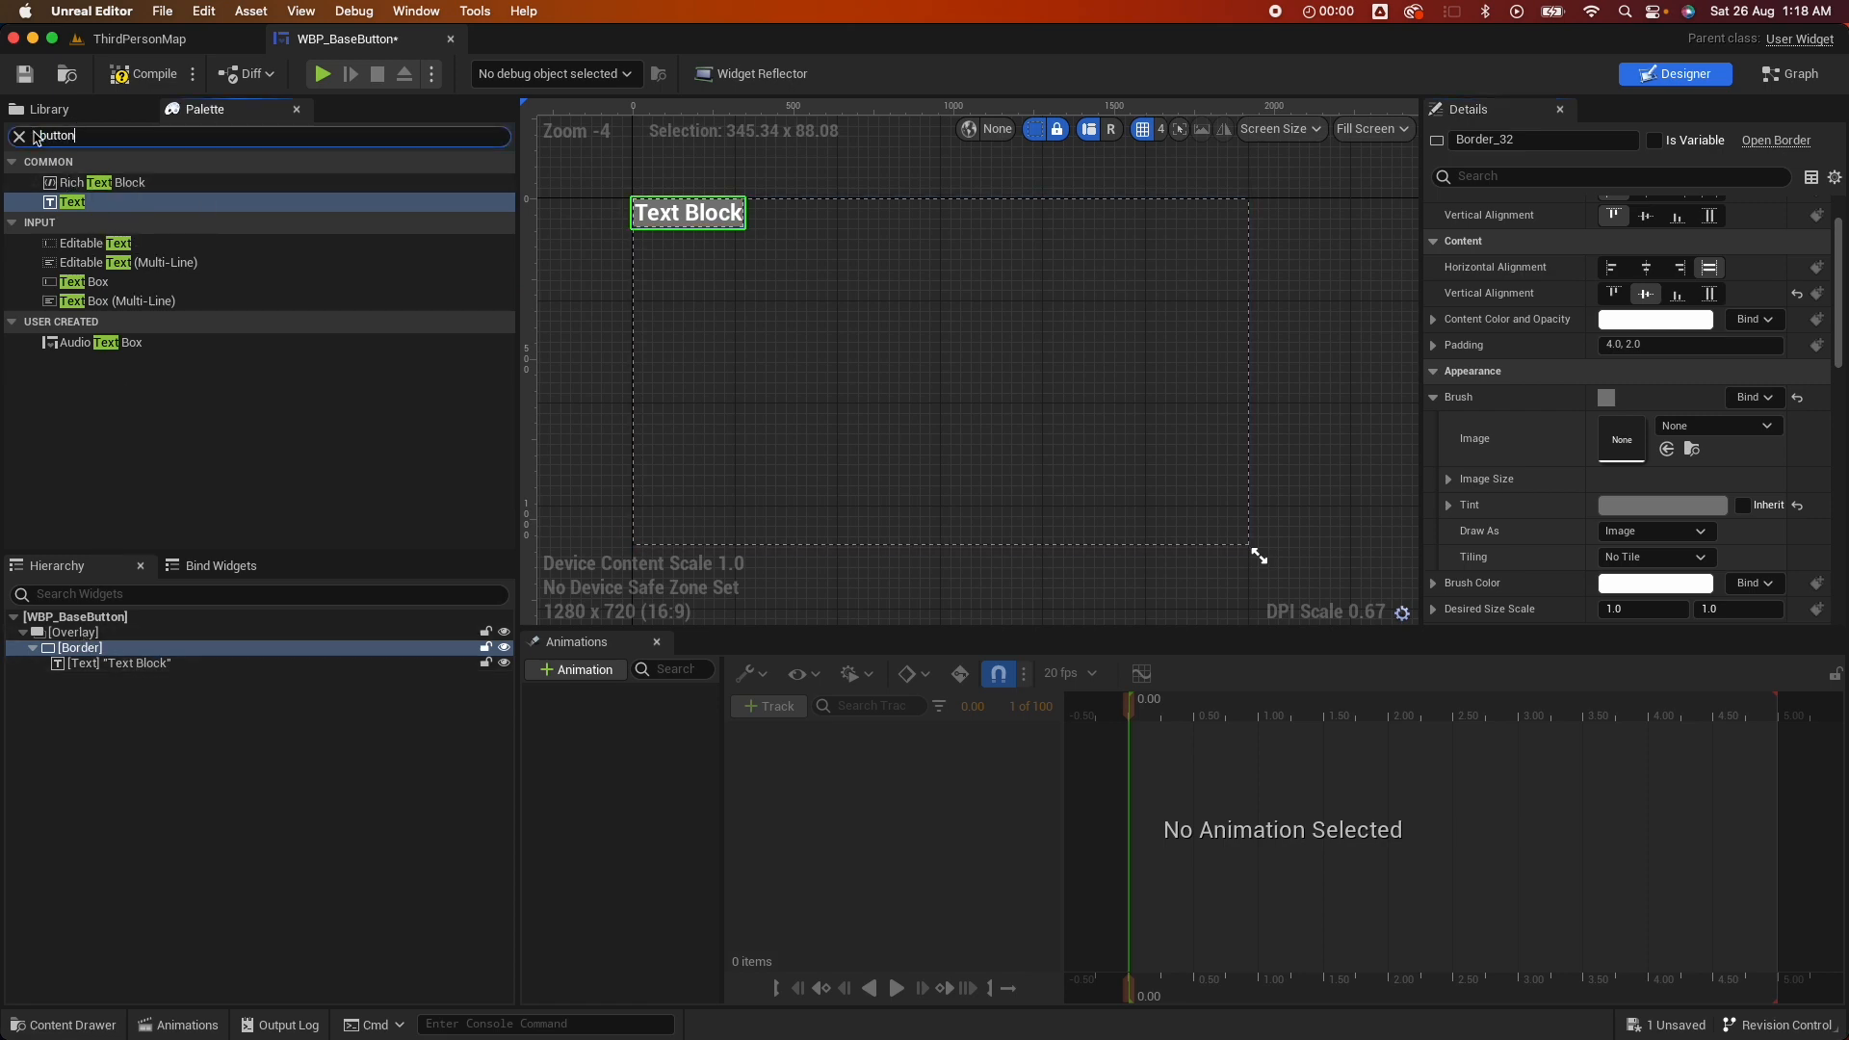
{"action": "type", "text": "button"}
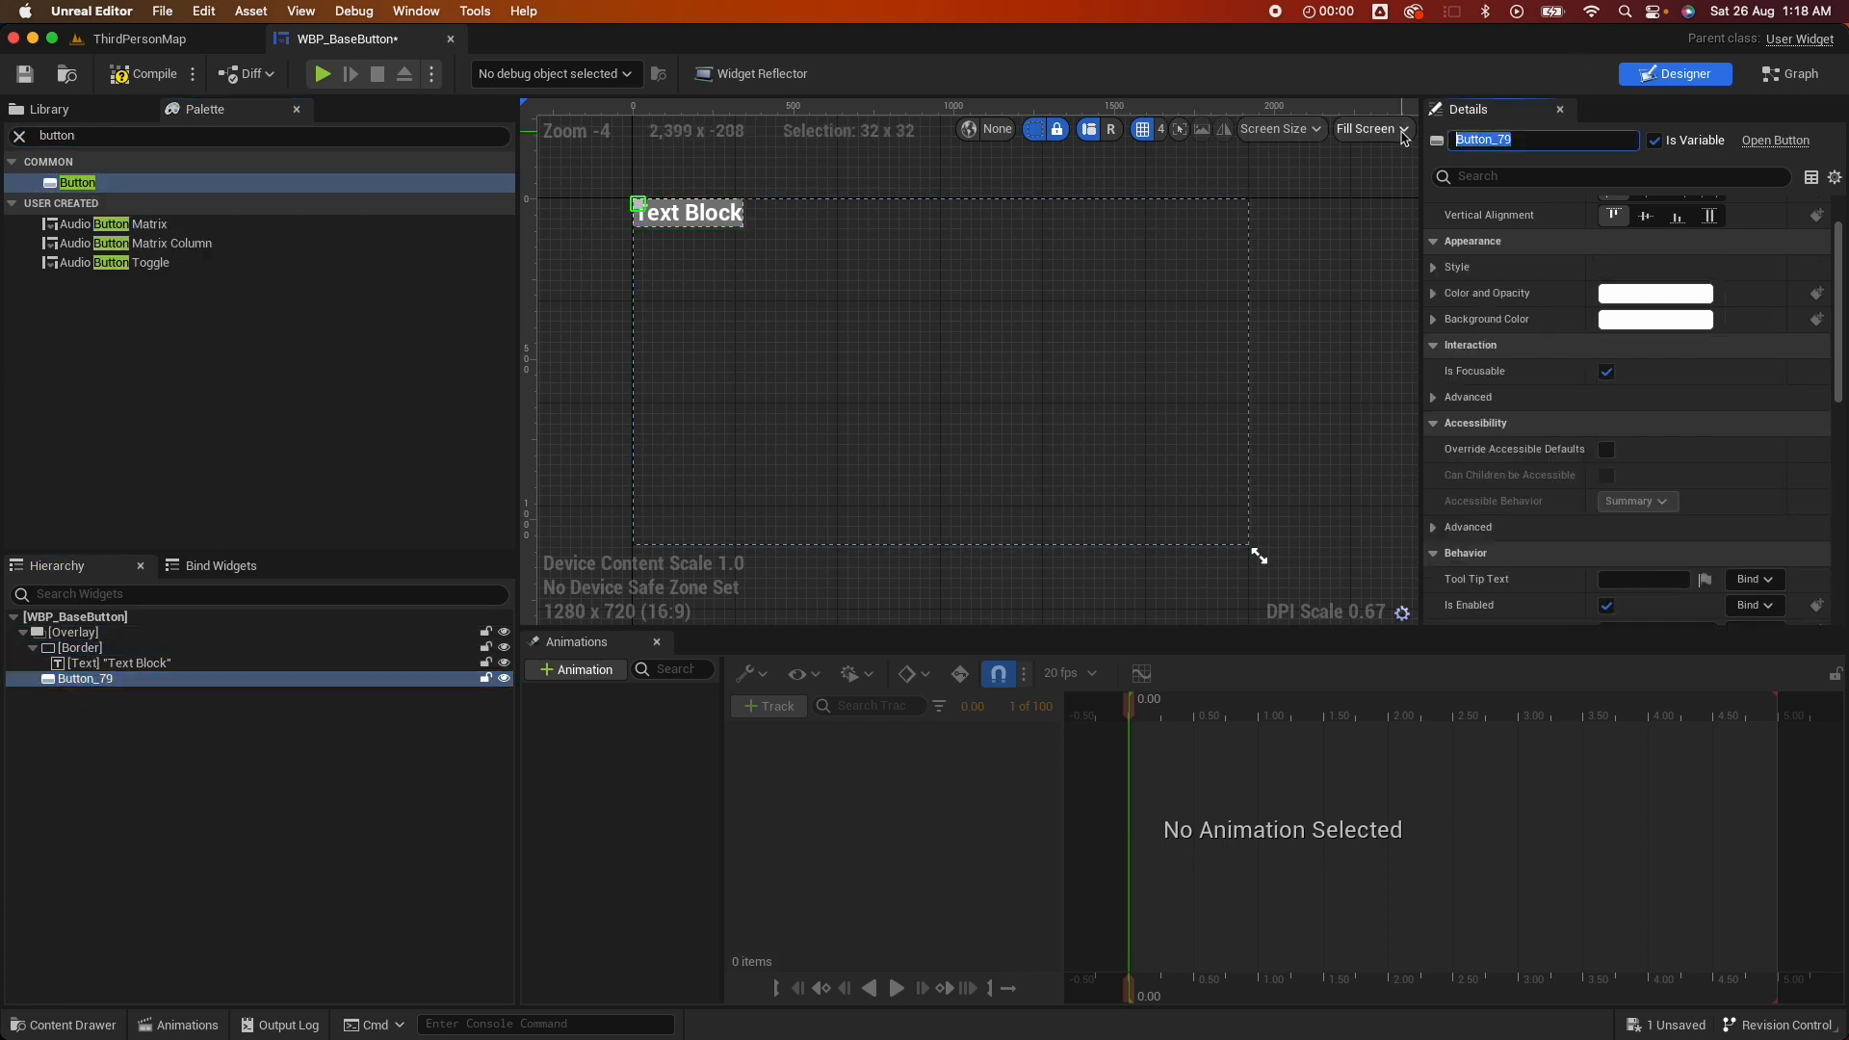
{"action": "type", "text": "HitButton"}
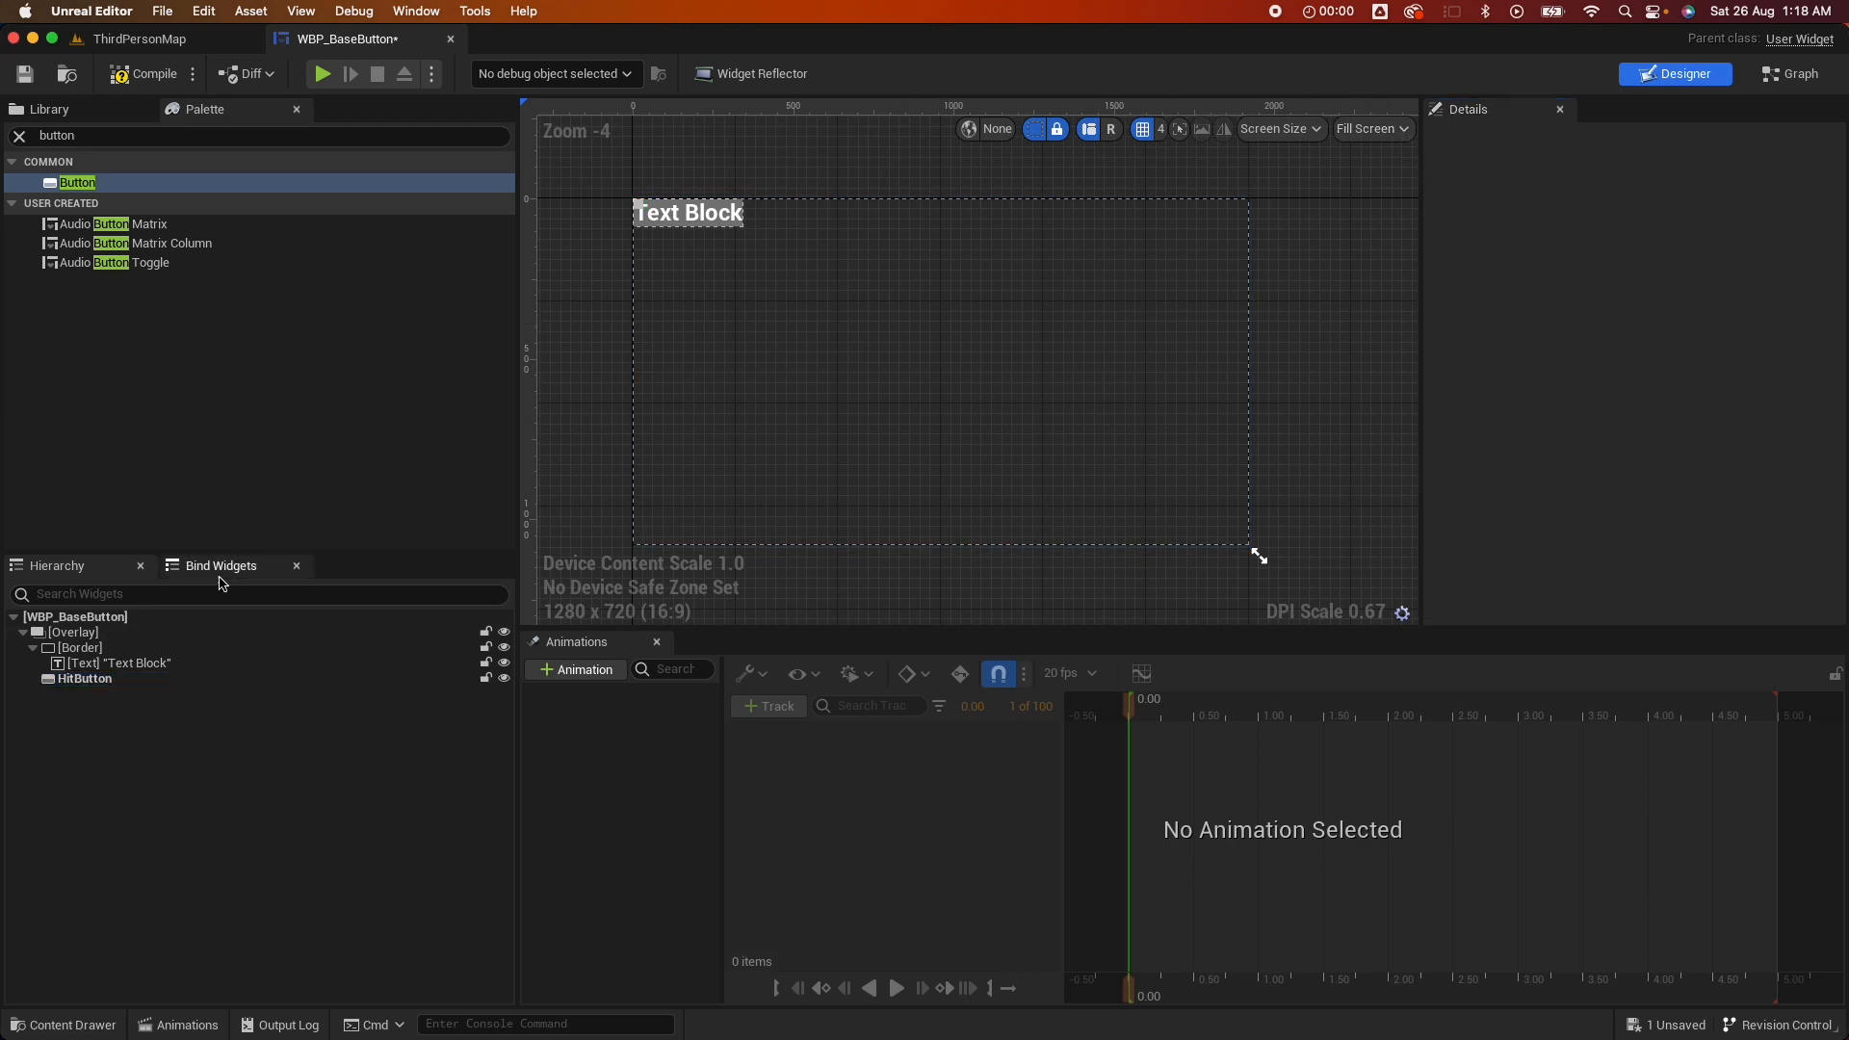
Preview at Desired on Screen, rename the text block TextBlock, and make it a variable
{"action": "left_click", "coordinate": [74, 631]}
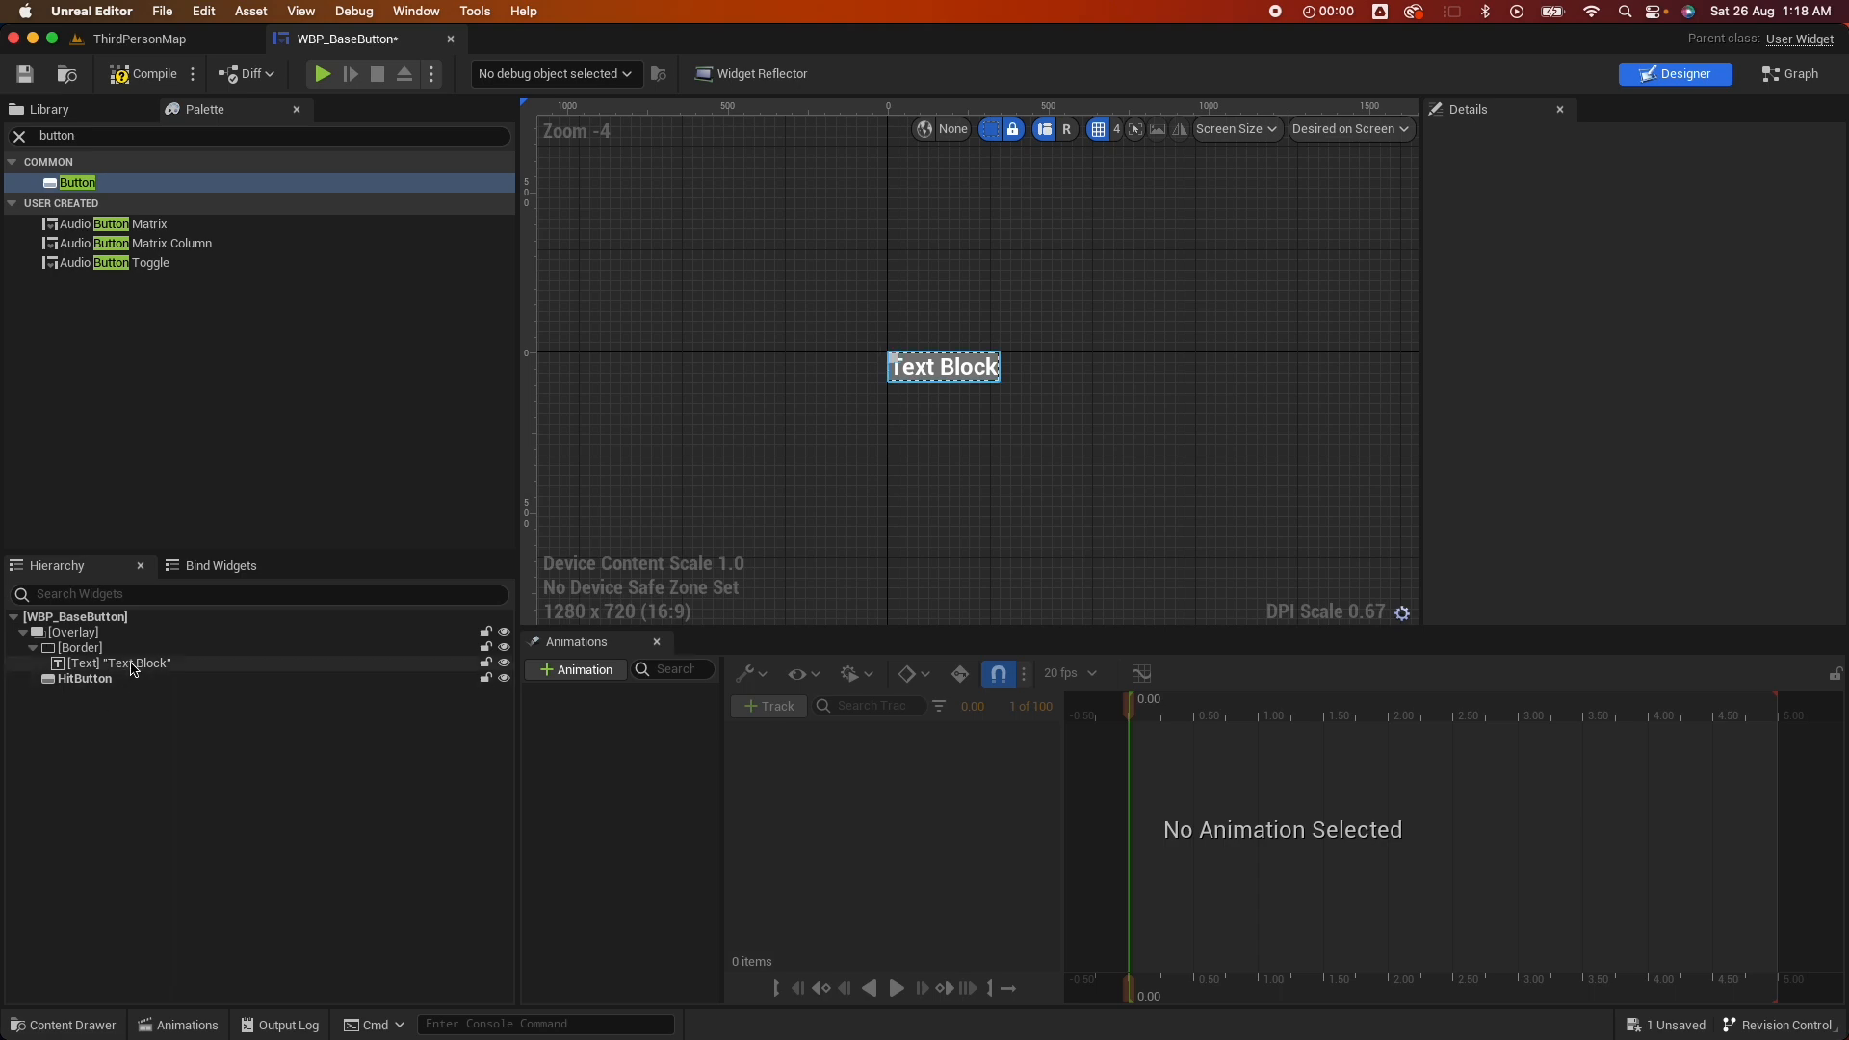
{"action": "left_click", "coordinate": [116, 662]}
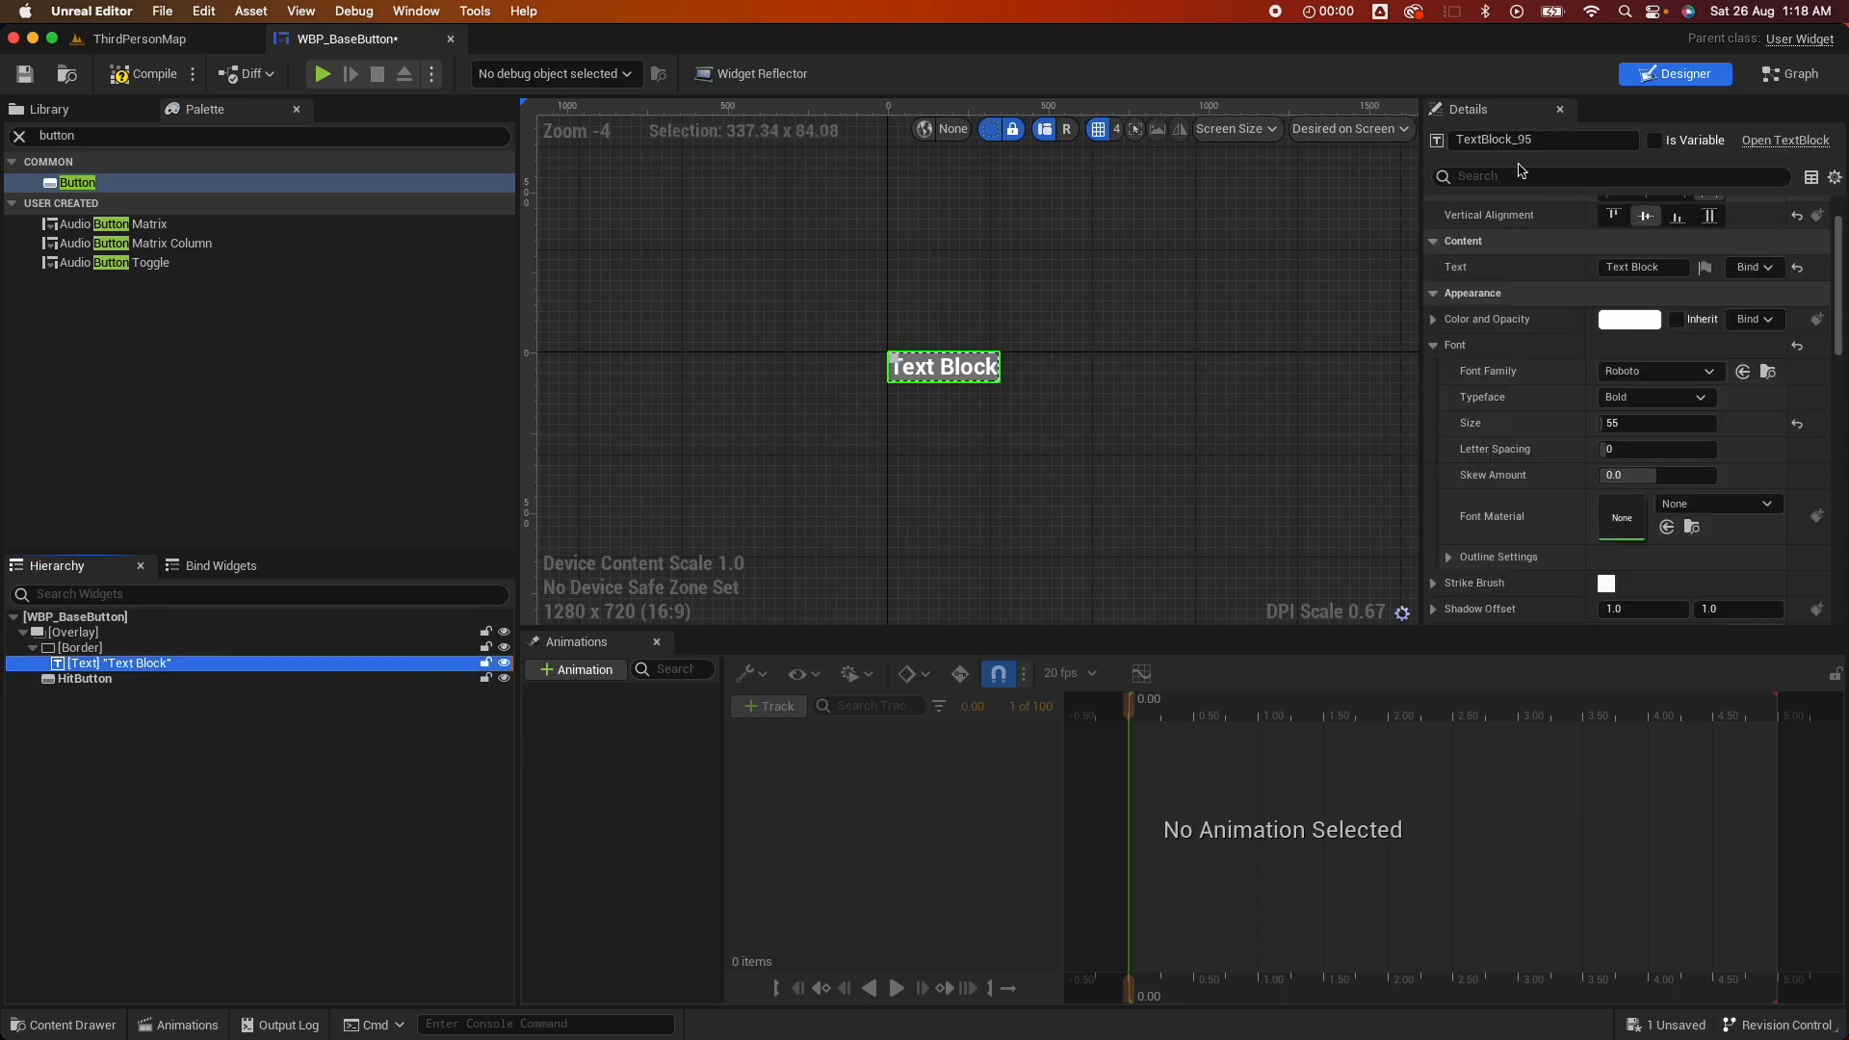
{"action": "mouse_move", "coordinate": [1500, 154]}
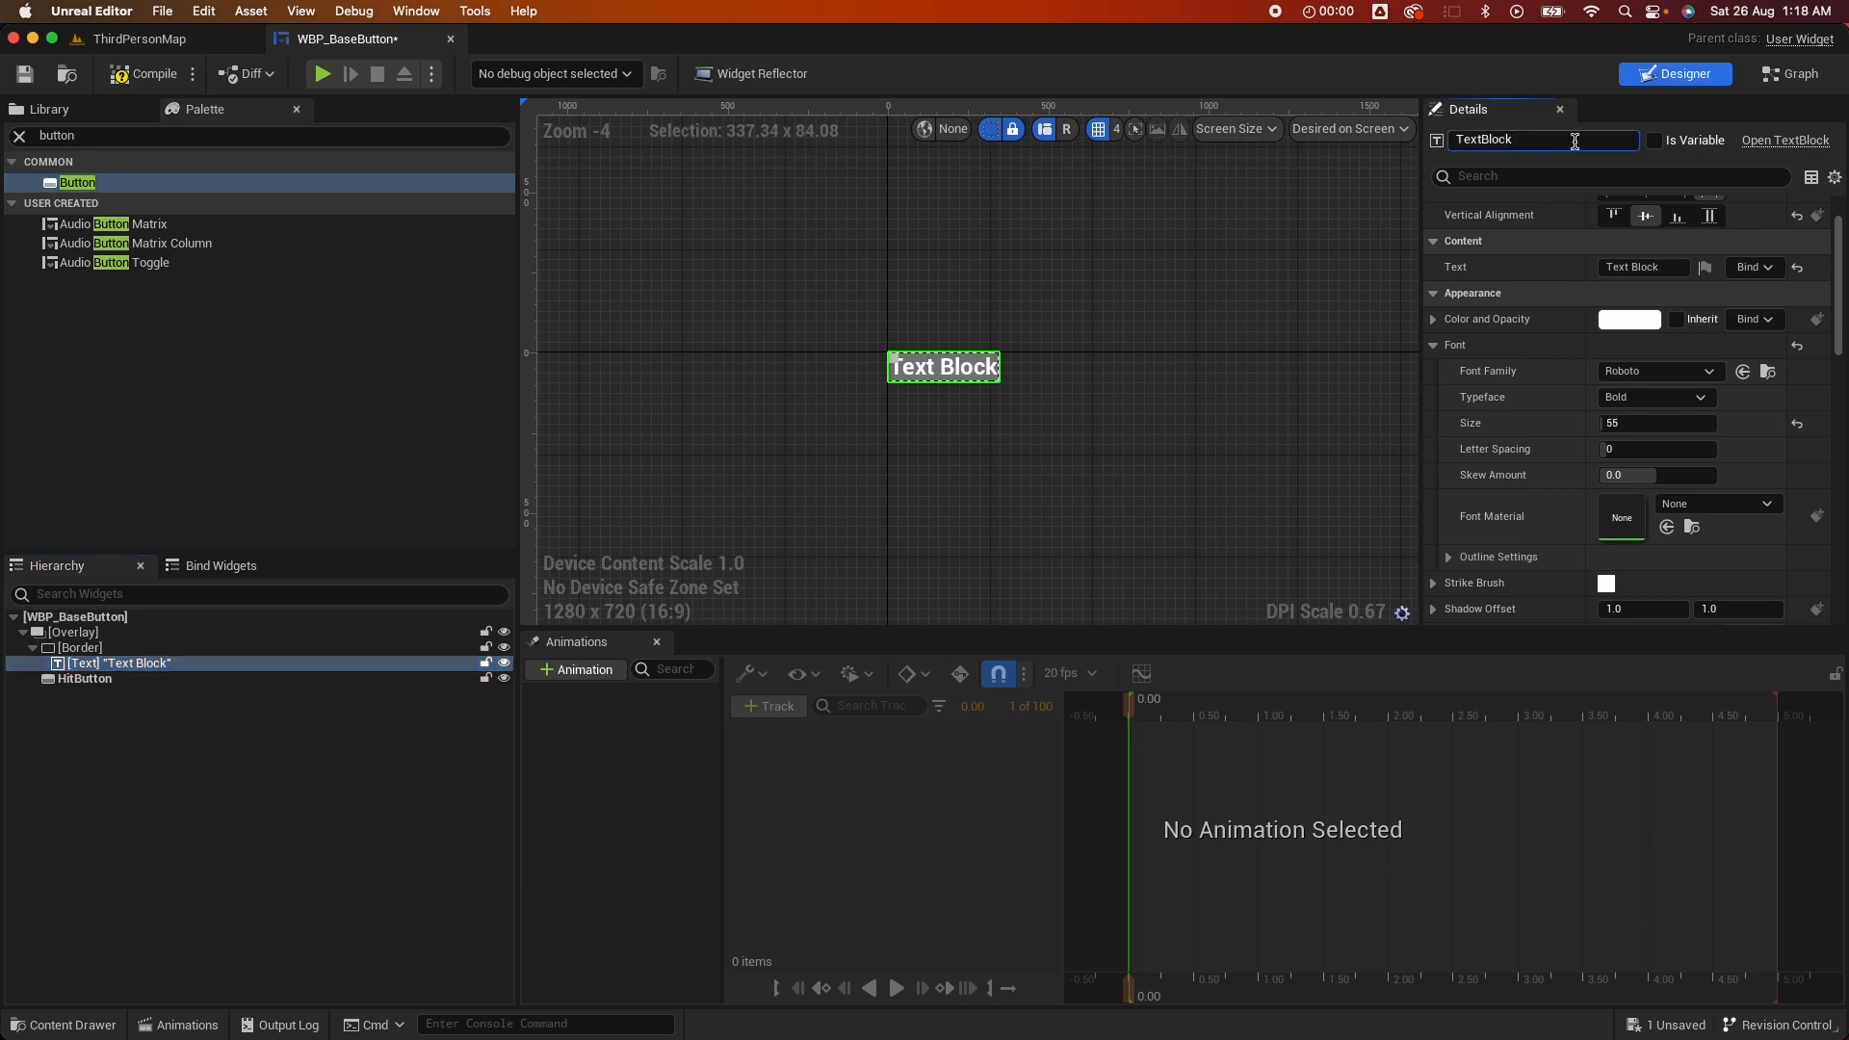
{"action": "left_click", "coordinate": [1654, 141]}
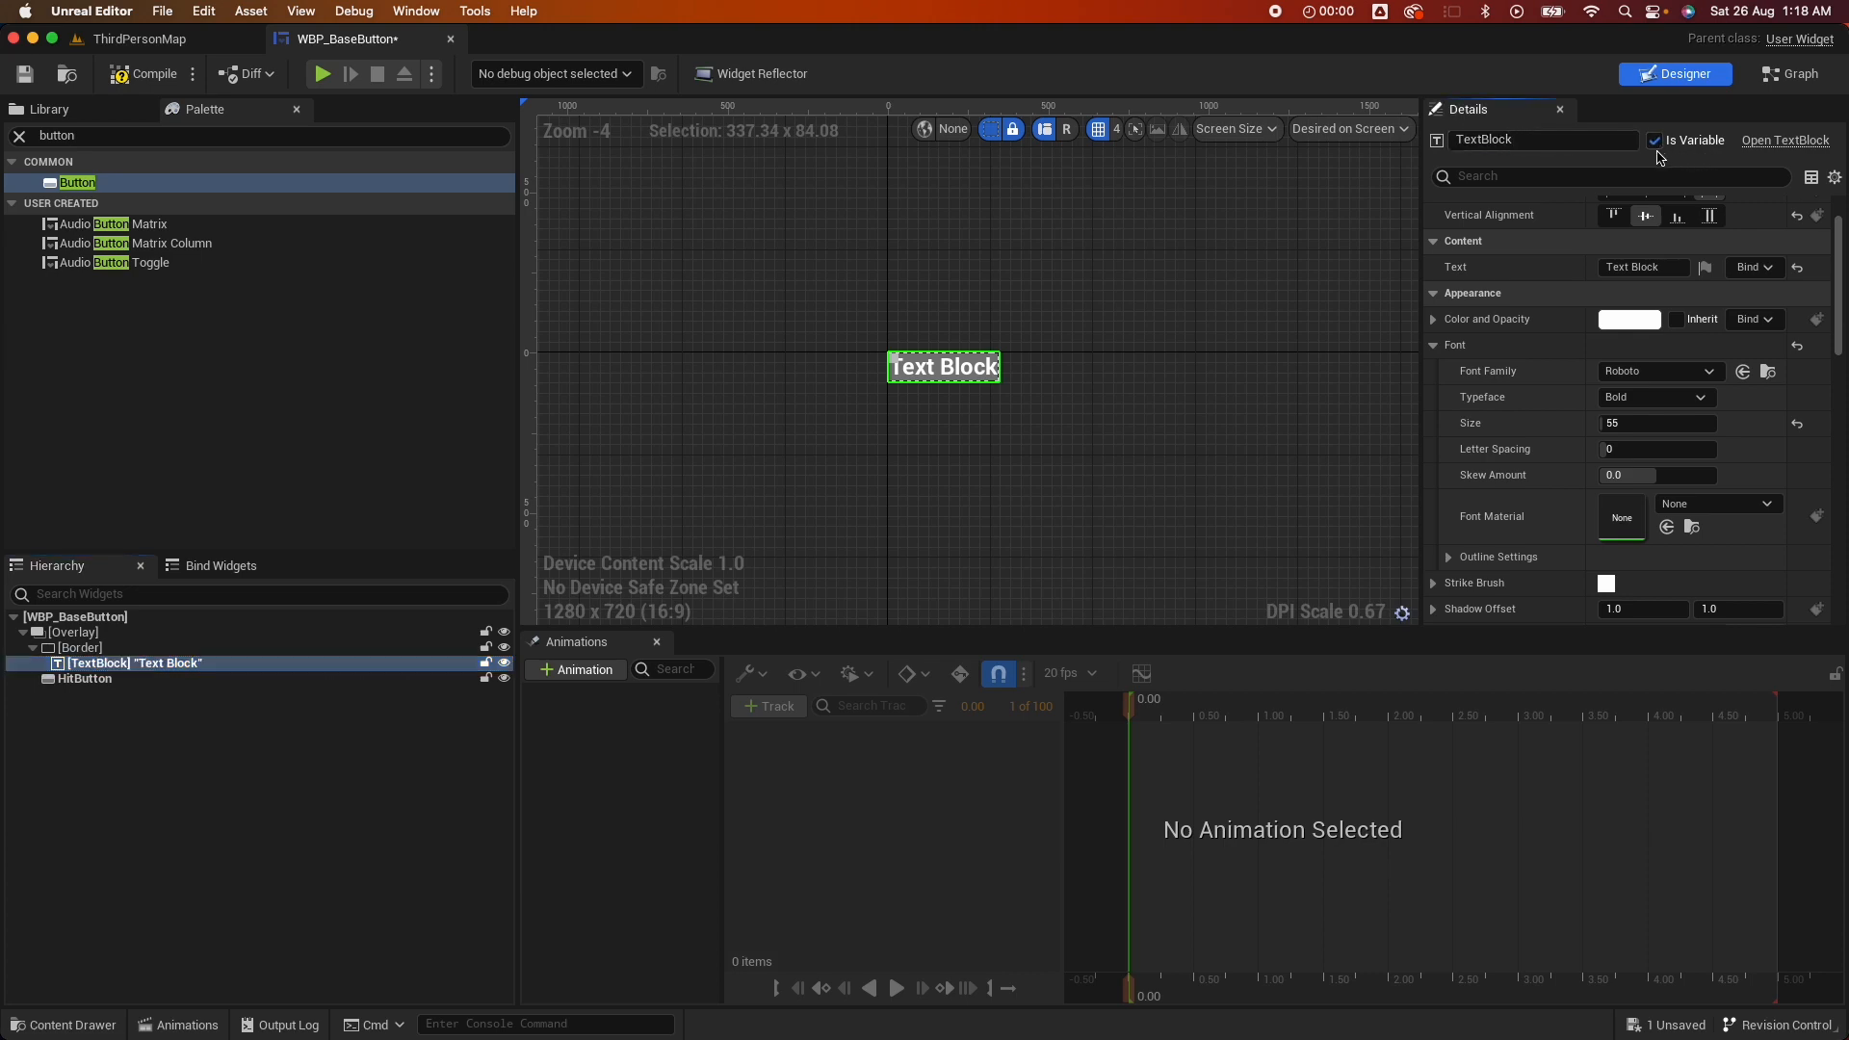
{"action": "left_click", "coordinate": [1789, 73]}
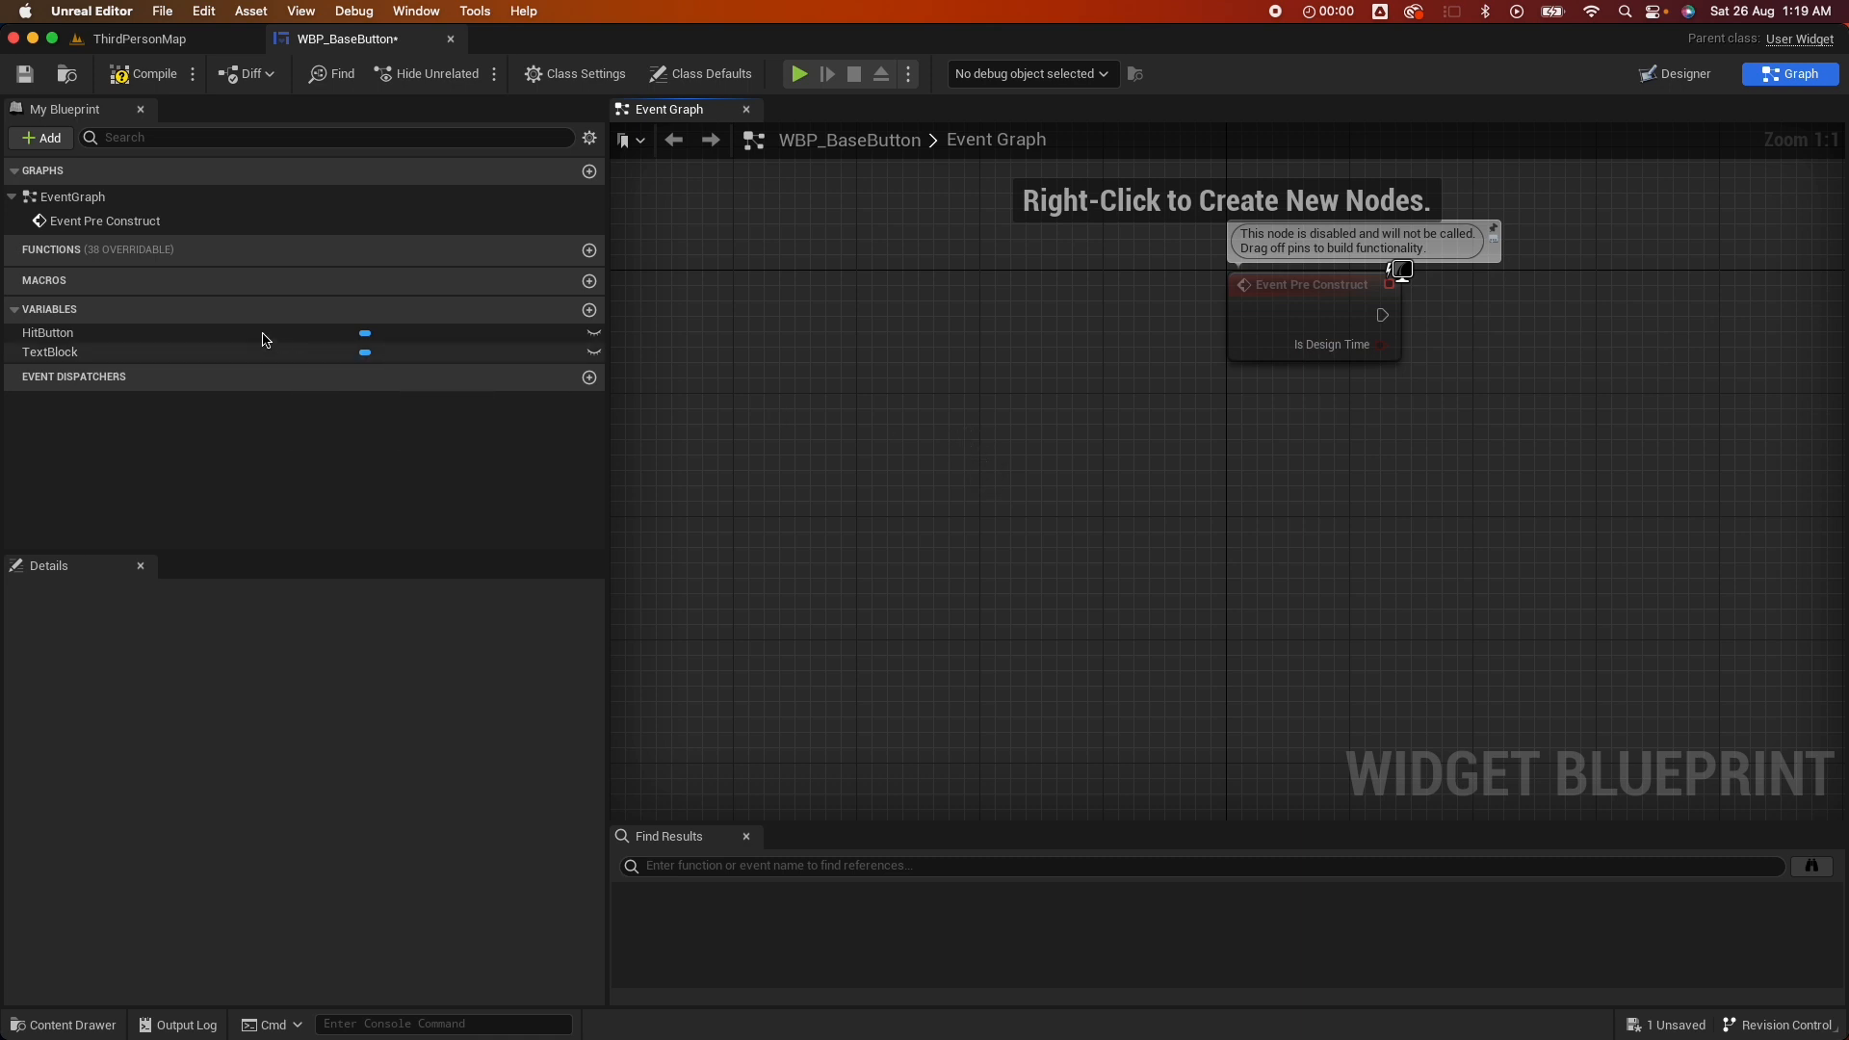
Place a TextBlock getter node in the event graph
{"action": "left_click", "coordinate": [48, 332]}
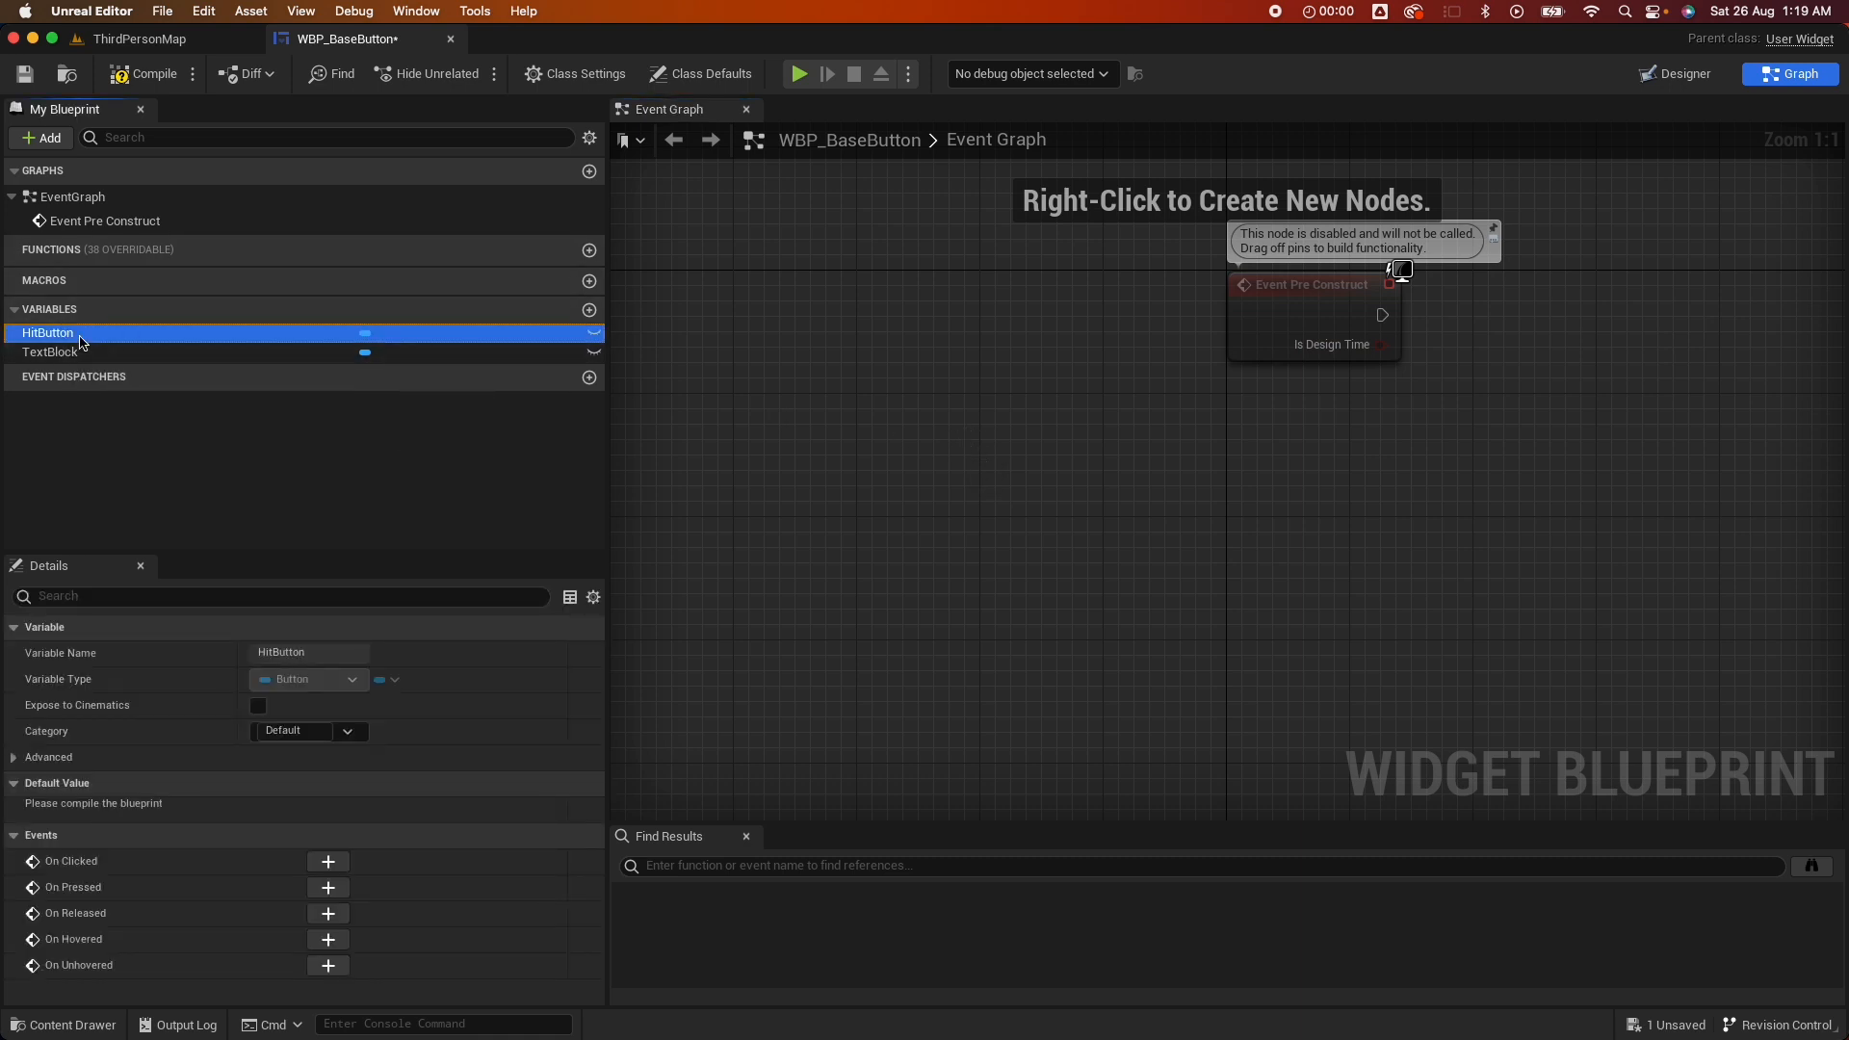
{"action": "left_click", "coordinate": [52, 351]}
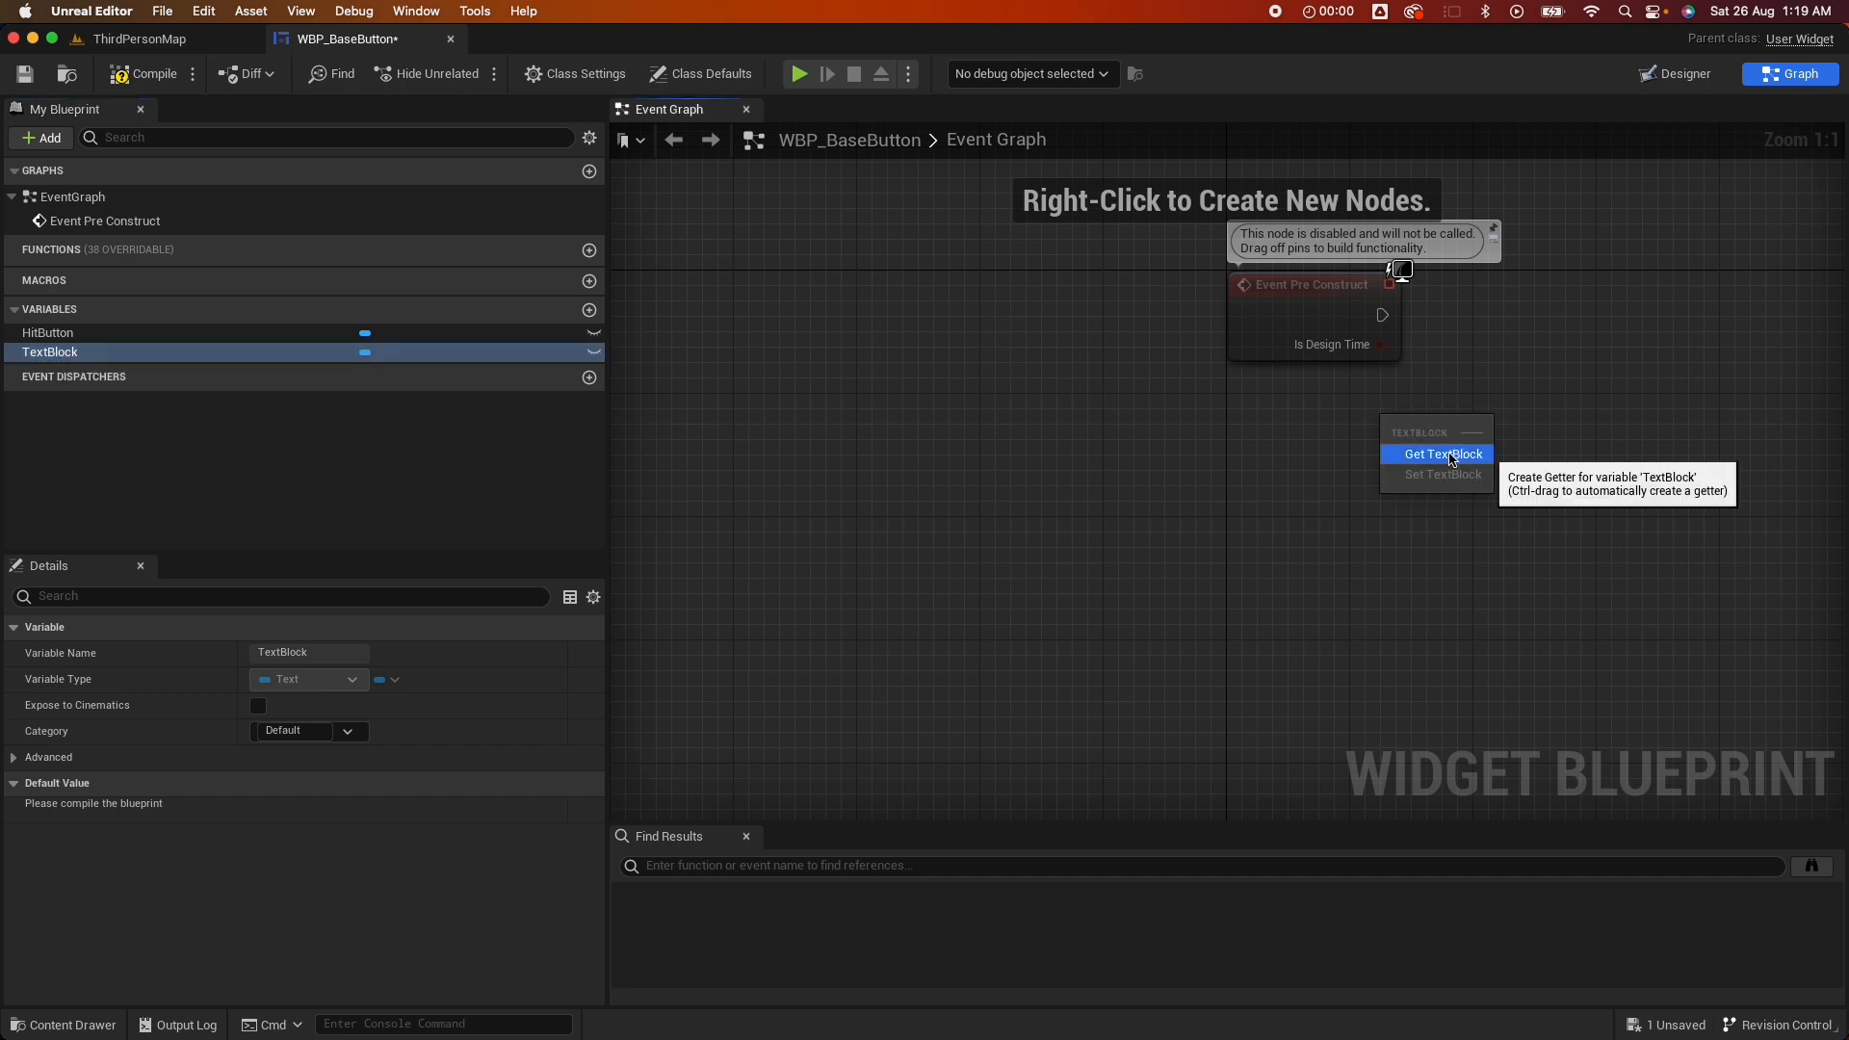
{"action": "left_click", "coordinate": [1440, 453]}
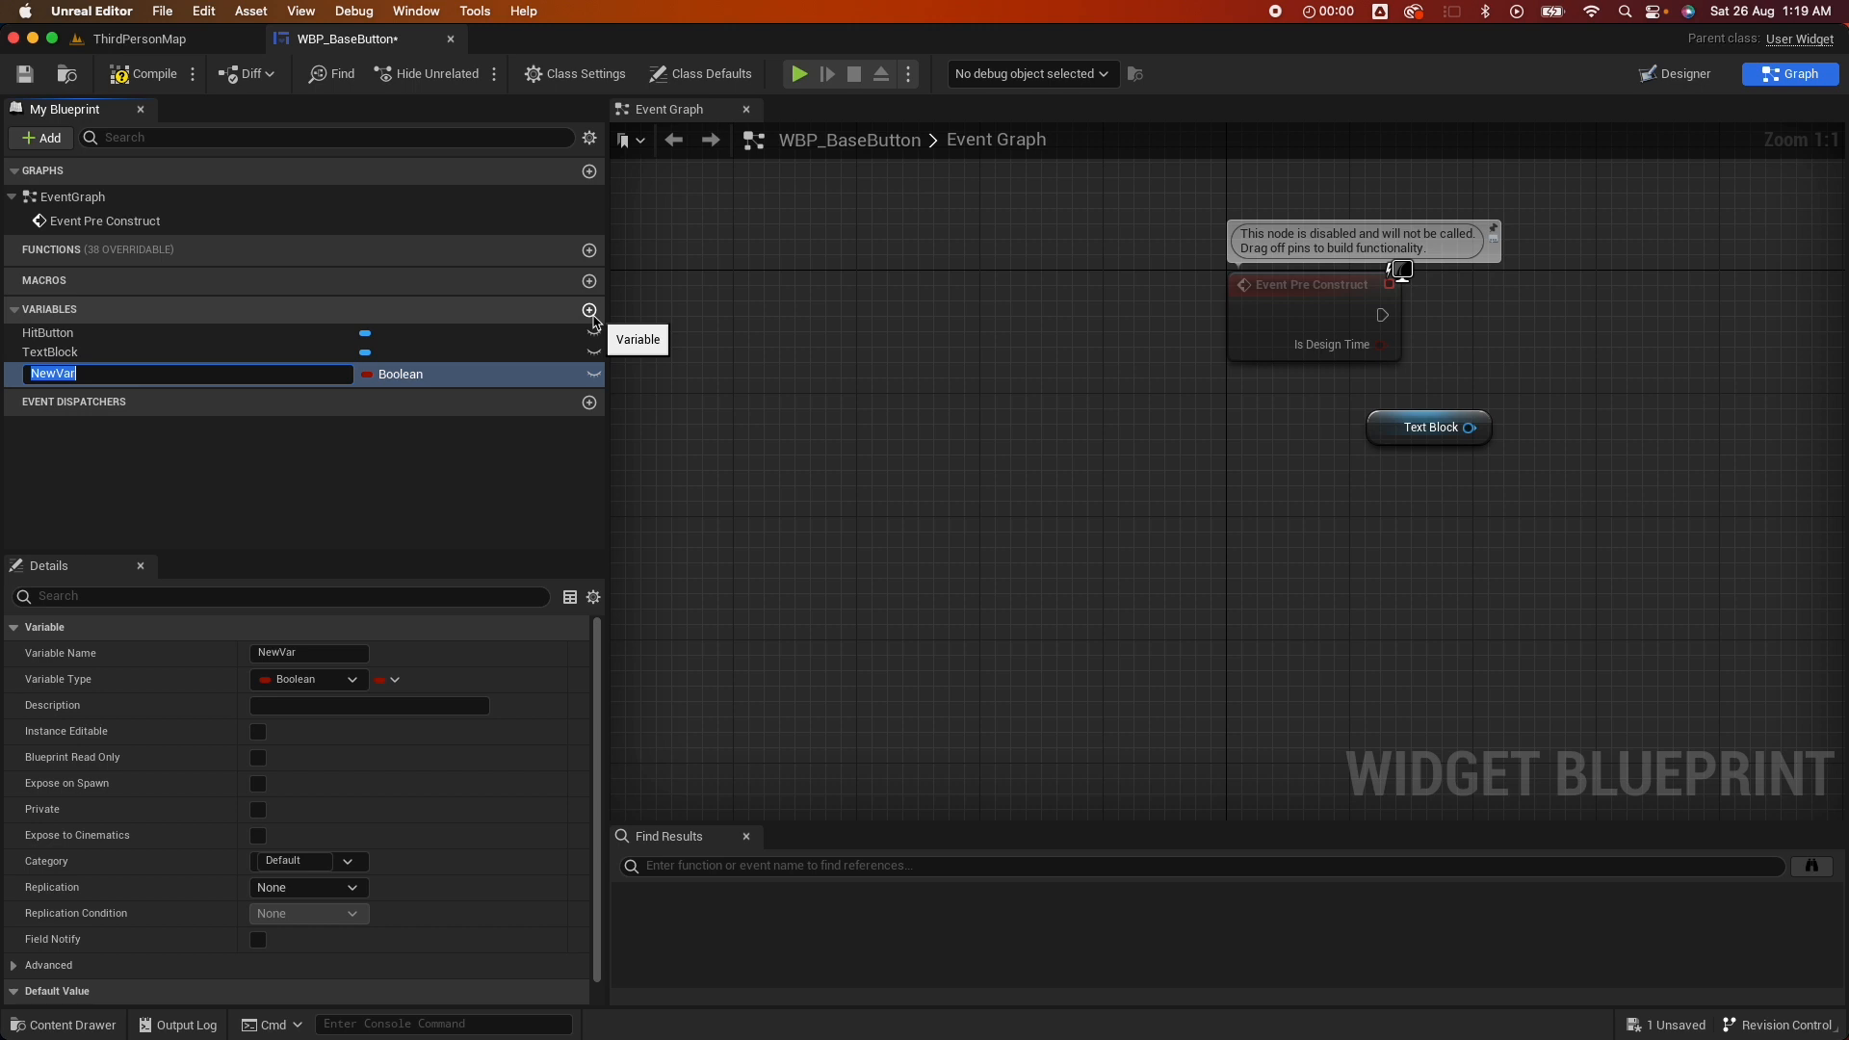
Add an instance-editable Text variable named ButtonText
{"action": "type", "text": "ButtonText"}
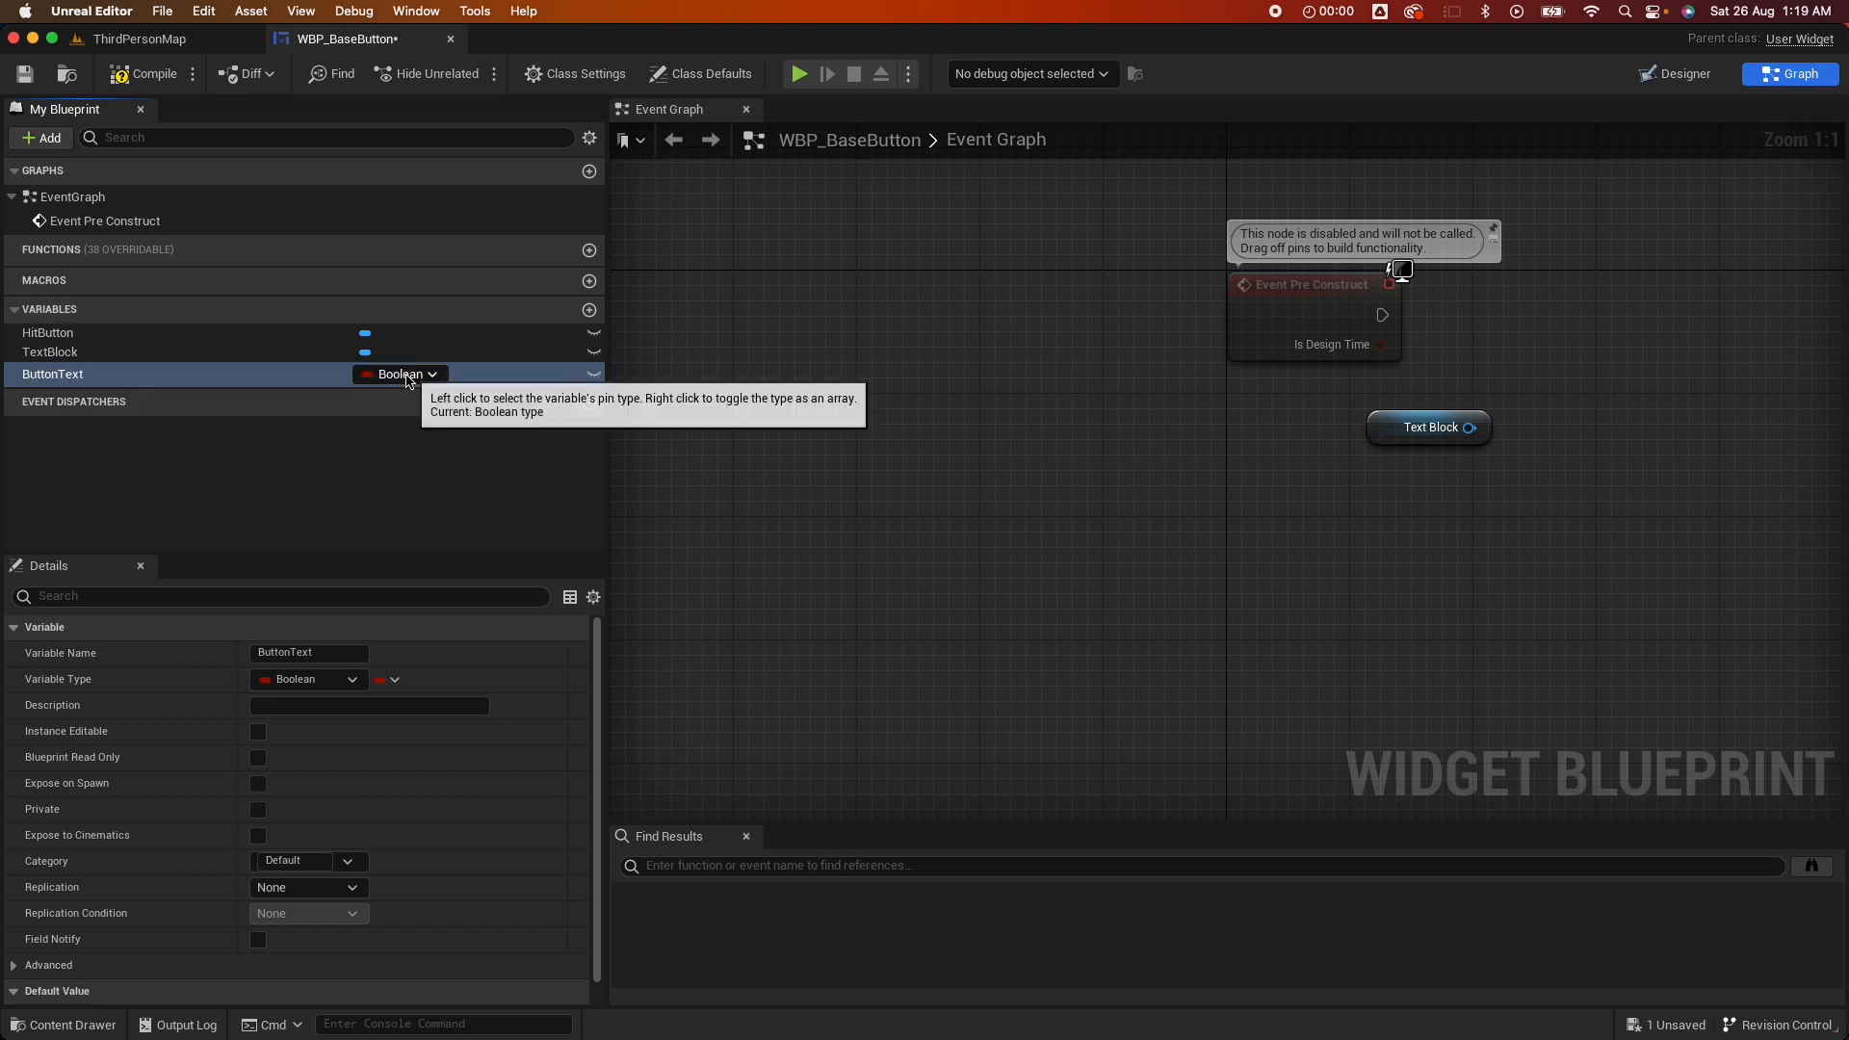
{"action": "left_click", "coordinate": [399, 373]}
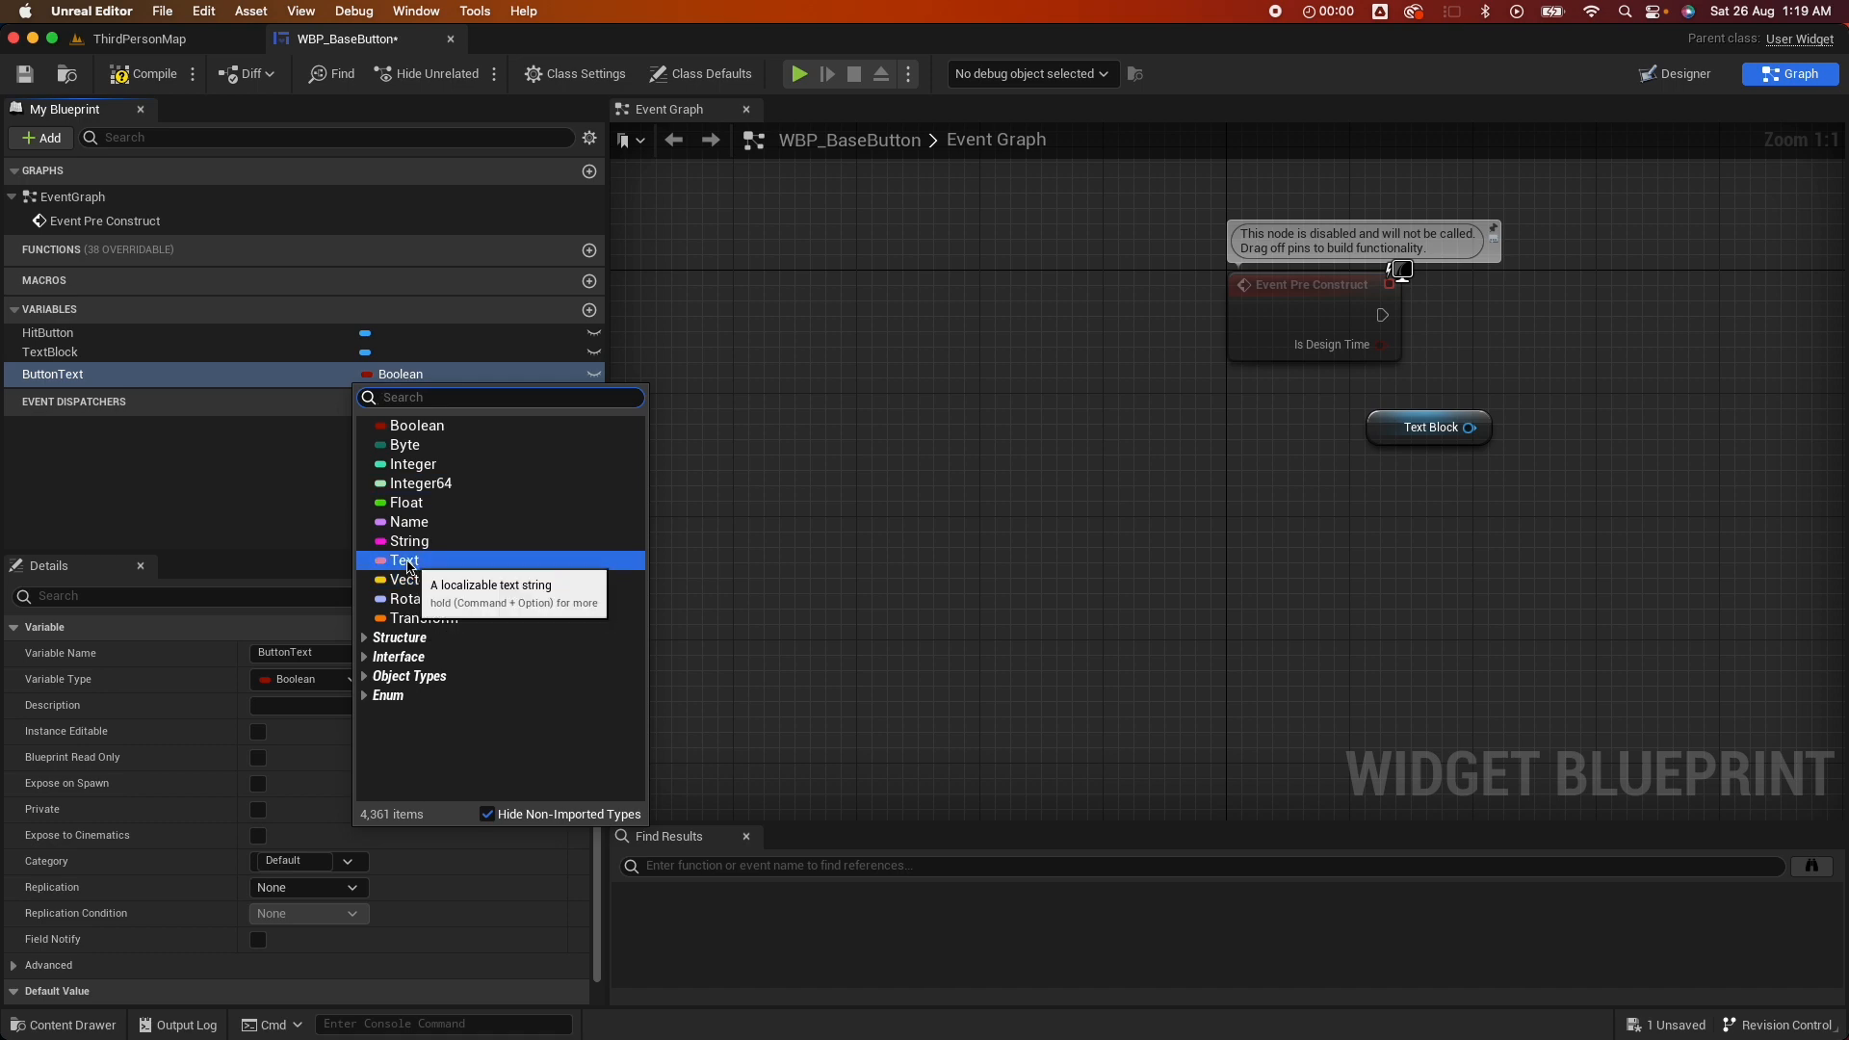
{"action": "left_click", "coordinate": [406, 561]}
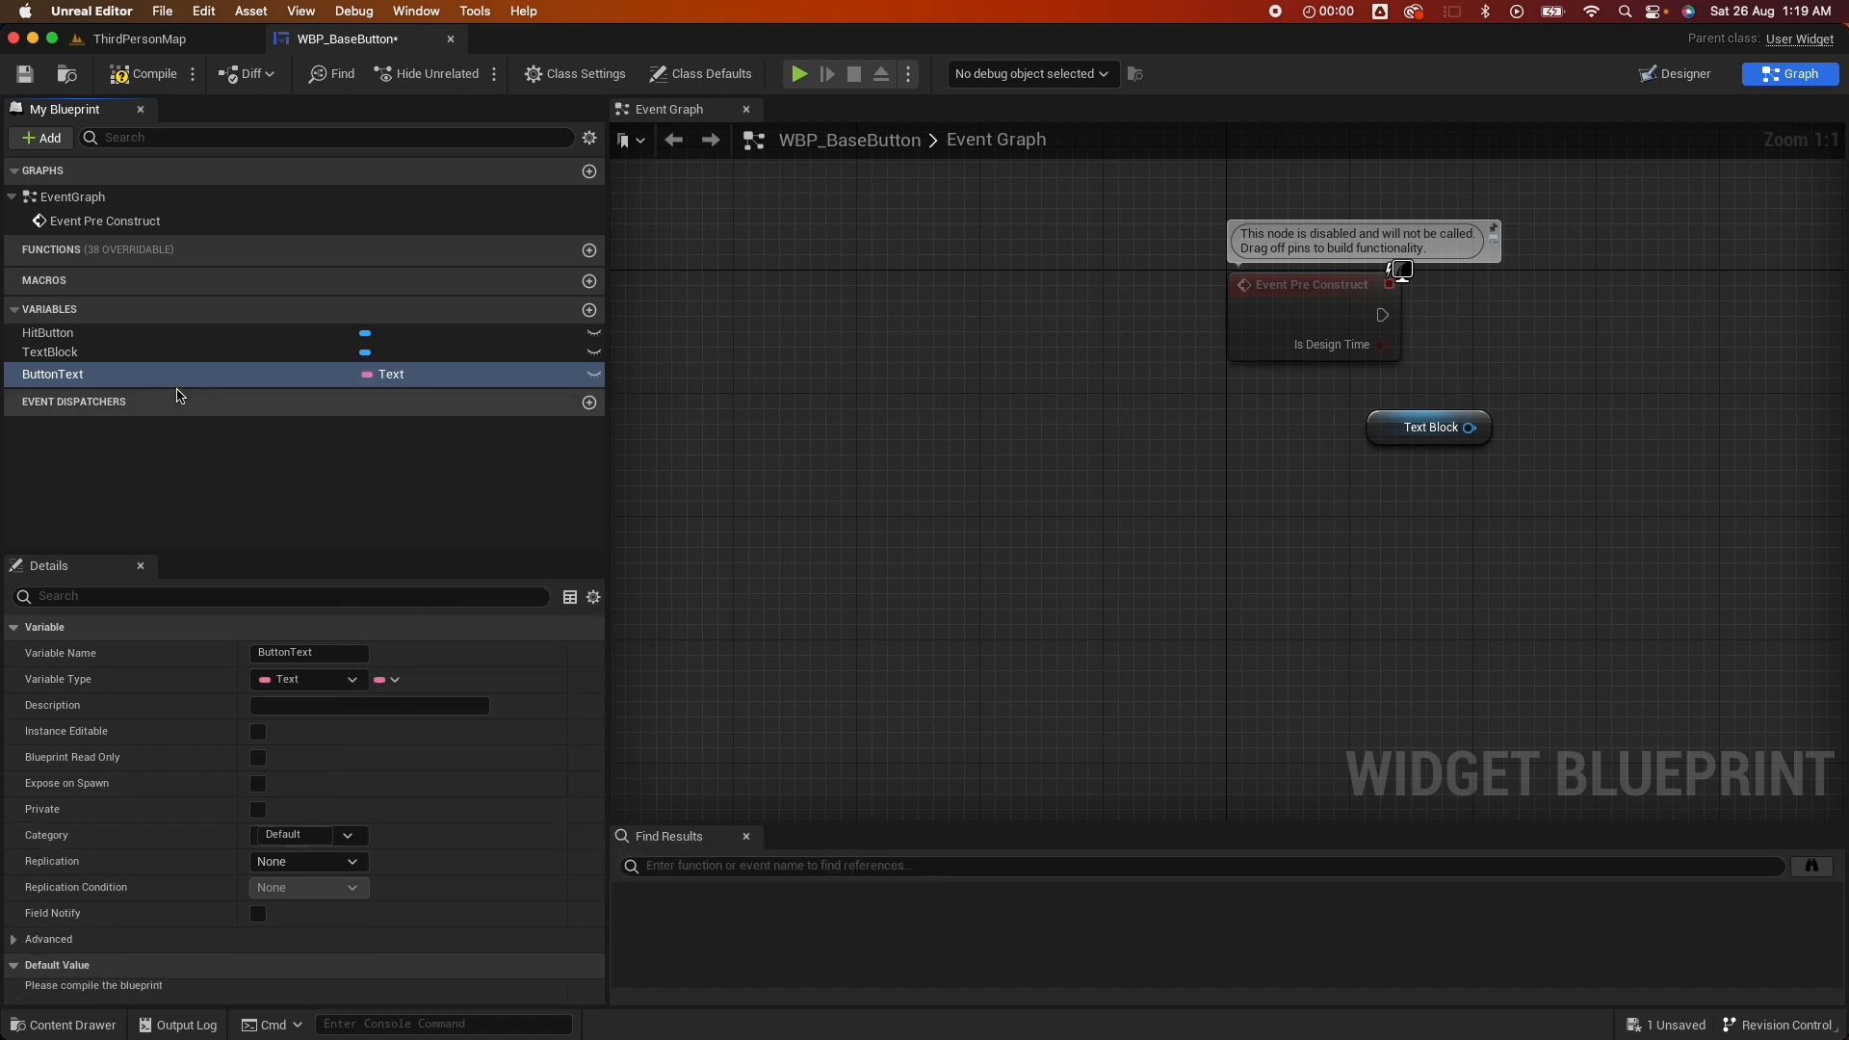
{"action": "left_click", "coordinate": [258, 731]}
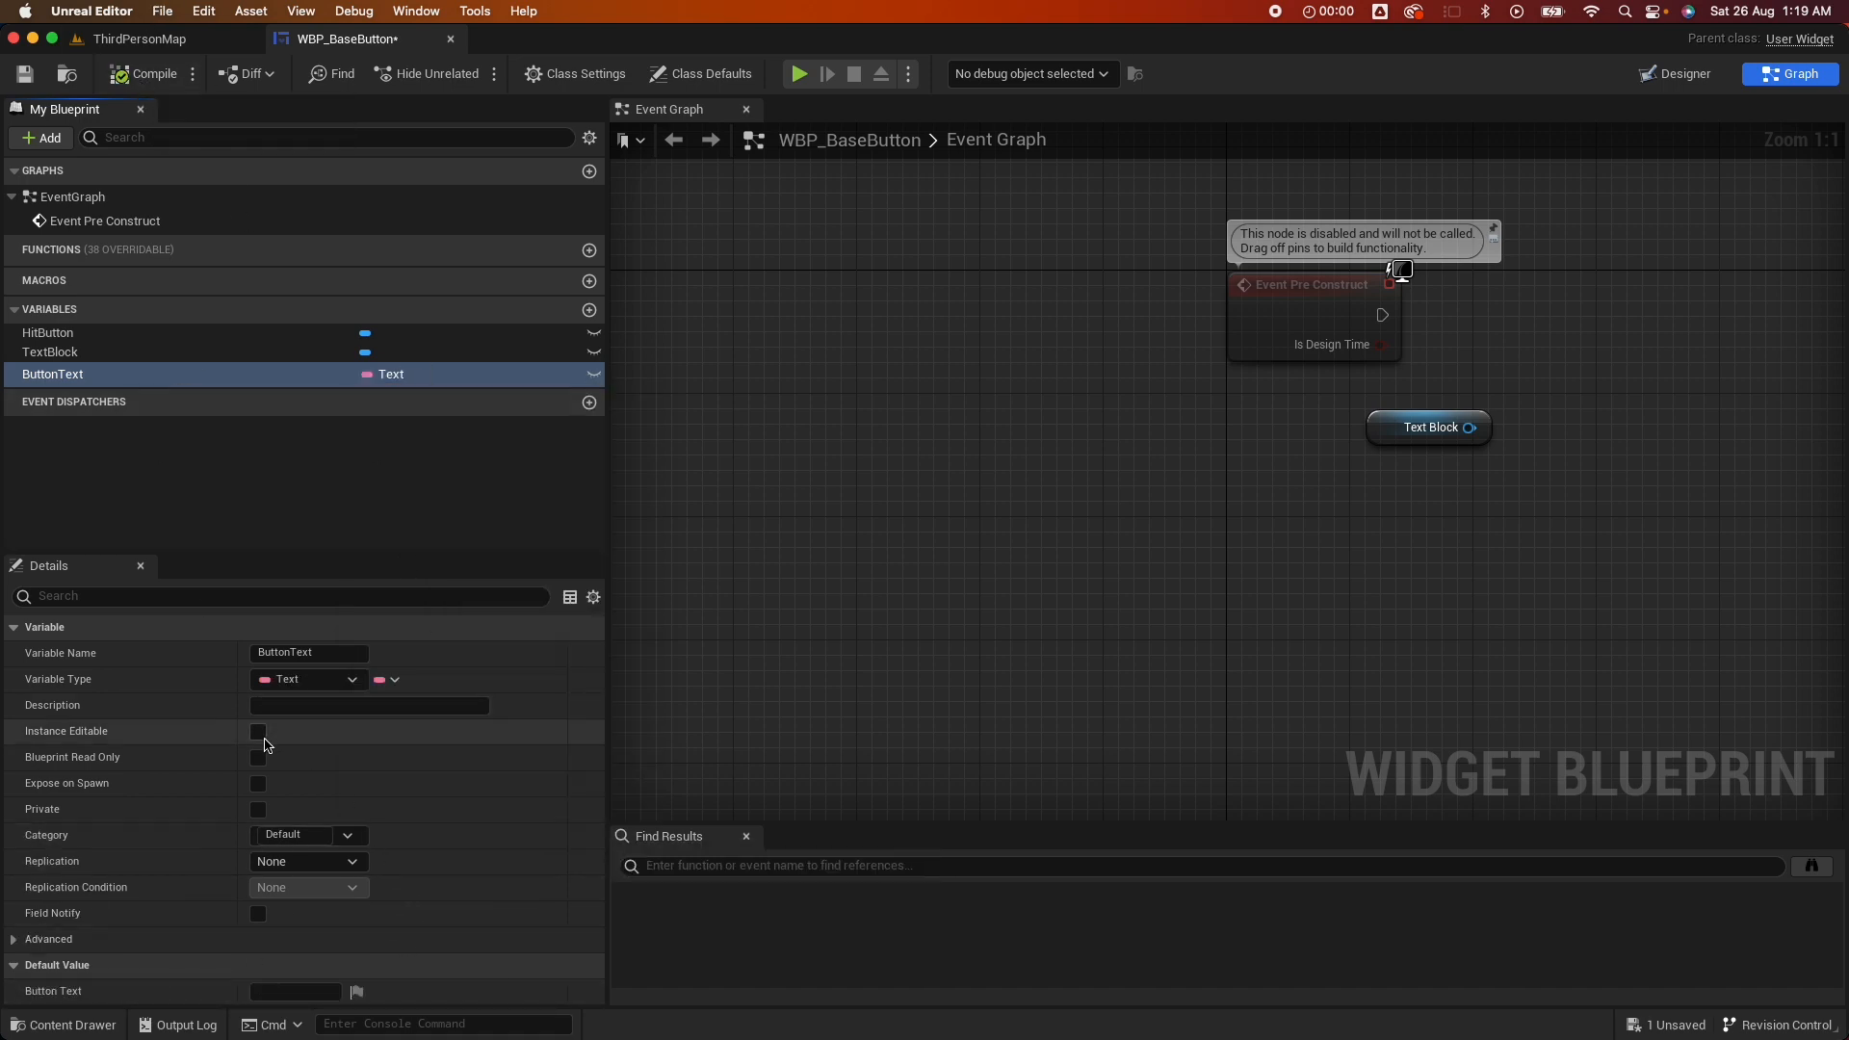
{"action": "left_click", "coordinate": [258, 731]}
{"action": "type", "text": "Button Text"}
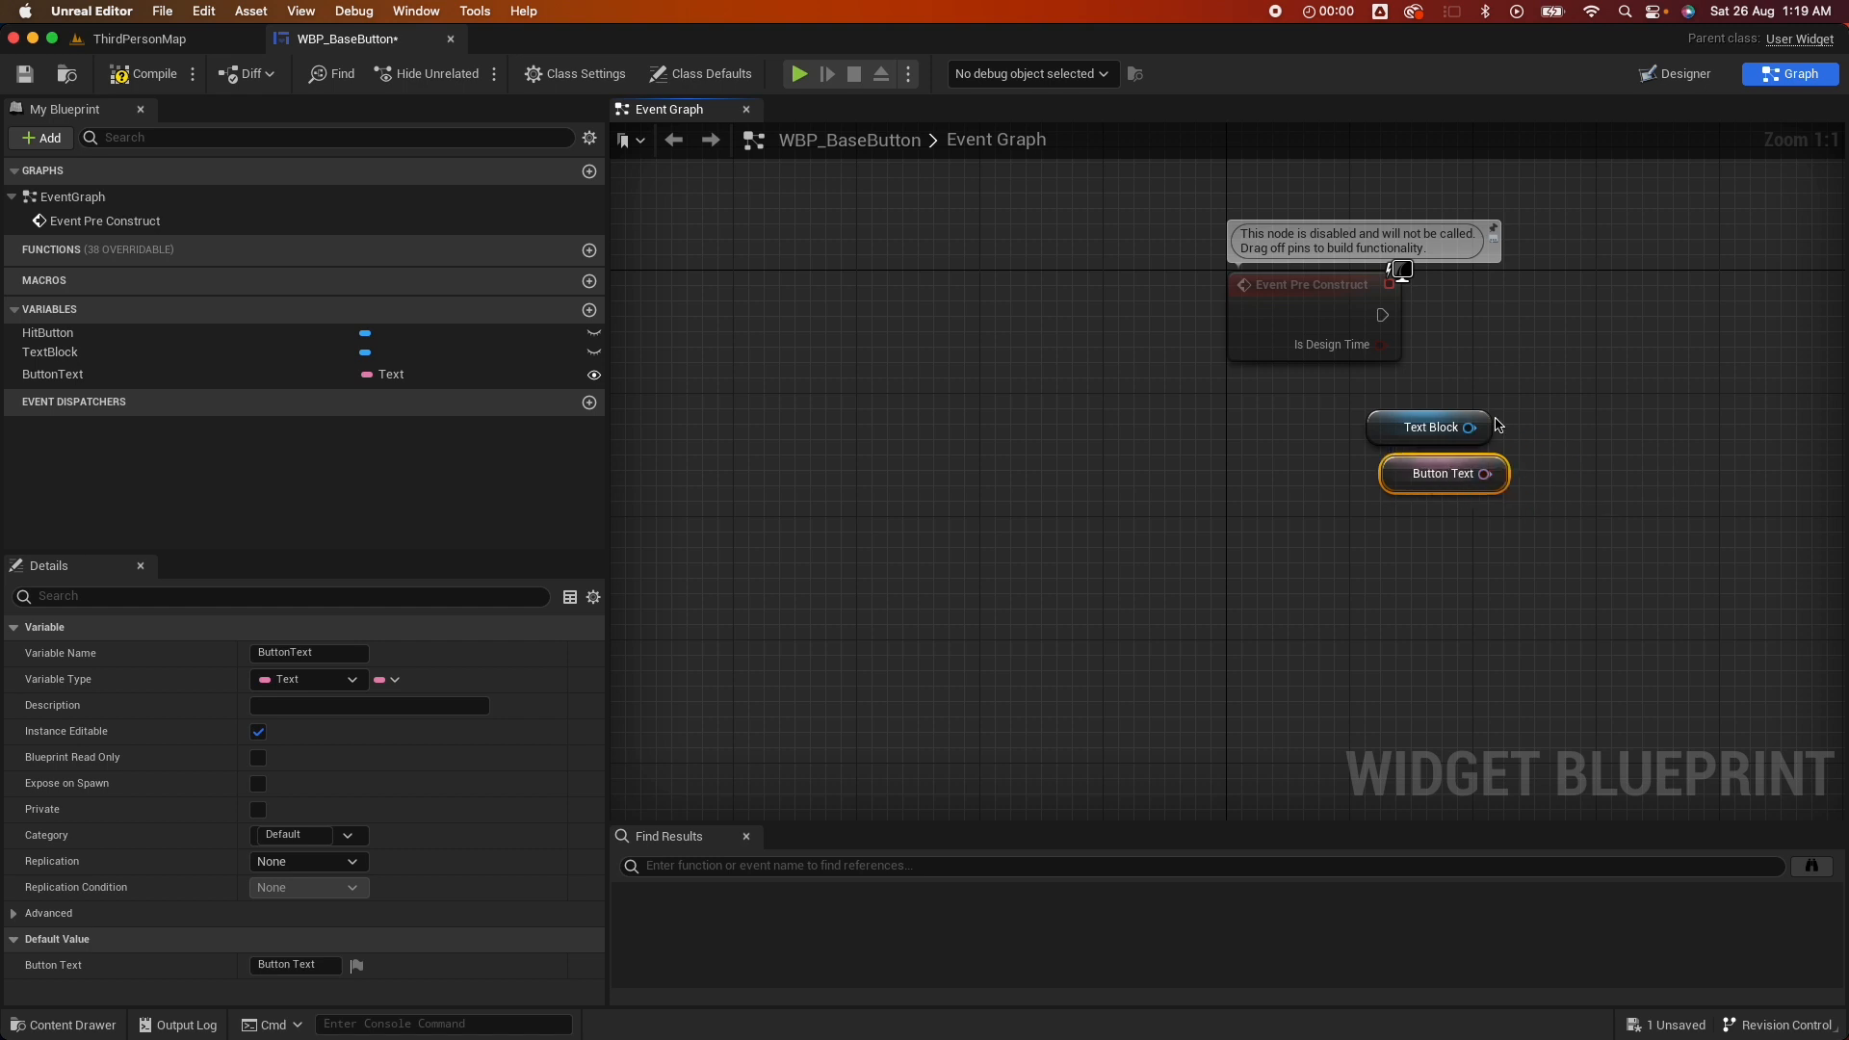
On Event Pre Construct, set TextBlock's text from ButtonText via SetText
{"action": "type", "text": "sett"}
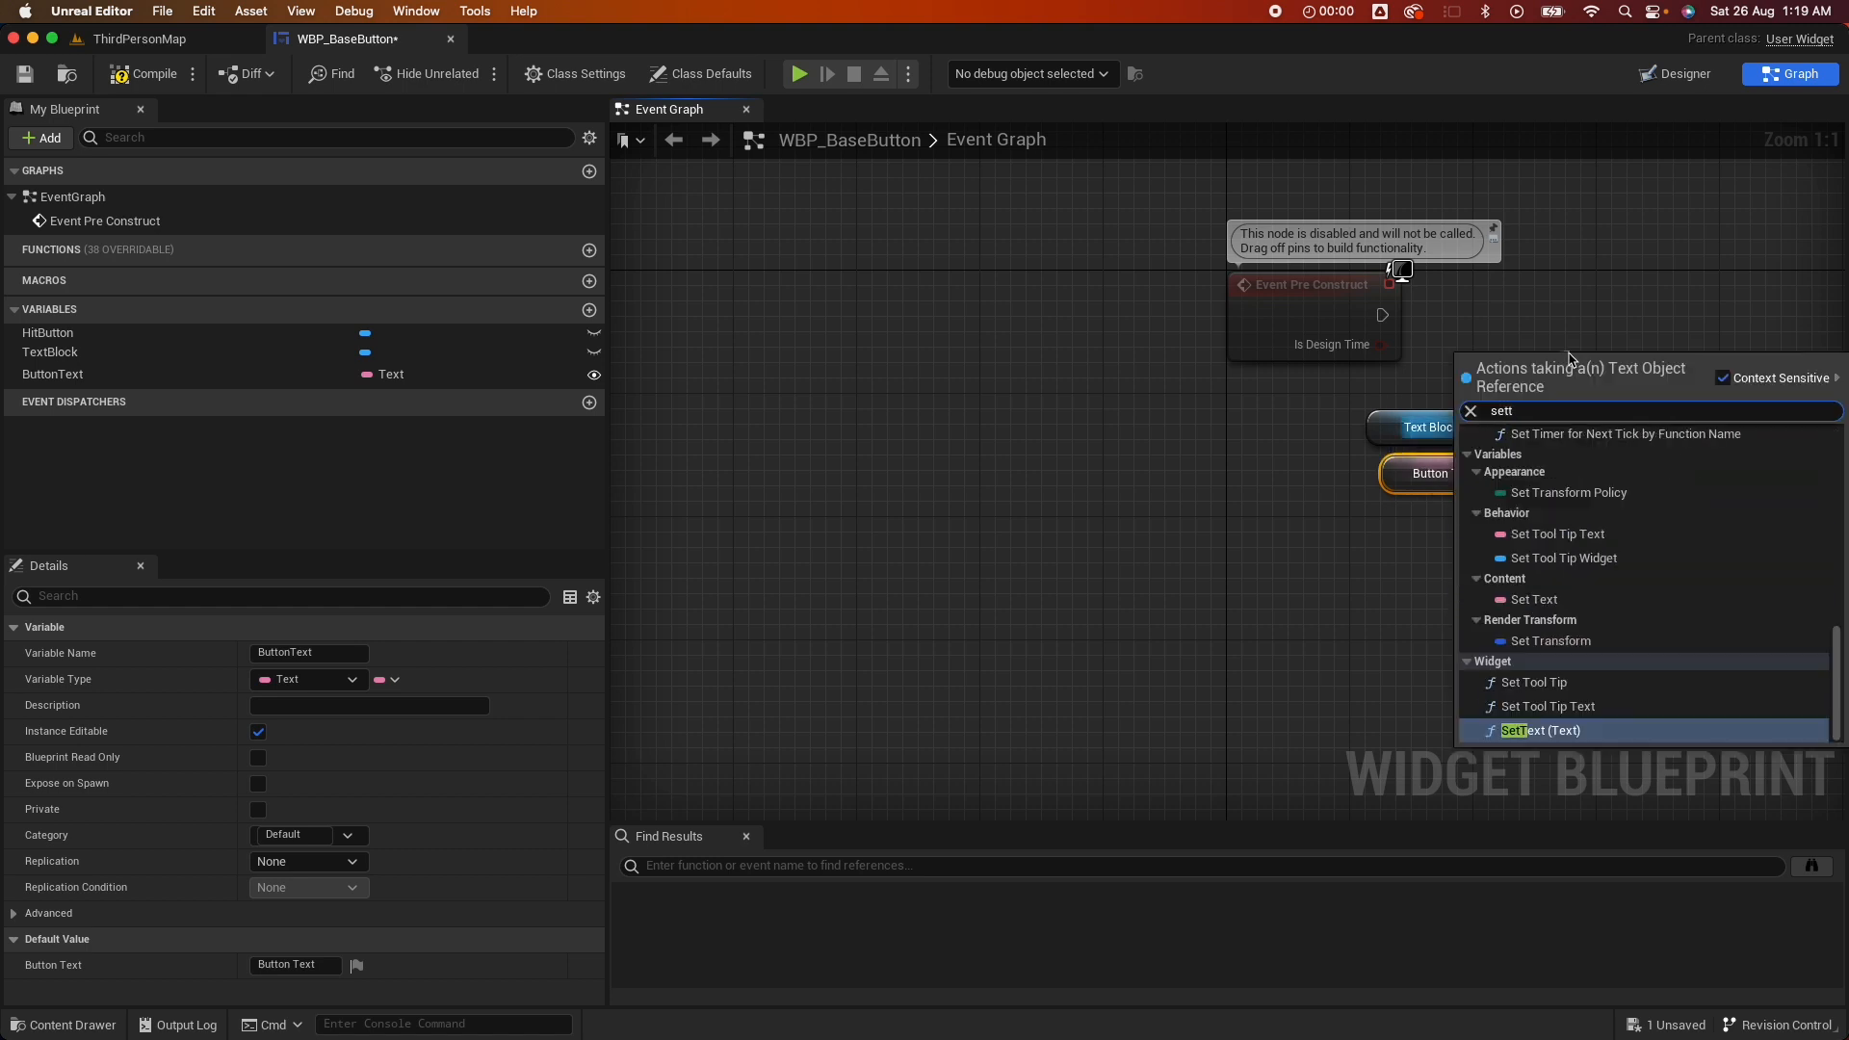
{"action": "left_click", "coordinate": [1539, 730]}
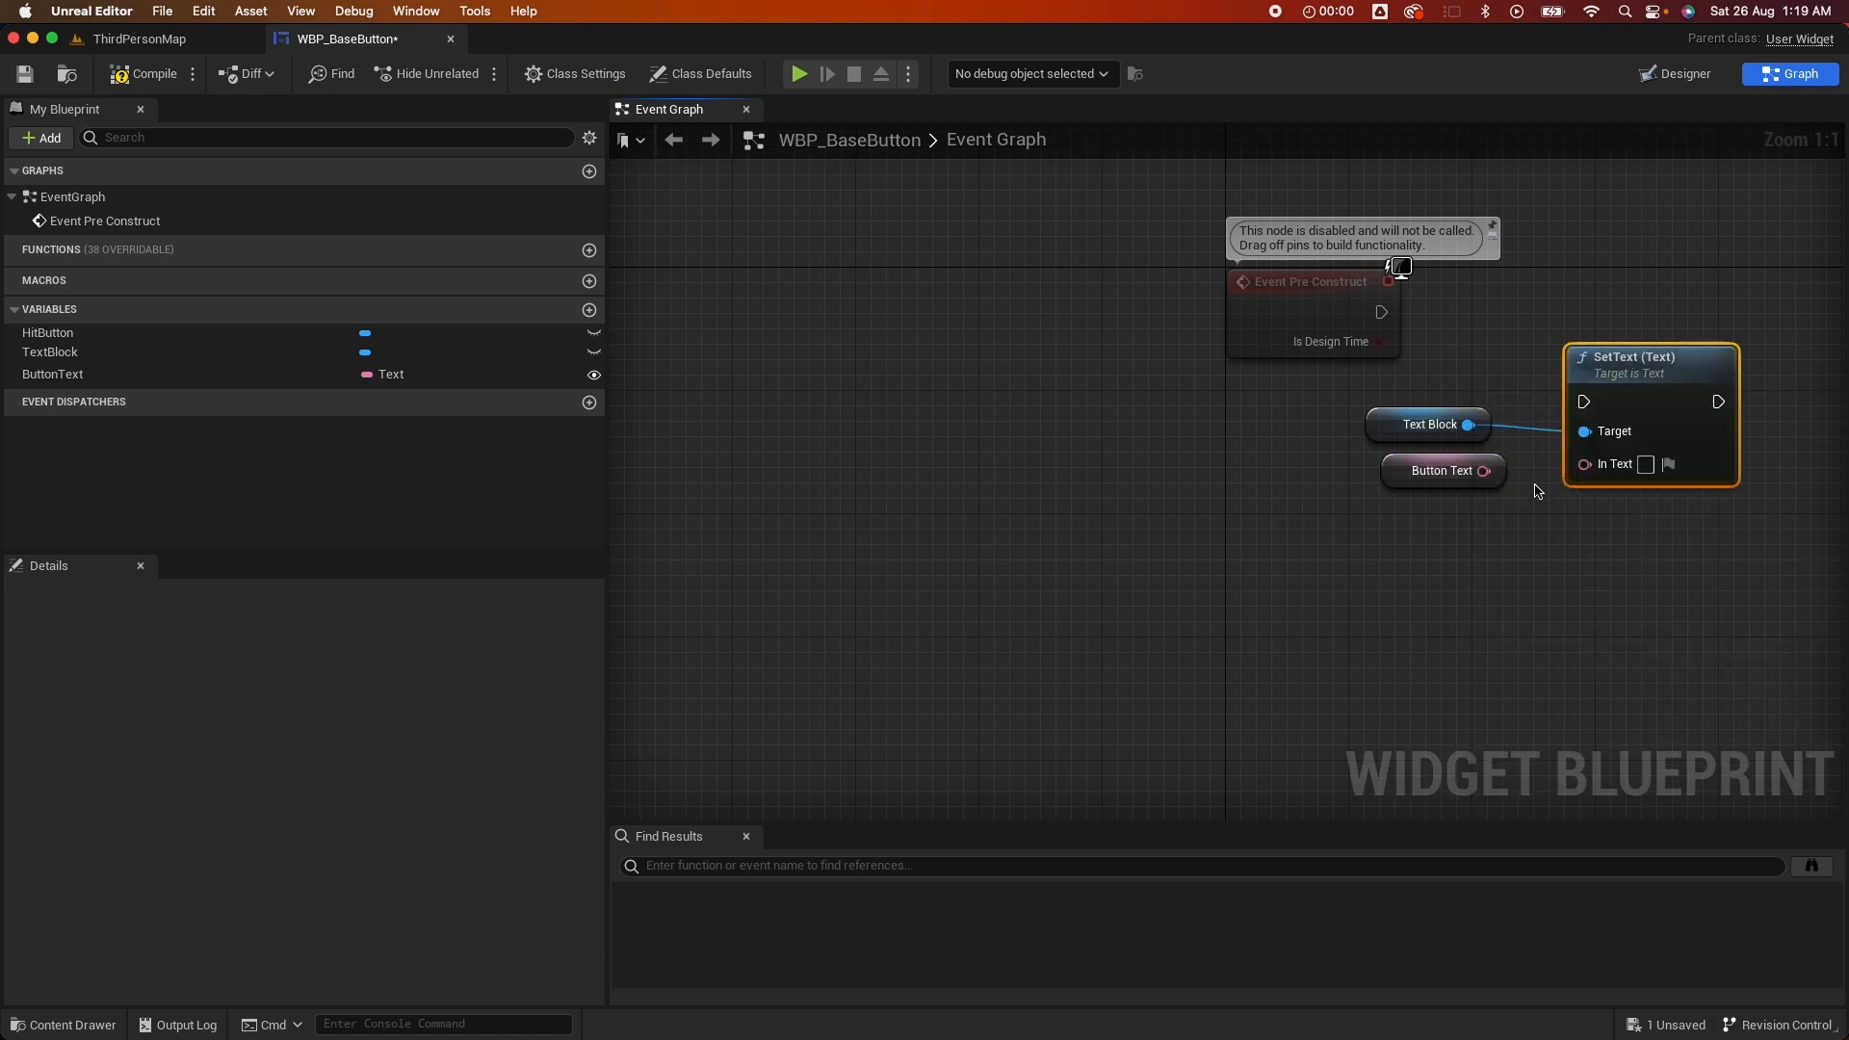
{"action": "left_click_drag", "start_coordinate": [1490, 468], "coordinate": [1586, 461]}
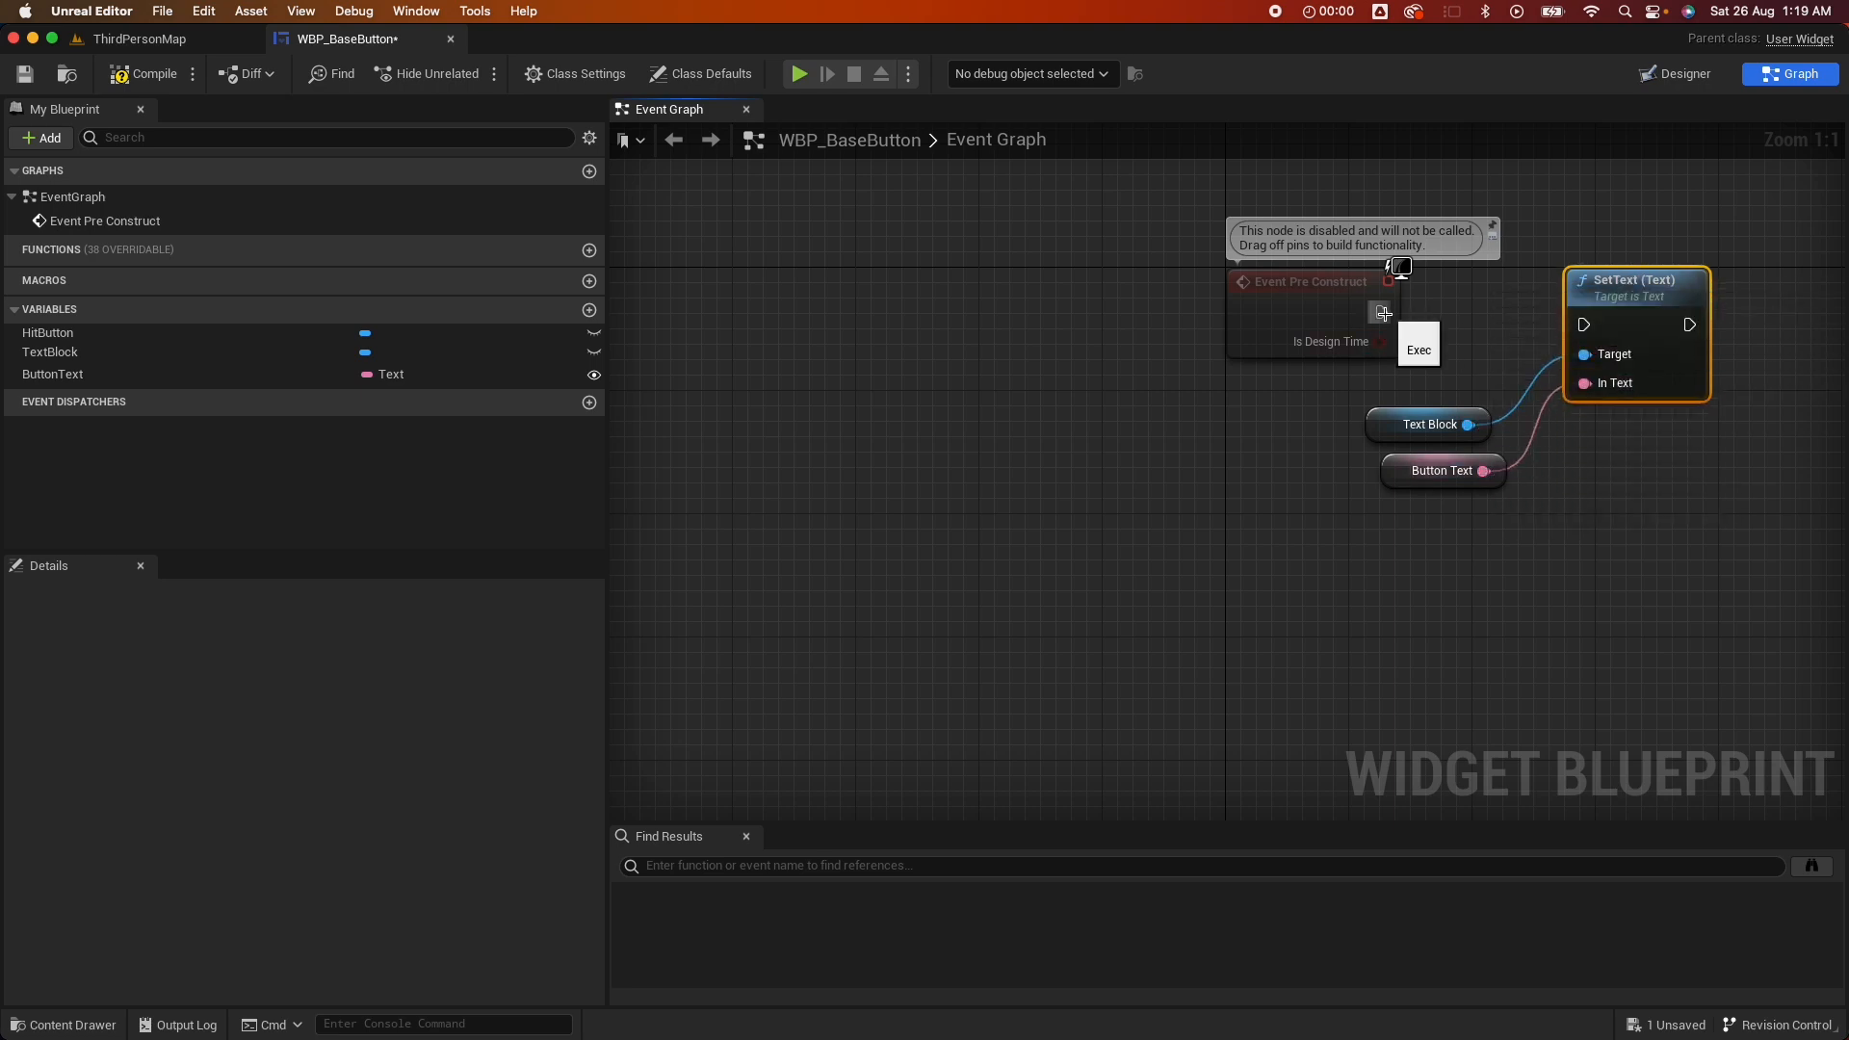
{"action": "left_click_drag", "start_coordinate": [1380, 312], "coordinate": [1583, 324]}
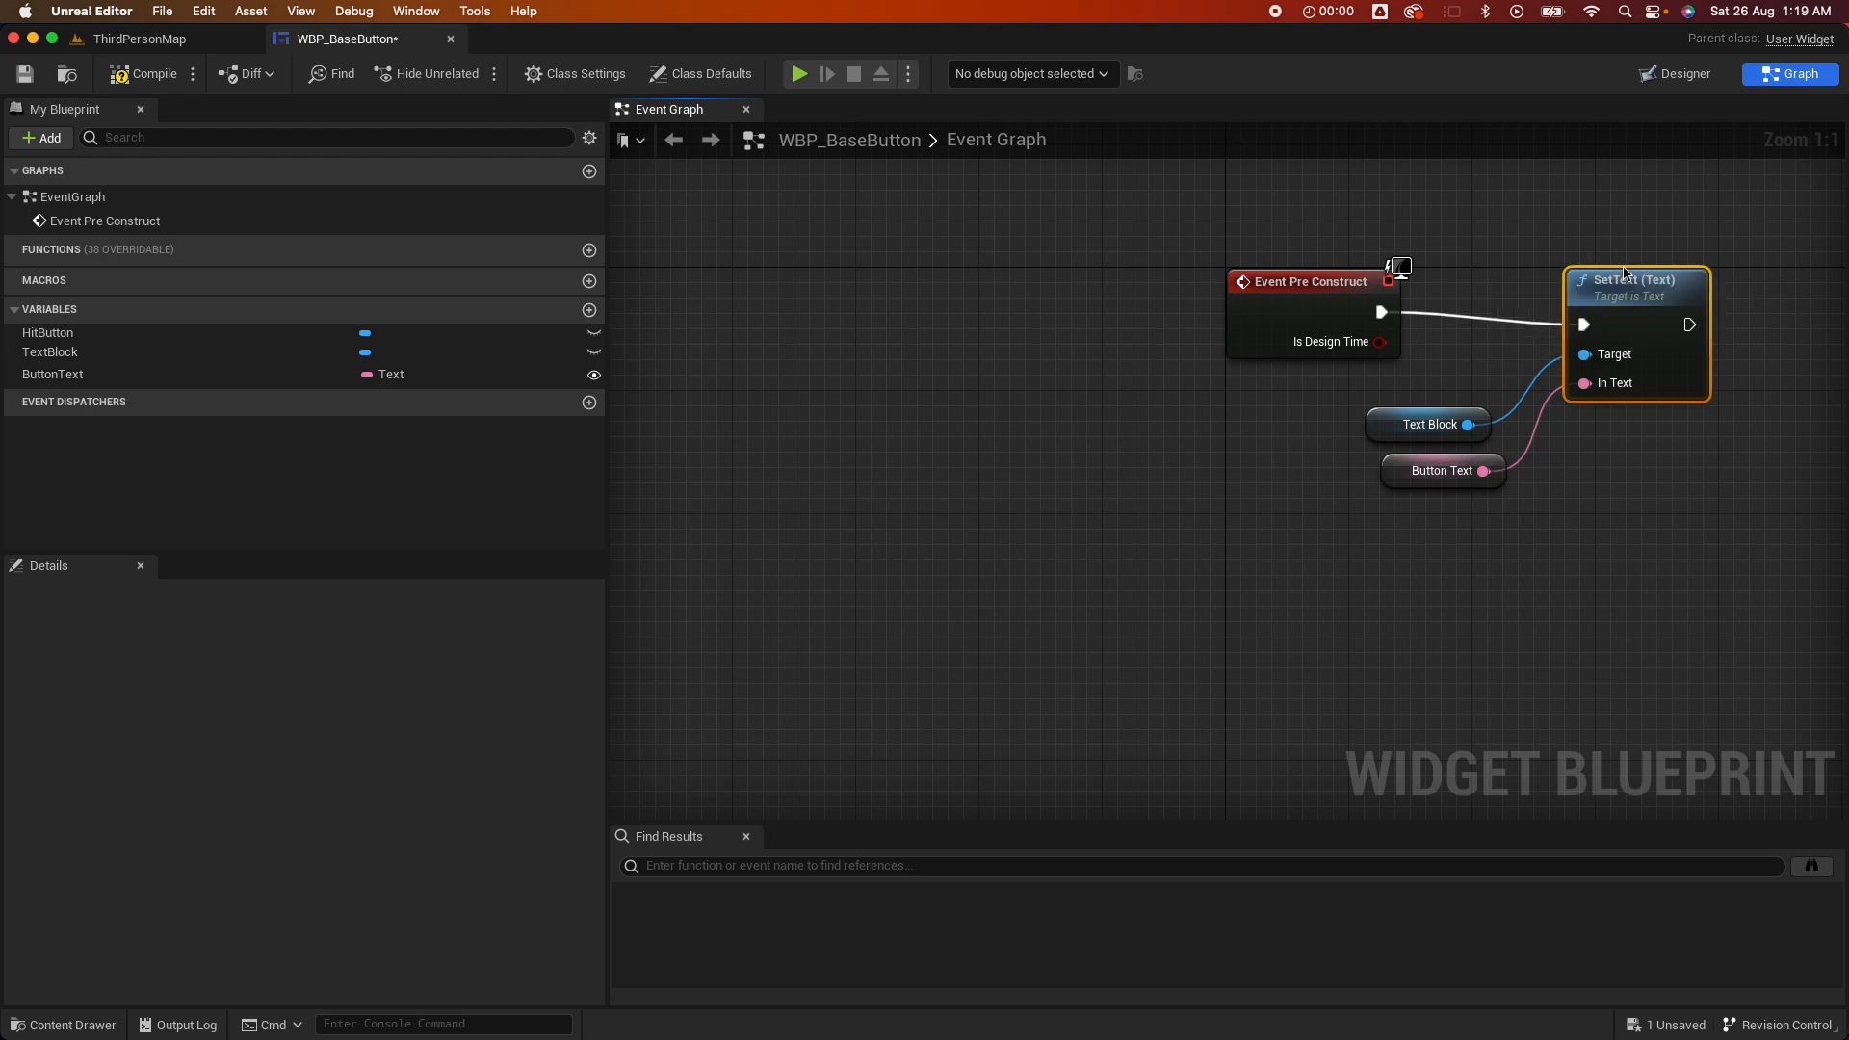
{"action": "mouse_move", "coordinate": [48, 332]}
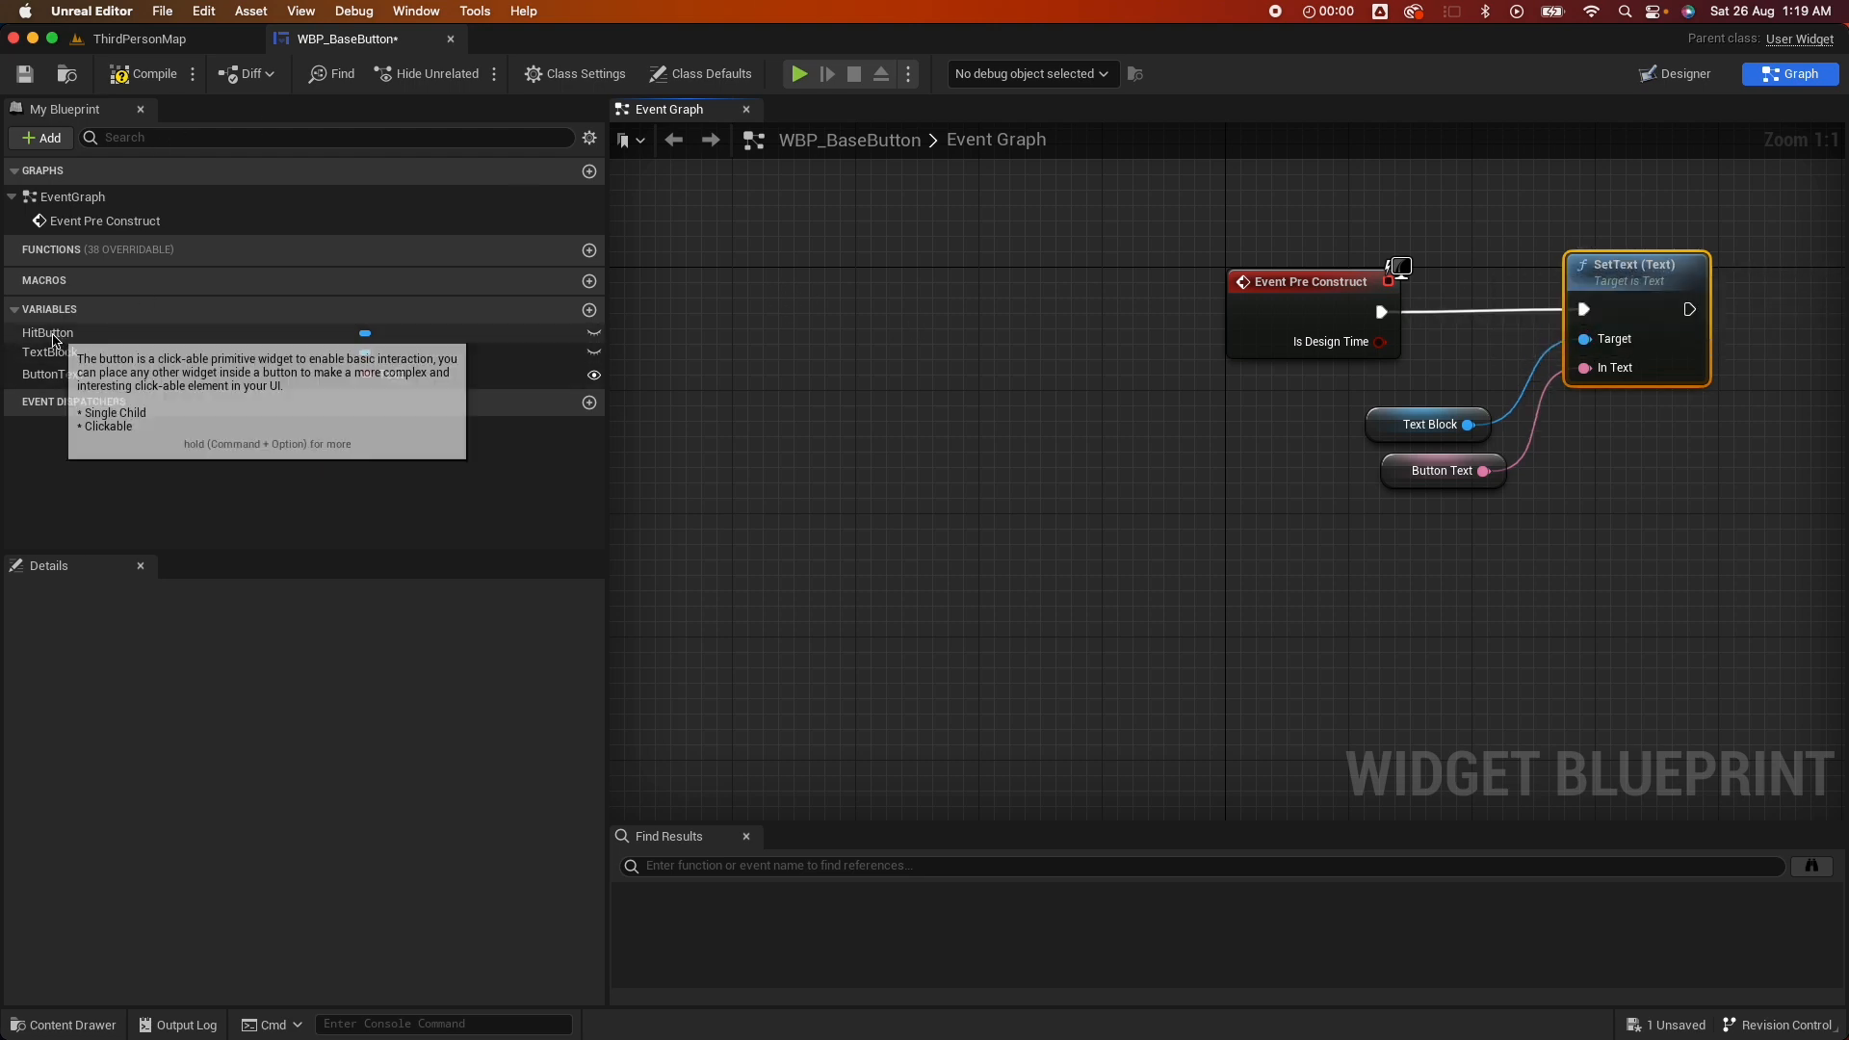
Make HitButton's On Clicked call a new OnClicked dispatcher, then compile
{"action": "left_click", "coordinate": [49, 332]}
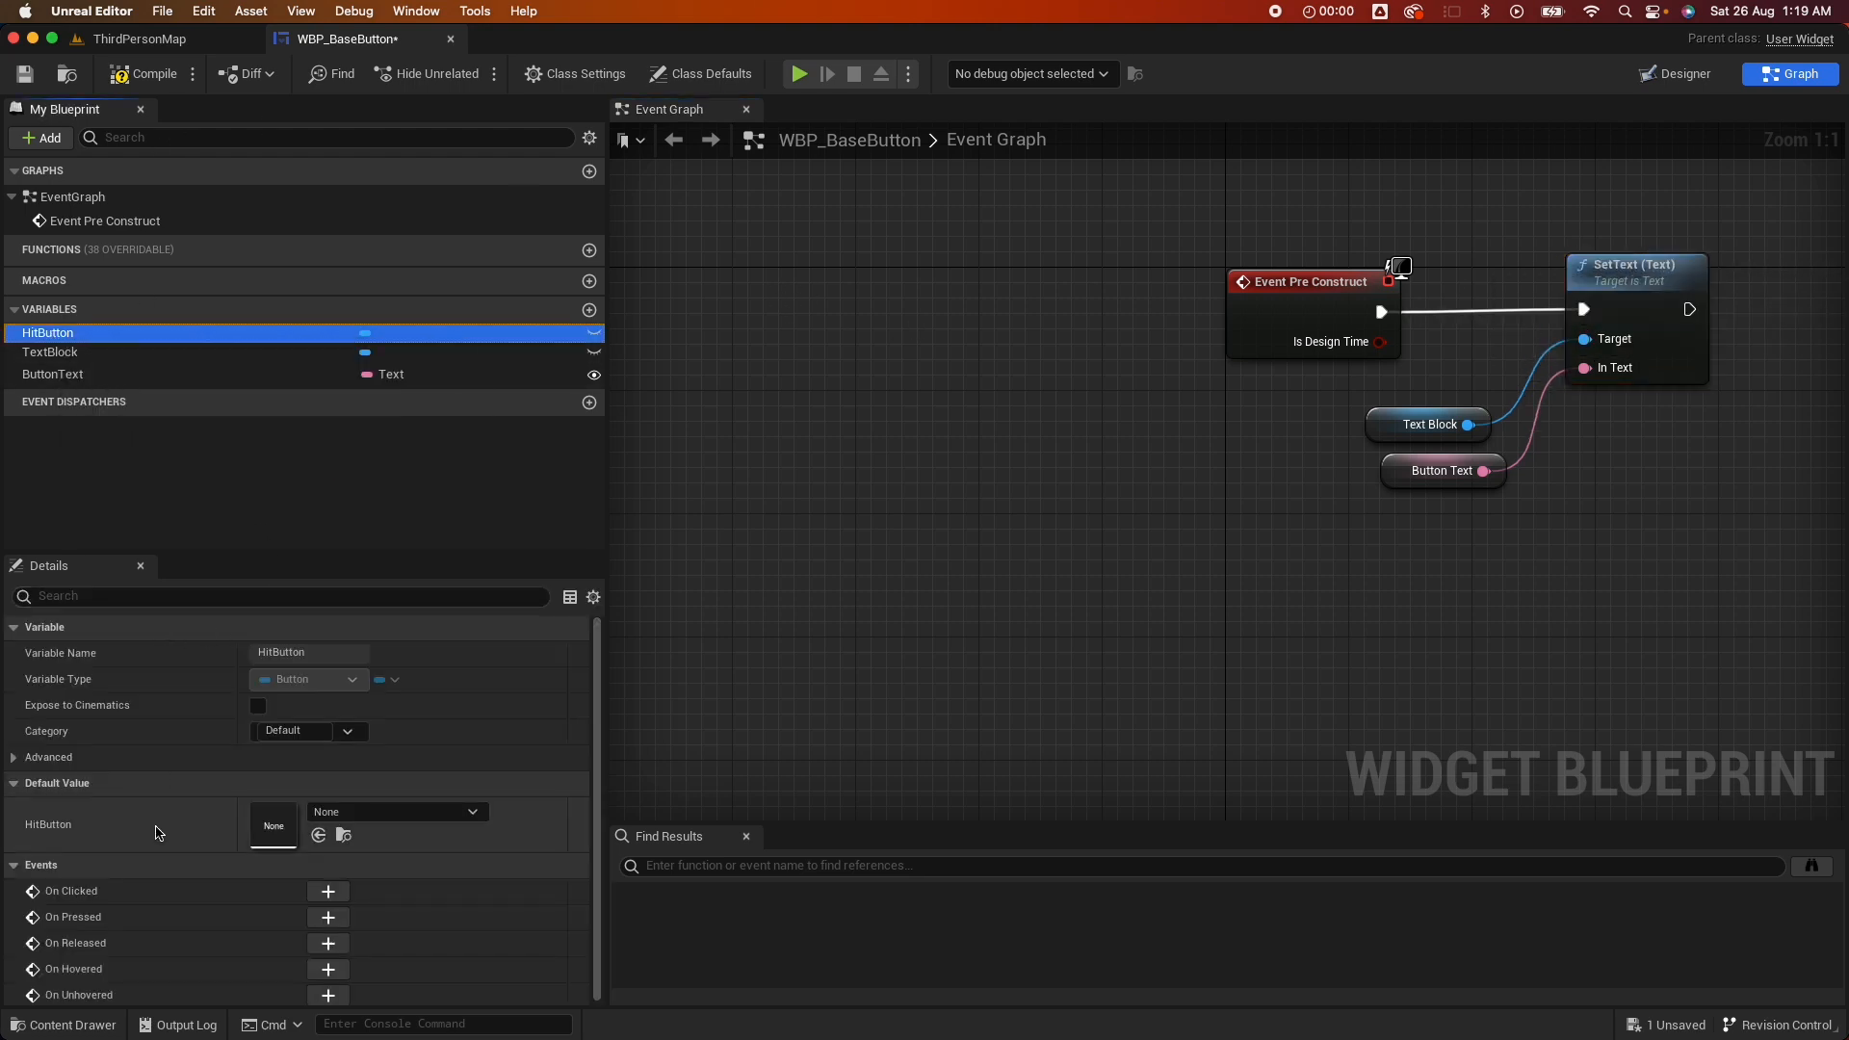
{"action": "left_click", "coordinate": [327, 889]}
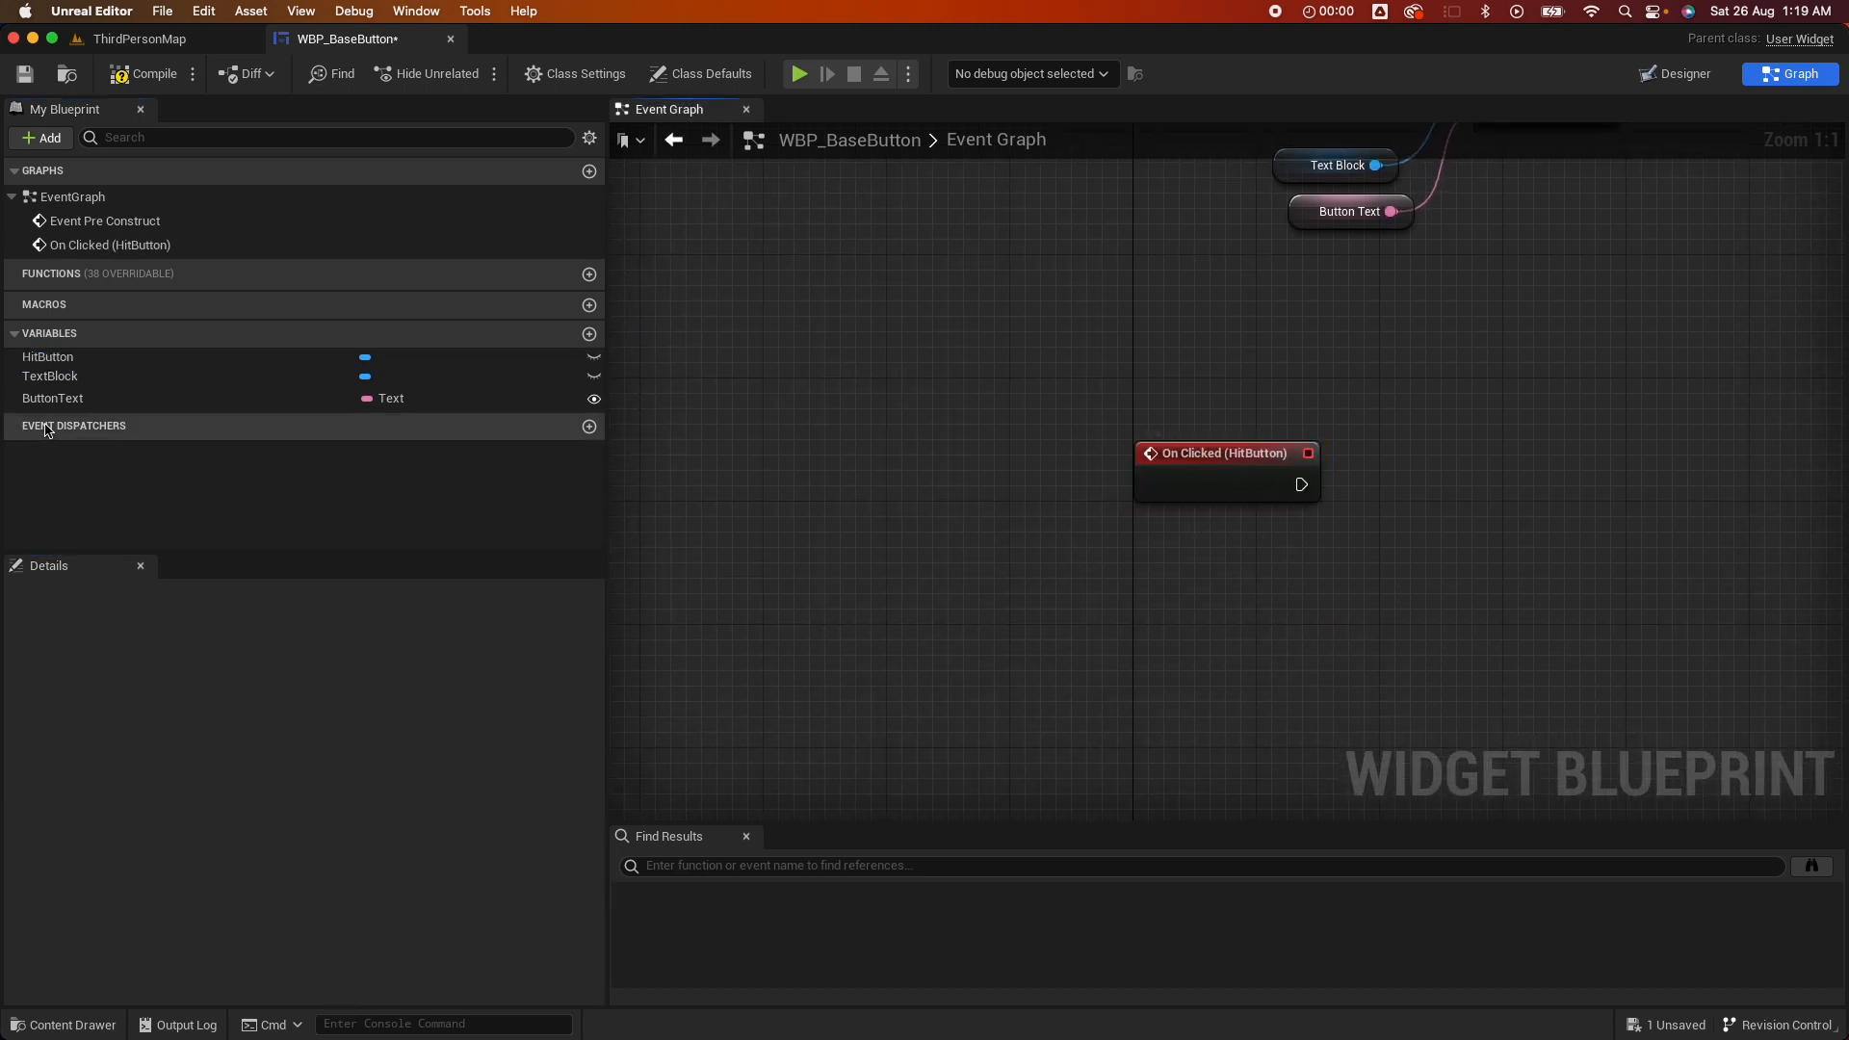
{"action": "mouse_move", "coordinate": [589, 426]}
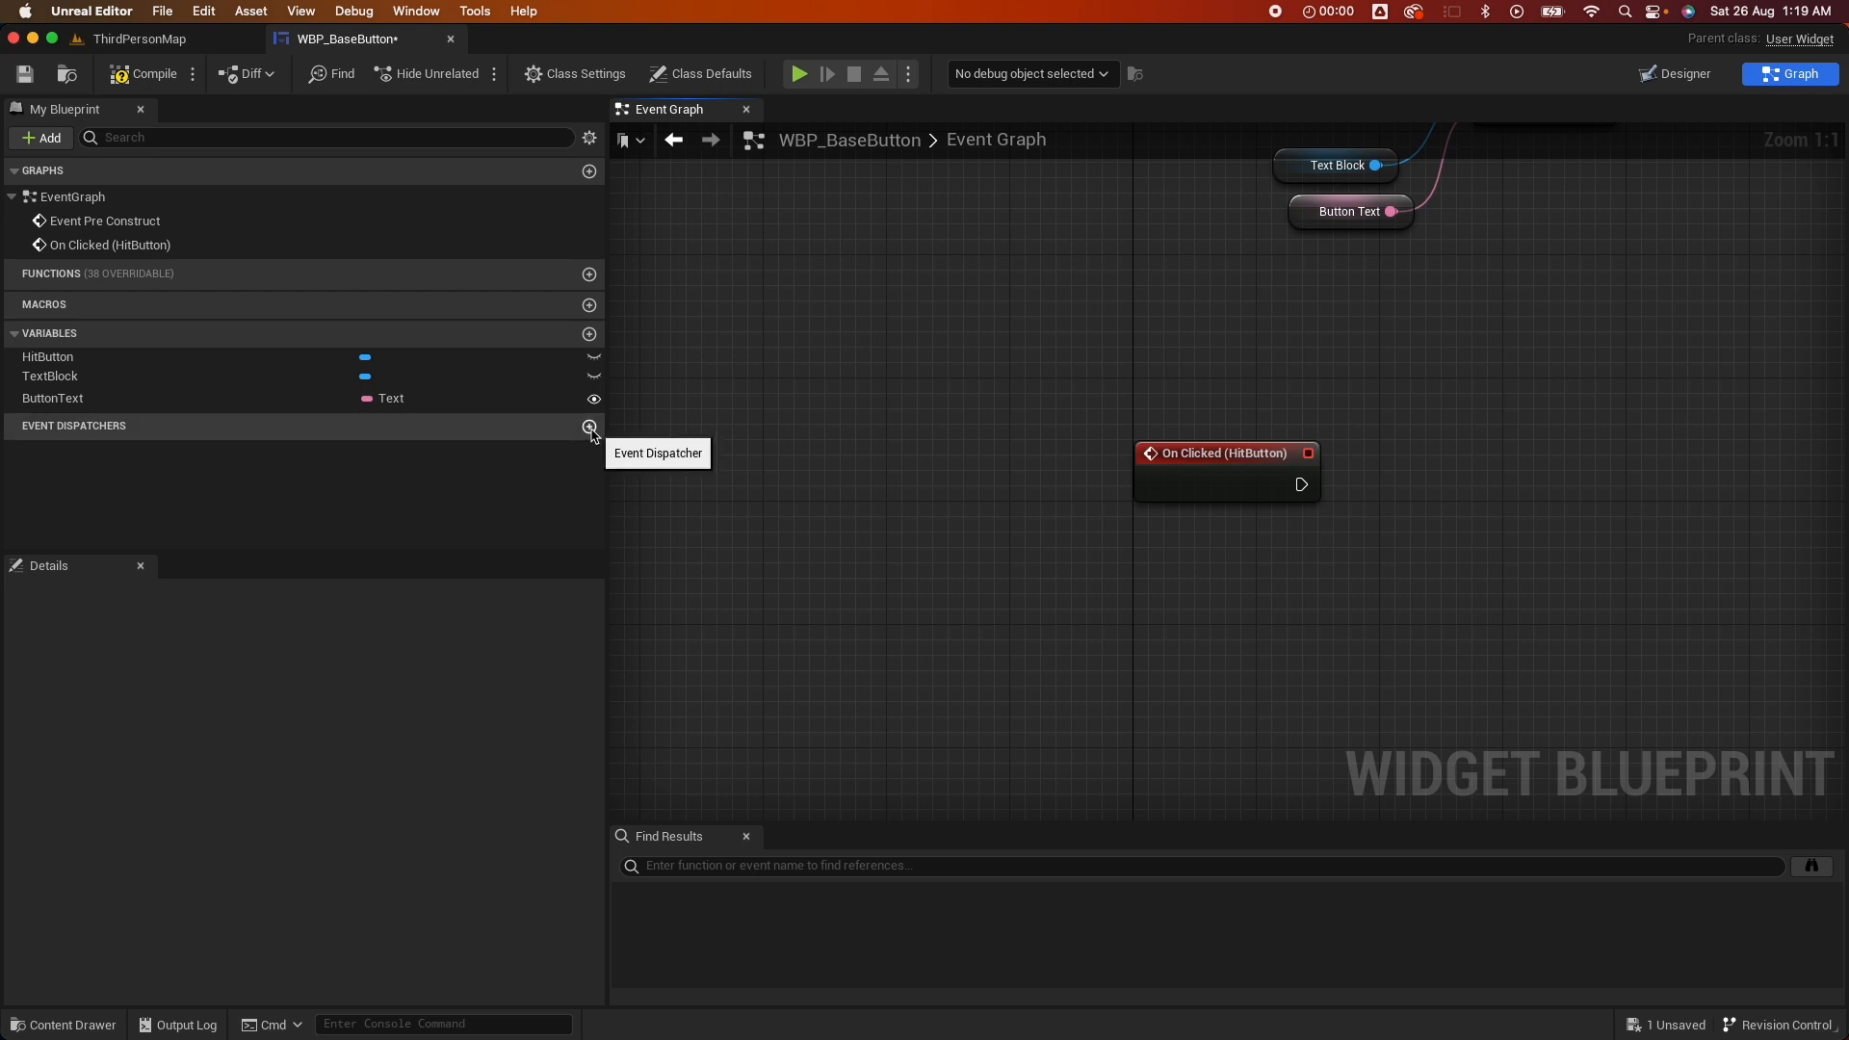
{"action": "left_click", "coordinate": [589, 426]}
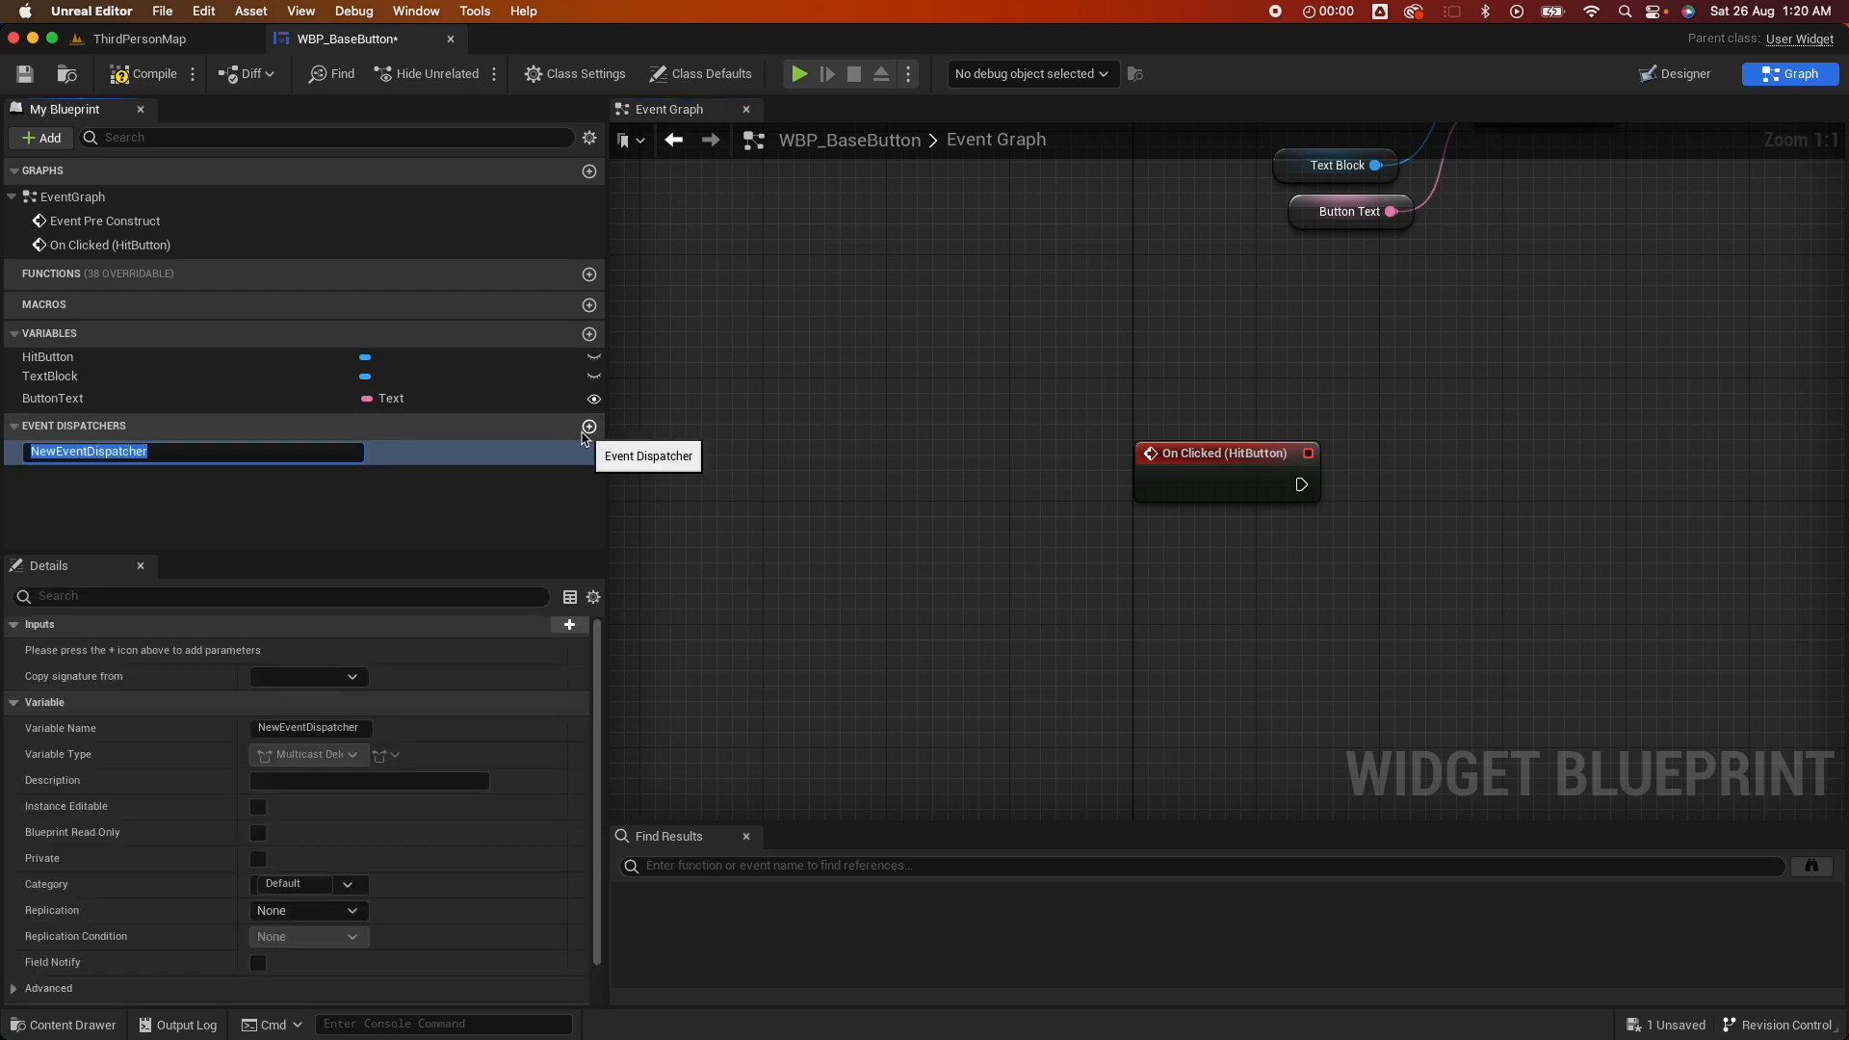
{"action": "type", "text": "OnClicked"}
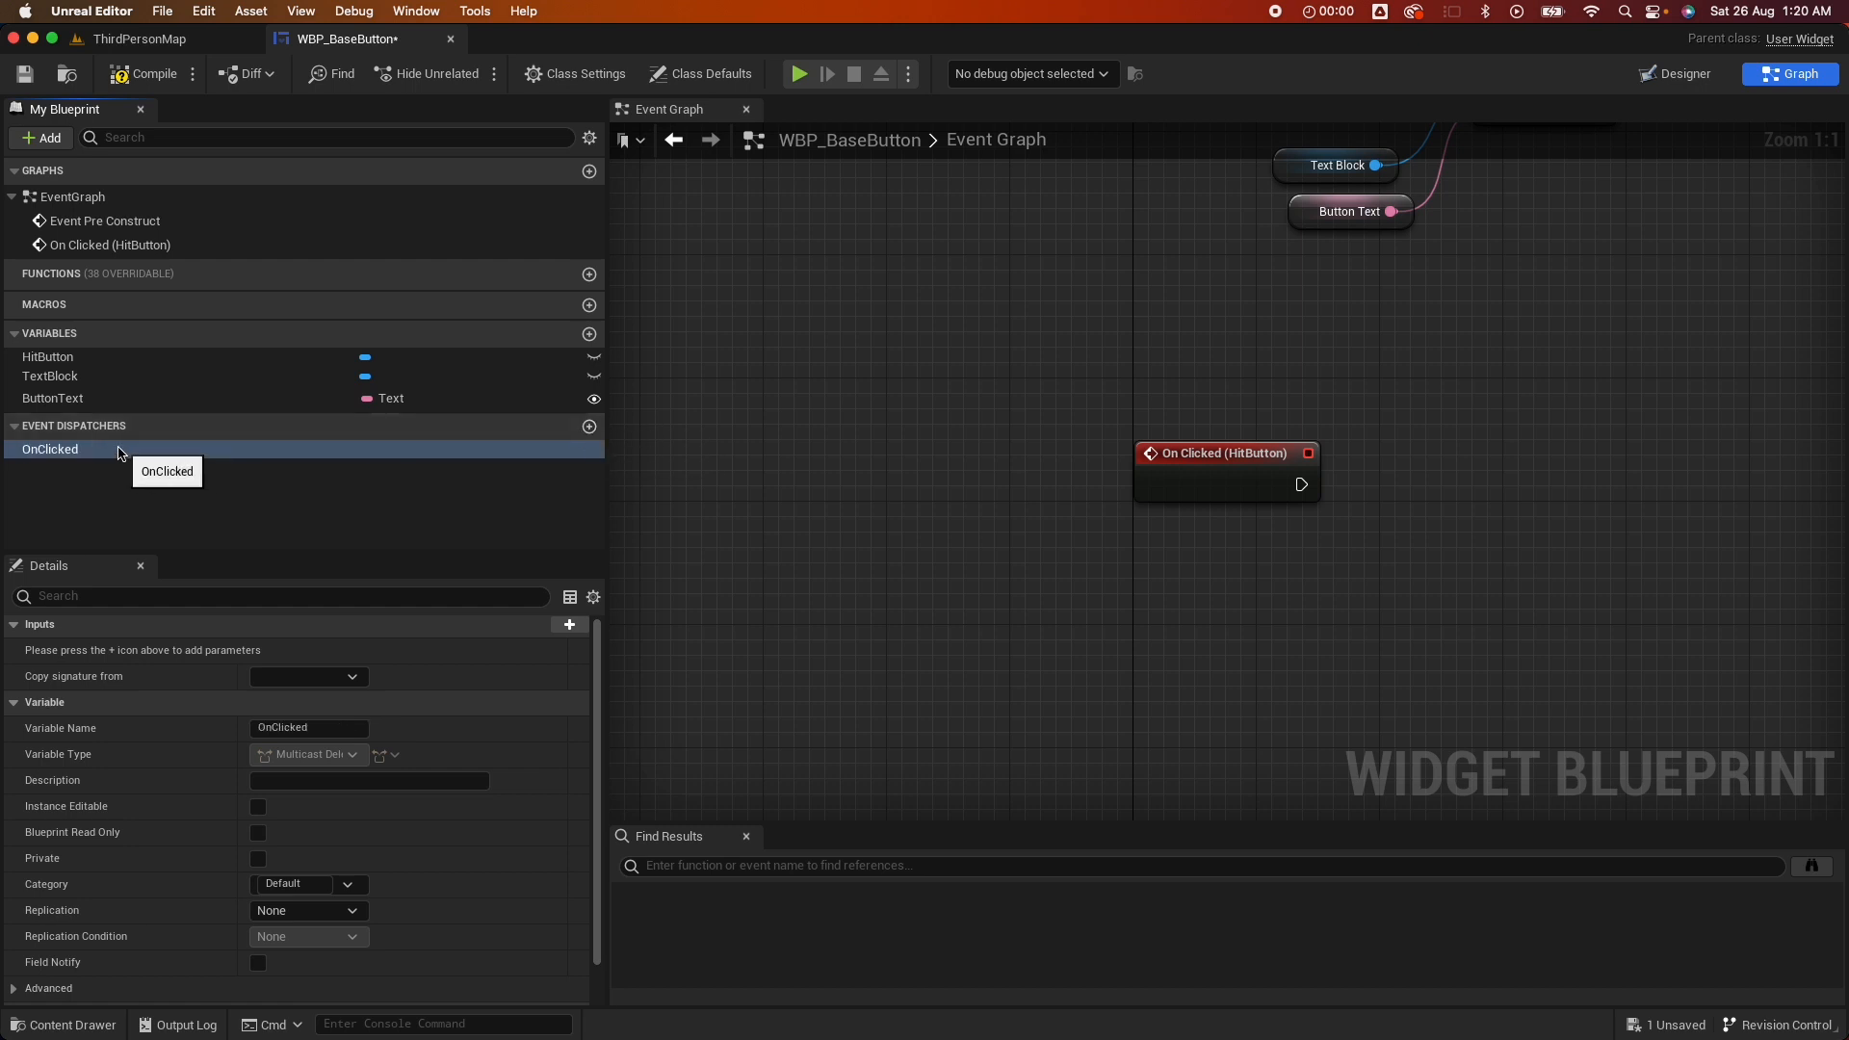
{"action": "left_click_drag", "start_coordinate": [50, 447], "coordinate": [1580, 530]}
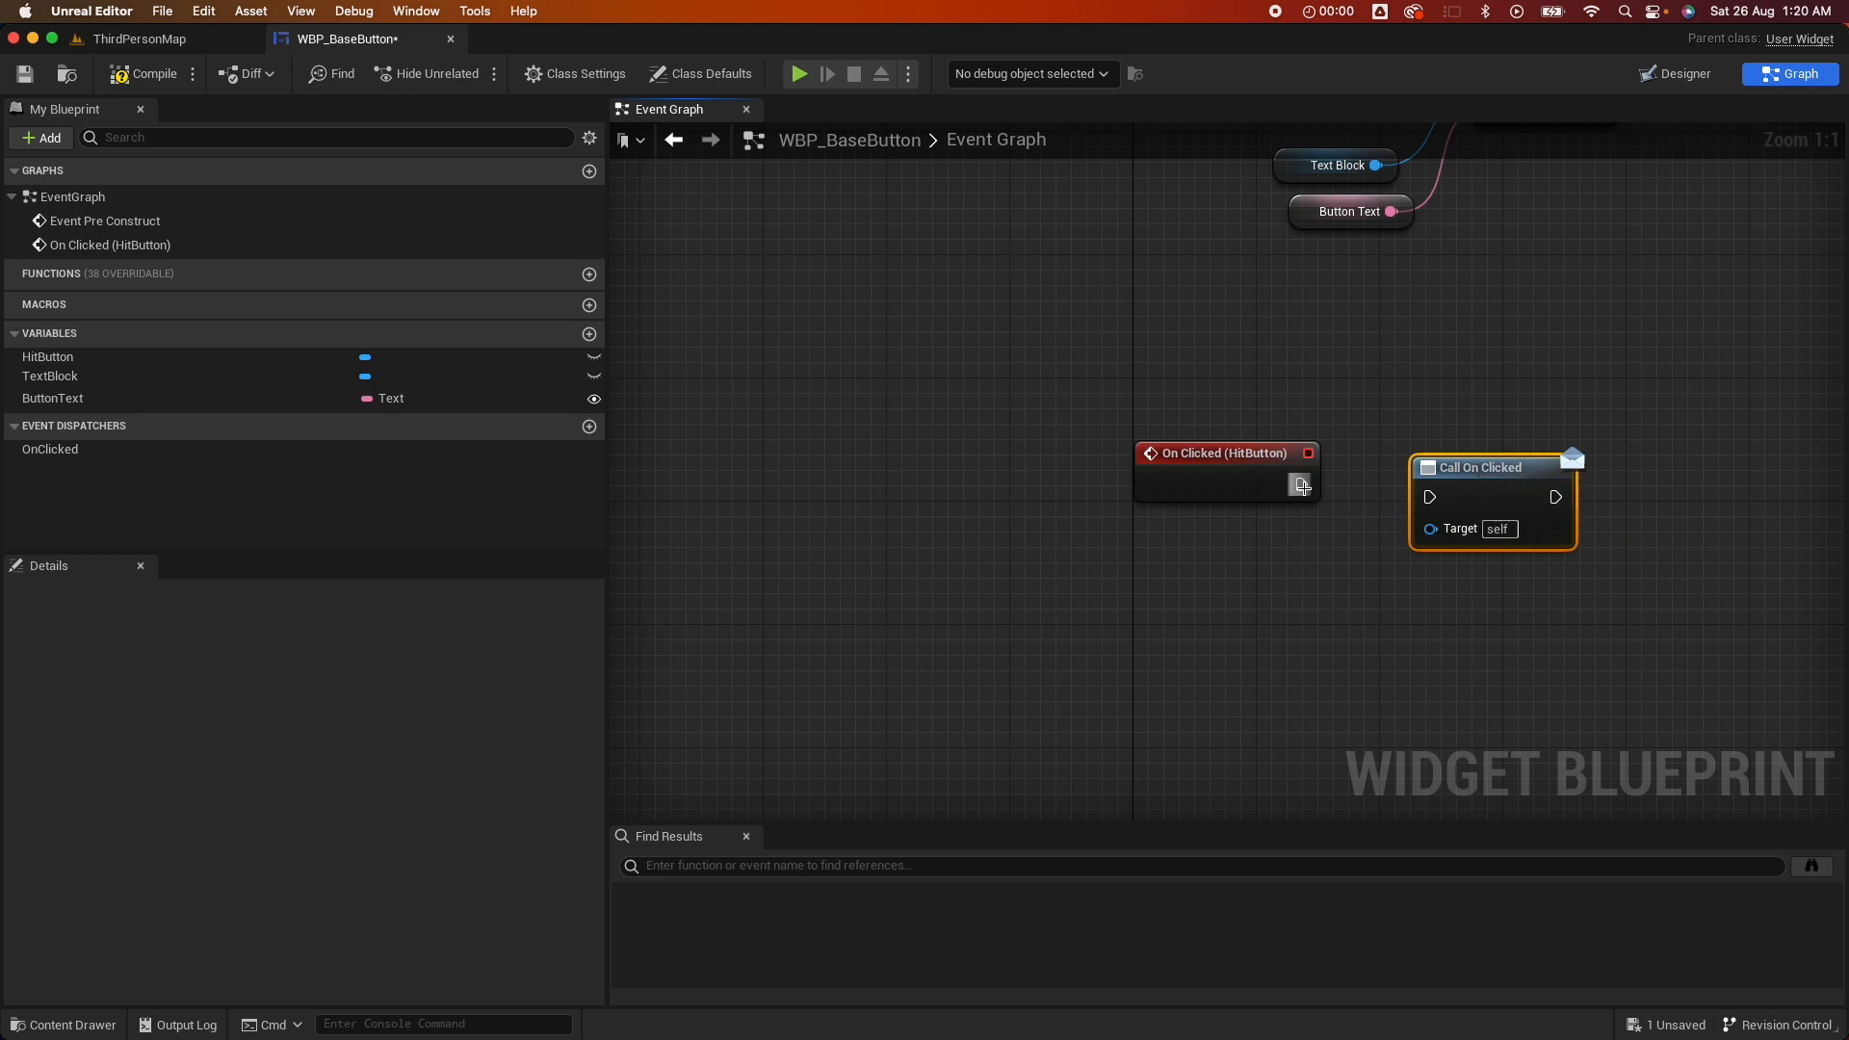
{"action": "left_click_drag", "start_coordinate": [1302, 483], "coordinate": [1429, 496]}
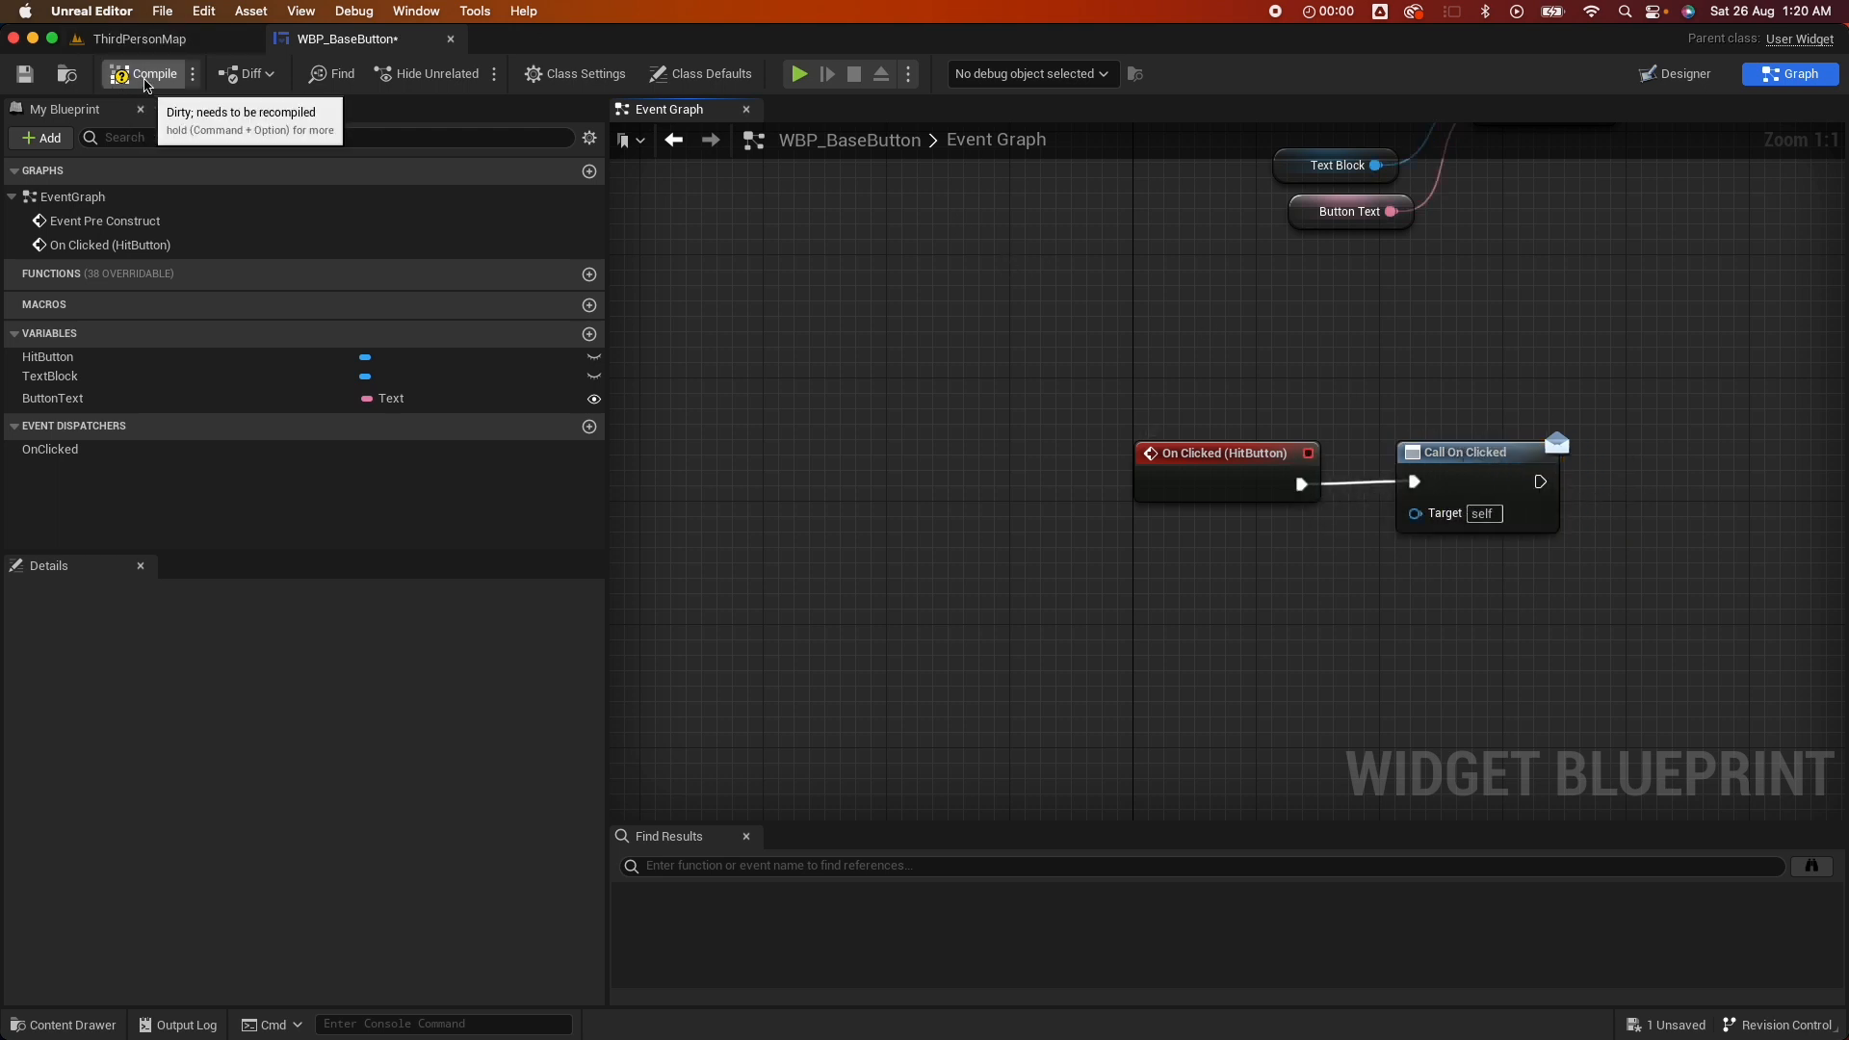
{"action": "left_click", "coordinate": [151, 73]}
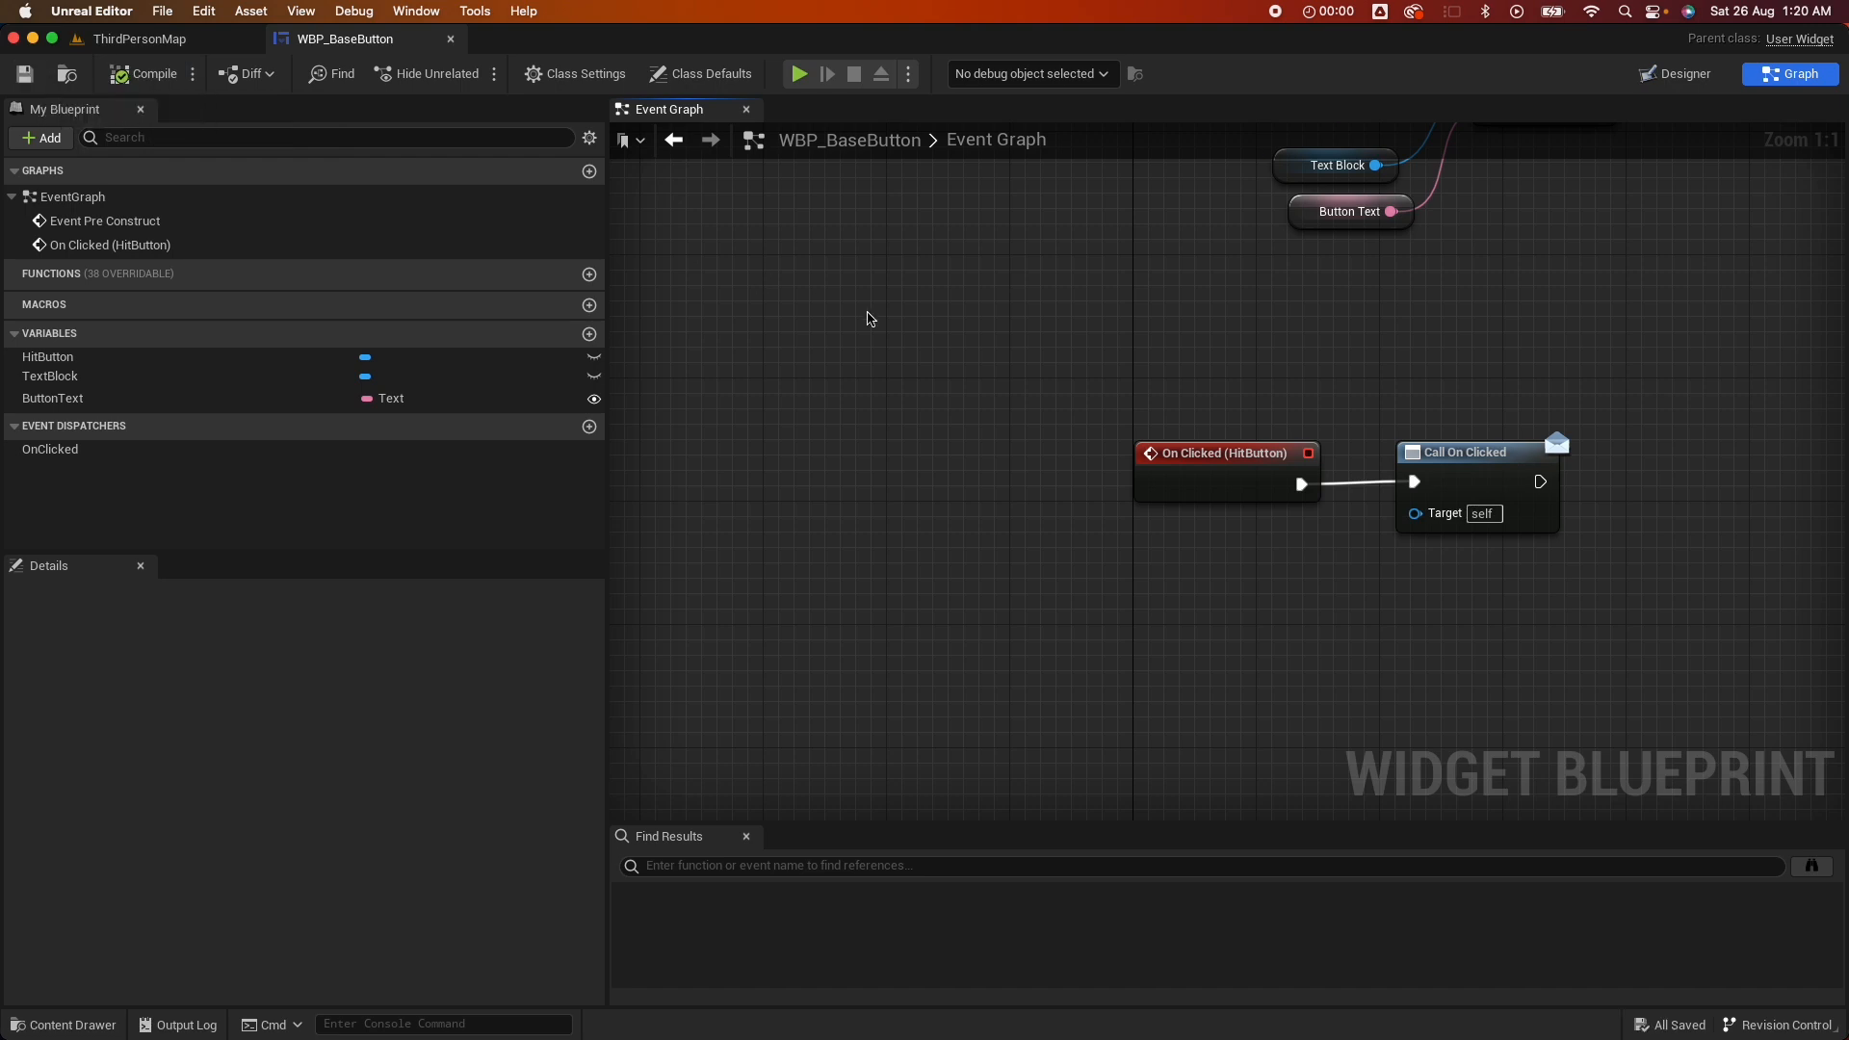
Create a widget blueprint named WBP_MainMenu in the UI folder and open it
{"action": "left_click", "coordinate": [138, 37]}
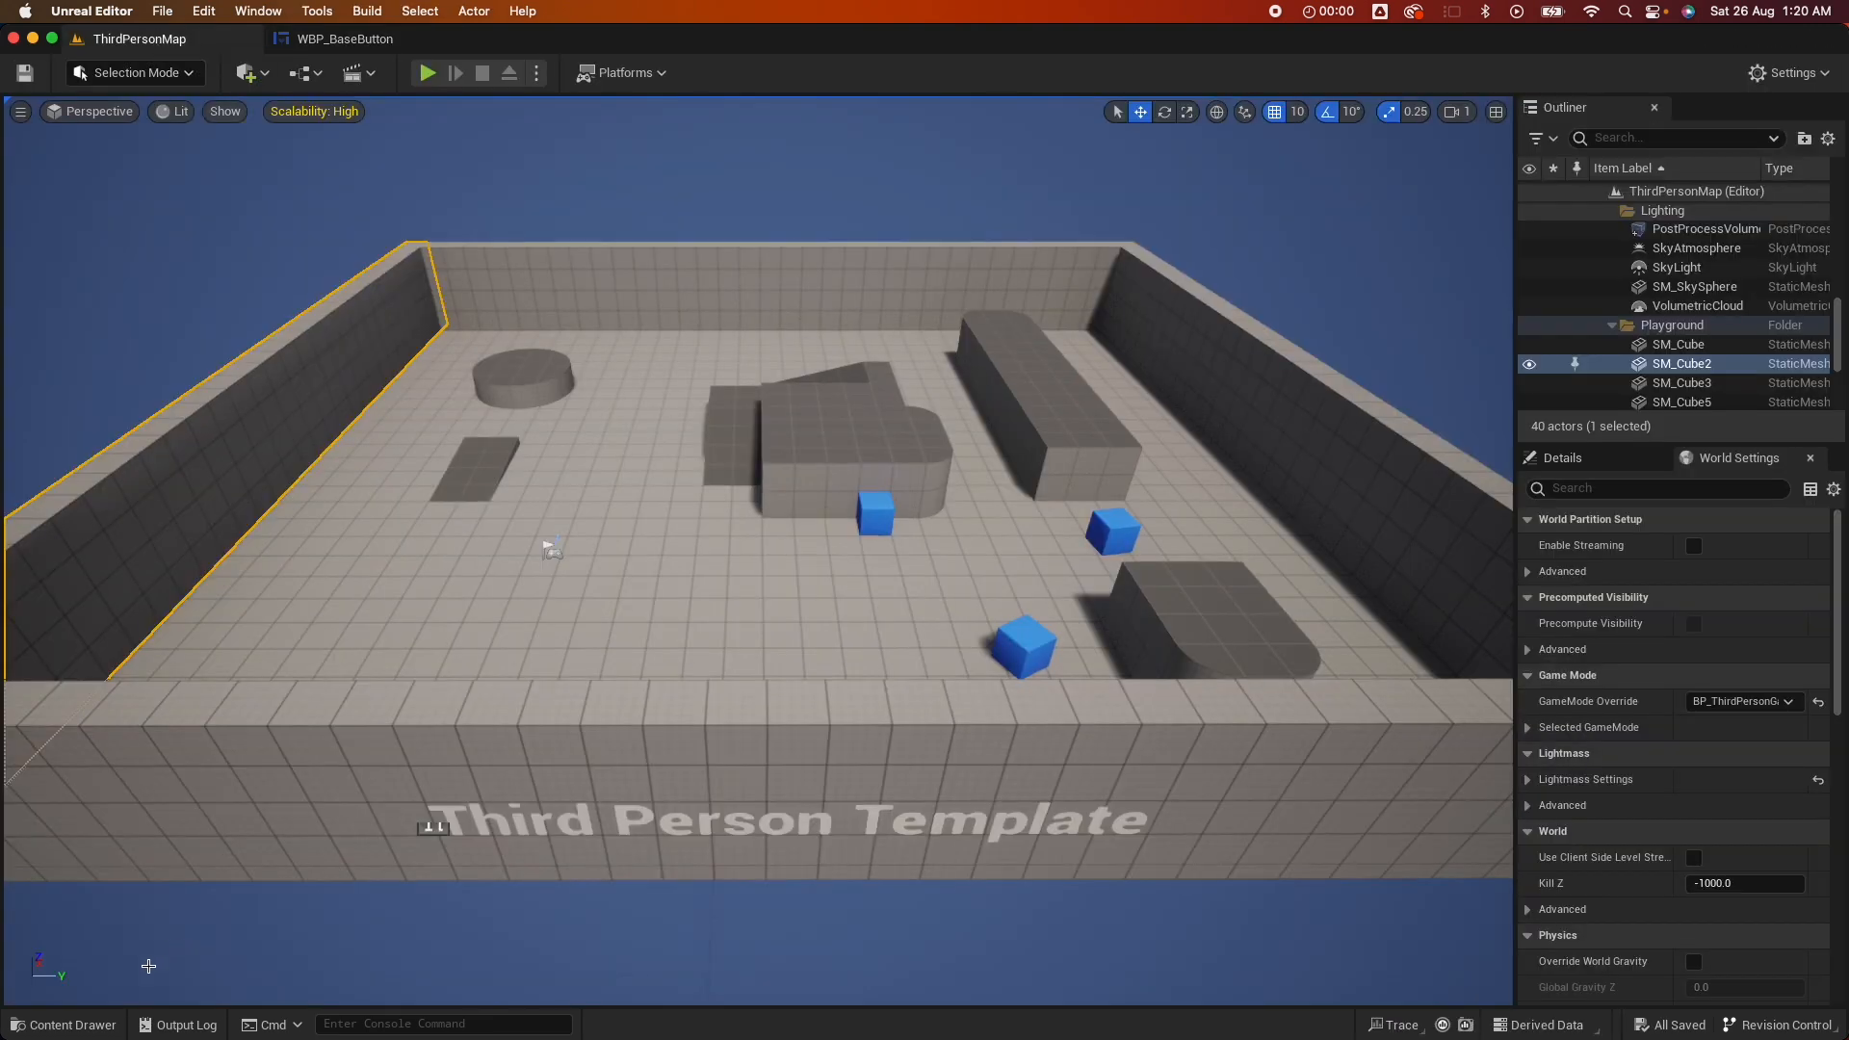
{"action": "left_click", "coordinate": [64, 1023]}
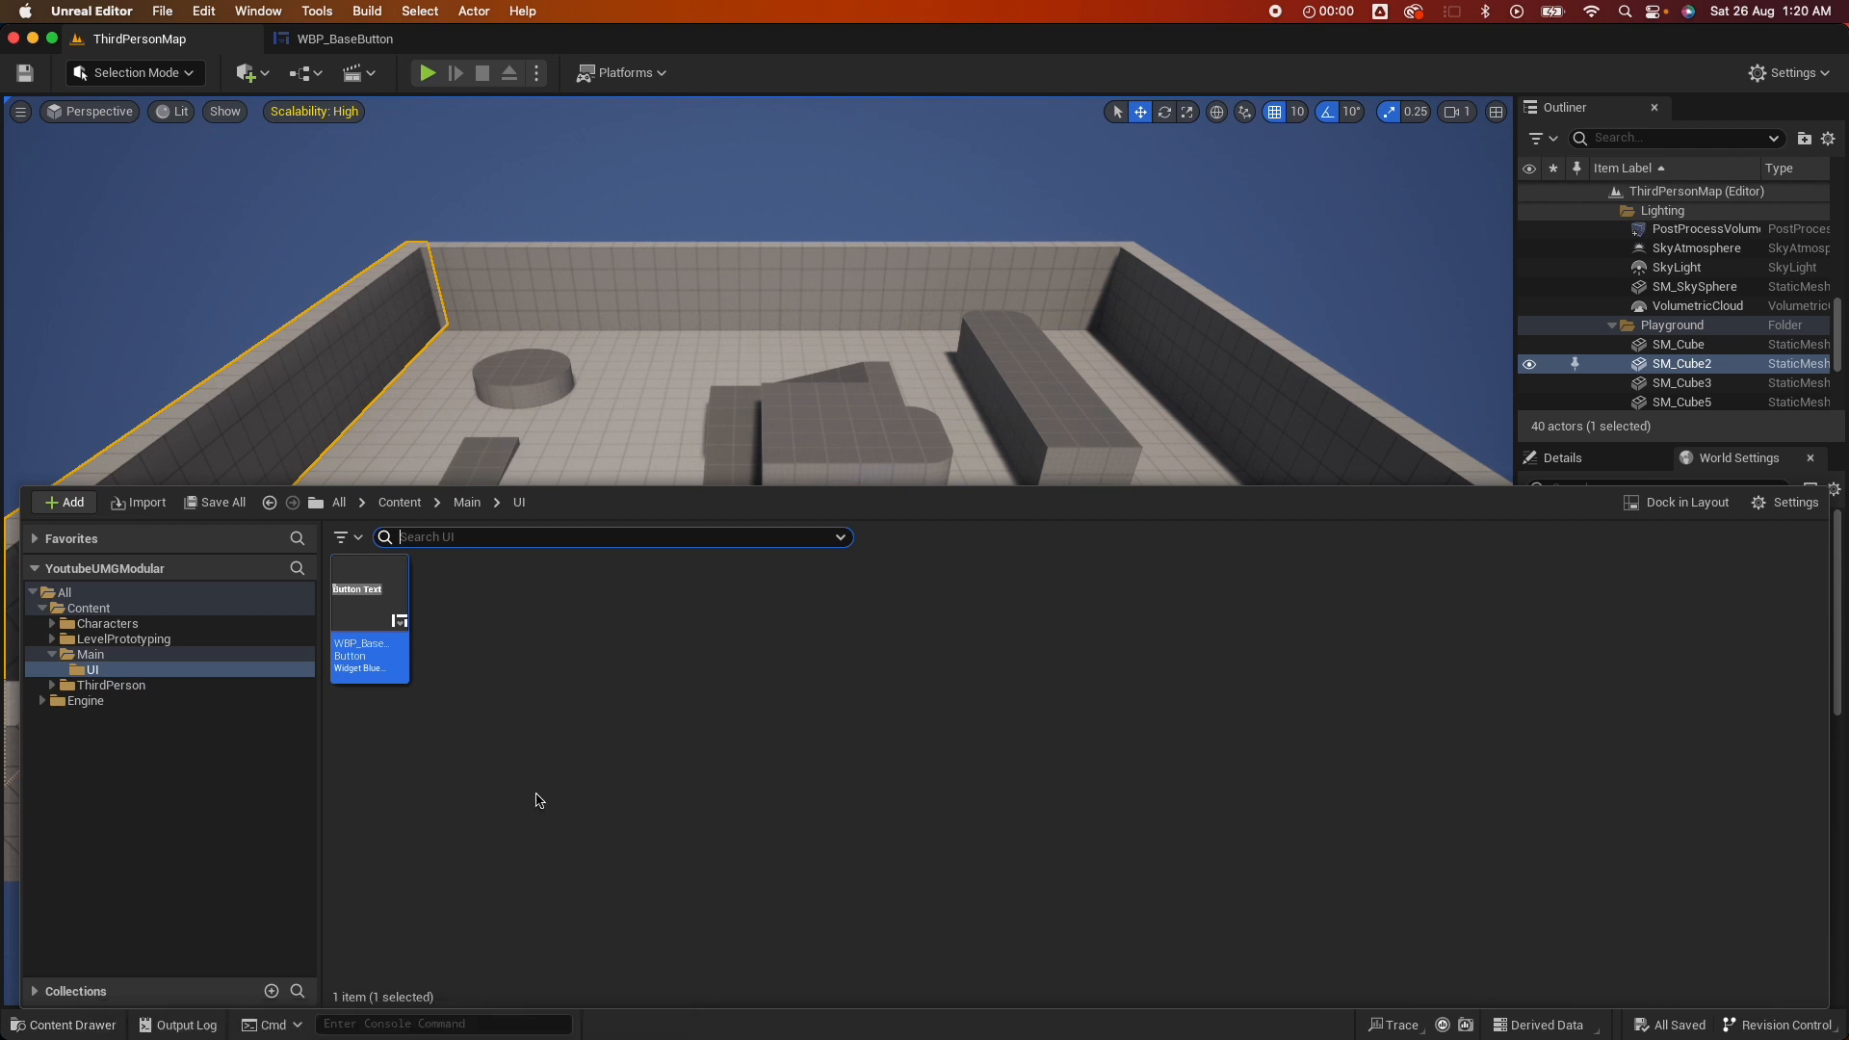
{"action": "right_click", "coordinate": [536, 800]}
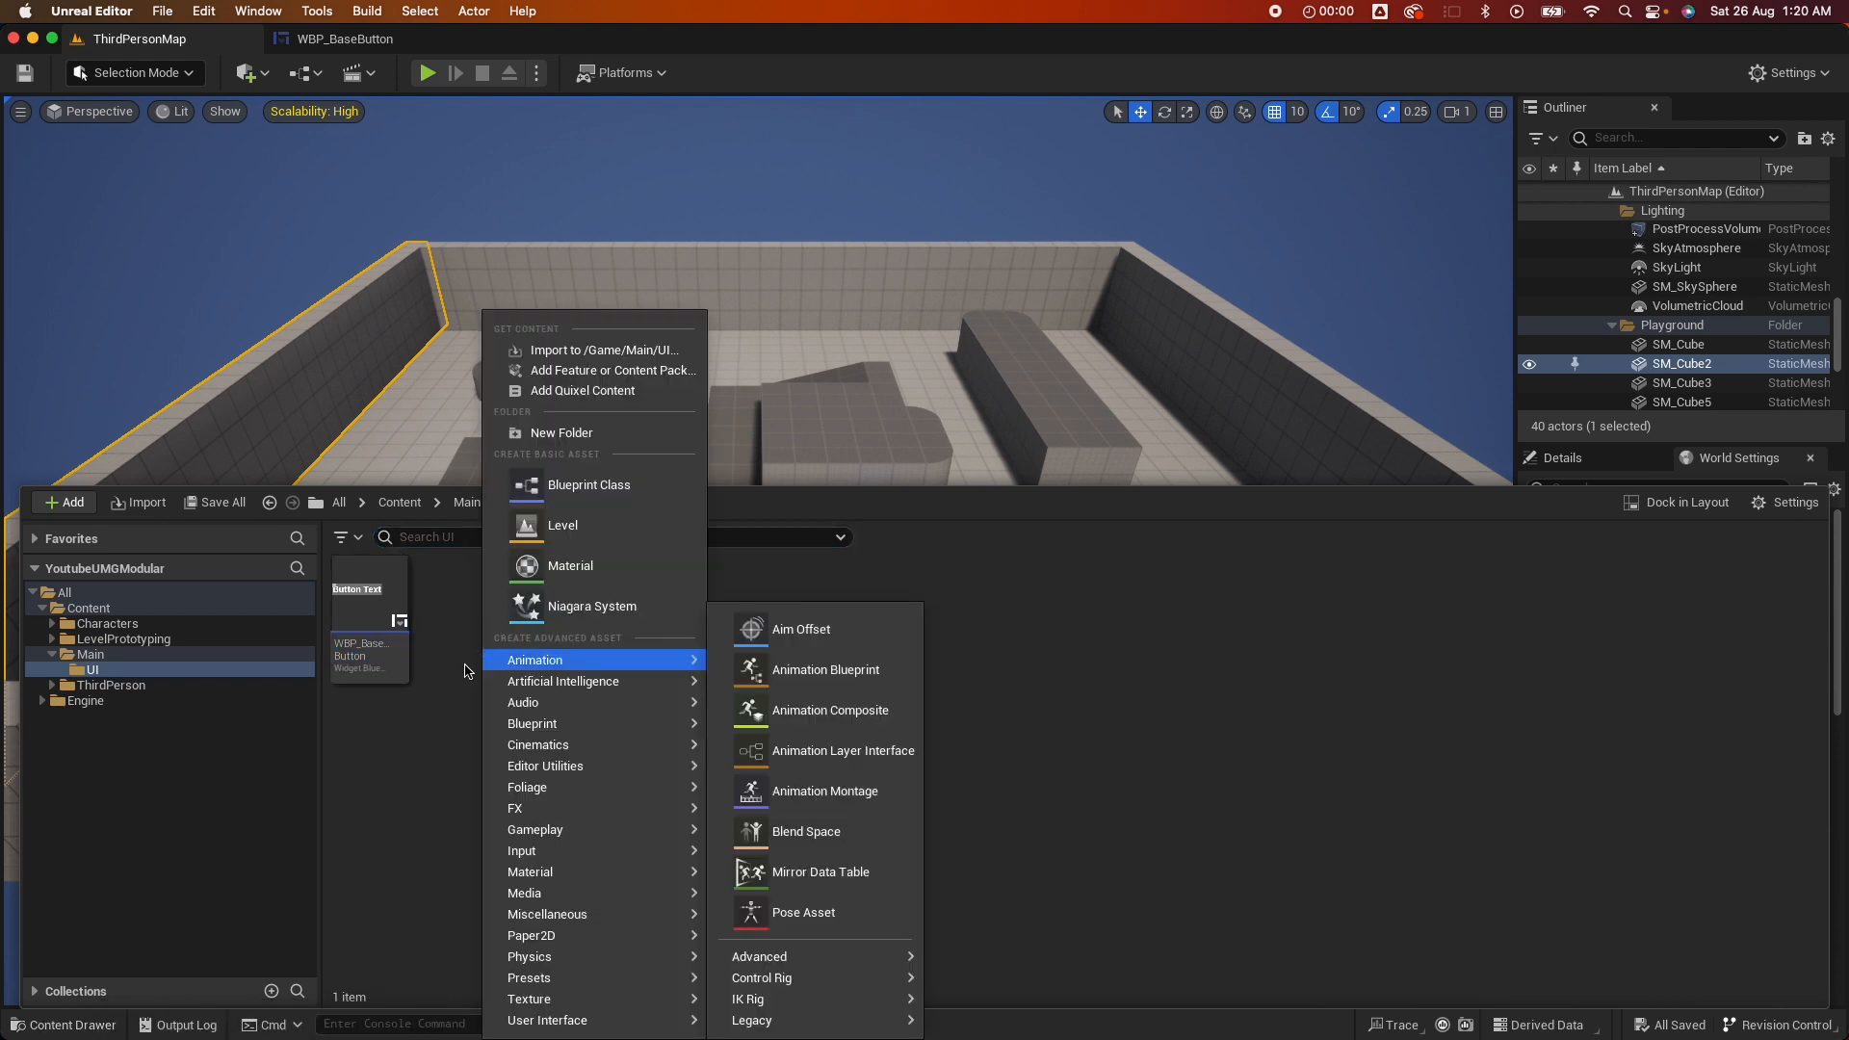
{"action": "mouse_move", "coordinate": [547, 1020]}
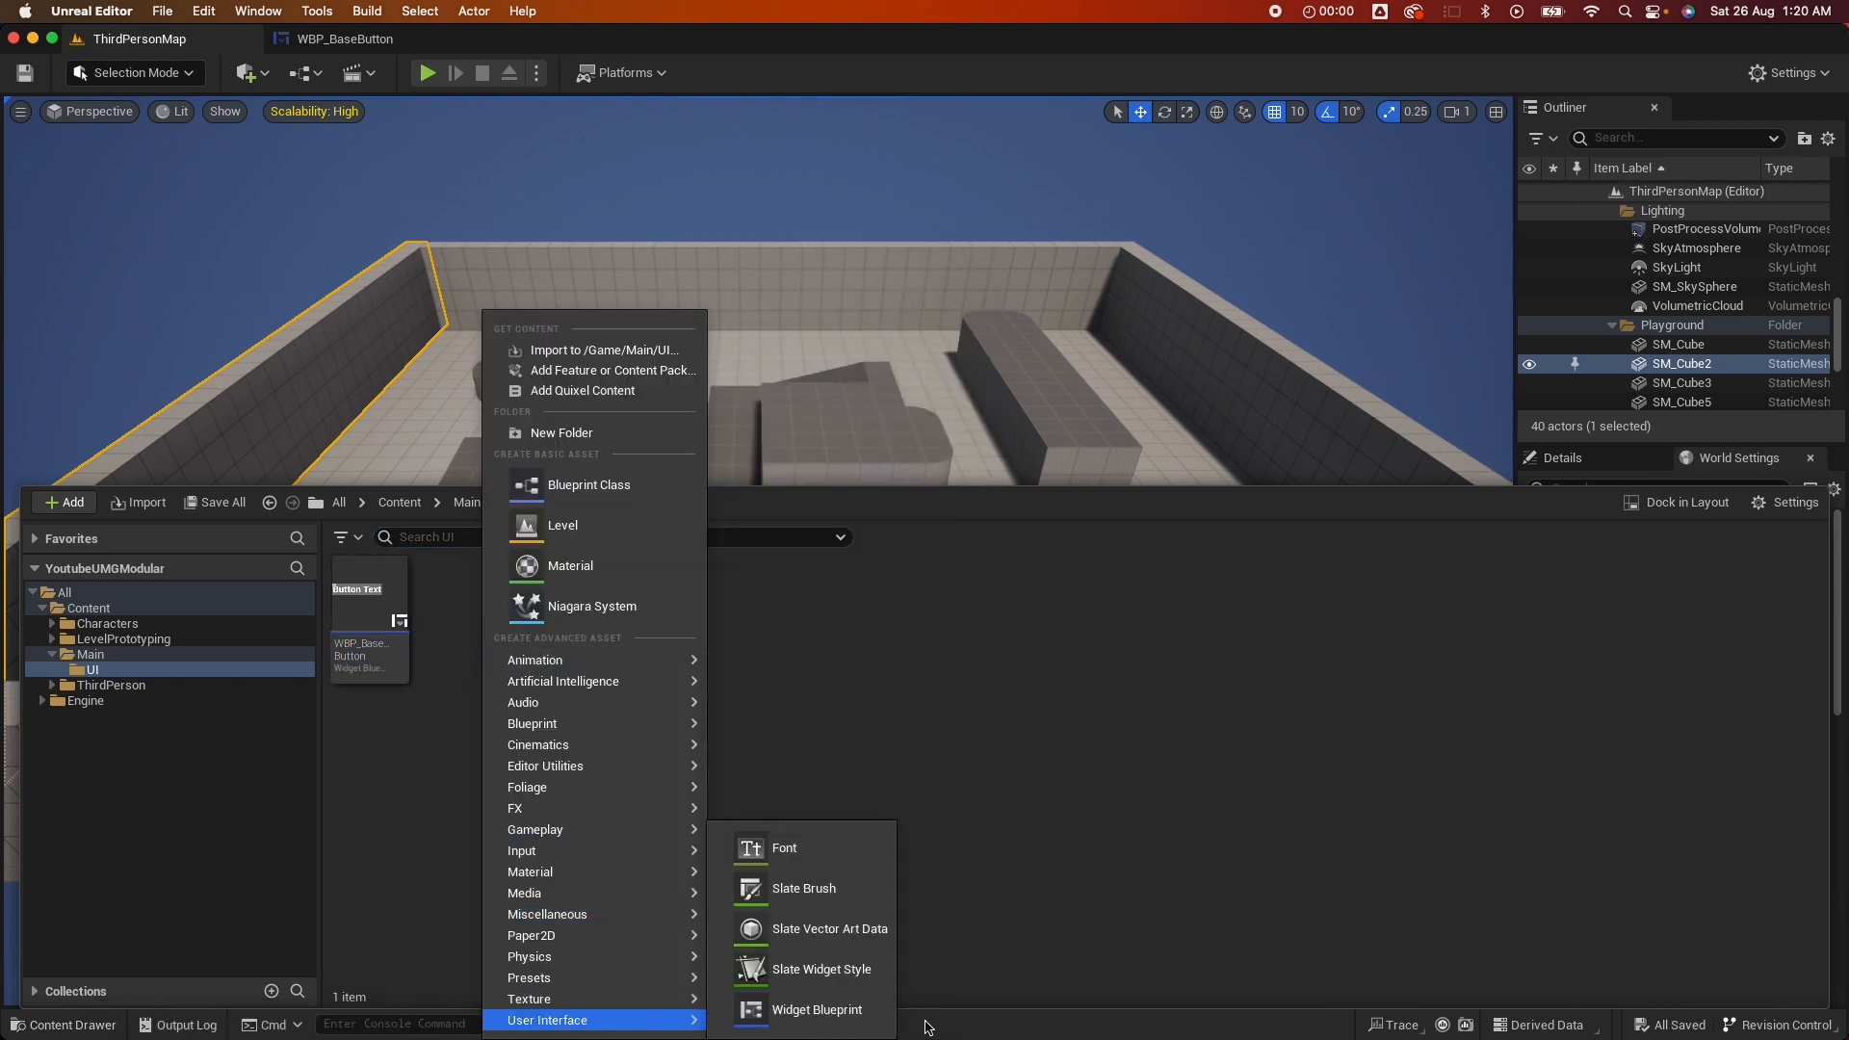
{"action": "left_click", "coordinate": [814, 1009]}
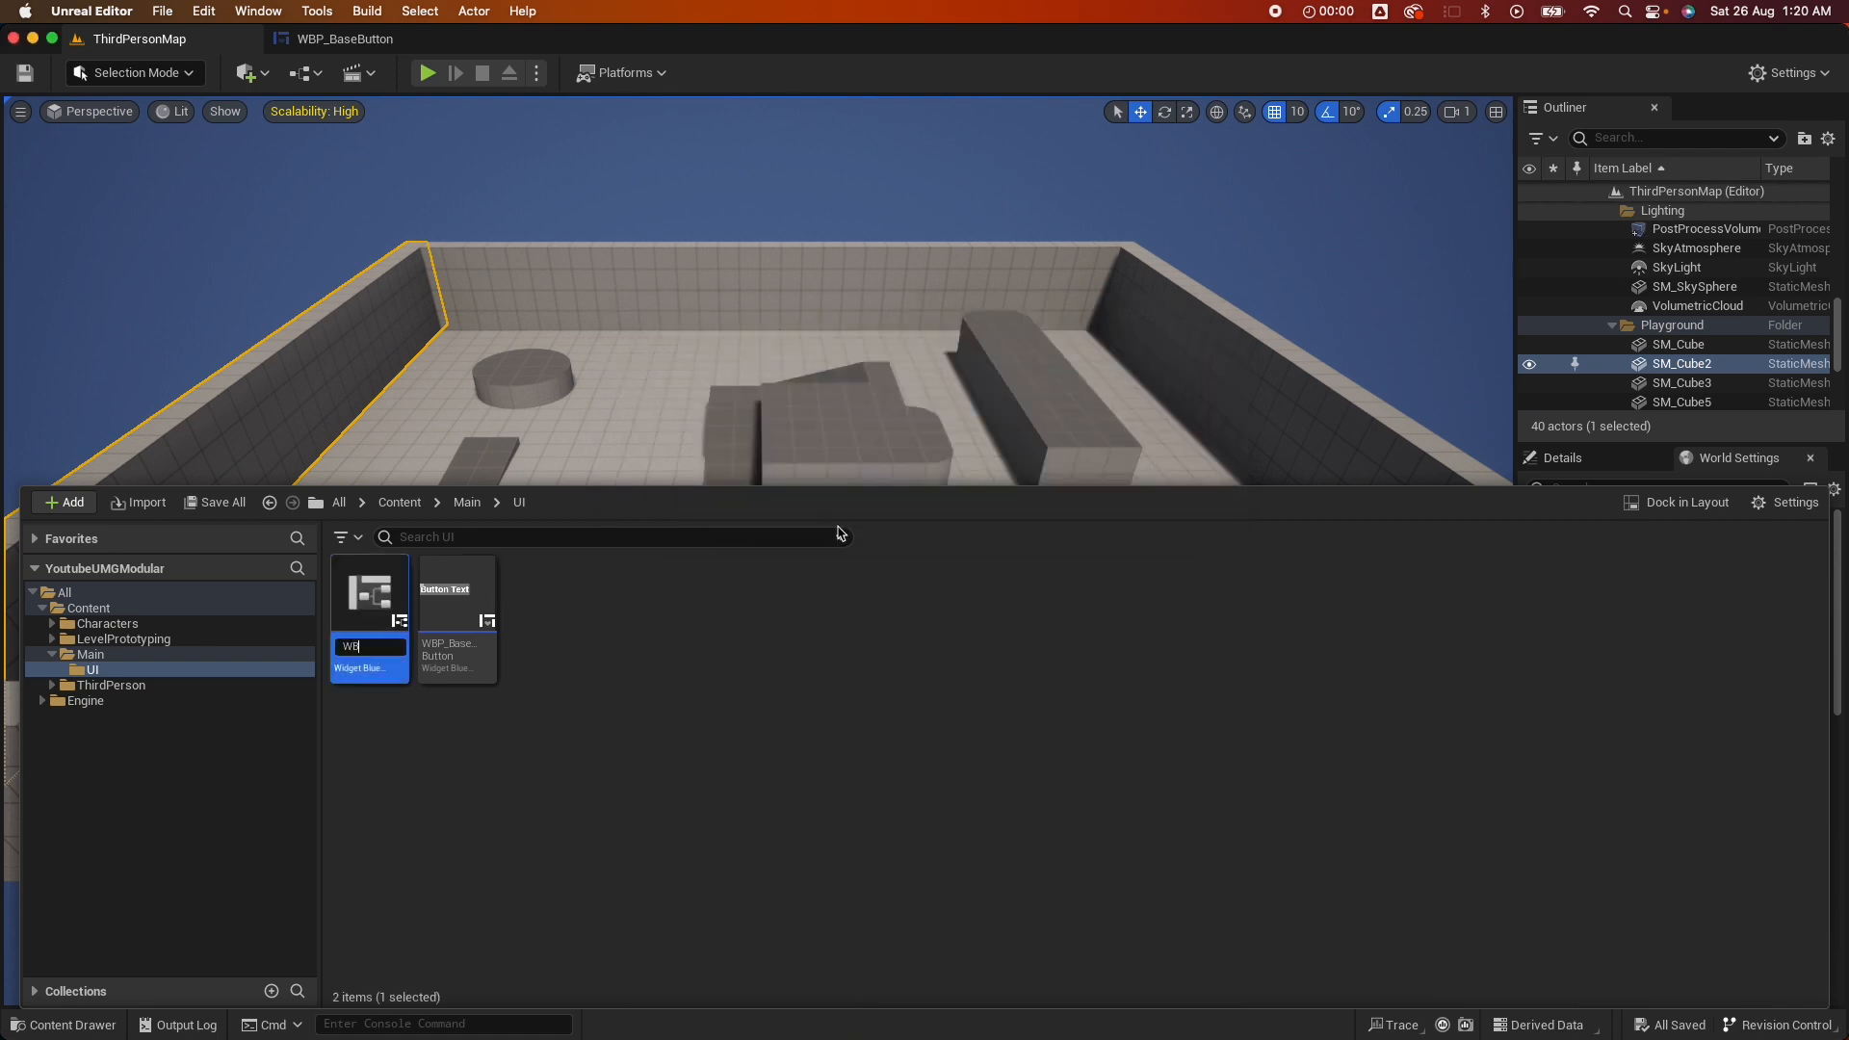
{"action": "type", "text": "WBP_Main..."}
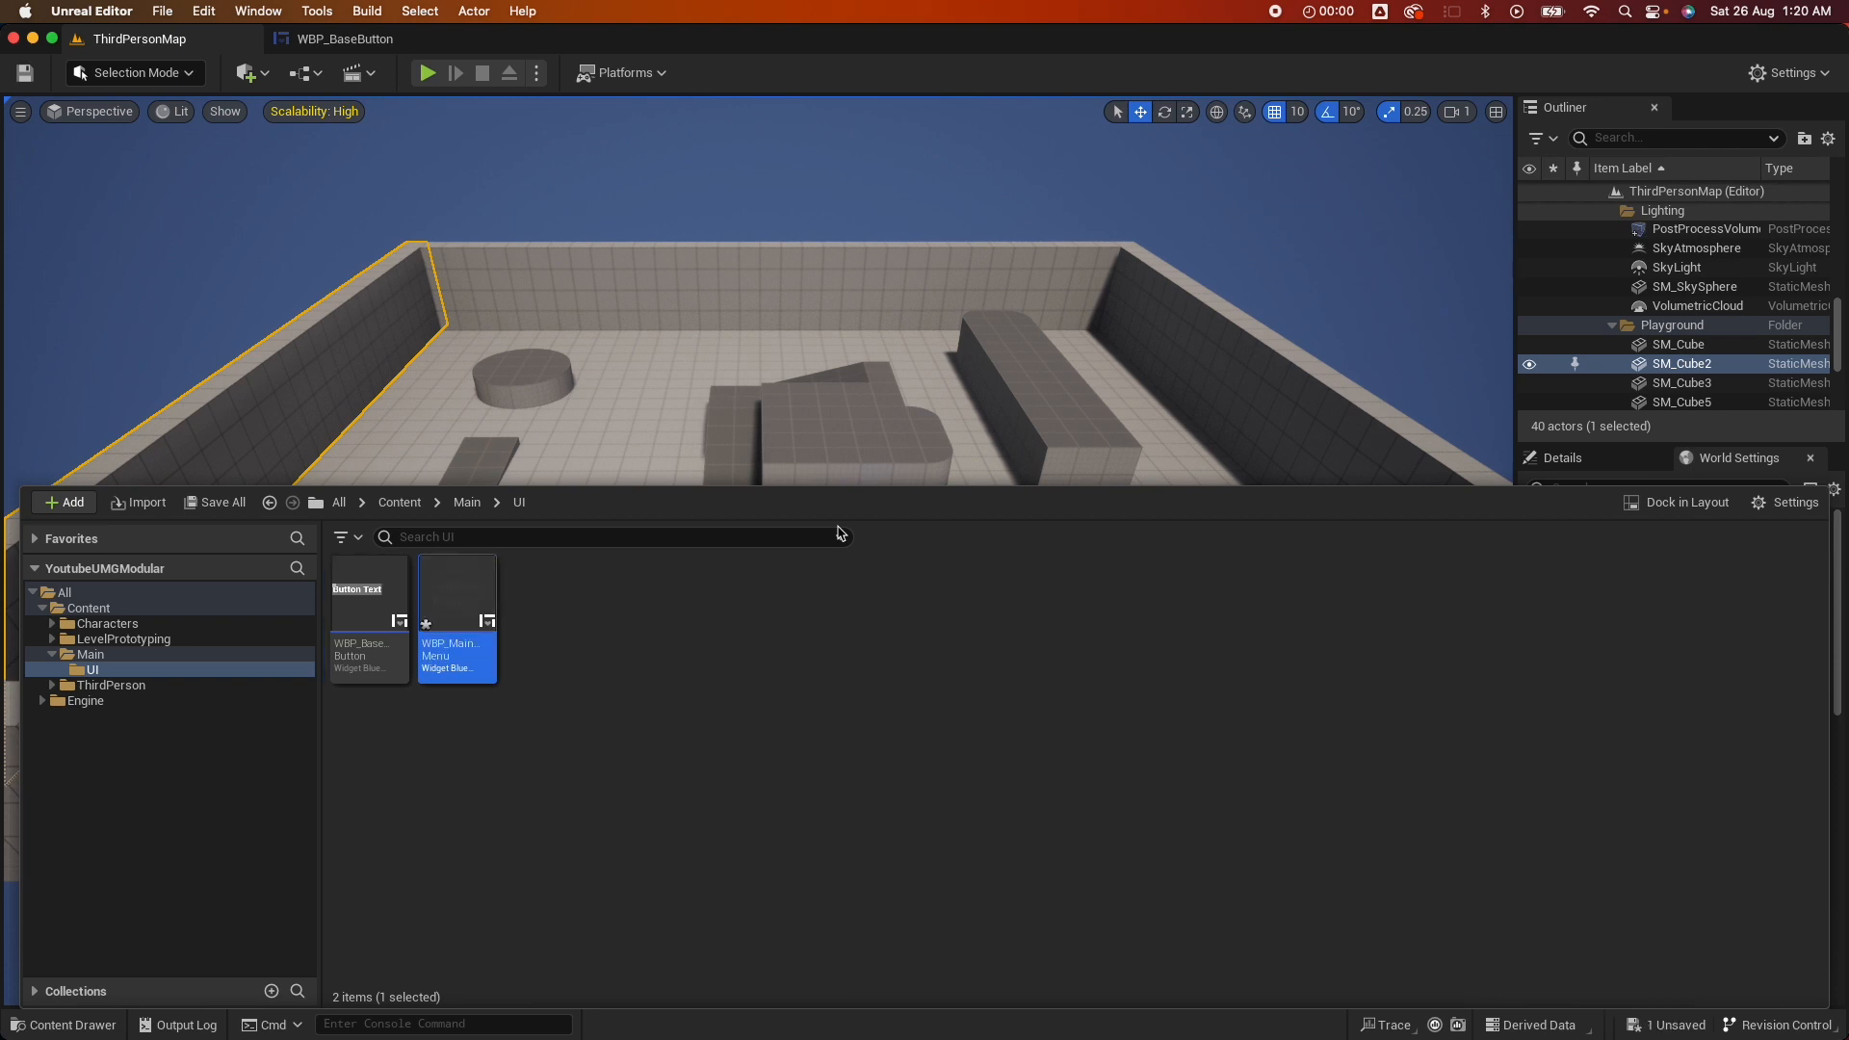
{"action": "double_click", "coordinate": [457, 595]}
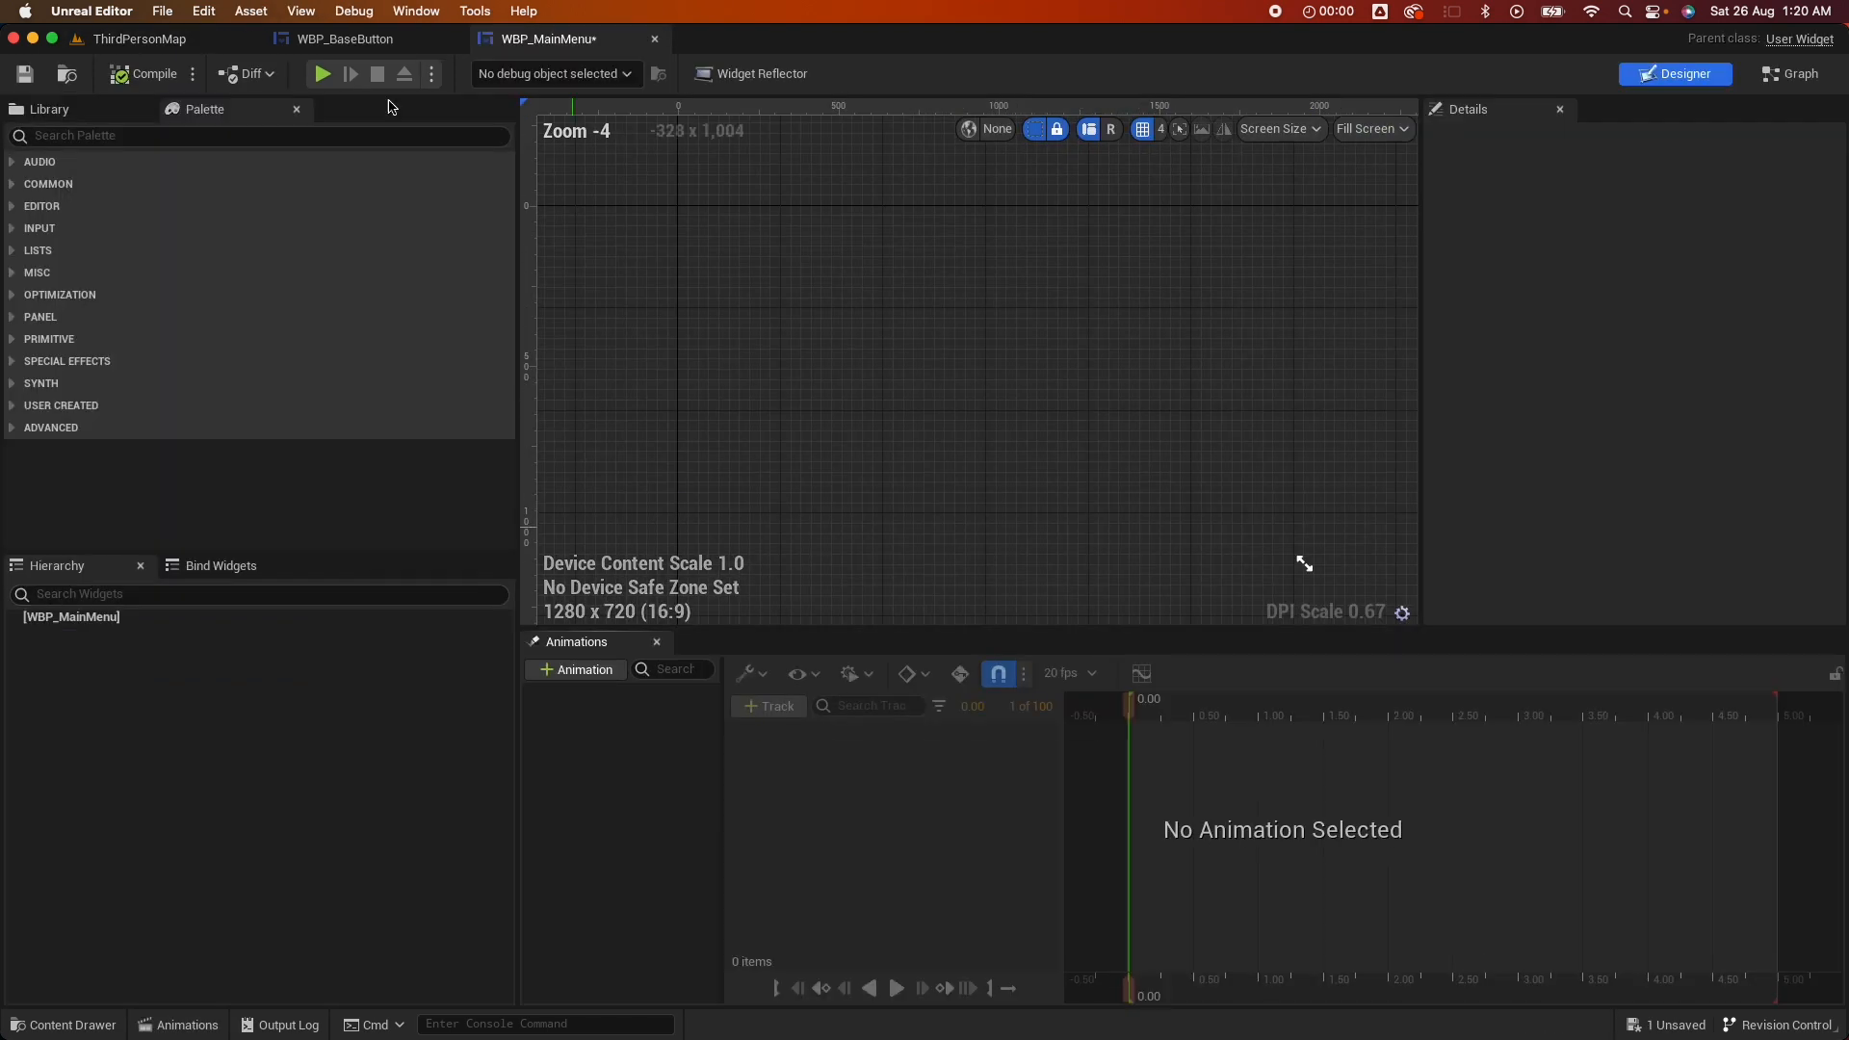
Add a Canvas Panel with a Vertical Box aligned 0.5/0.5 and sized to content
{"action": "type", "text": "can"}
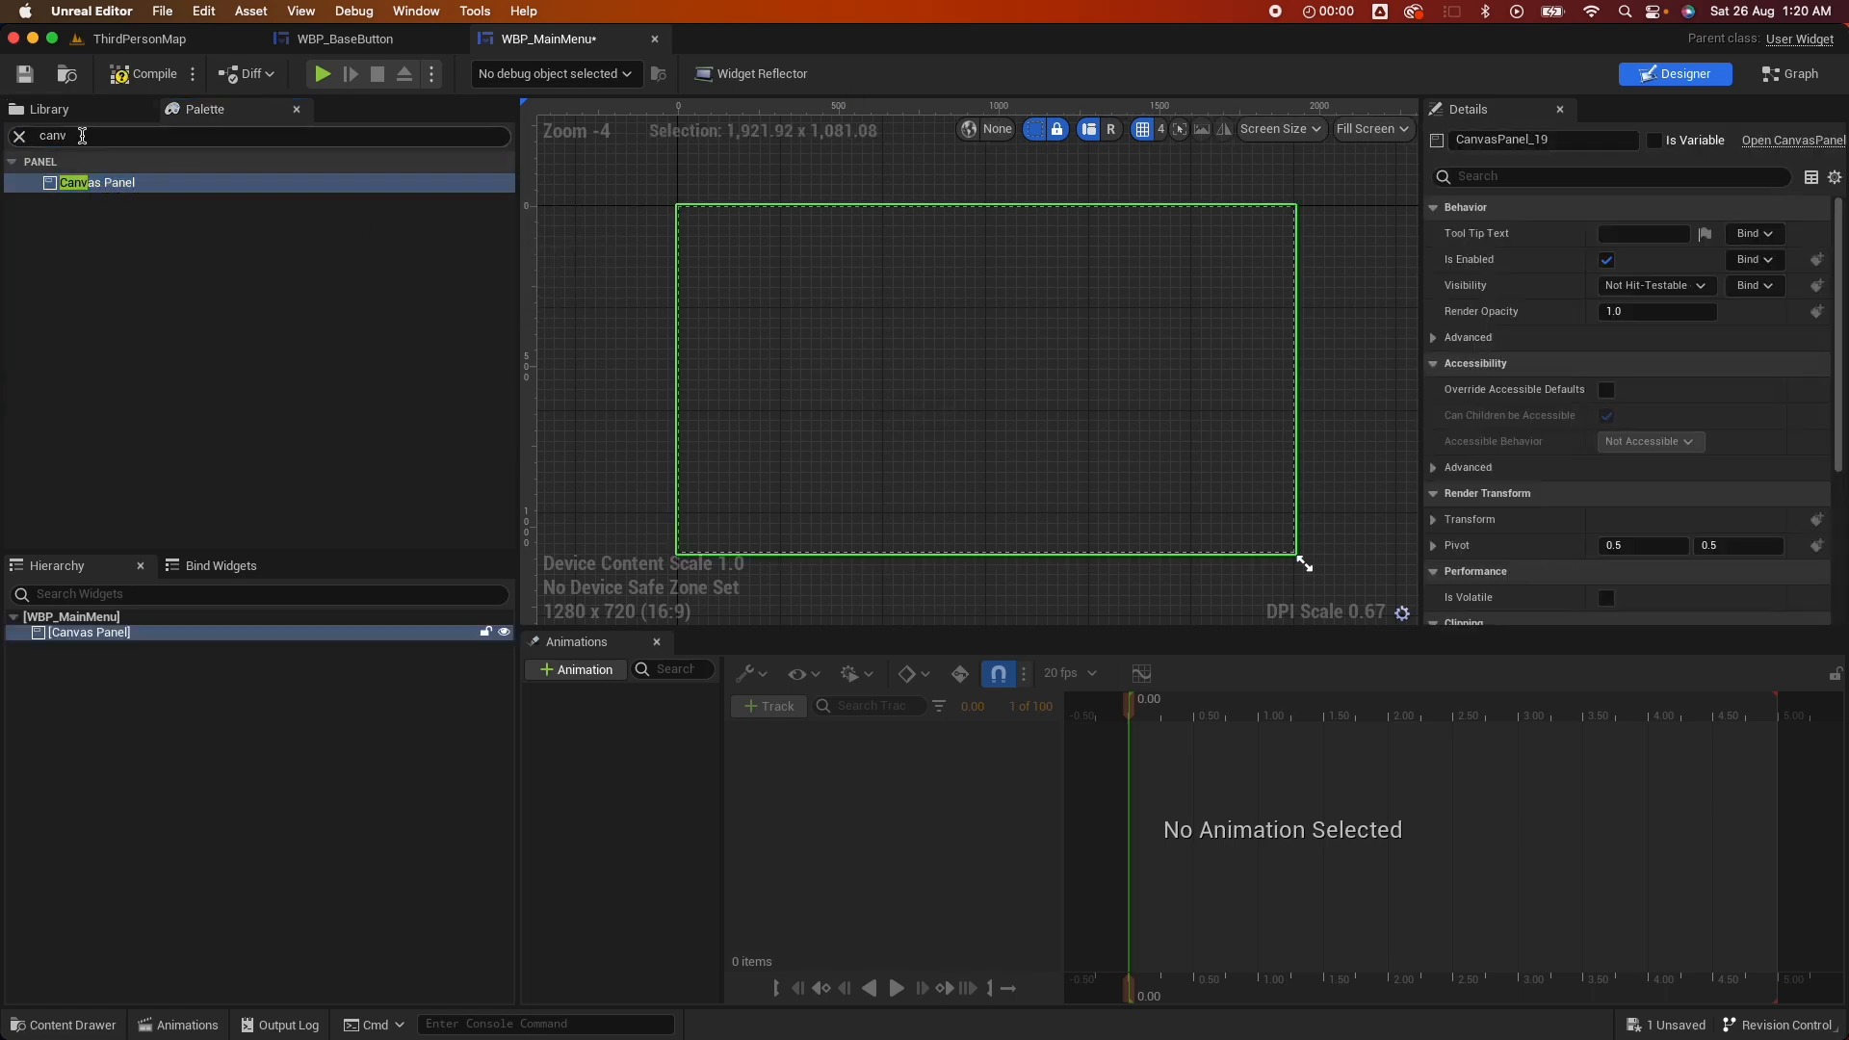
{"action": "type", "text": "verti"}
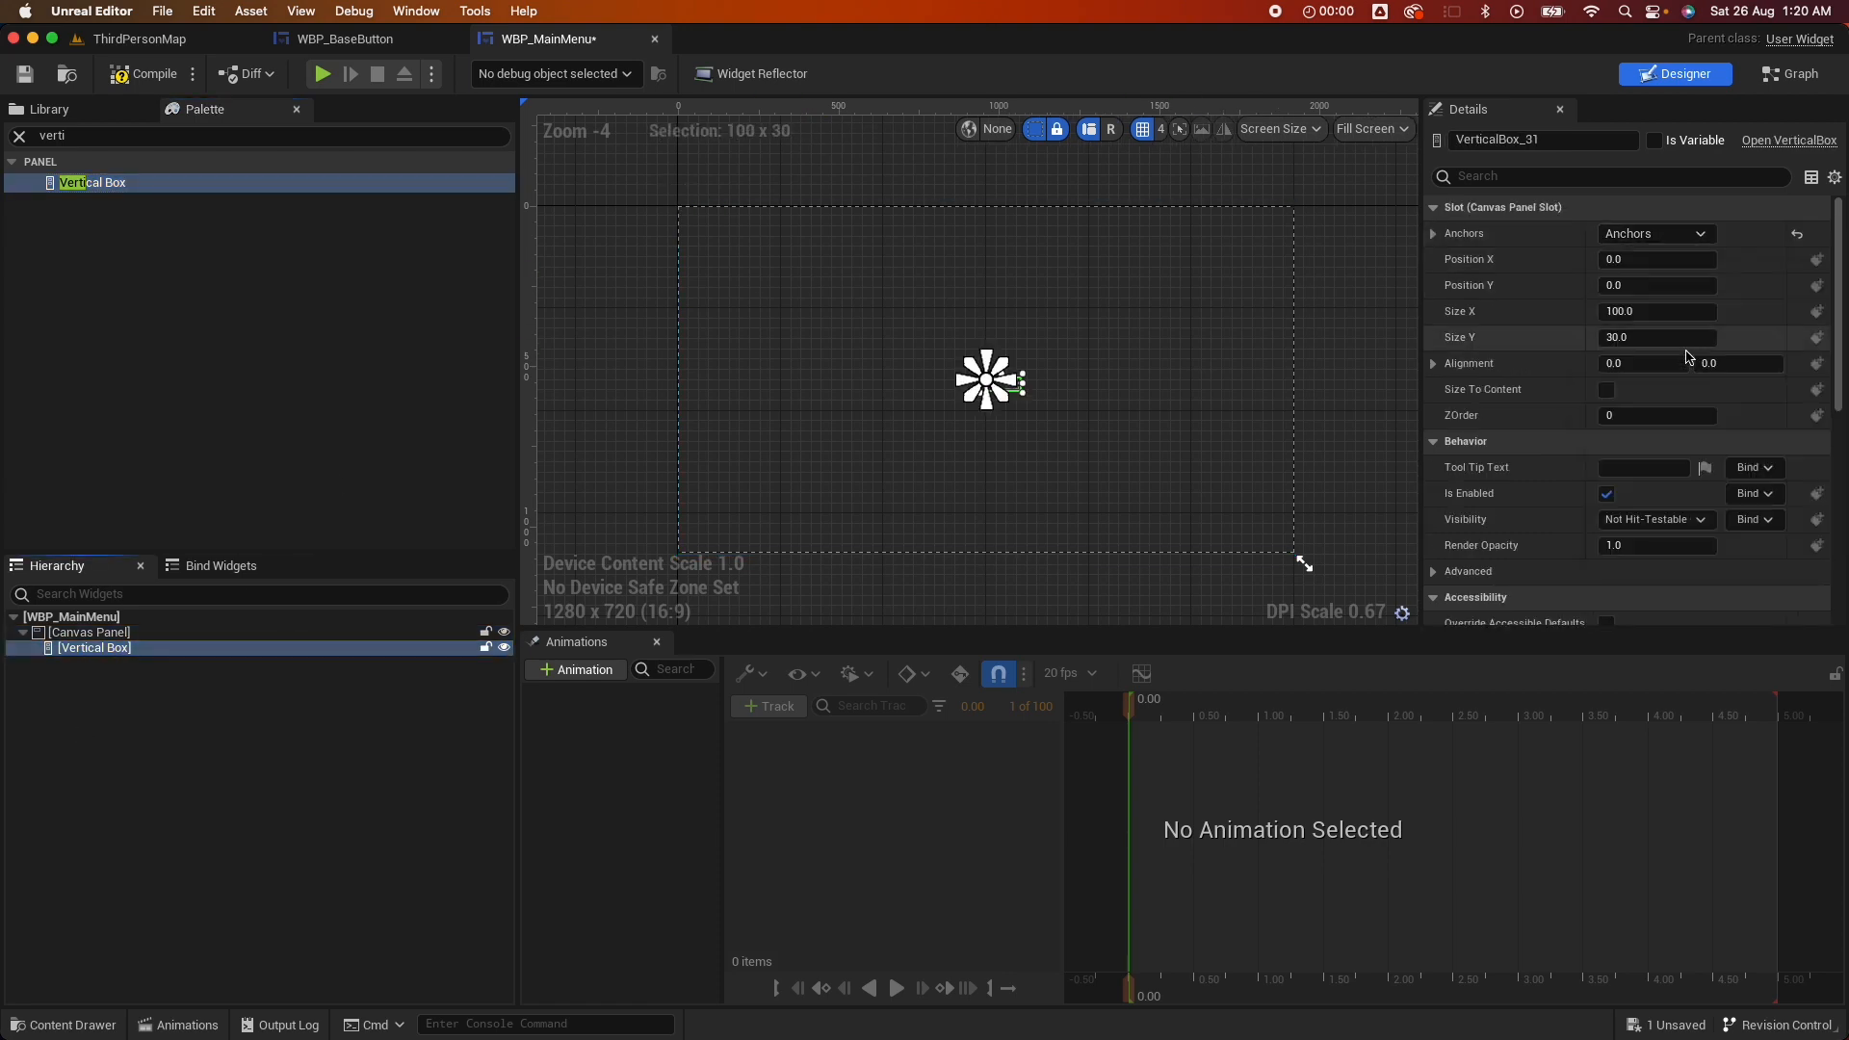
{"action": "left_click", "coordinate": [1639, 363]}
{"action": "type", "text": "0.5"}
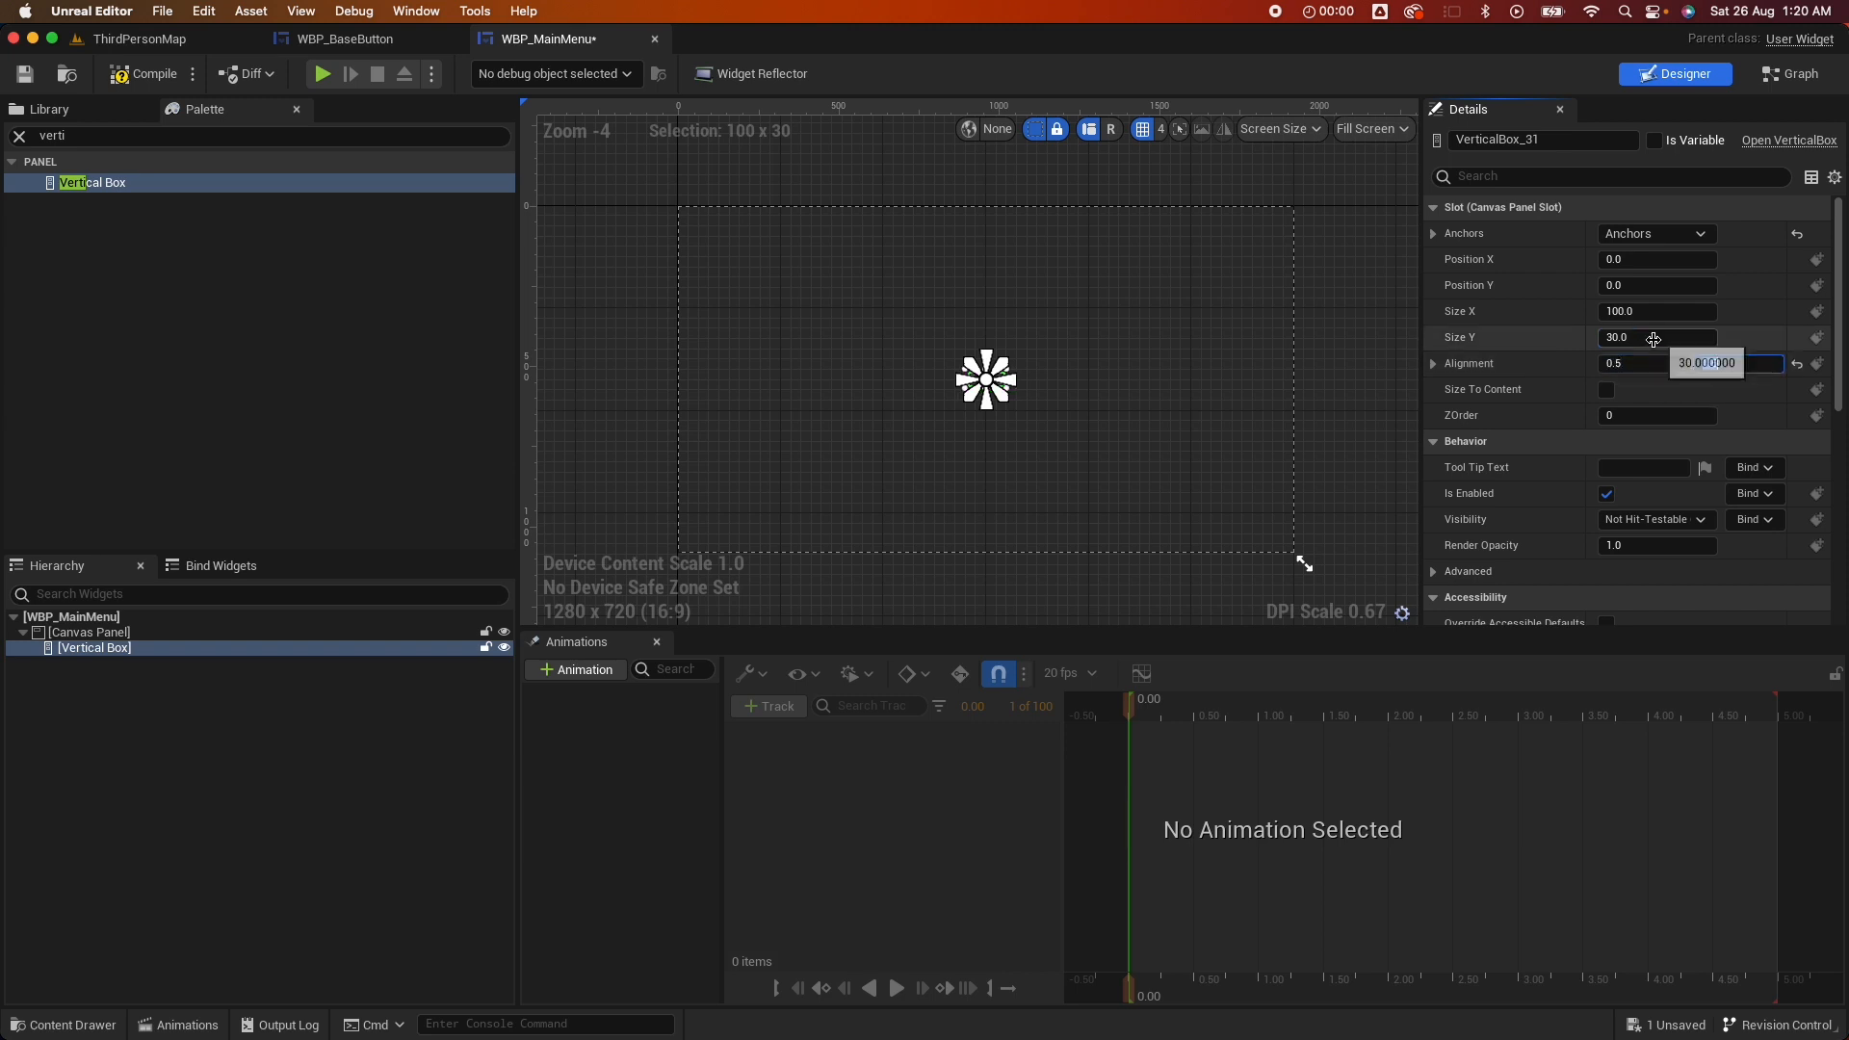
{"action": "left_click", "coordinate": [1606, 389]}
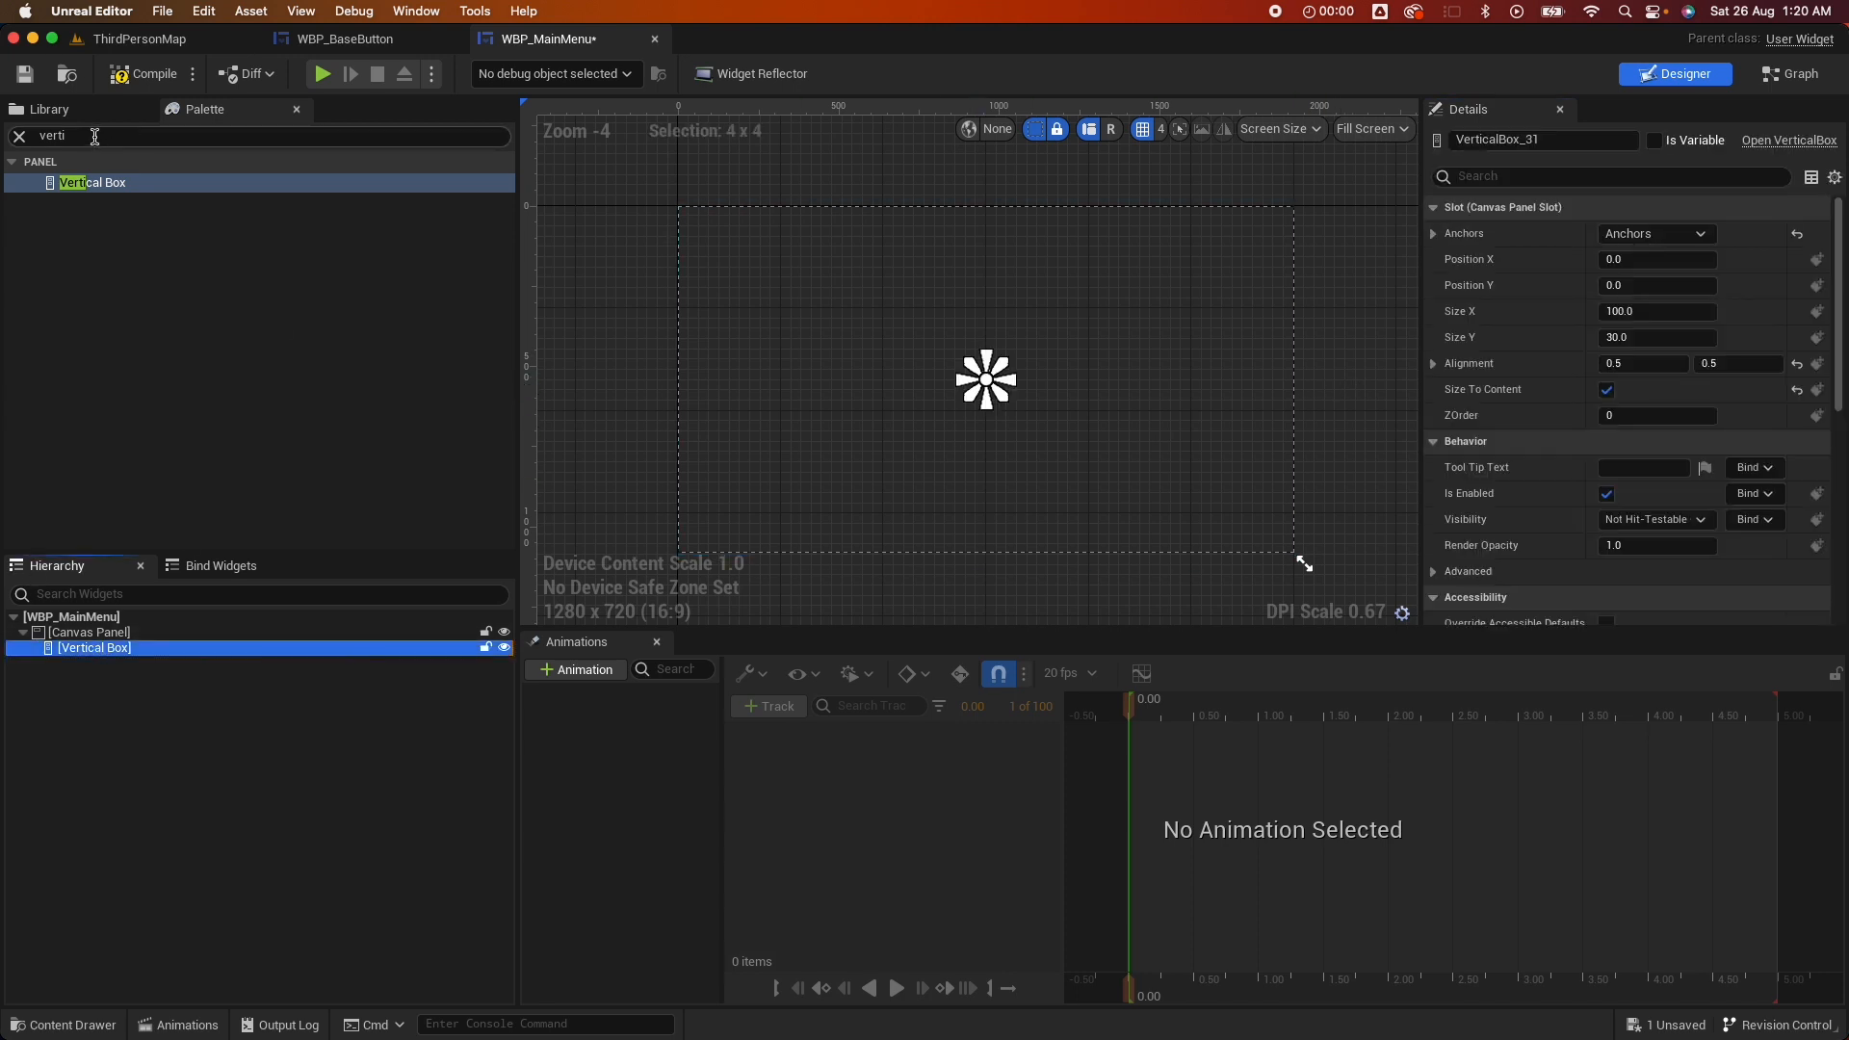
{"action": "type", "text": "wpb"}
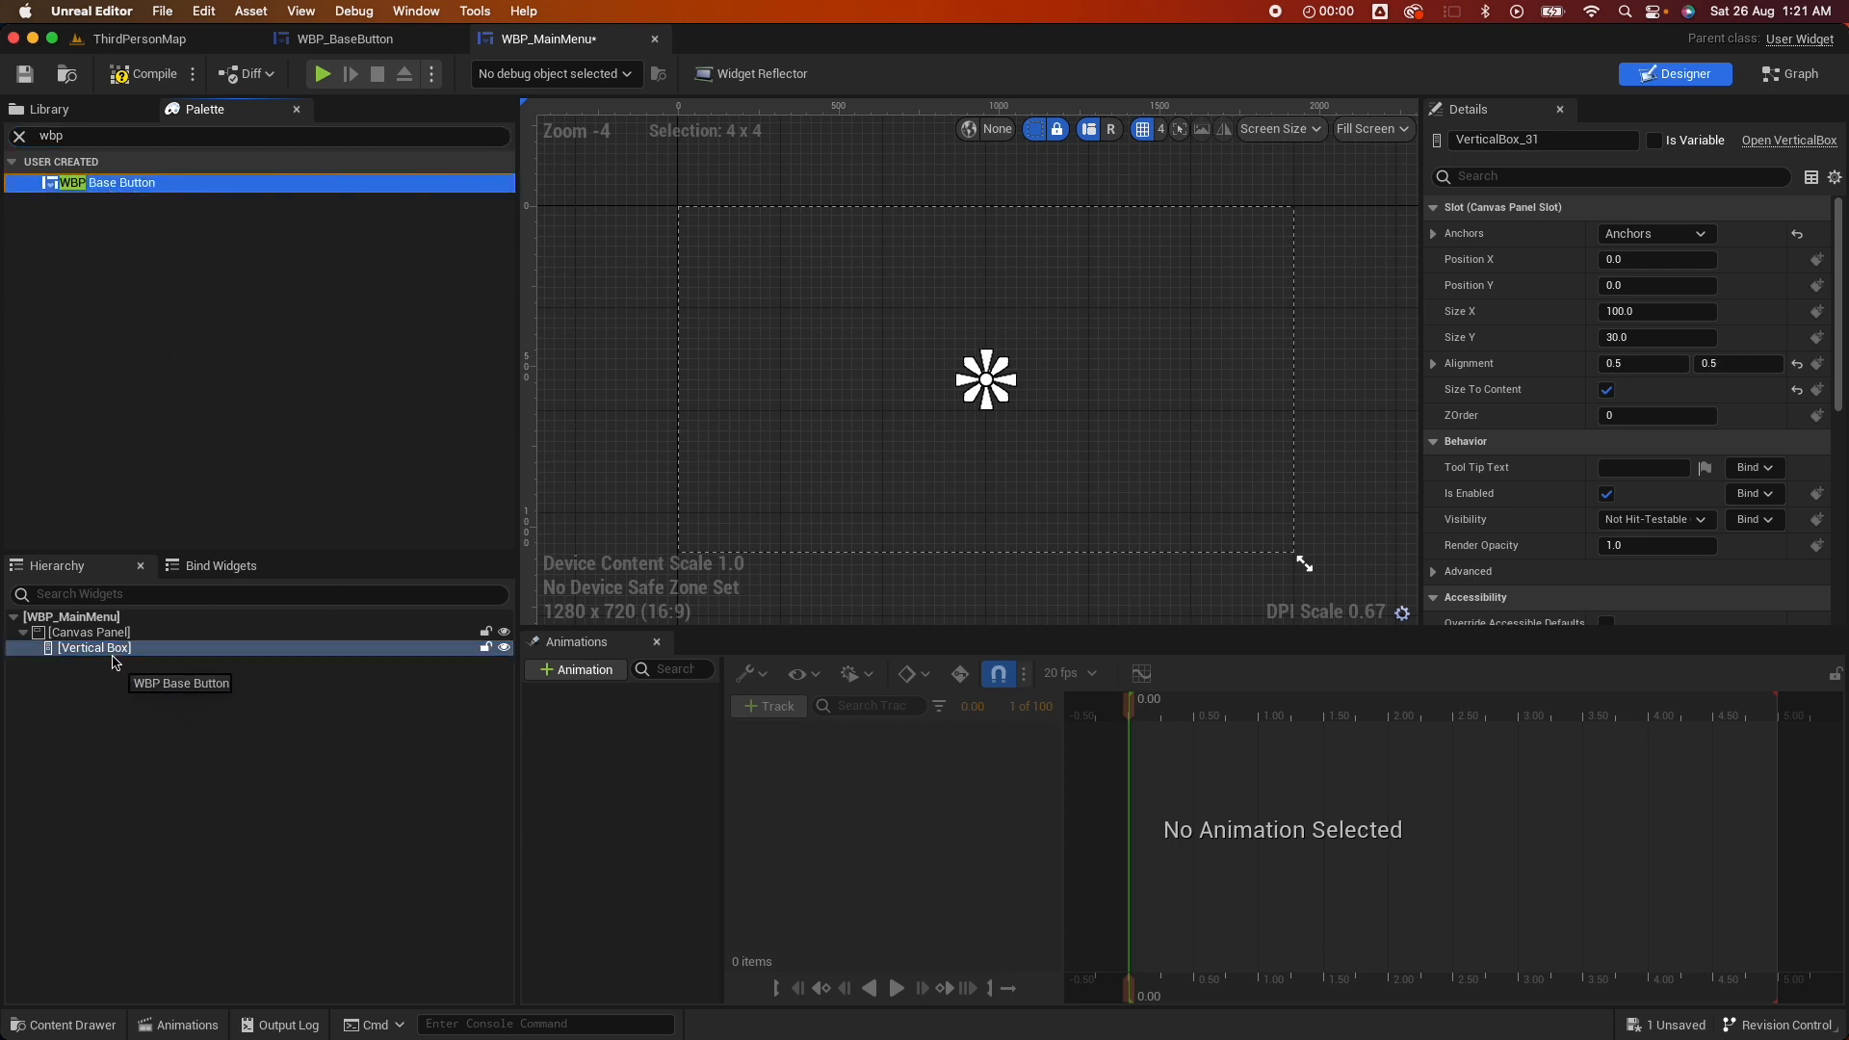
Place WBP_BaseButton in the Vertical Box, with three copies labelled New Game, Continue and Quit
{"action": "left_click_drag", "start_coordinate": [106, 182], "coordinate": [984, 378]}
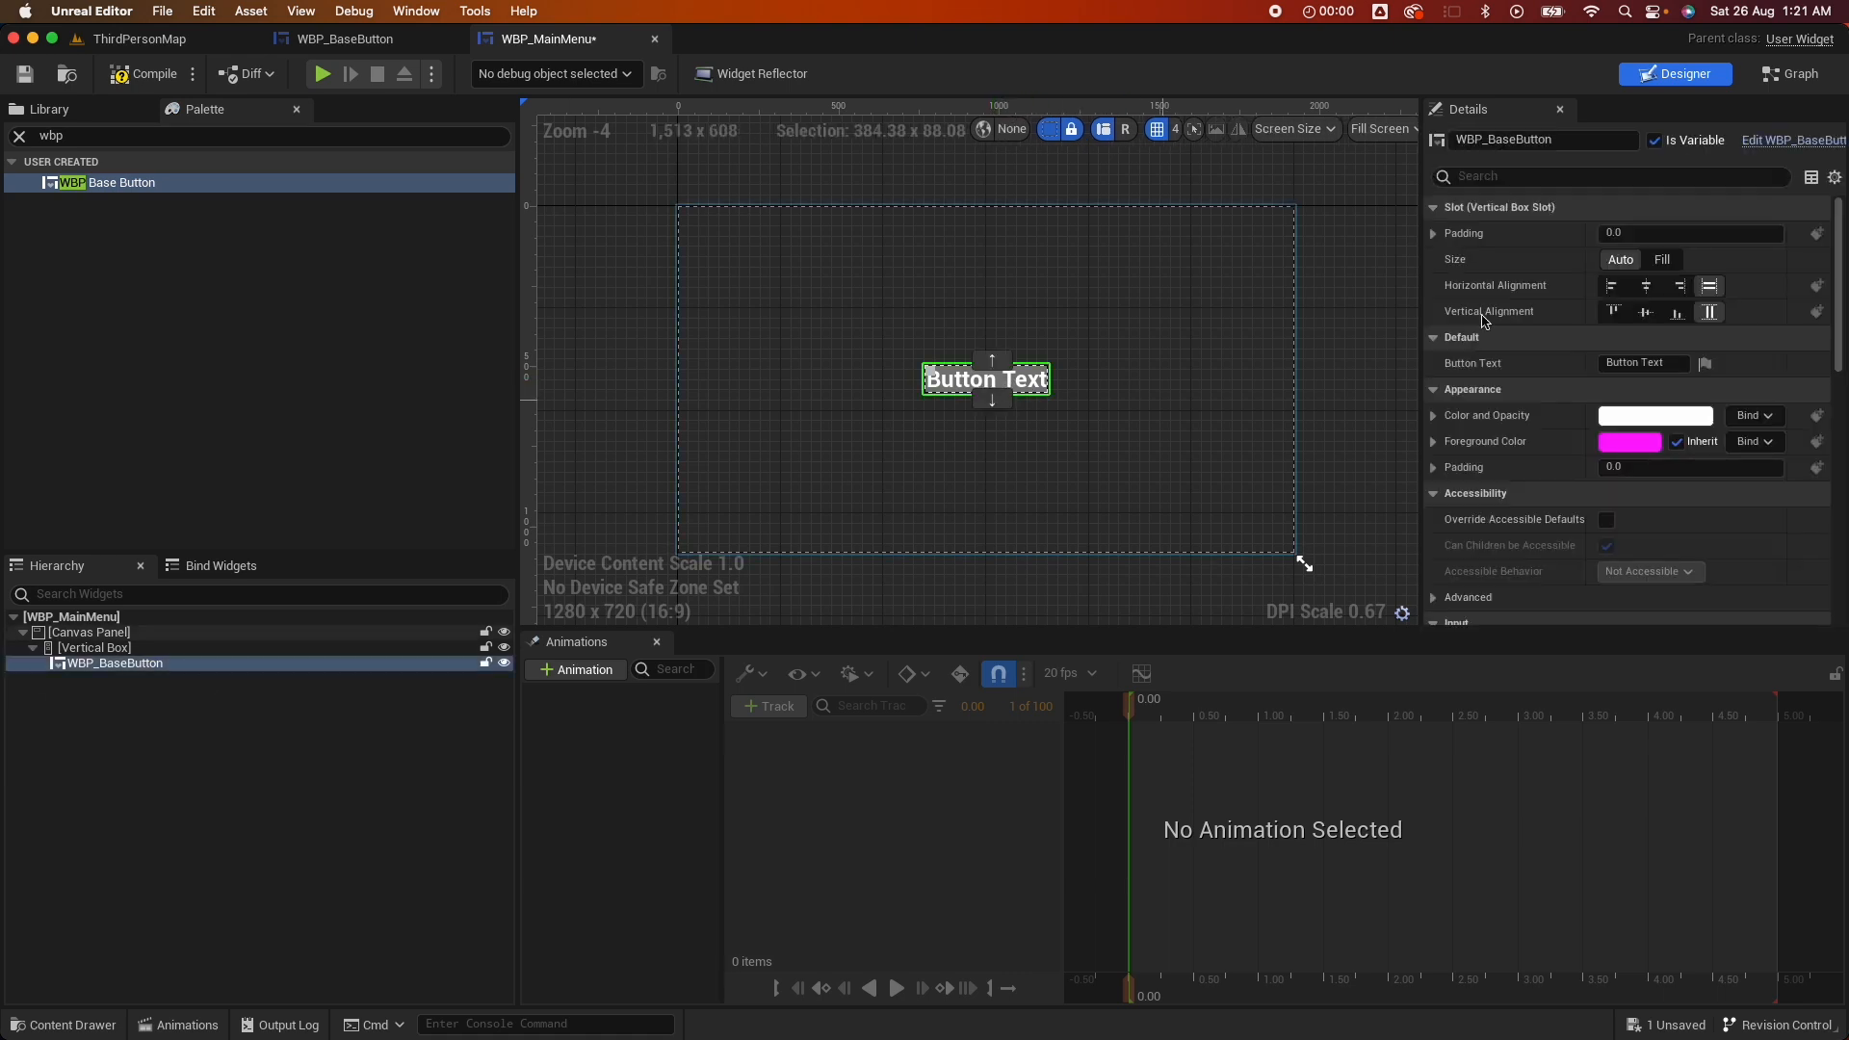
{"action": "left_click", "coordinate": [1643, 362]}
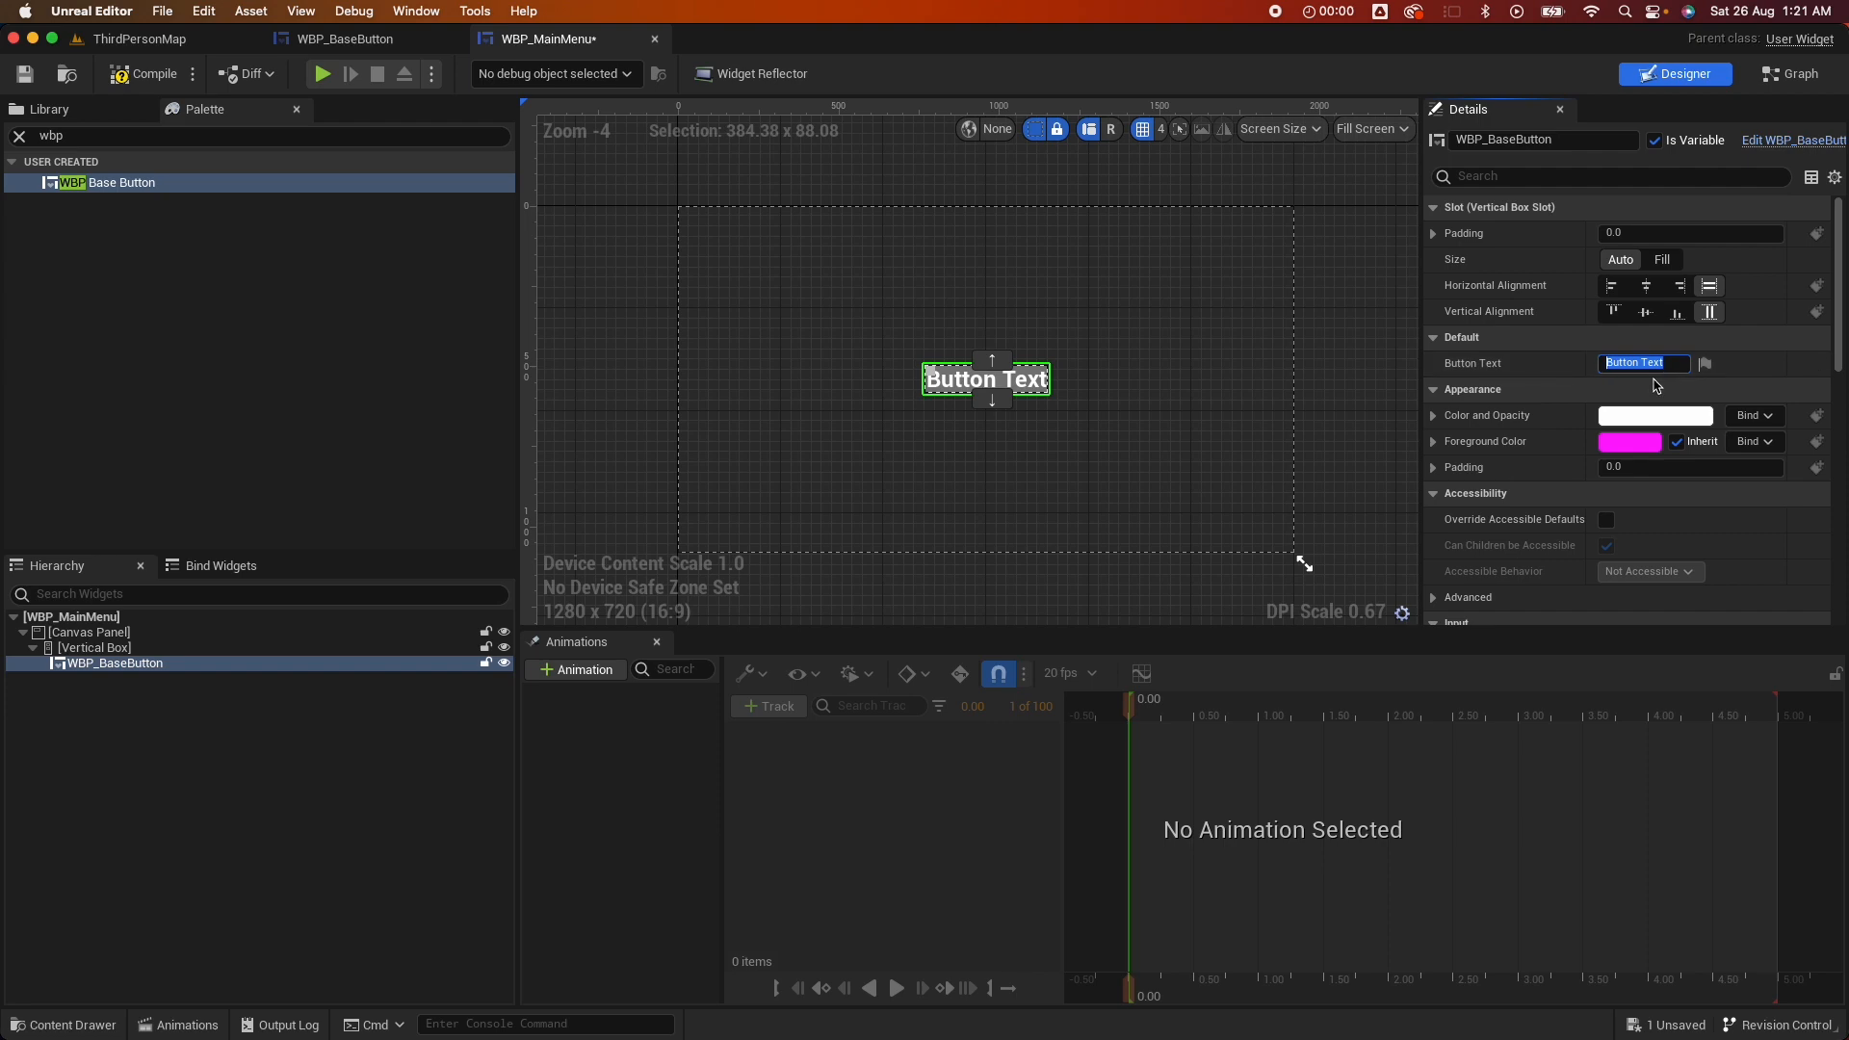
{"action": "type", "text": "New Gam"}
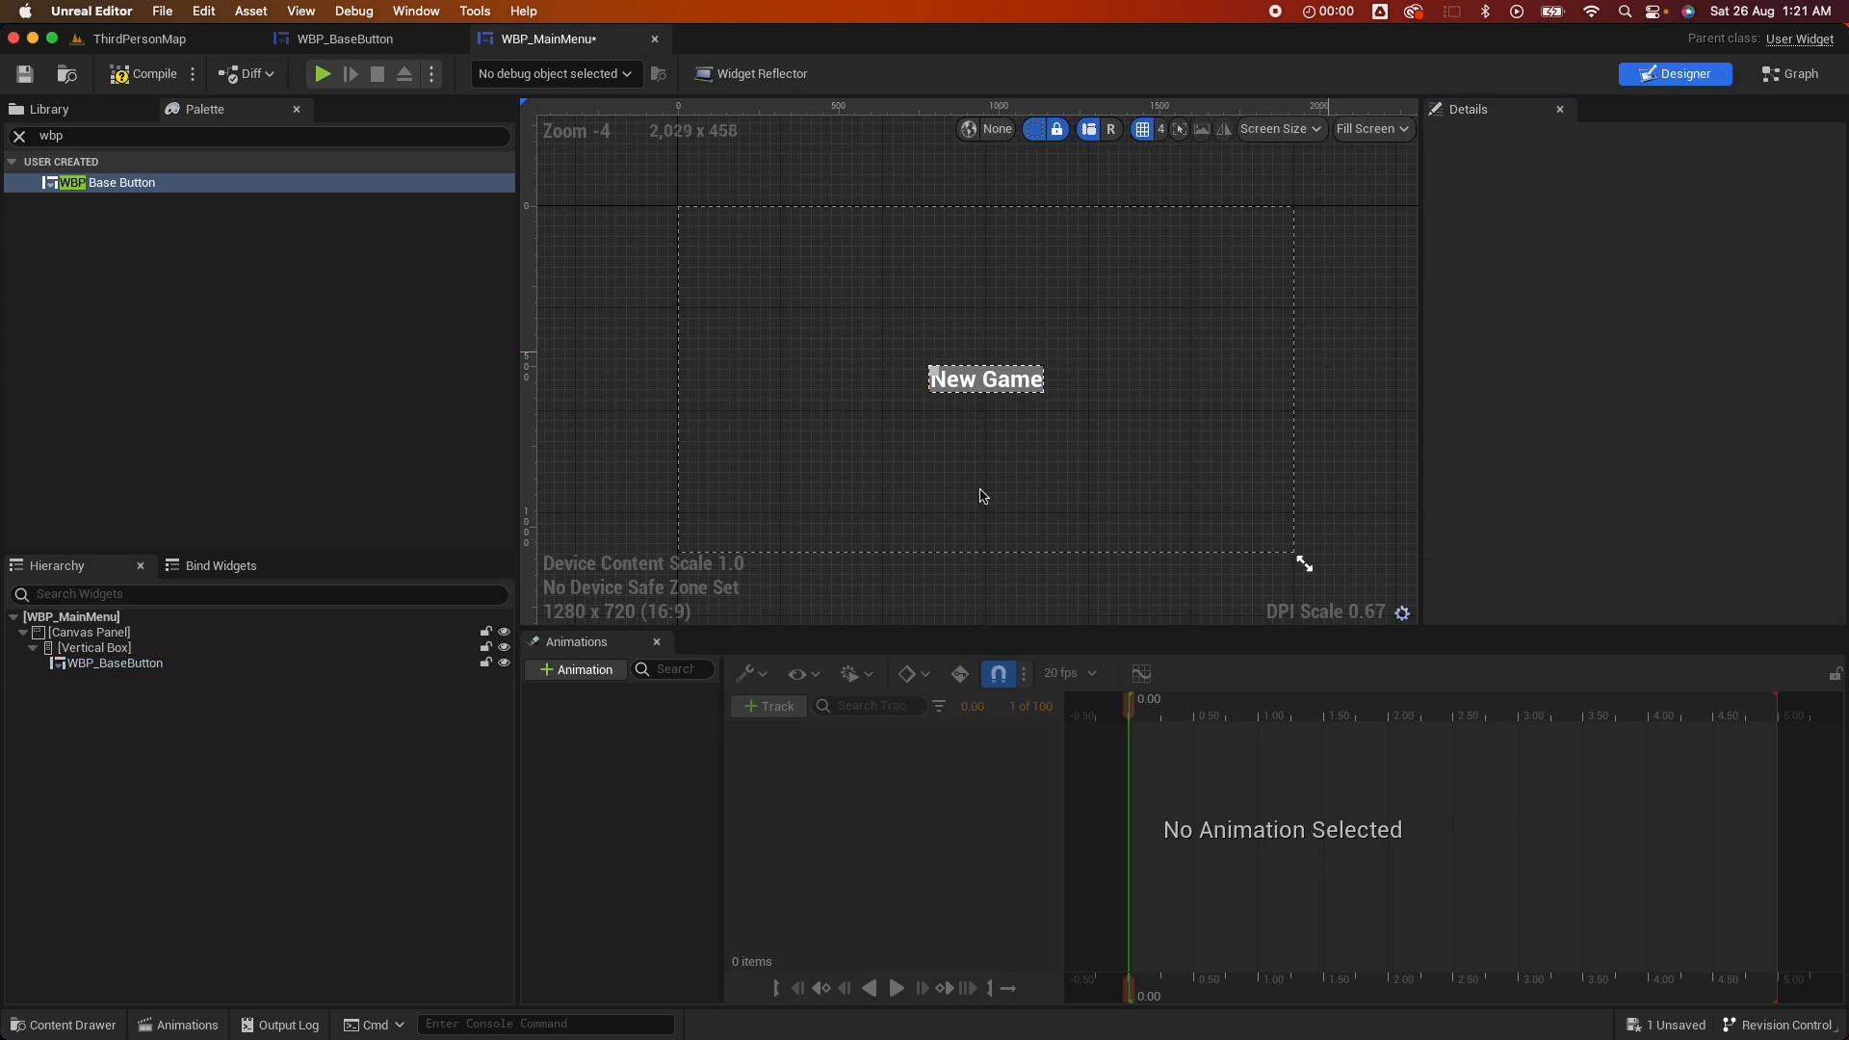
{"action": "left_click", "coordinate": [111, 662]}
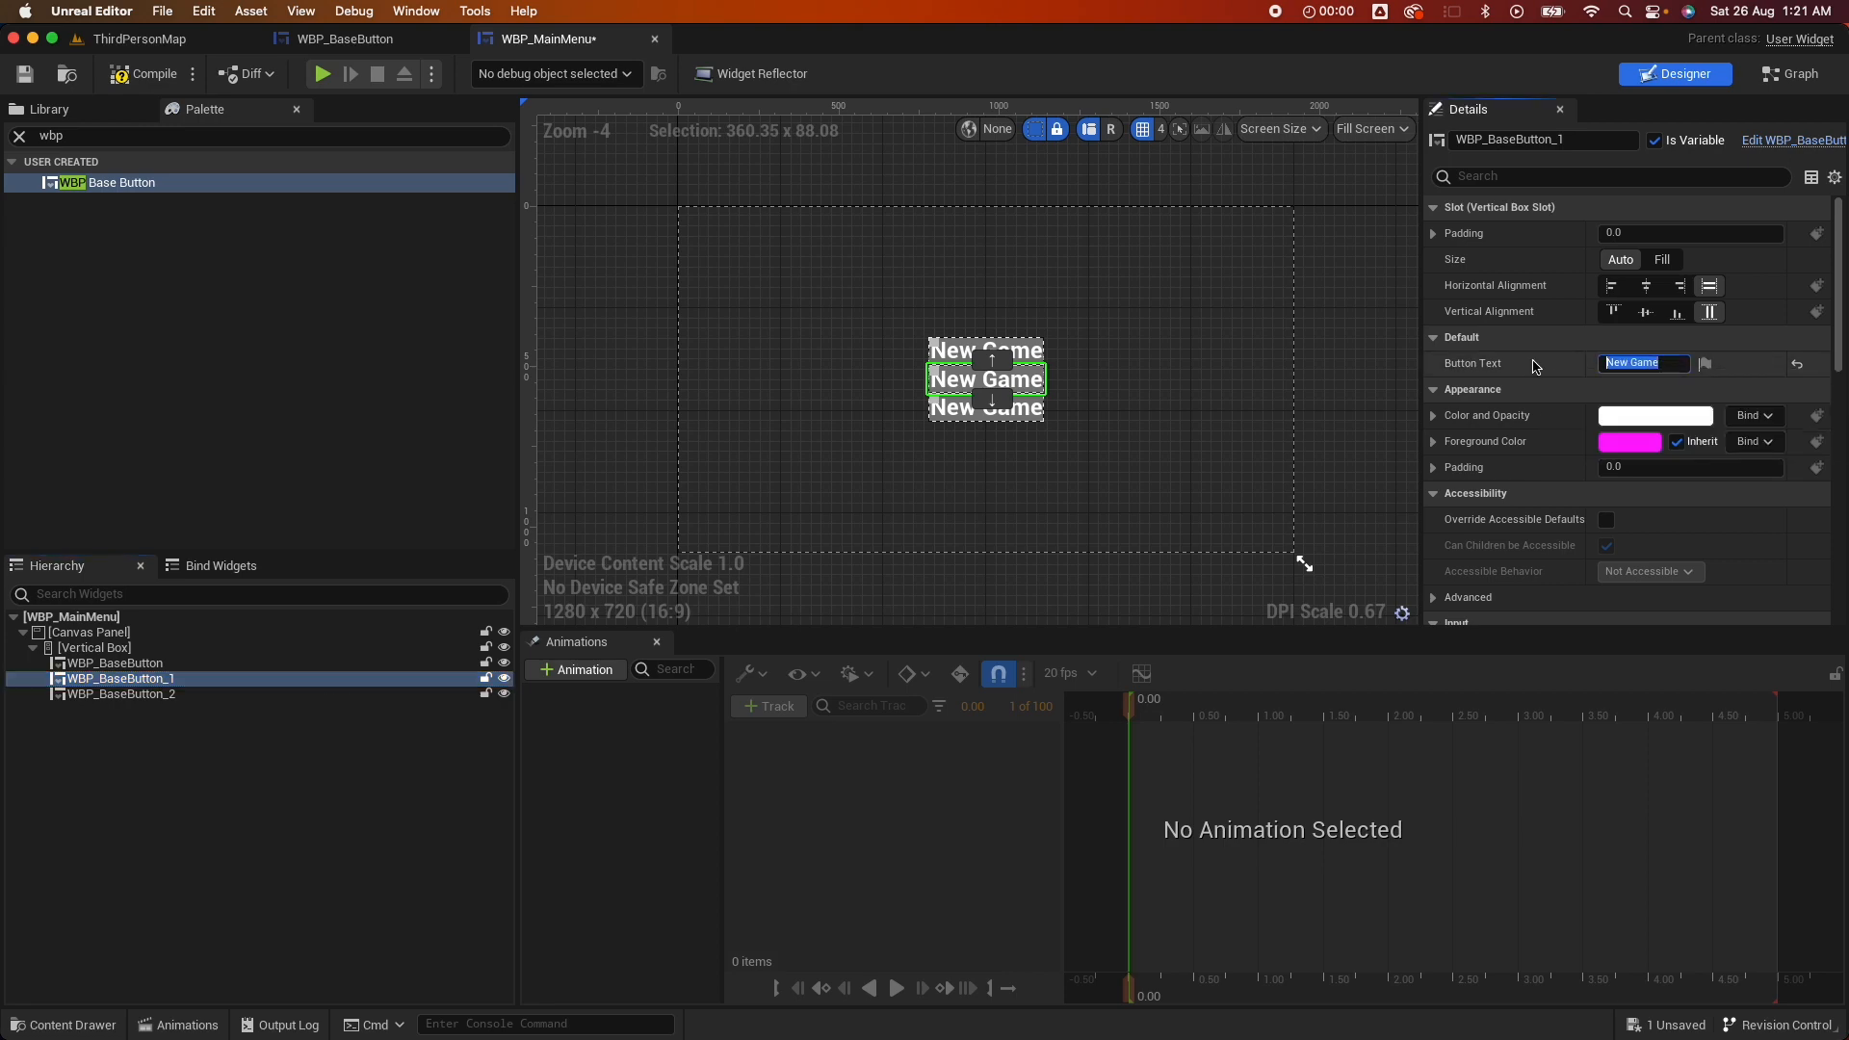
{"action": "type", "text": "Continue"}
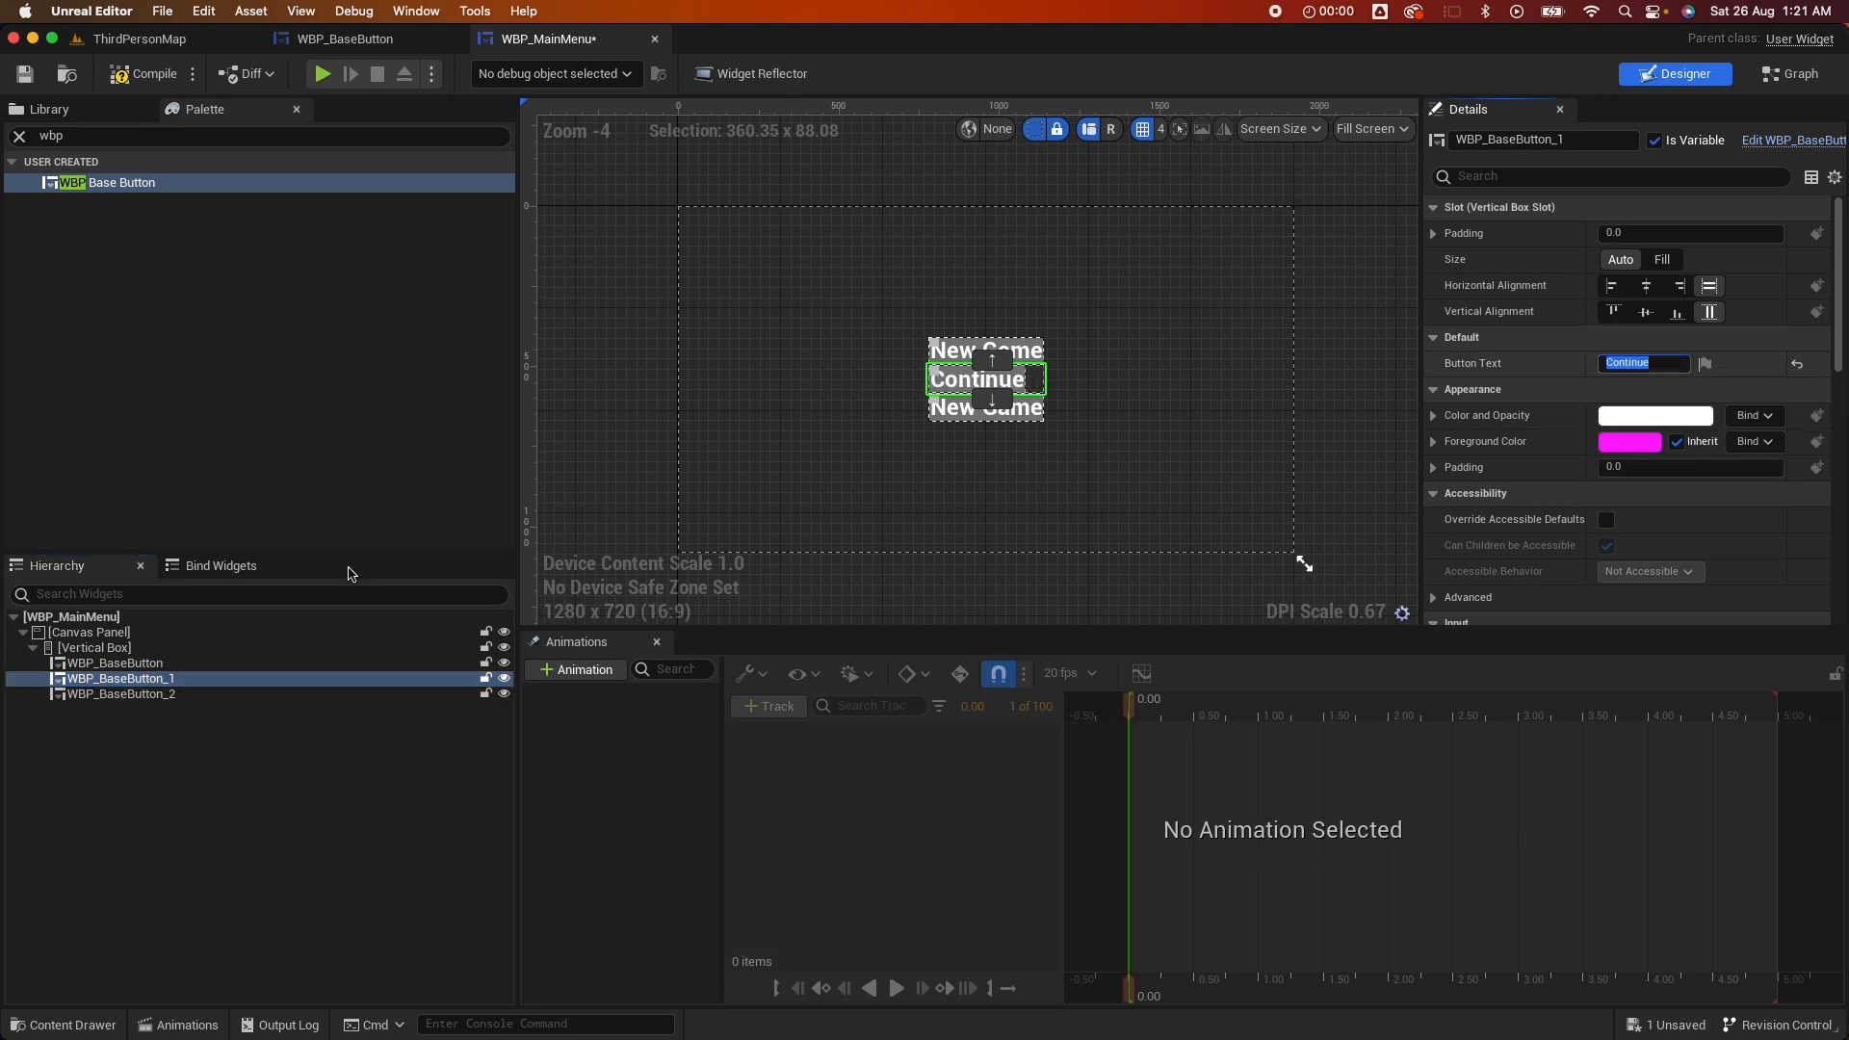
{"action": "left_click", "coordinate": [123, 693]}
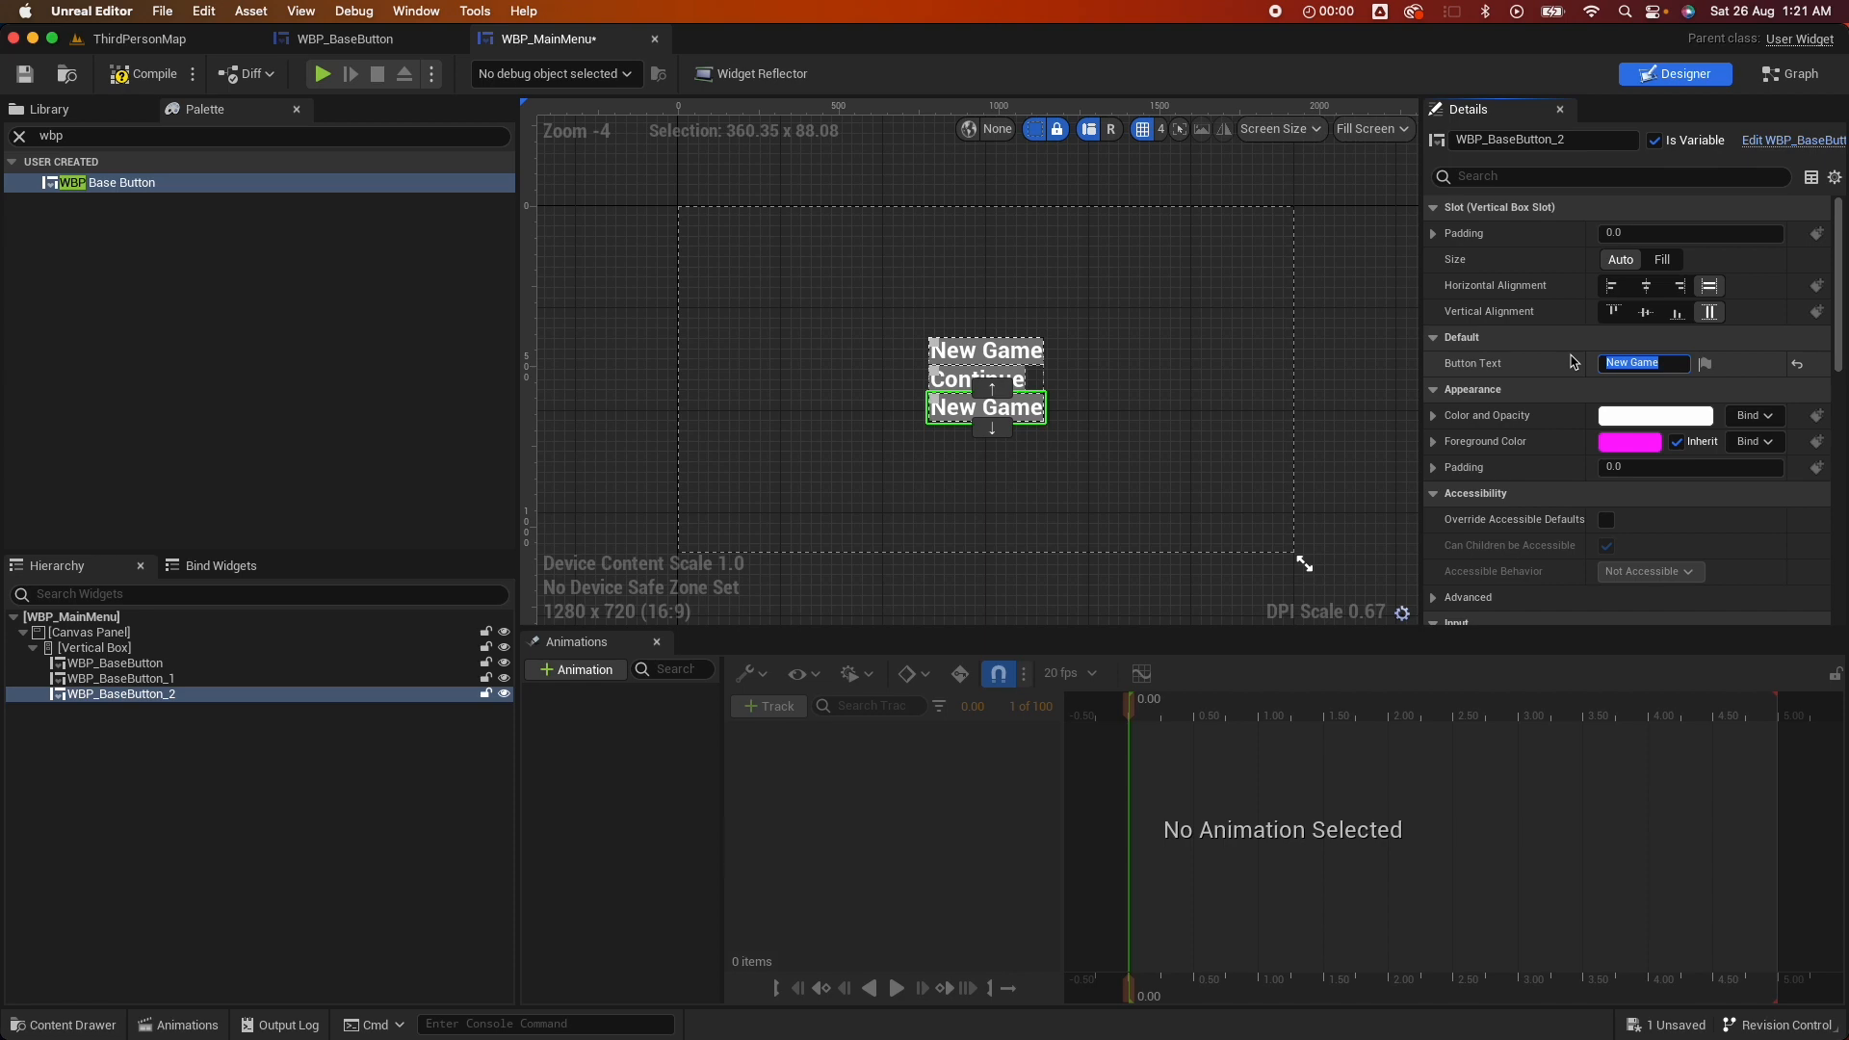
{"action": "type", "text": "Quit"}
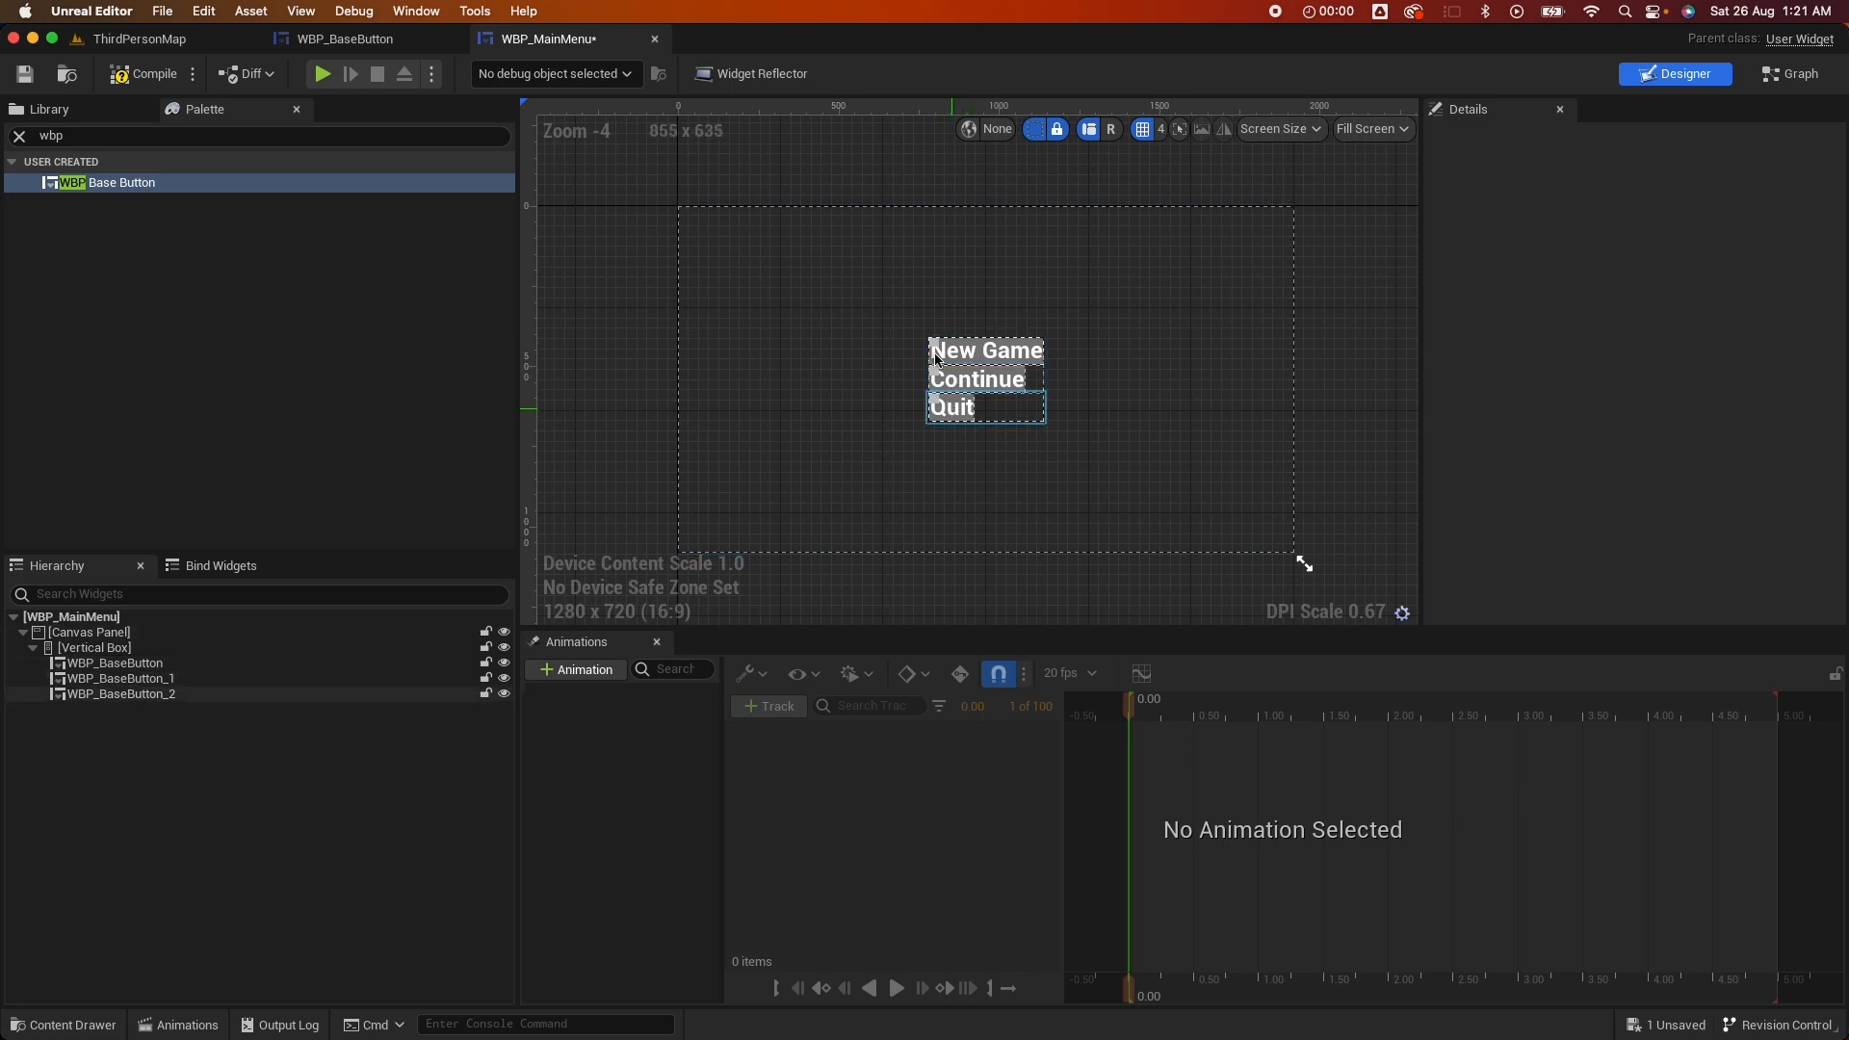
{"action": "left_click", "coordinate": [986, 350]}
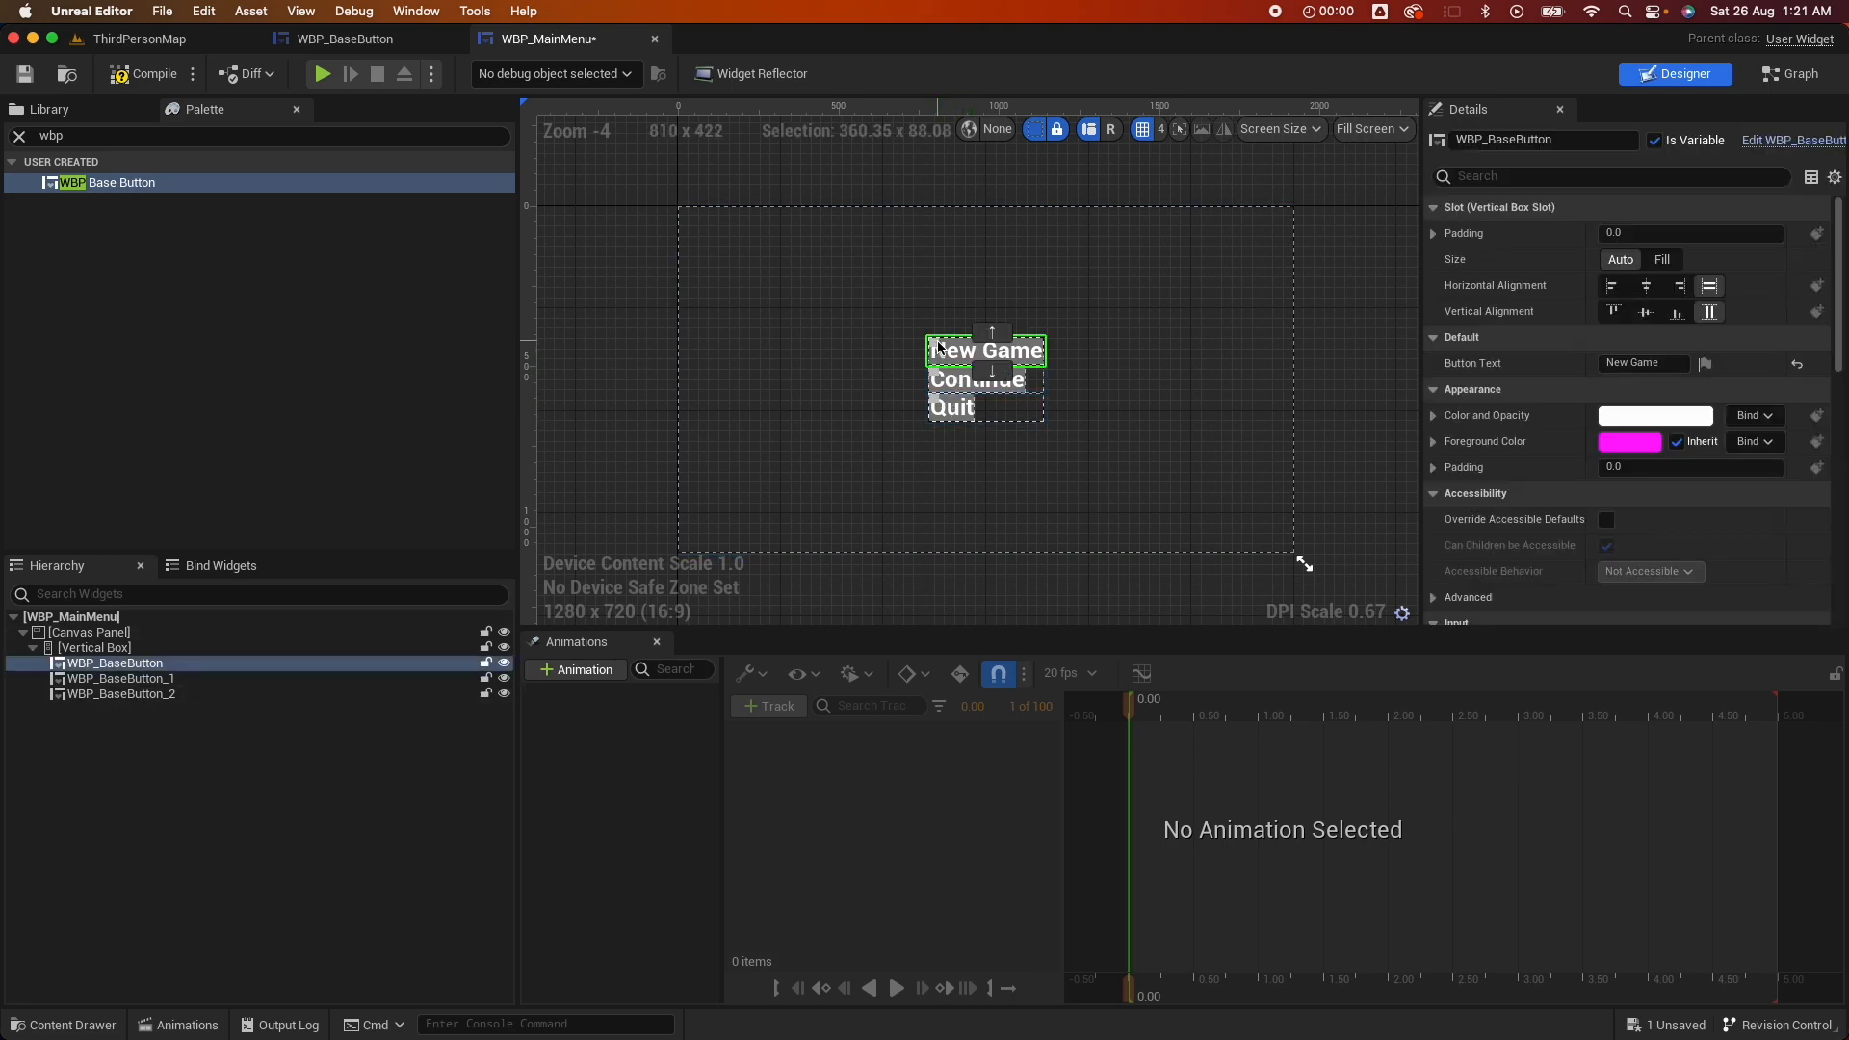
Compile the main menu and set WBP_BaseButton's HitButton colour and opacity alpha to 0
{"action": "left_click", "coordinate": [151, 73]}
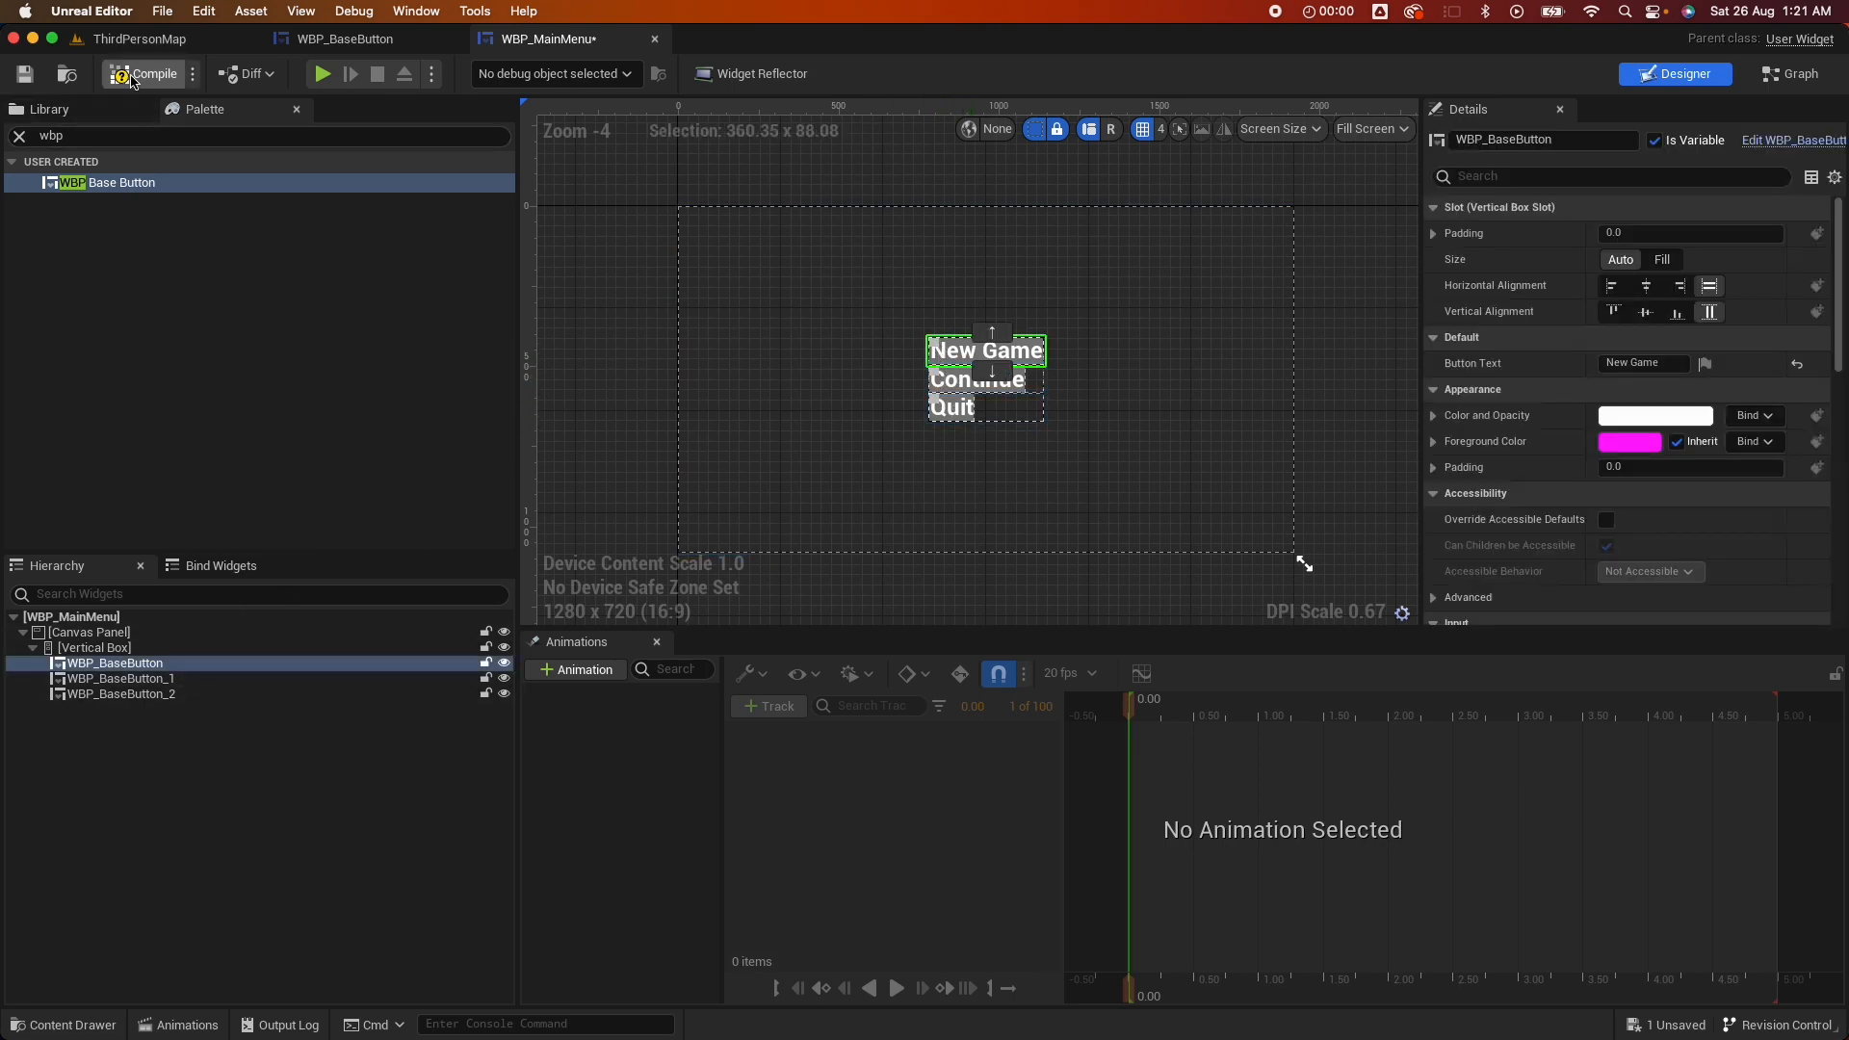
{"action": "left_click", "coordinate": [346, 38]}
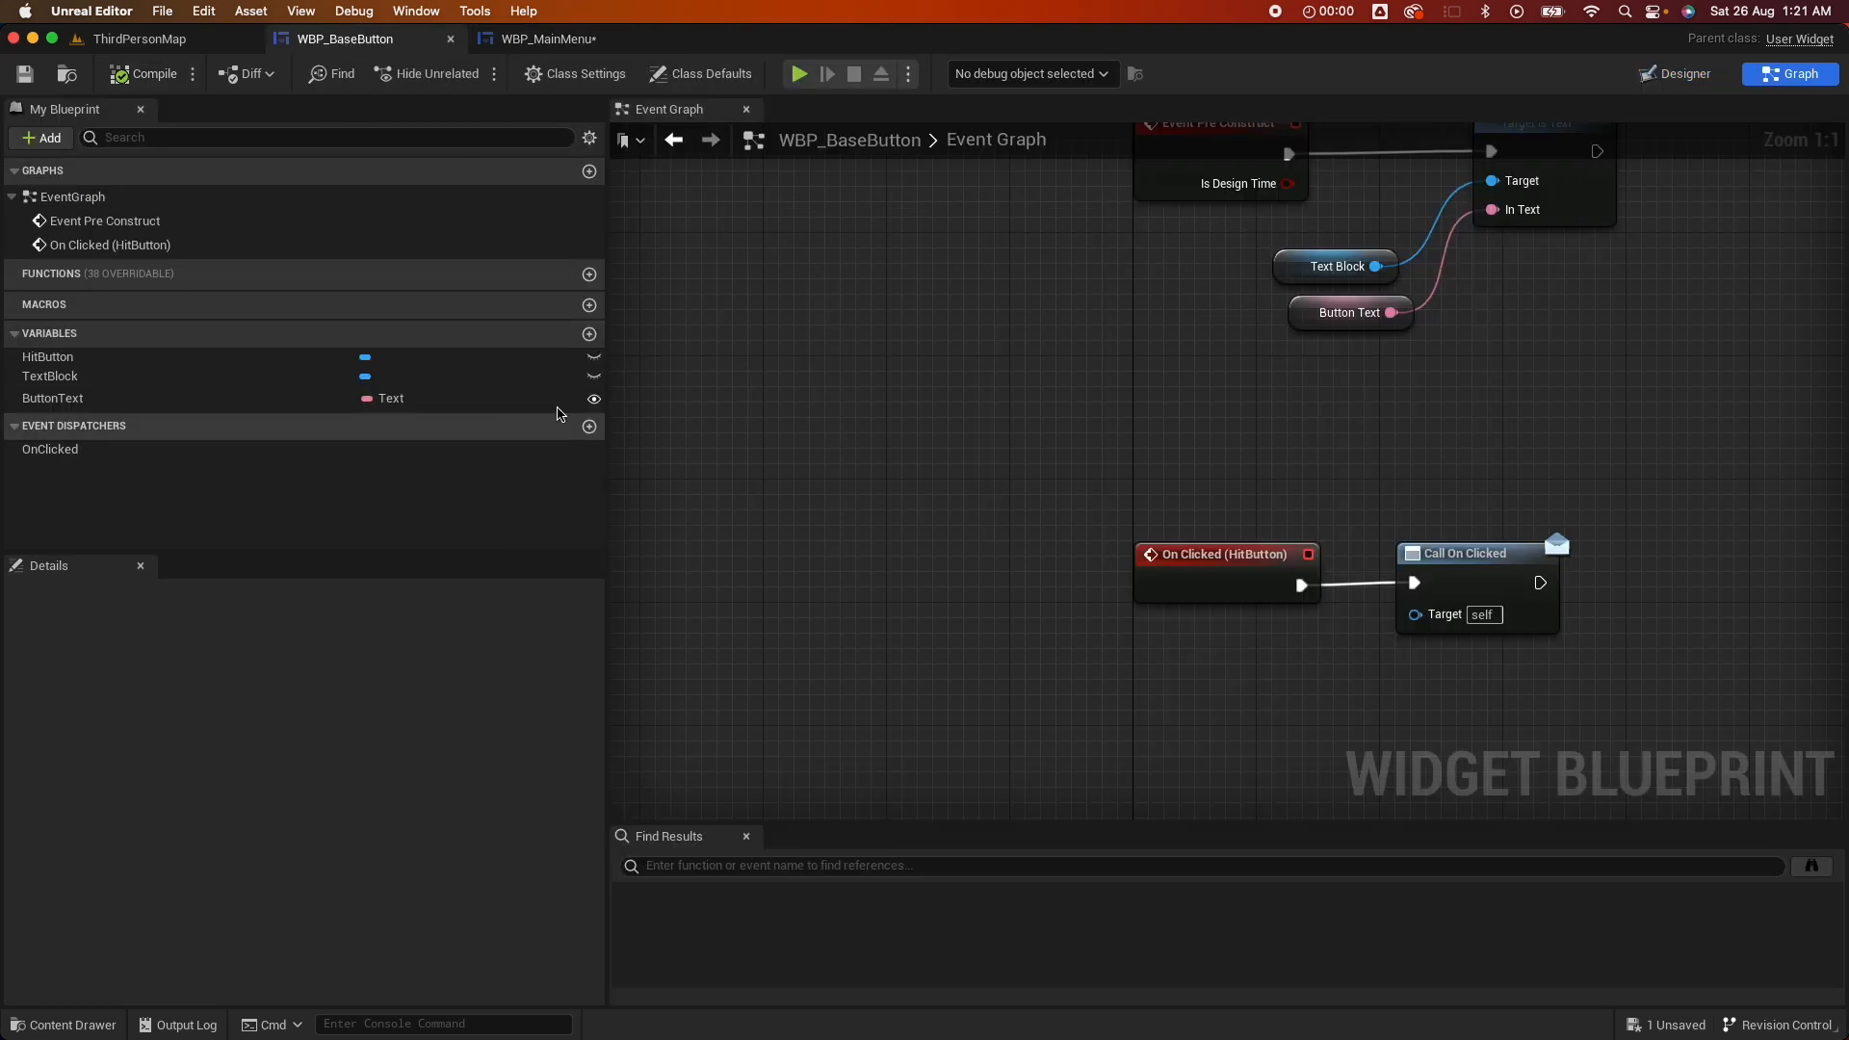
{"action": "left_click", "coordinate": [1682, 73]}
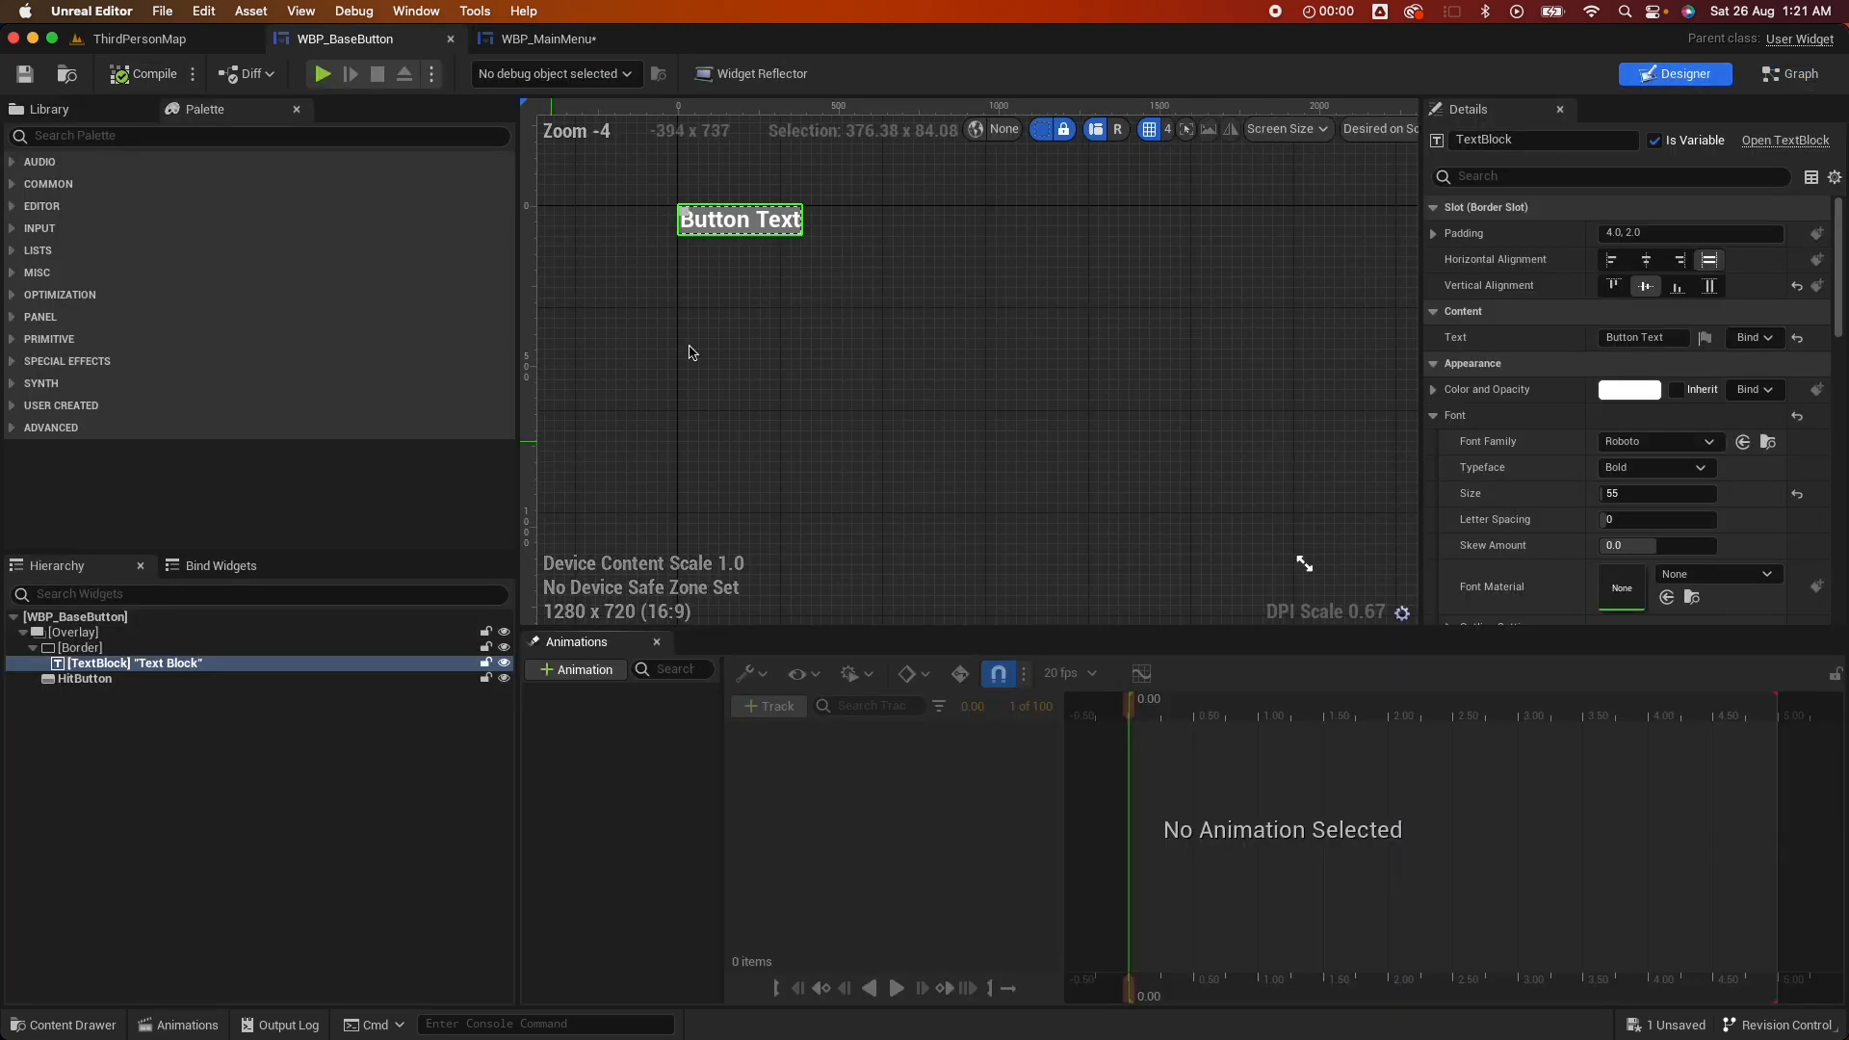
{"action": "left_click", "coordinate": [83, 678]}
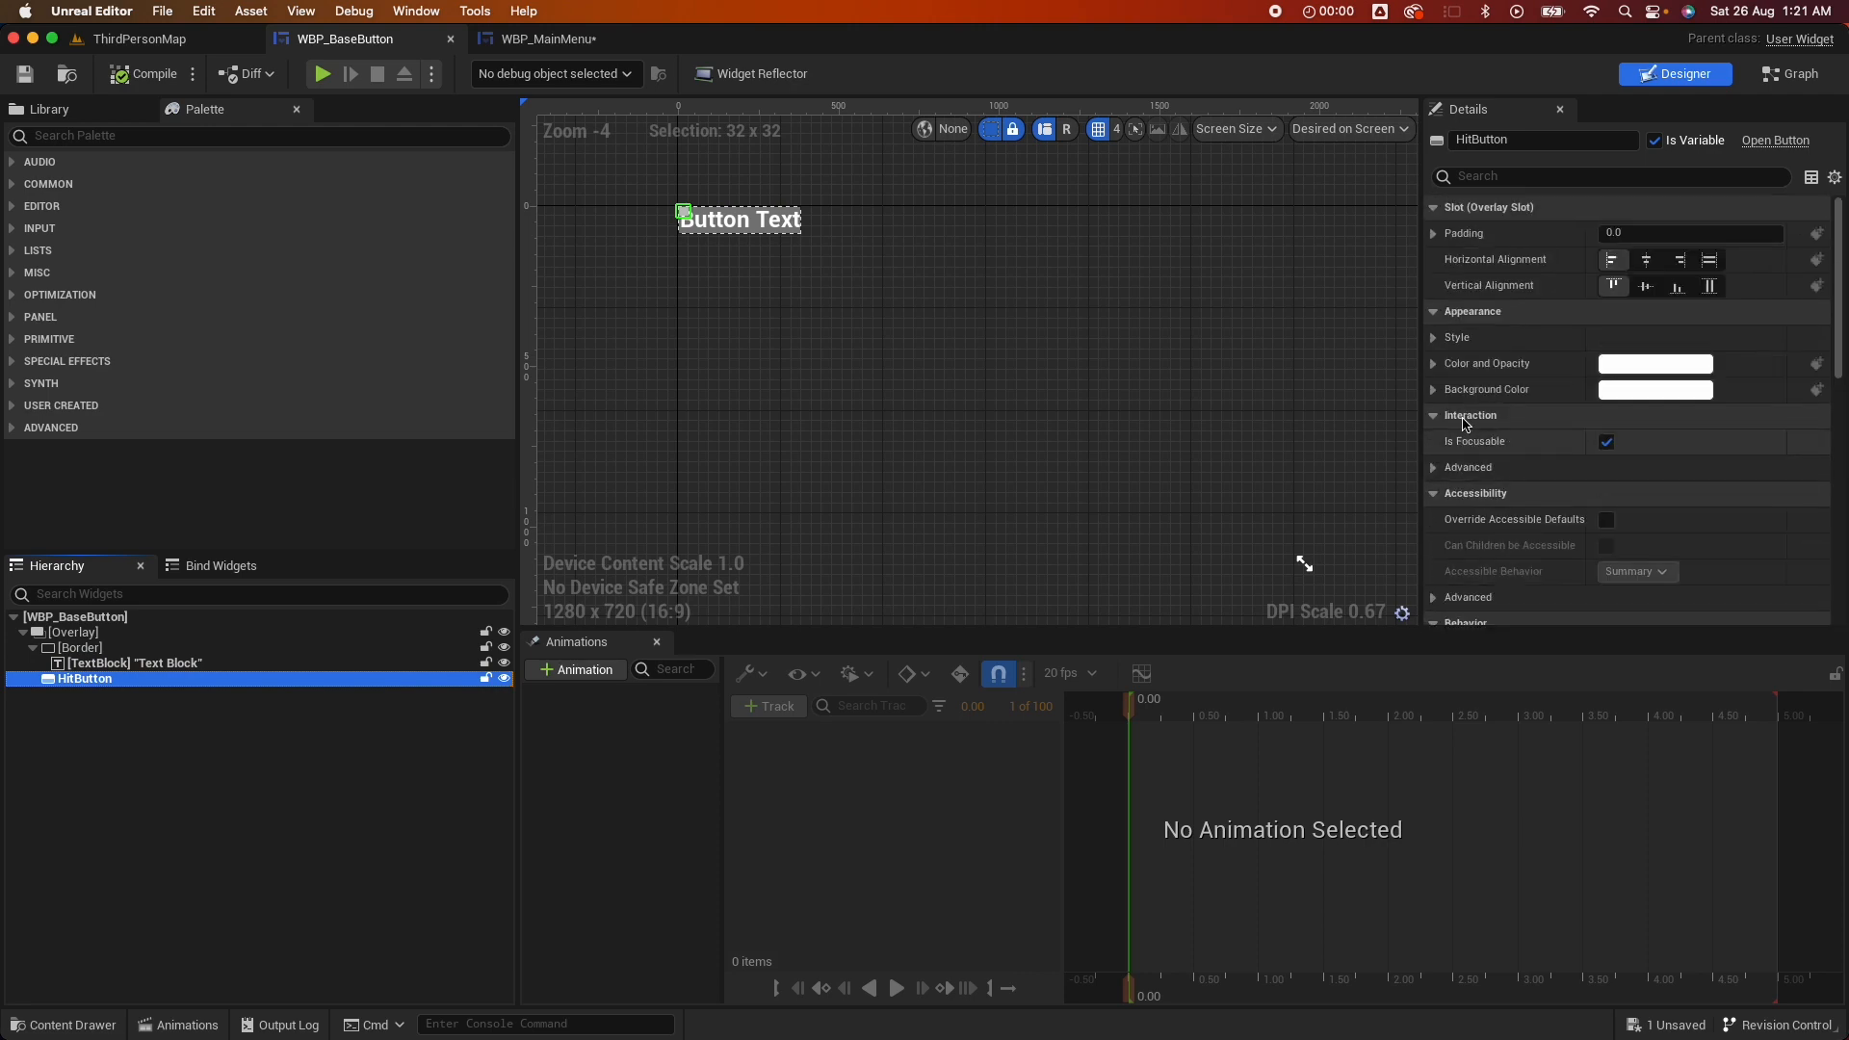
{"action": "left_click", "coordinate": [1433, 363]}
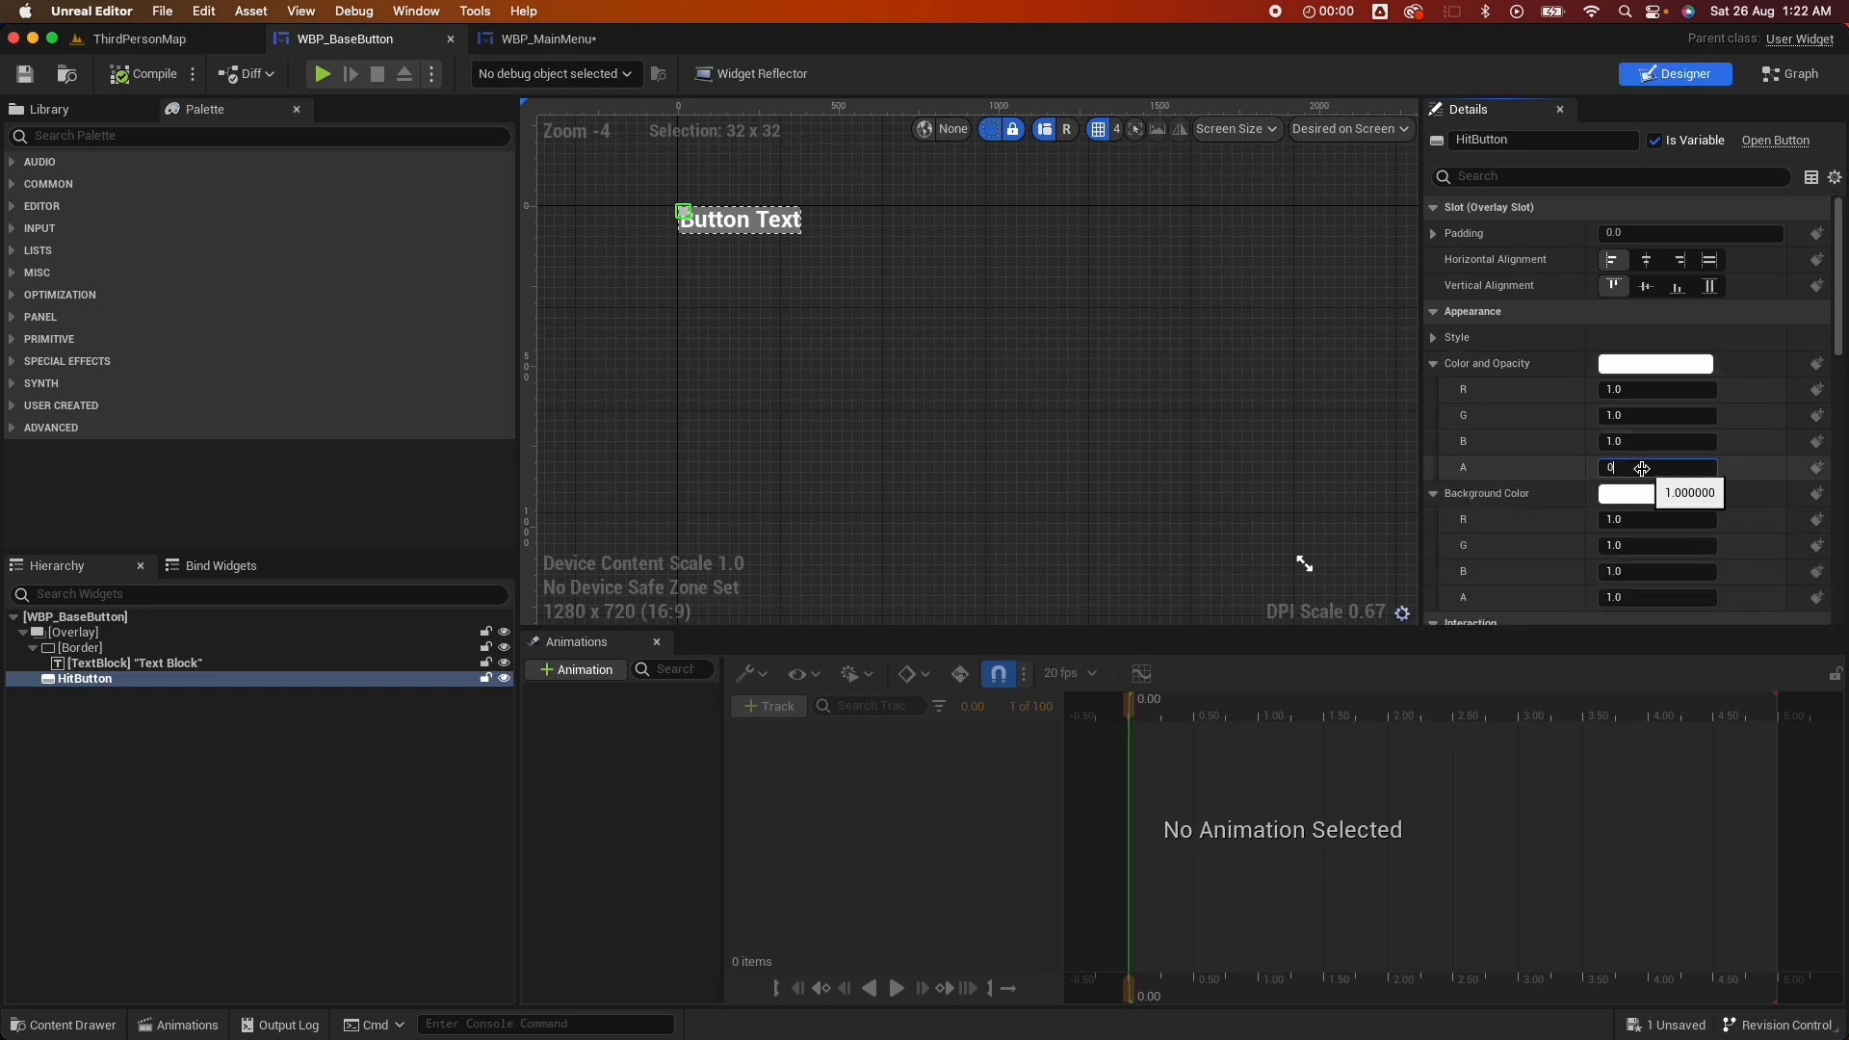
{"action": "type", "text": "0"}
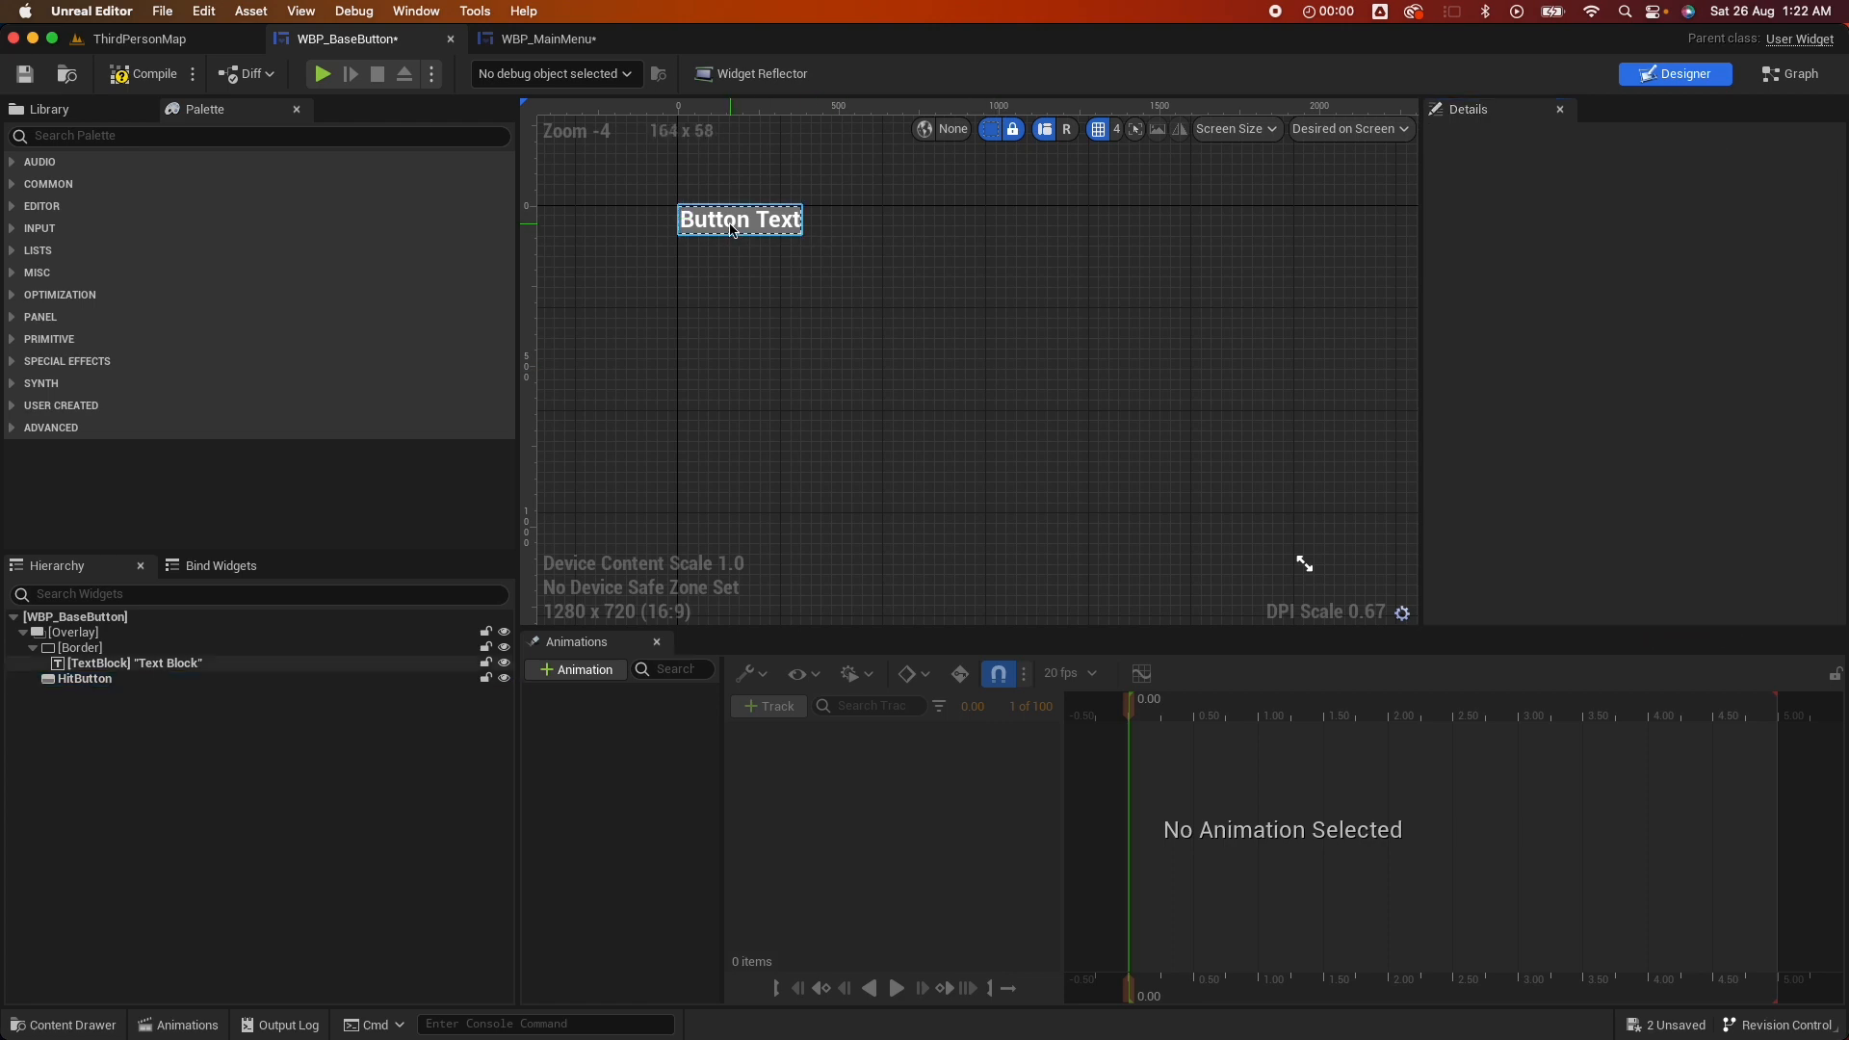
Set the button's Border vertical alignment to Fill
{"action": "left_click", "coordinate": [133, 663]}
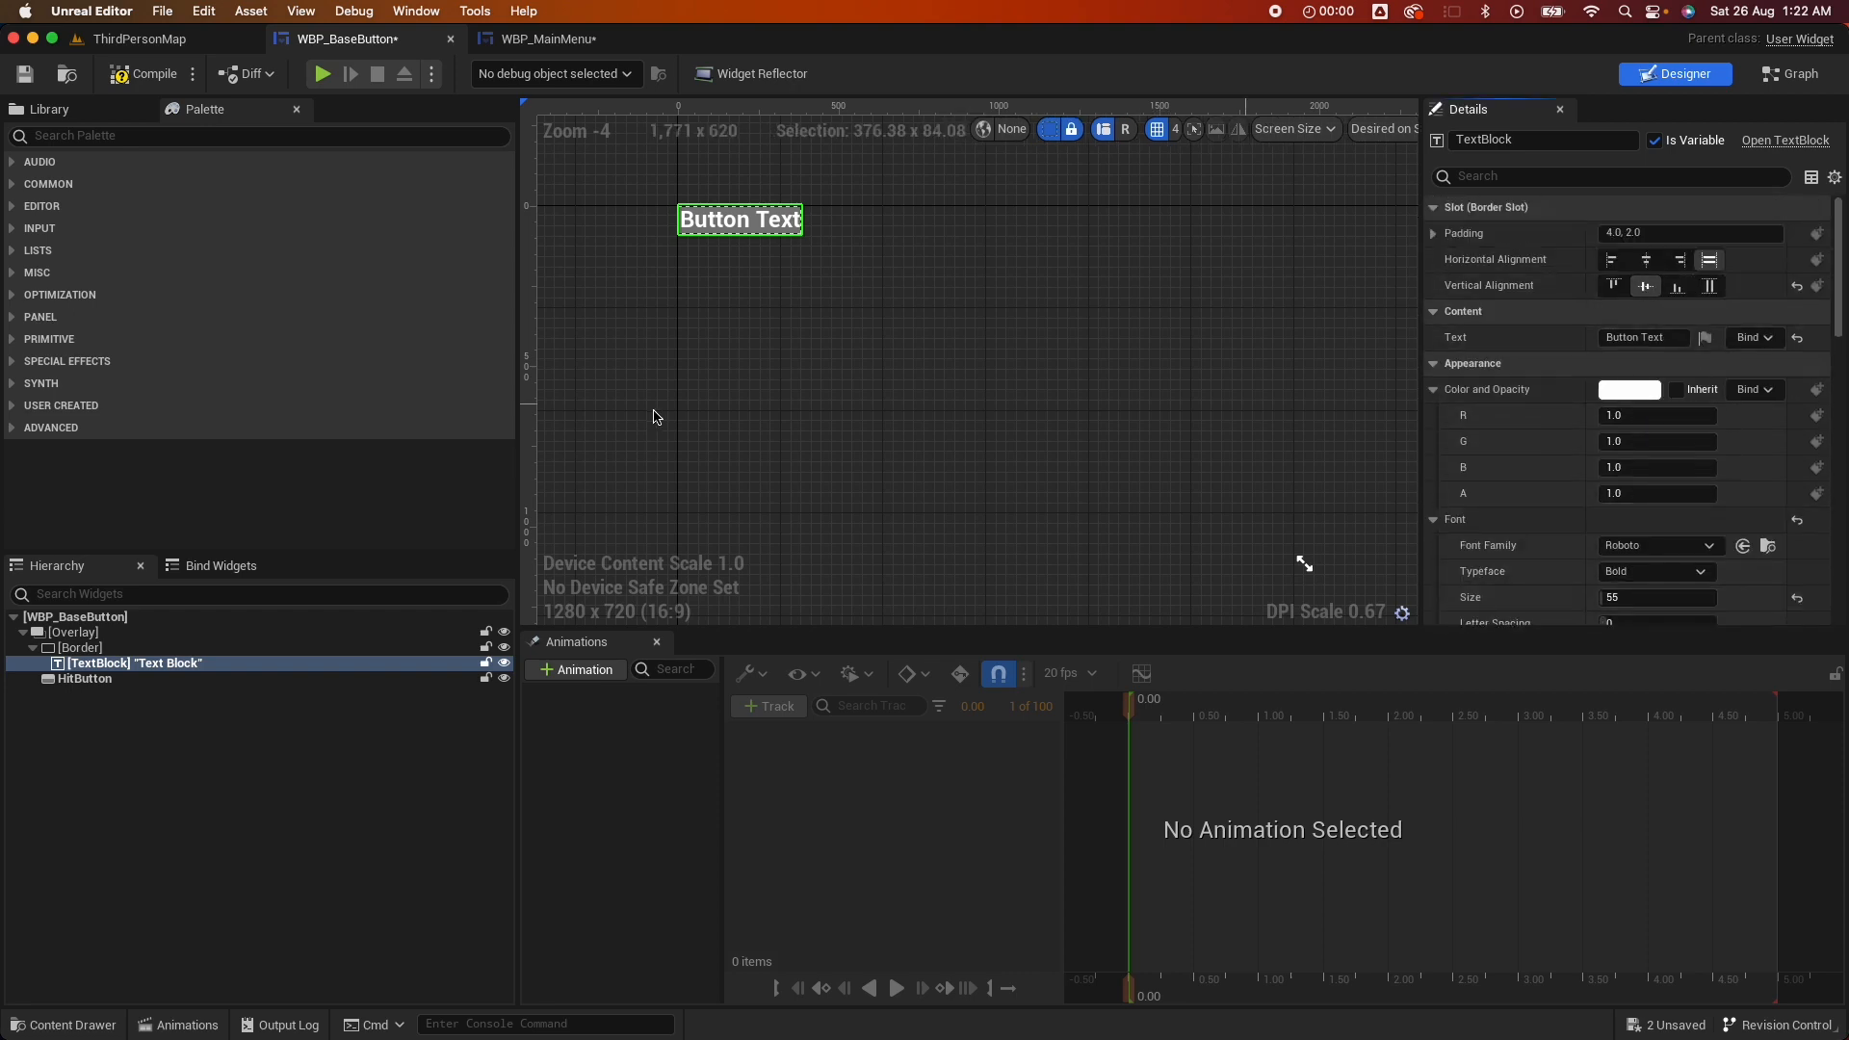
{"action": "left_click", "coordinate": [79, 647]}
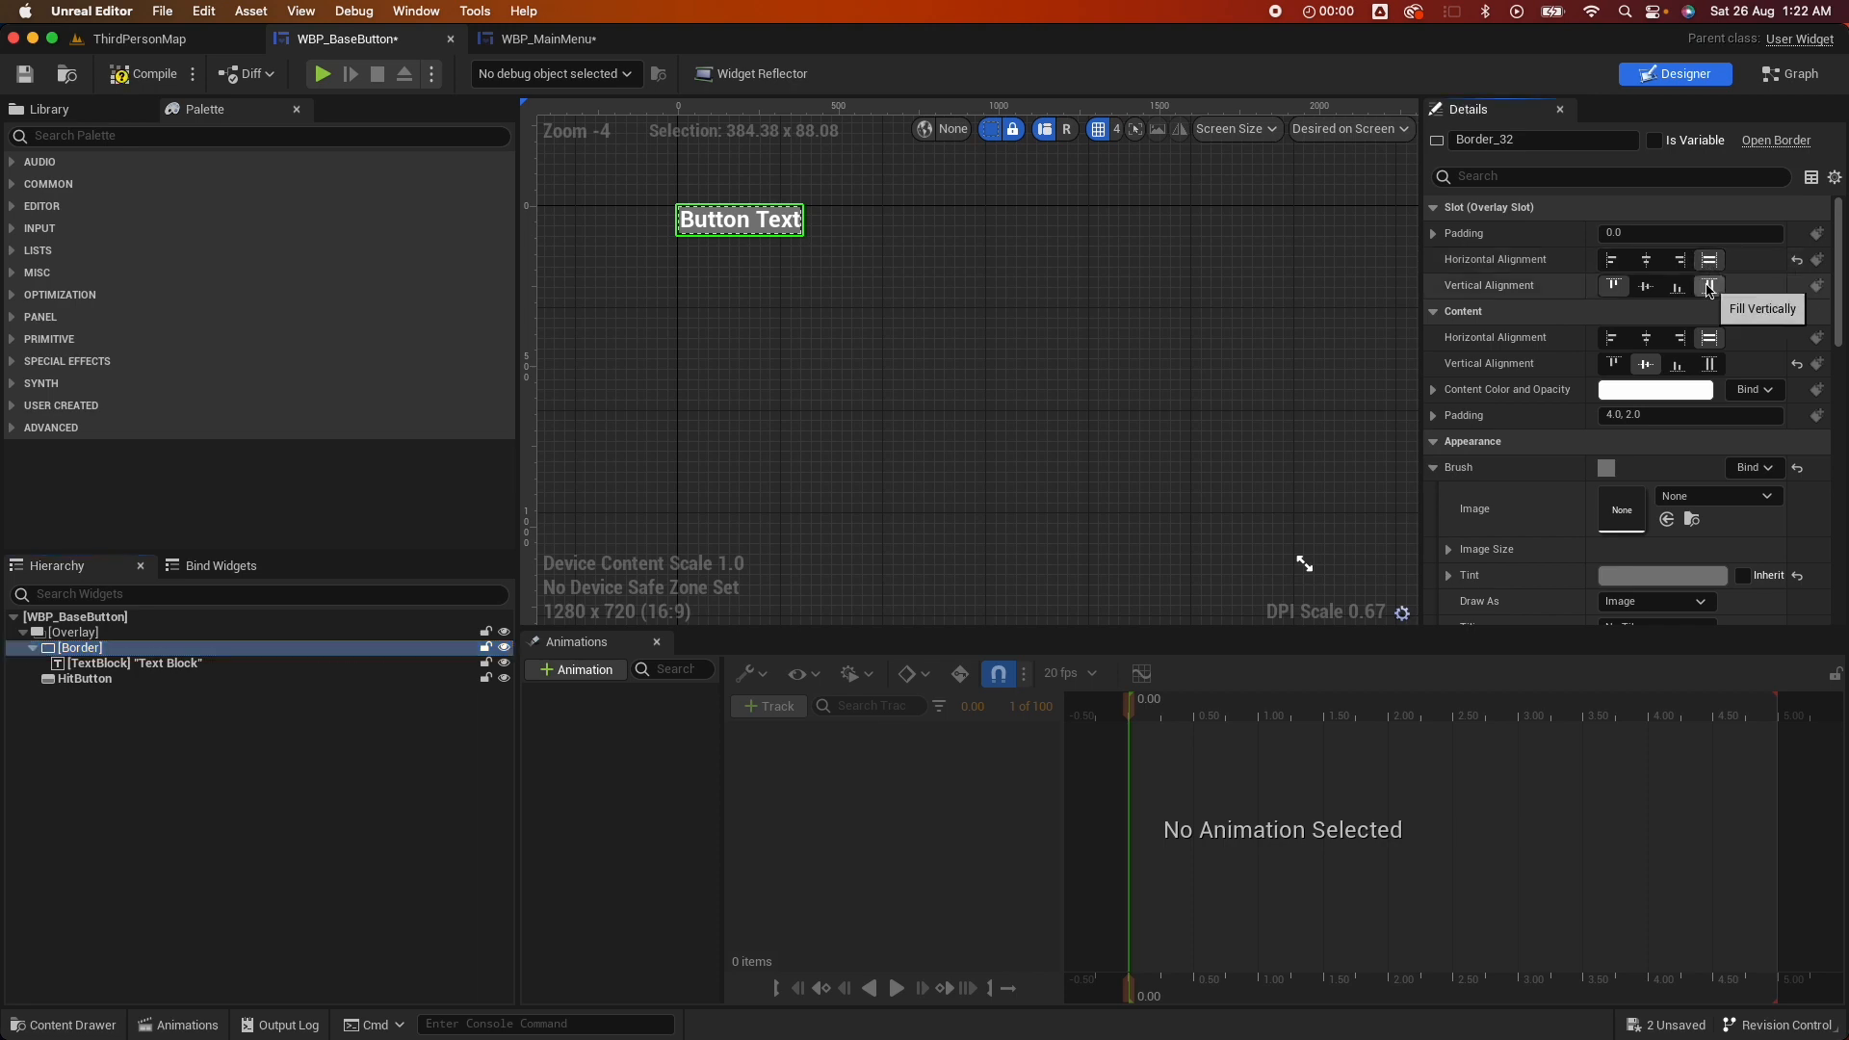
{"action": "left_click", "coordinate": [1707, 285]}
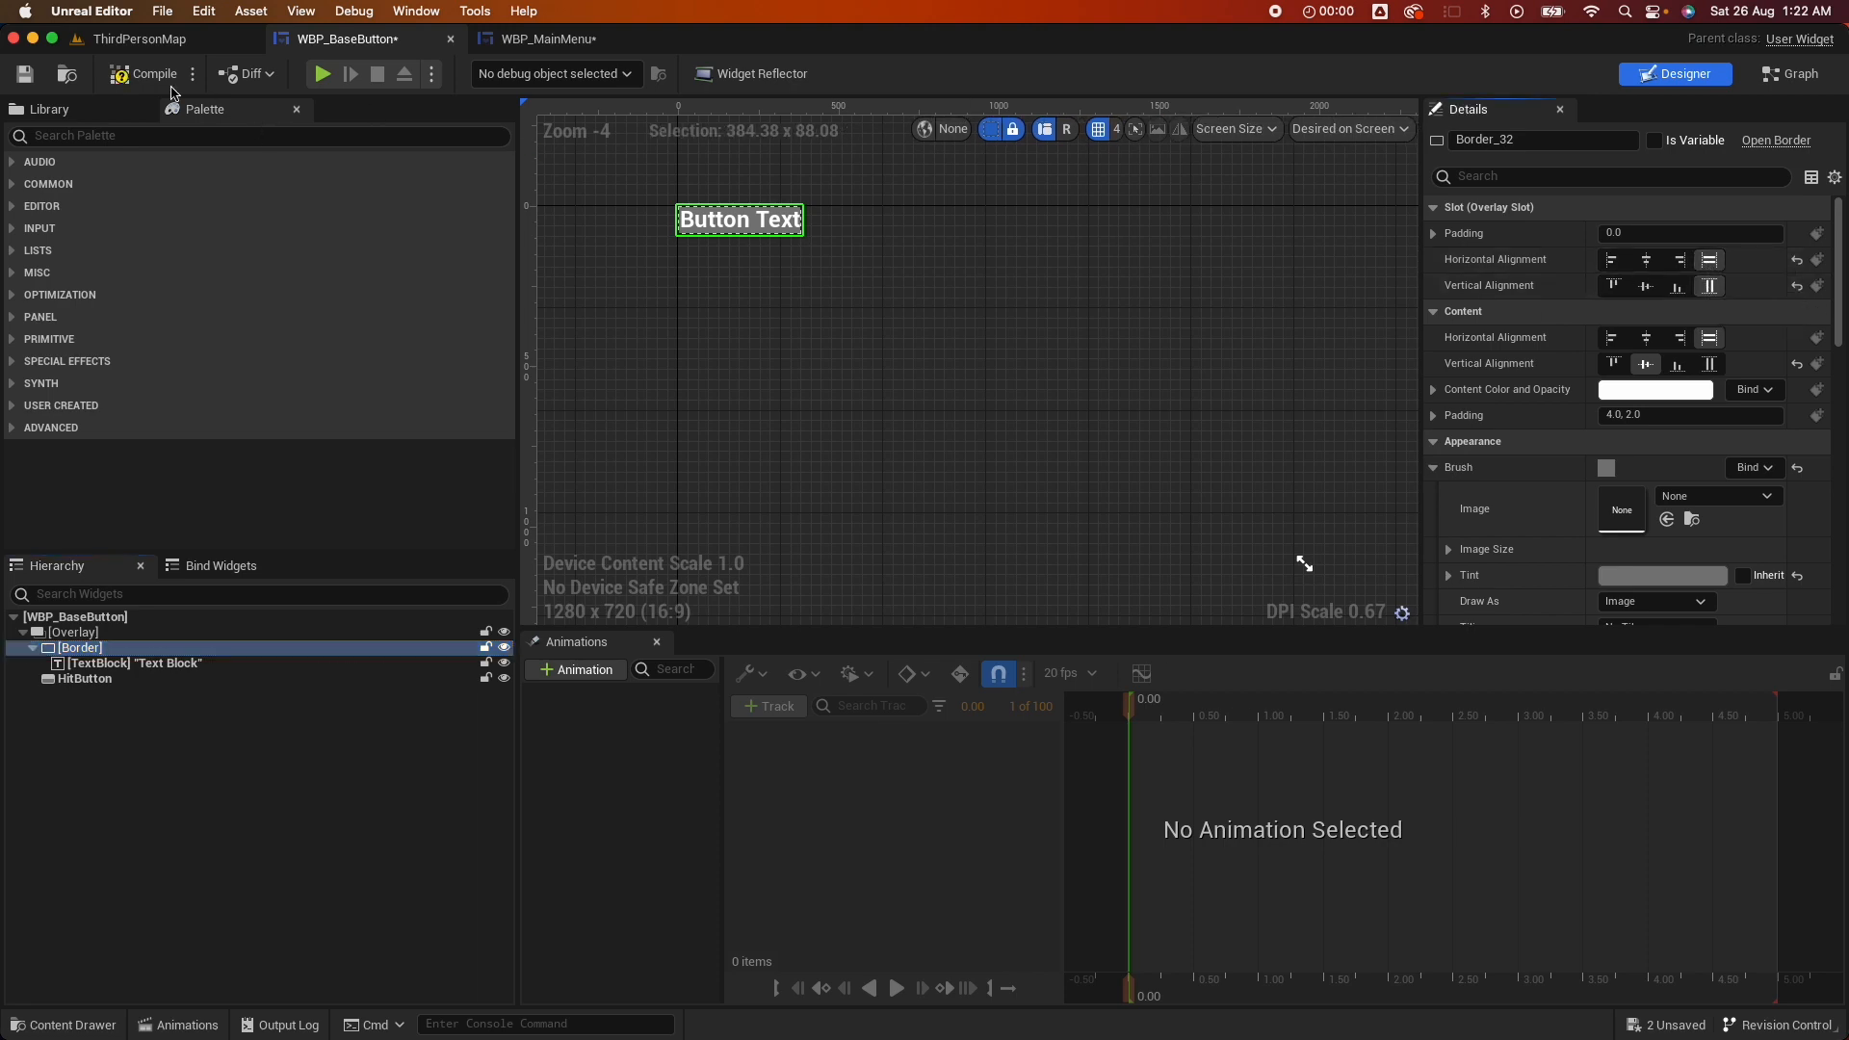
{"action": "mouse_move", "coordinate": [542, 38]}
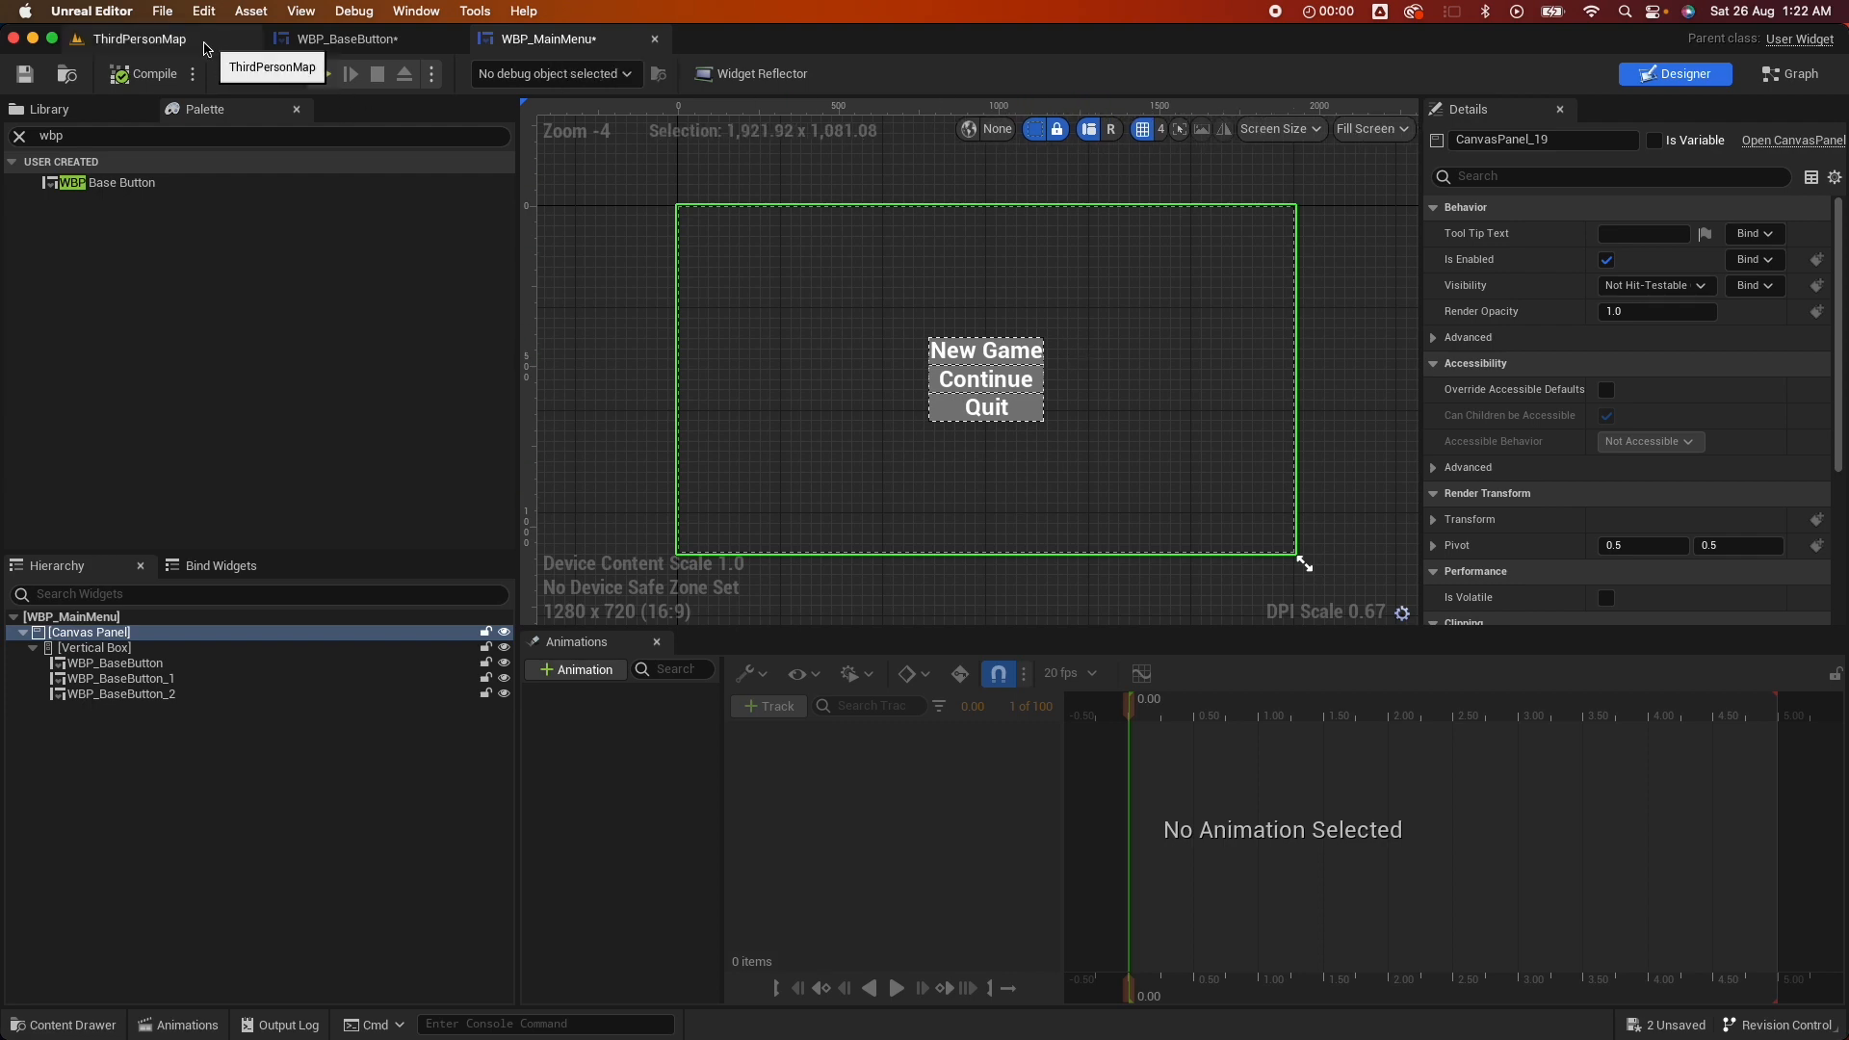
Add a New Game On Clicked event that calls Print String
{"action": "left_click", "coordinate": [985, 350]}
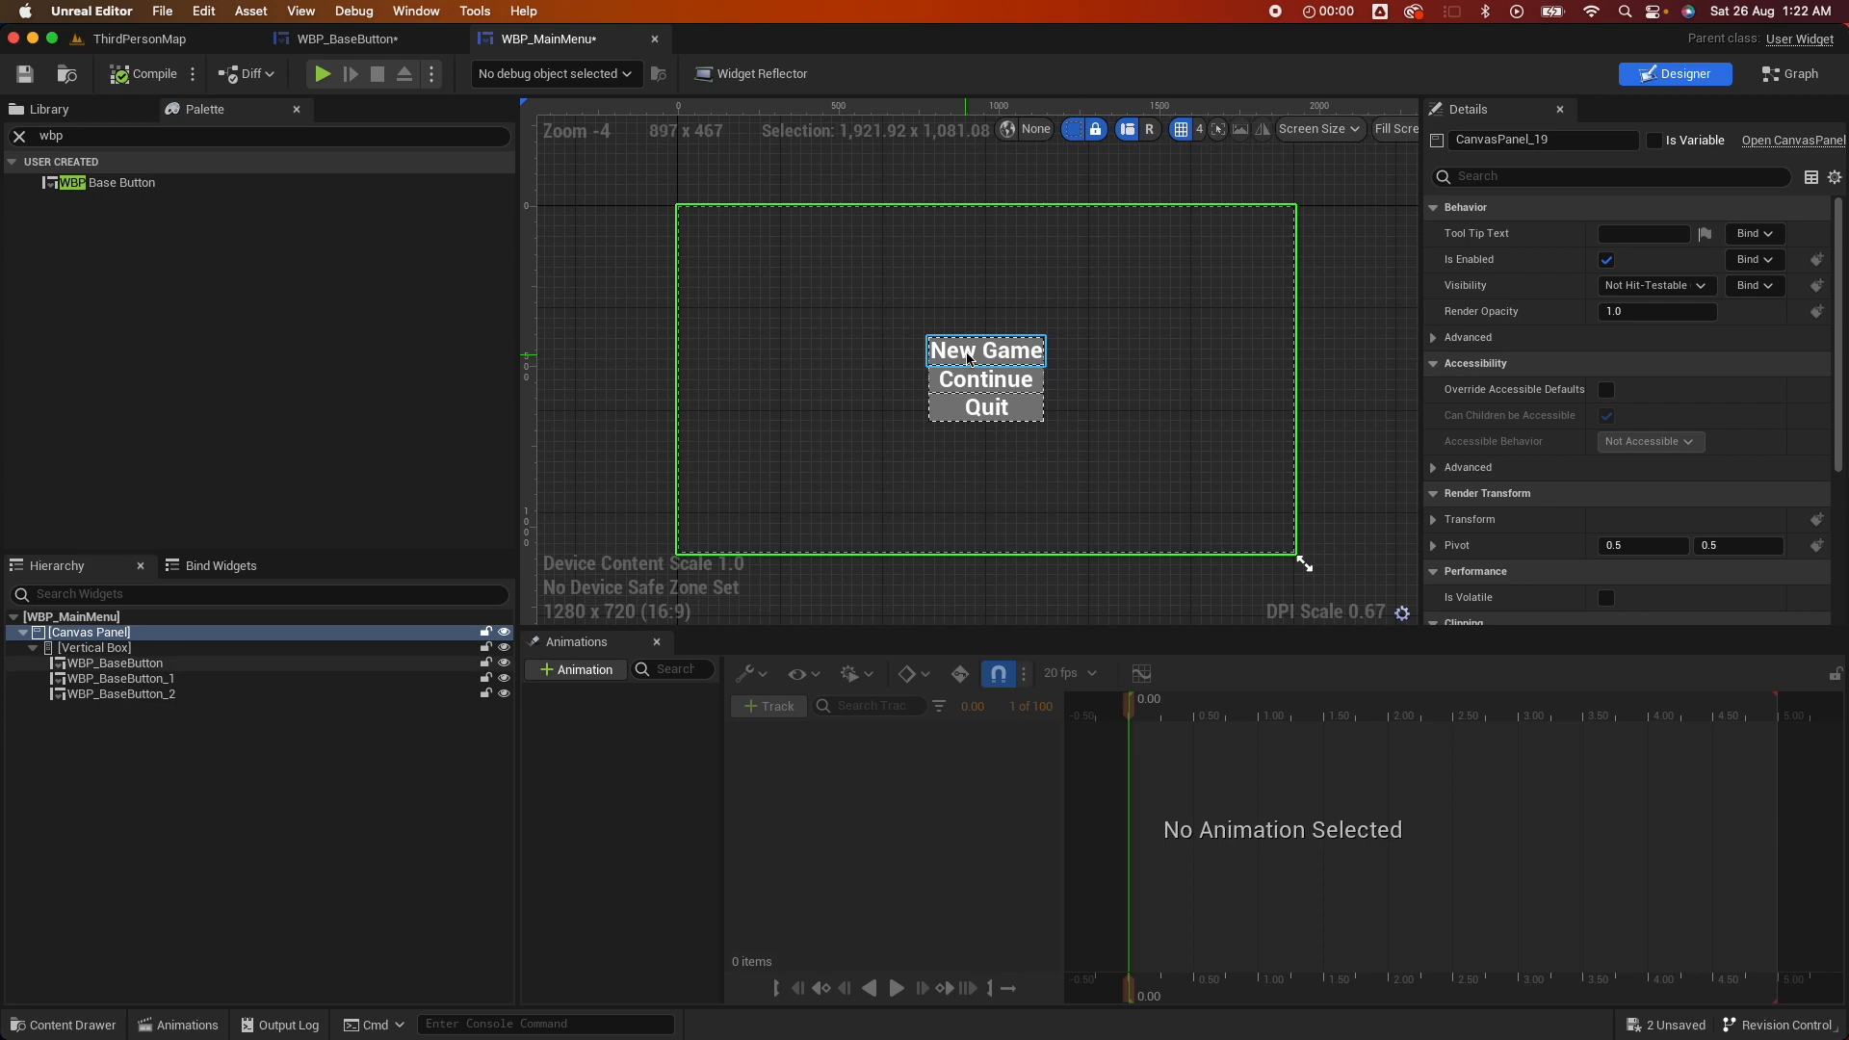
{"action": "left_click", "coordinate": [114, 662]}
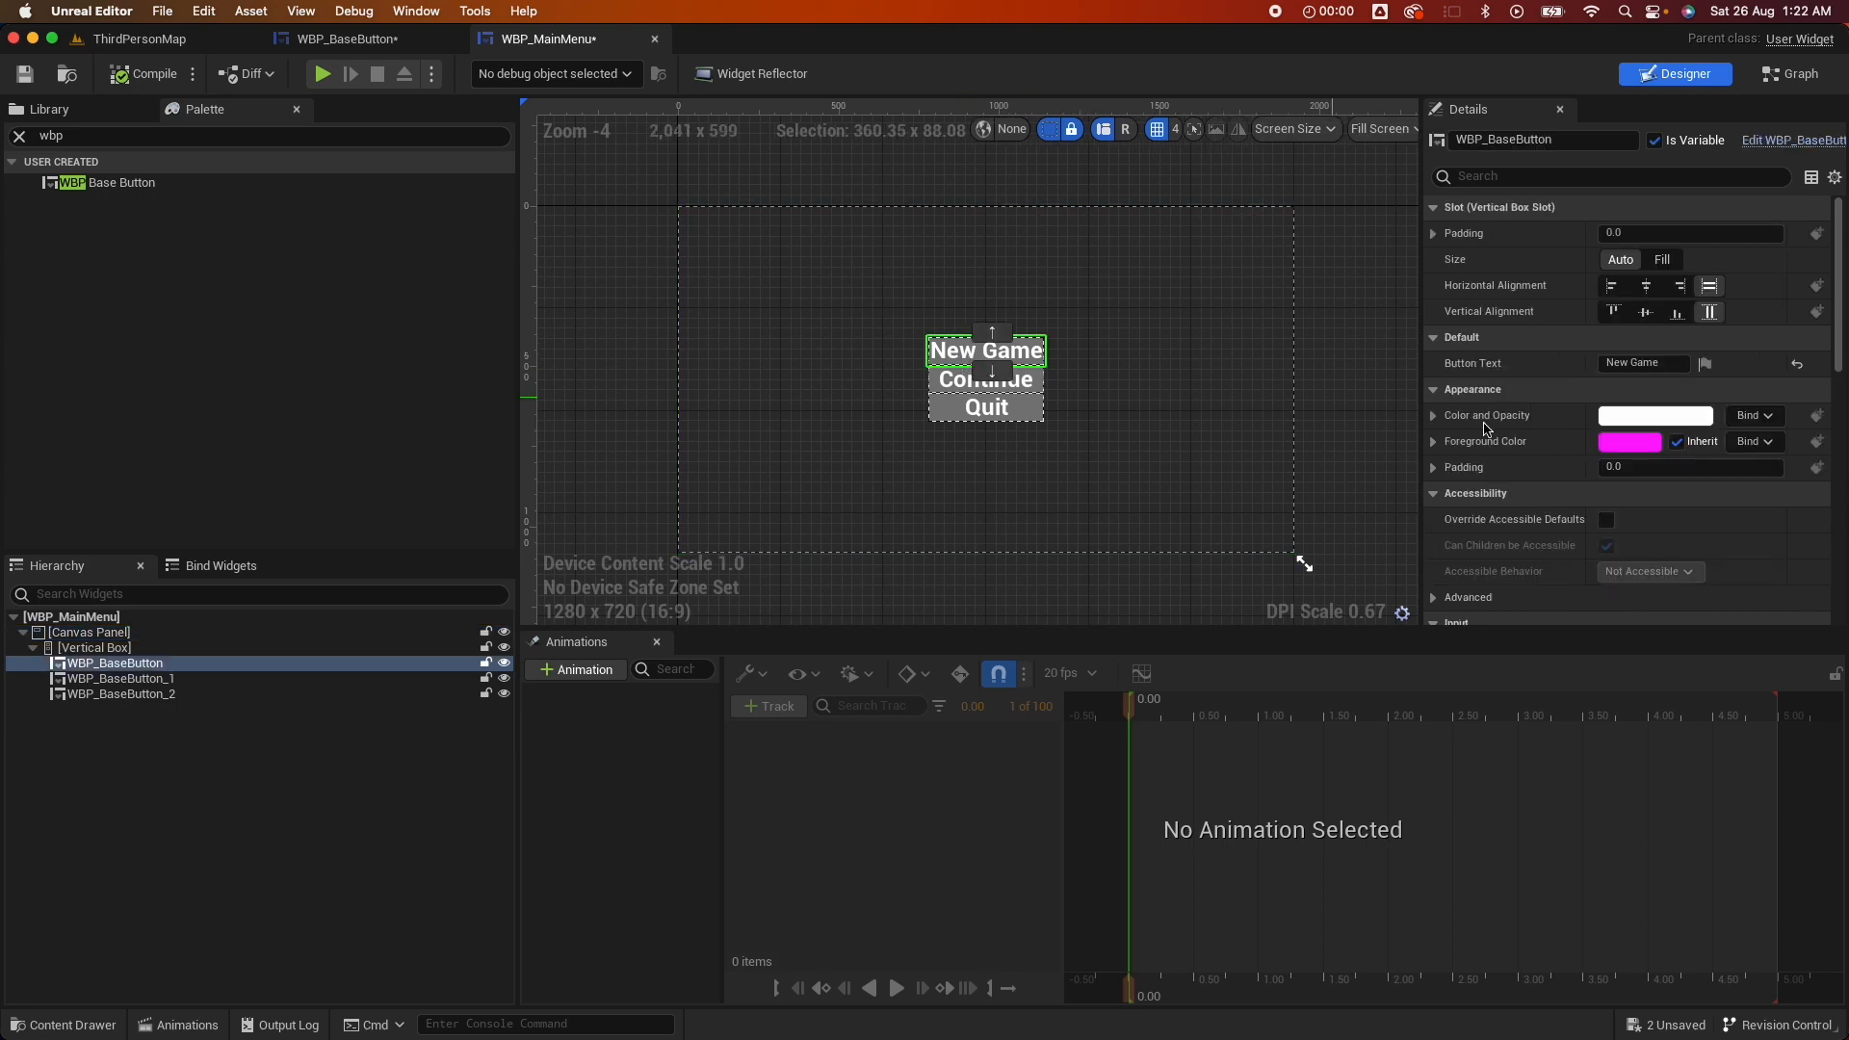
{"action": "scroll", "scroll_direction": "down", "scroll_amount": 3}
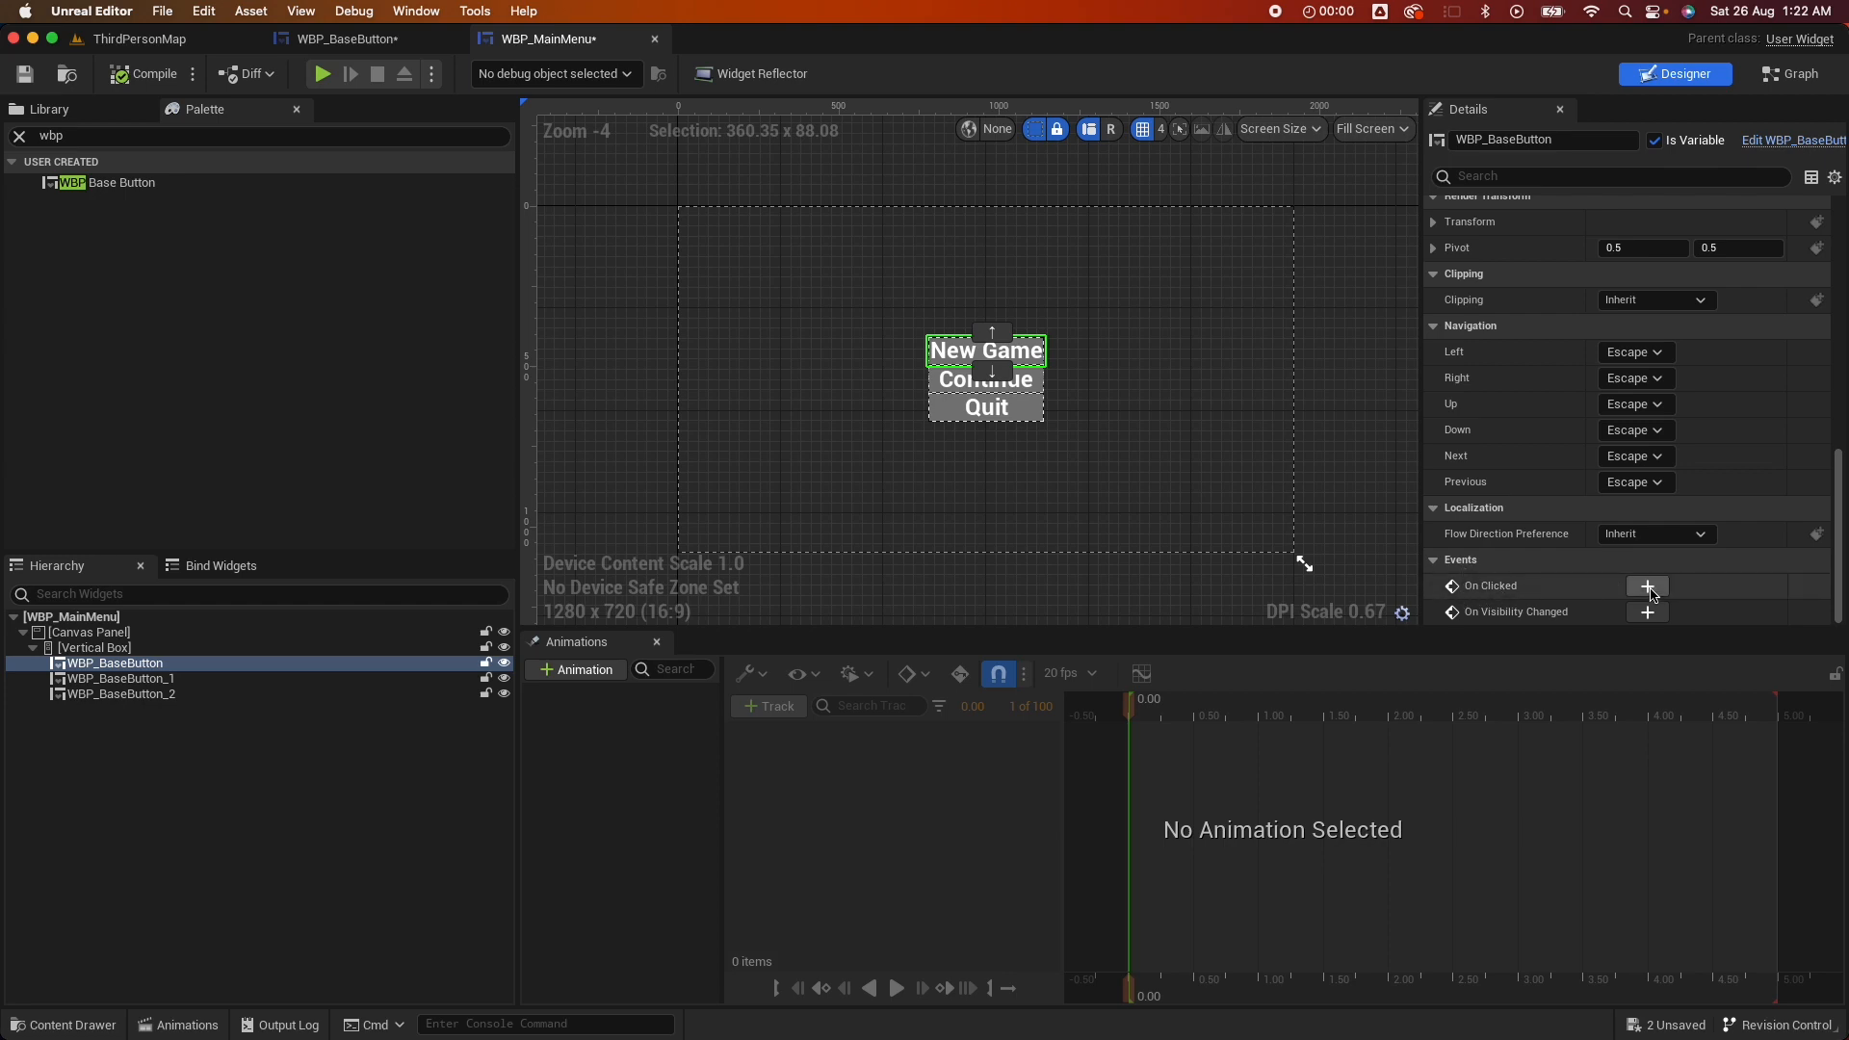
{"action": "left_click", "coordinate": [1647, 584]}
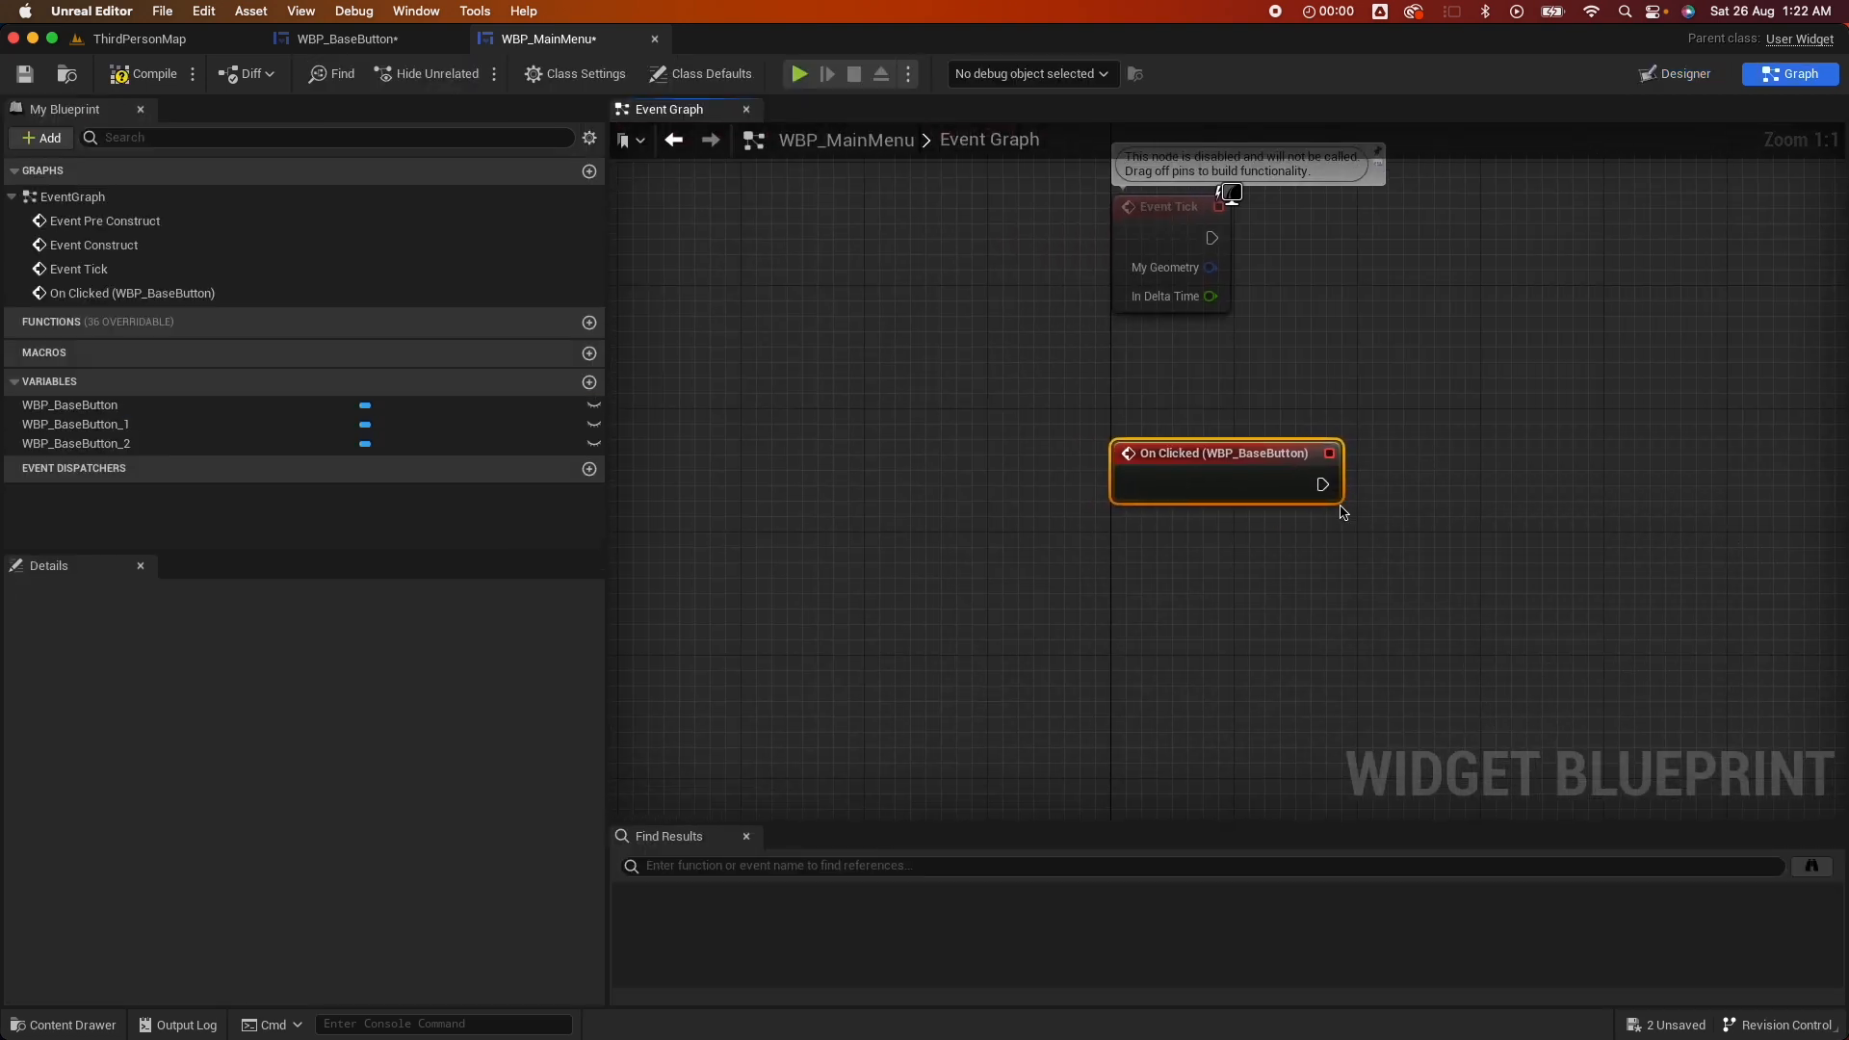
{"action": "left_click_drag", "start_coordinate": [1322, 483], "coordinate": [1436, 497]}
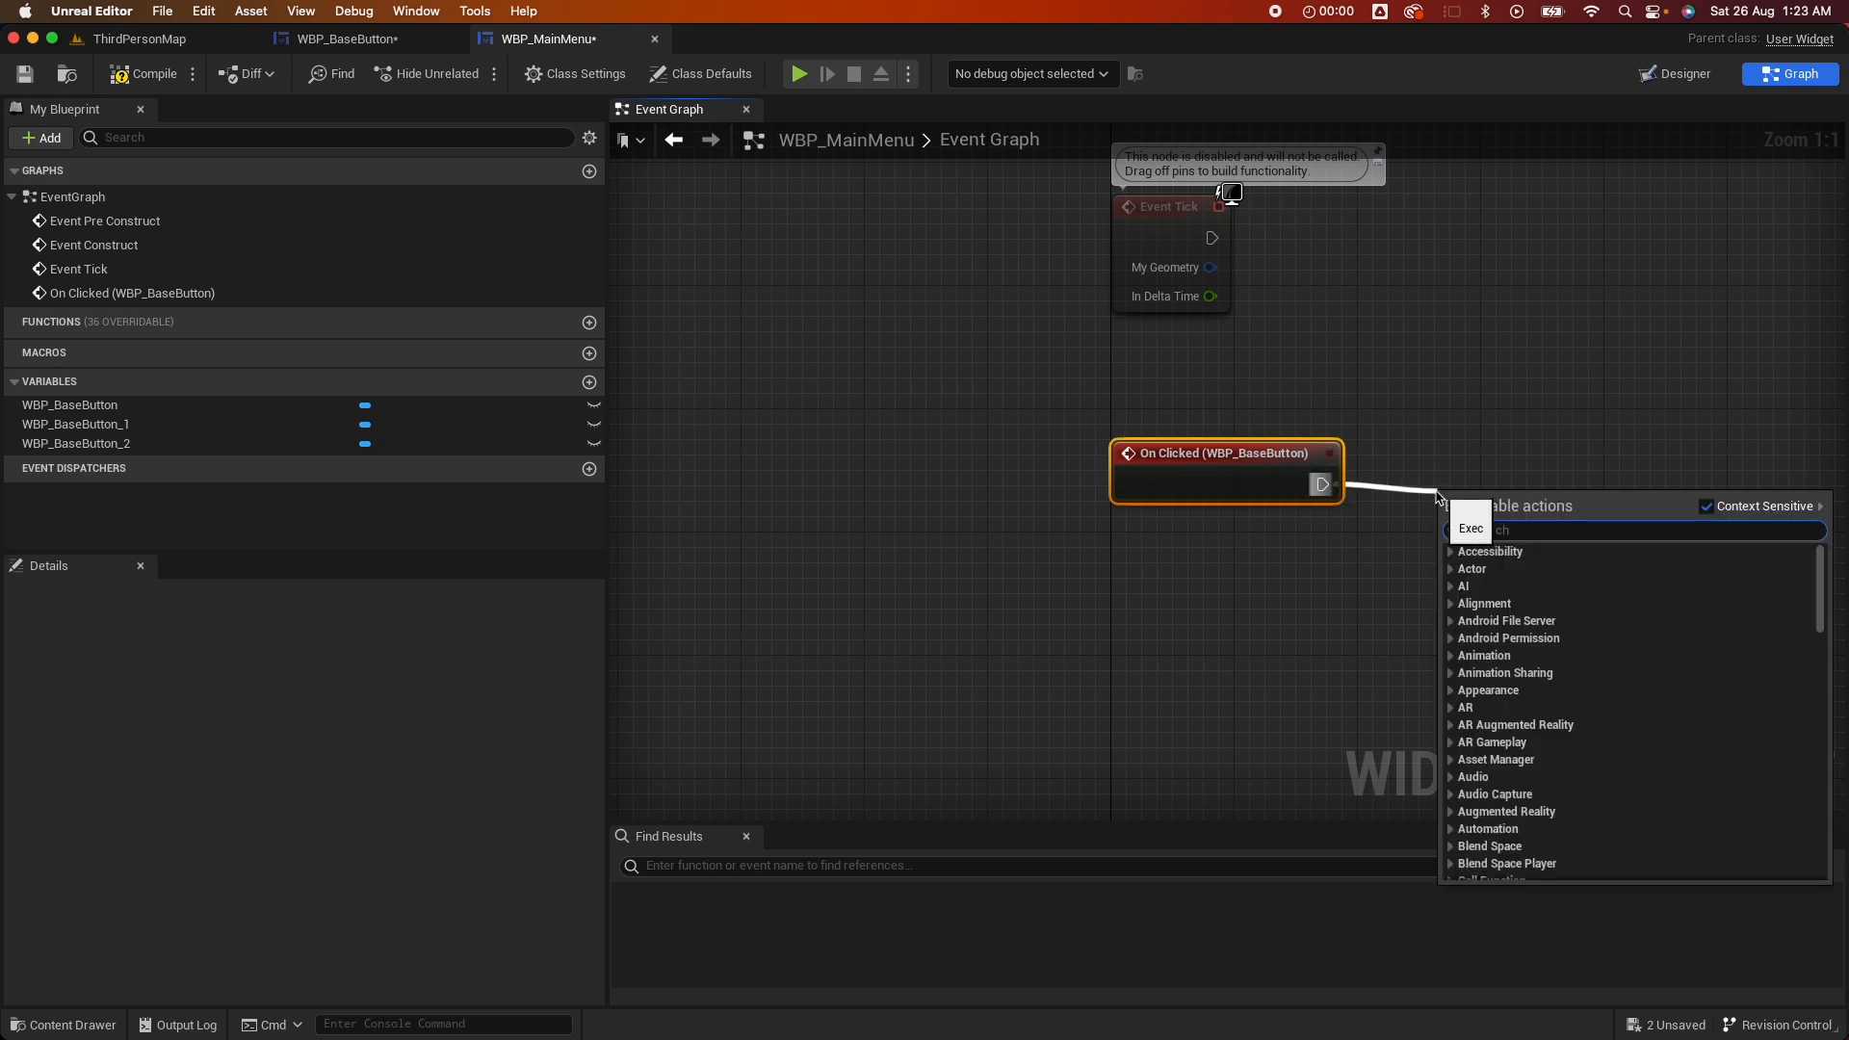
{"action": "type", "text": "print"}
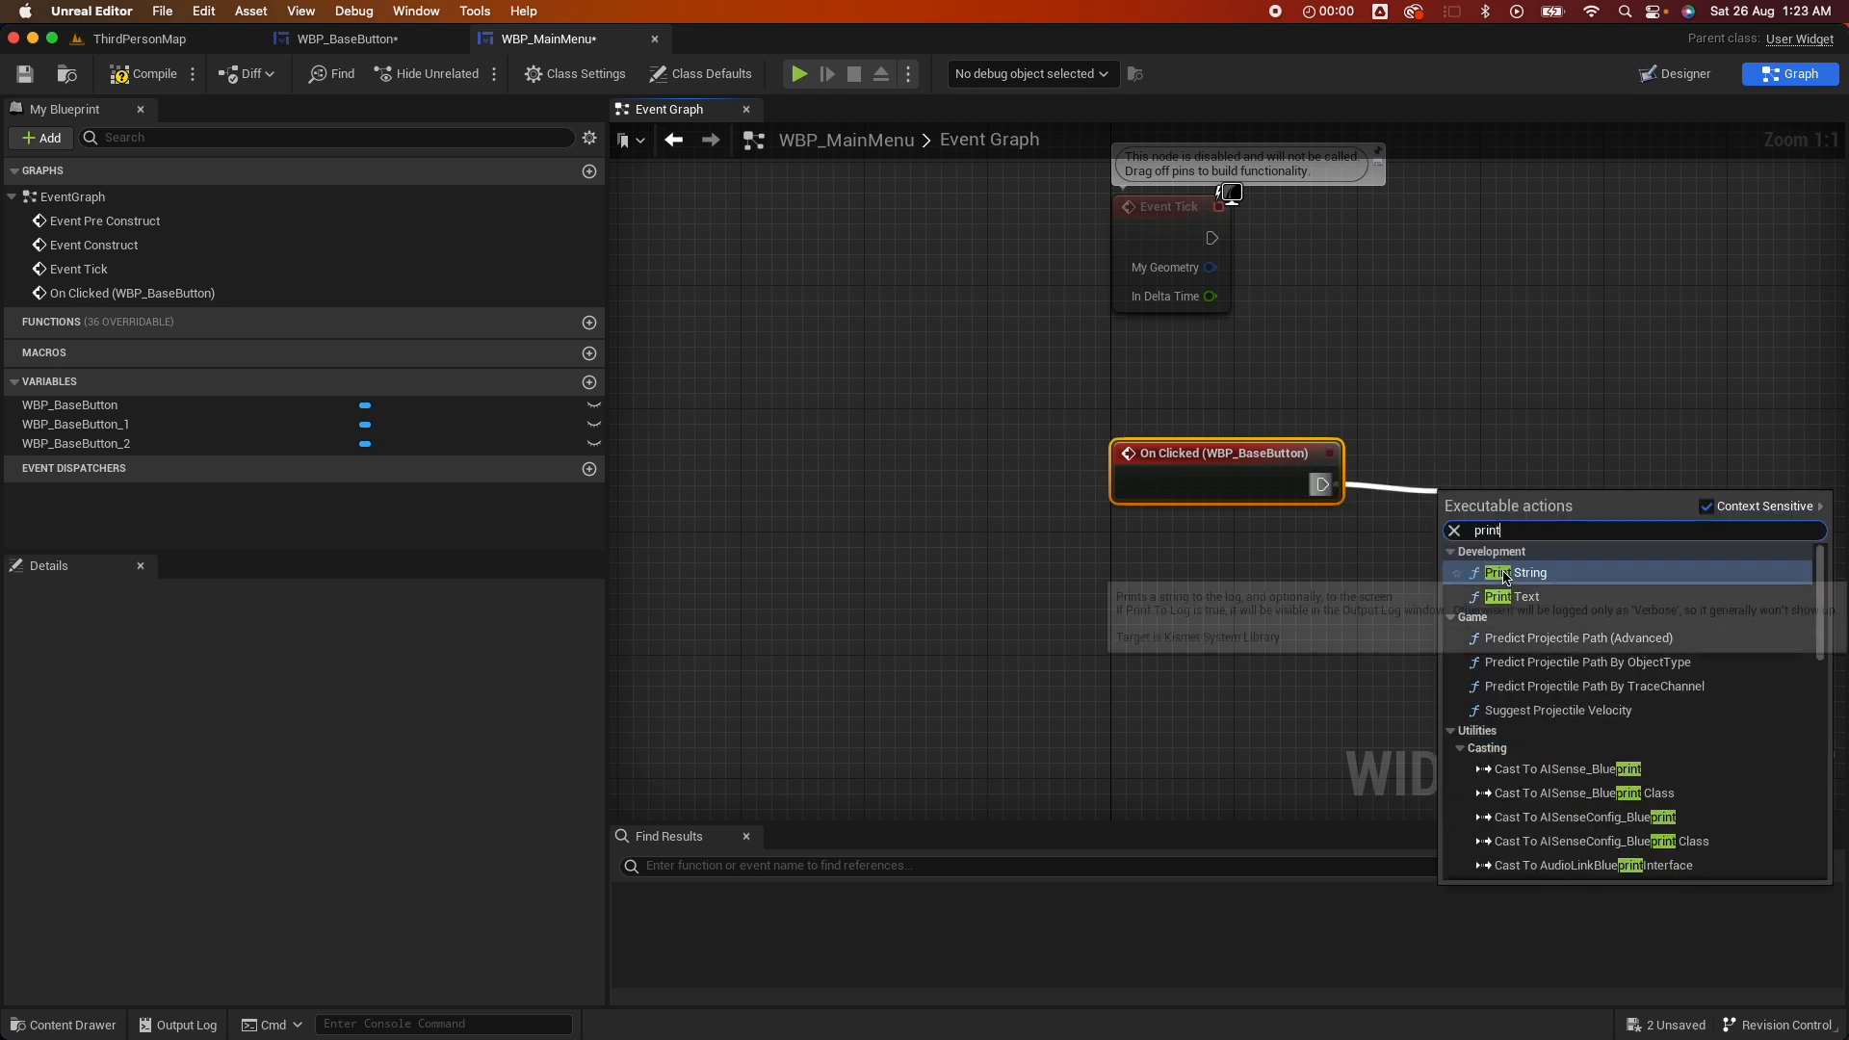
{"action": "left_click", "coordinate": [1516, 571]}
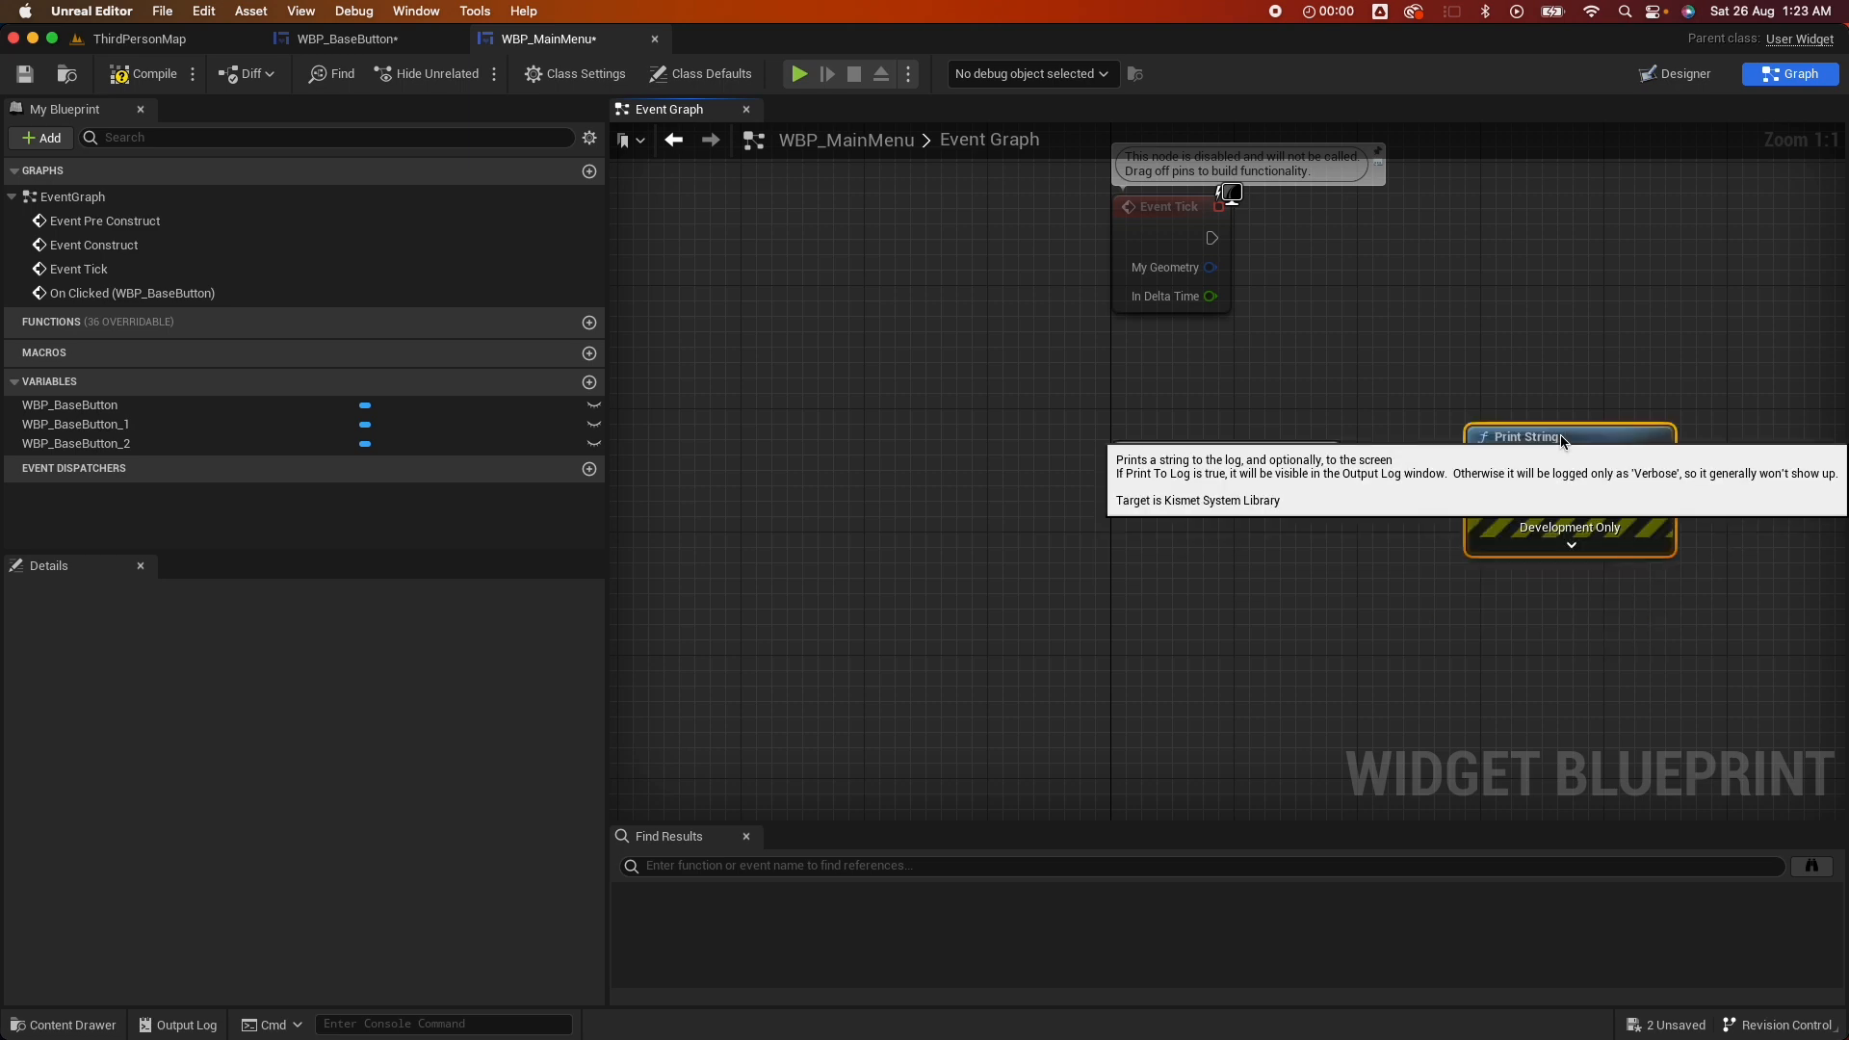
Add On Clicked events for the Continue and Quit buttons, then return to ThirdPersonMap
{"action": "left_click", "coordinate": [1682, 74]}
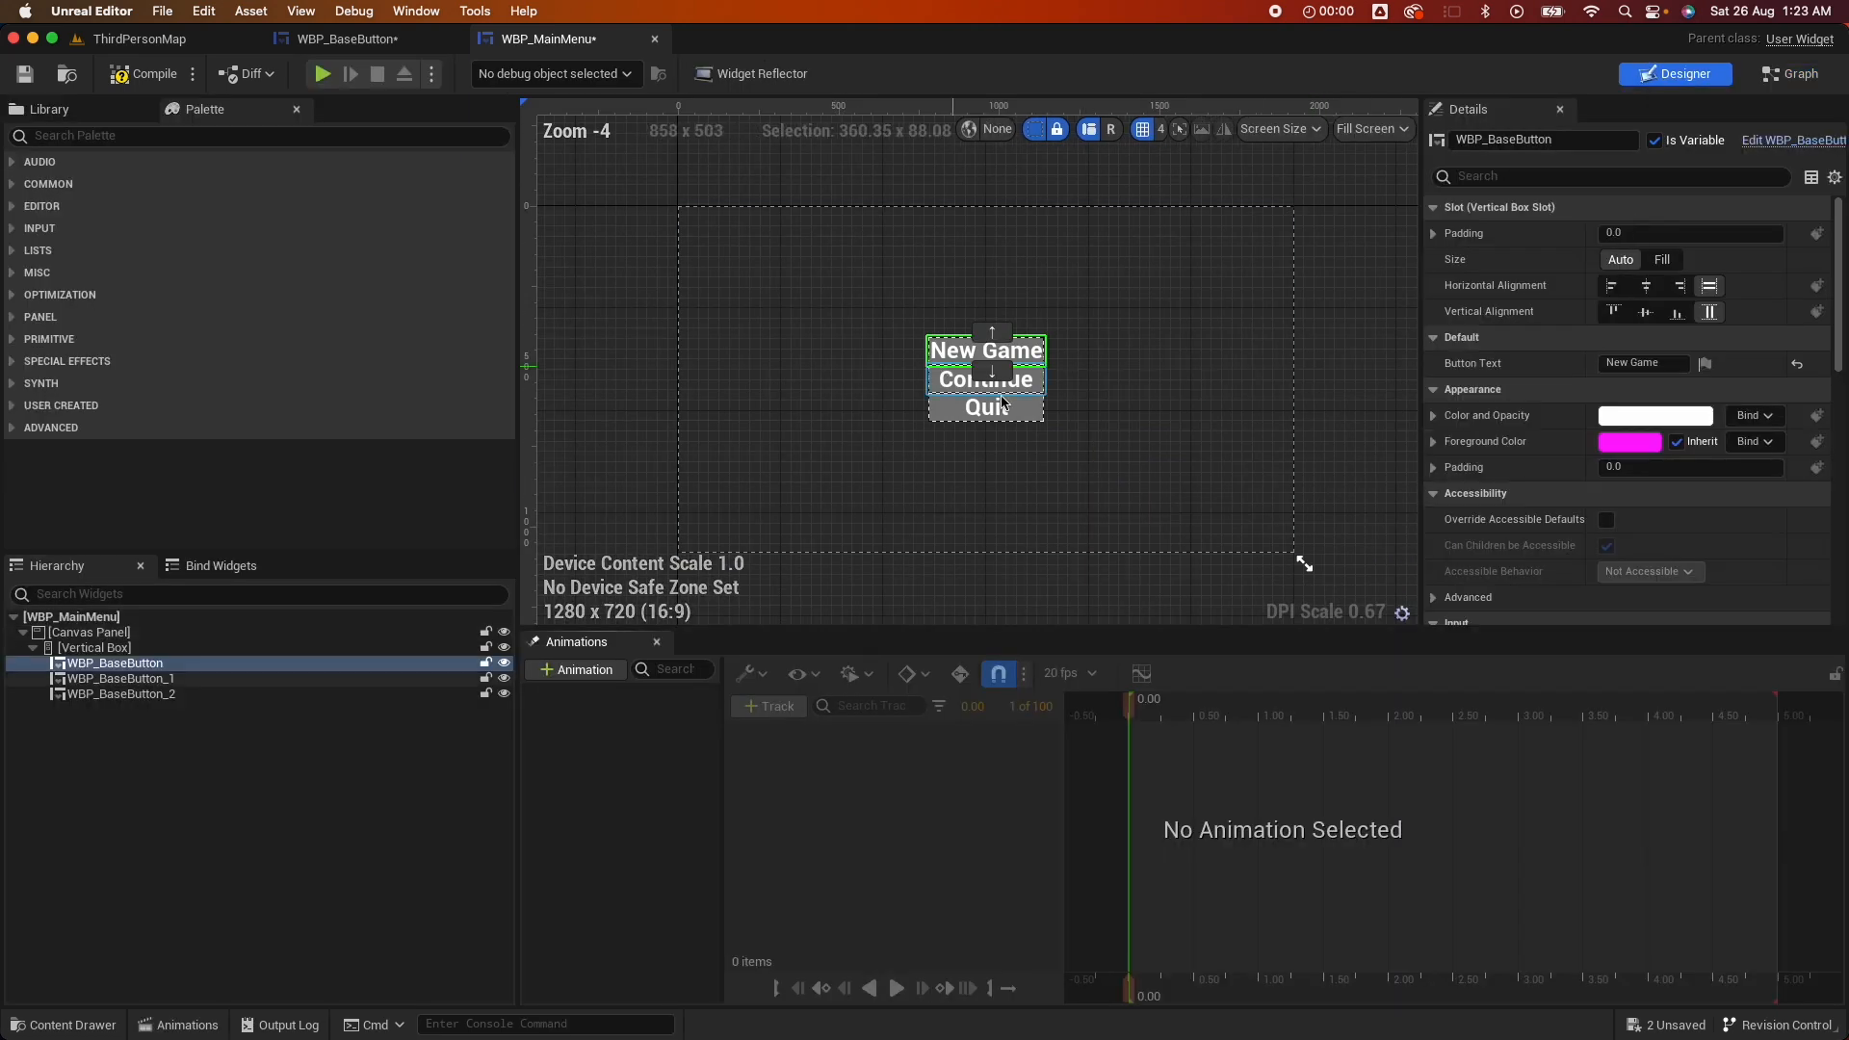
{"action": "left_click", "coordinate": [117, 678]}
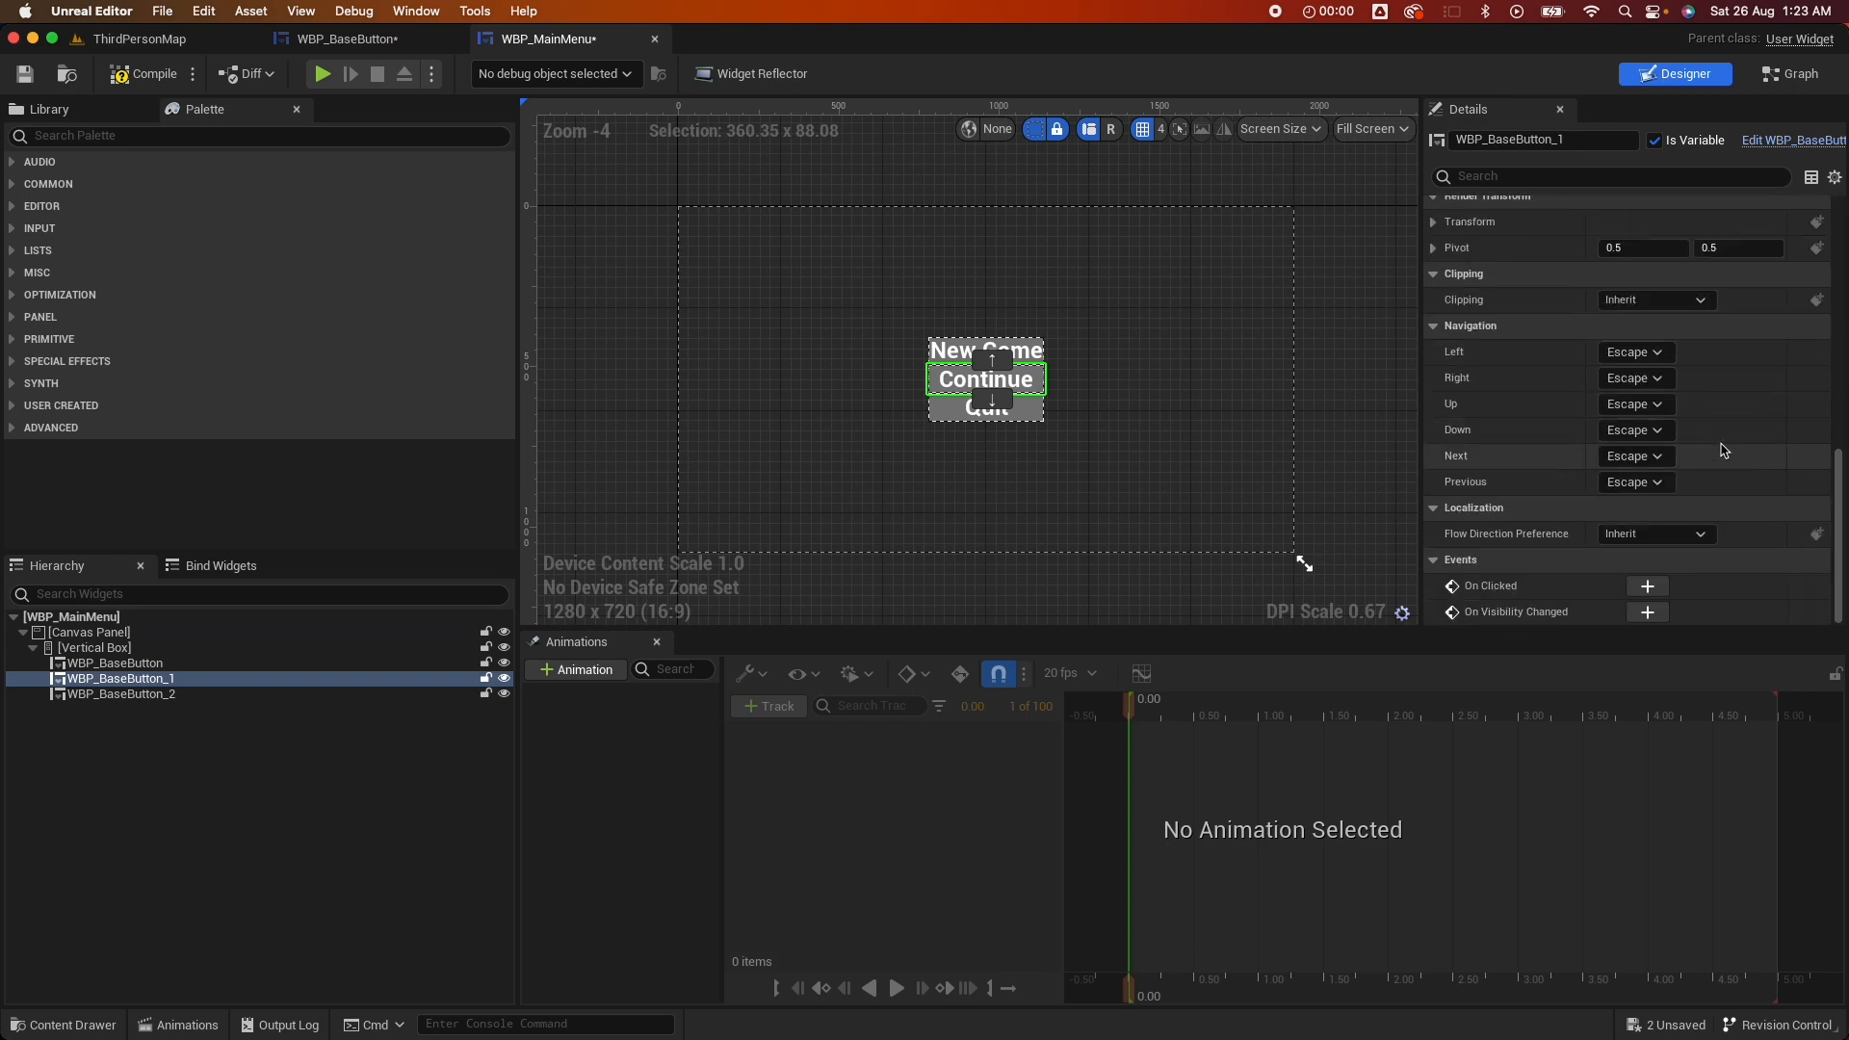
{"action": "left_click", "coordinate": [1787, 73]}
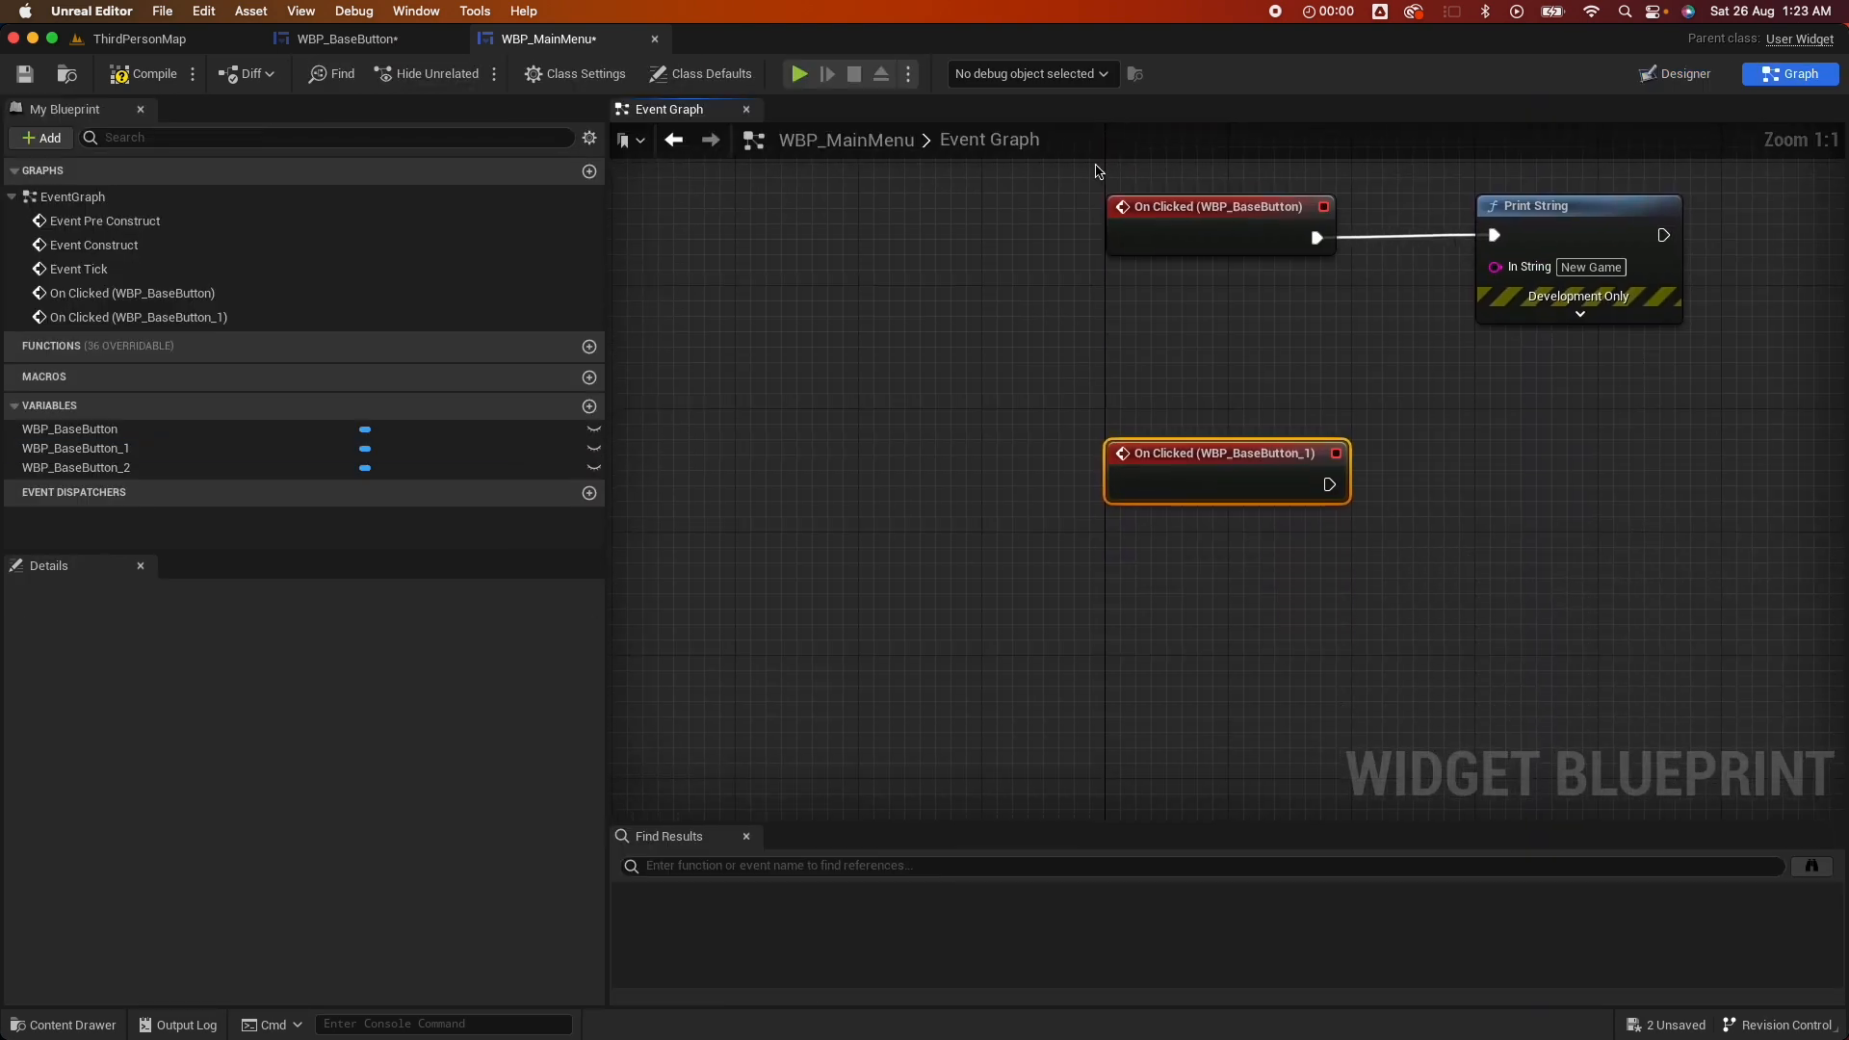
{"action": "left_click", "coordinate": [1682, 73]}
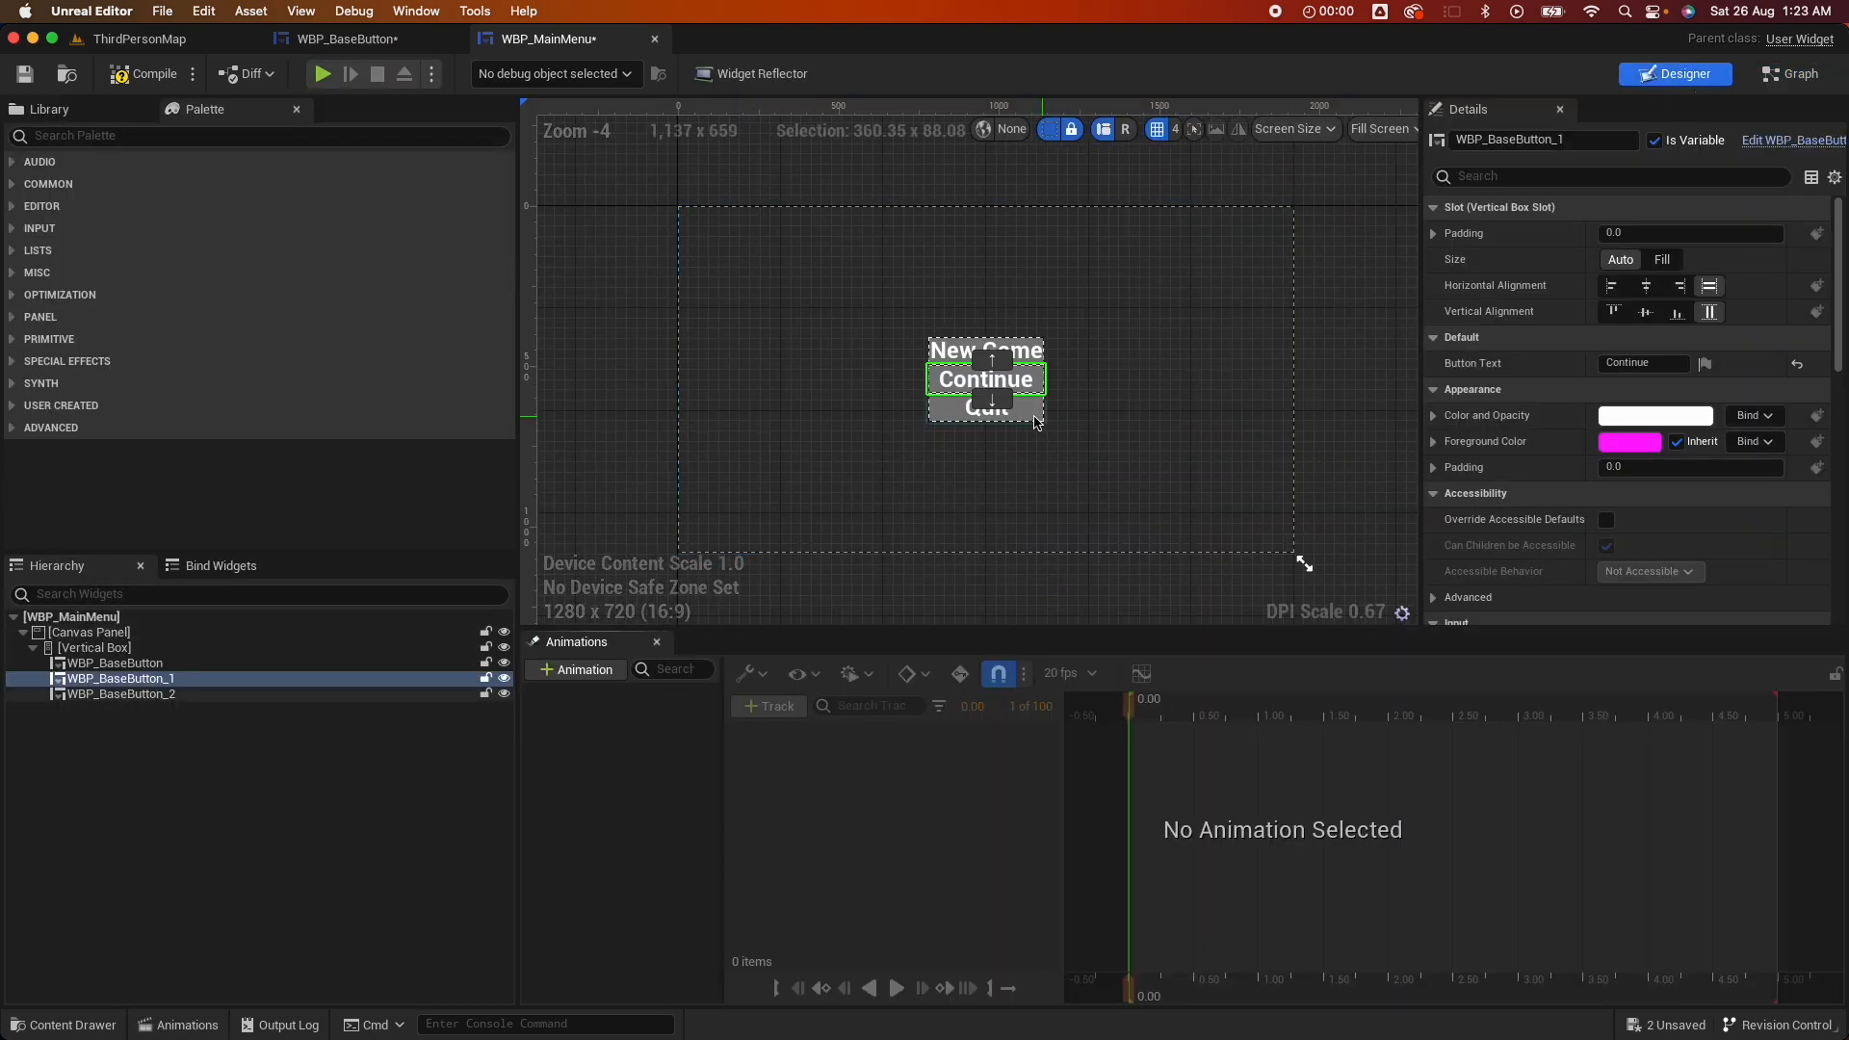
{"action": "left_click", "coordinate": [123, 693]}
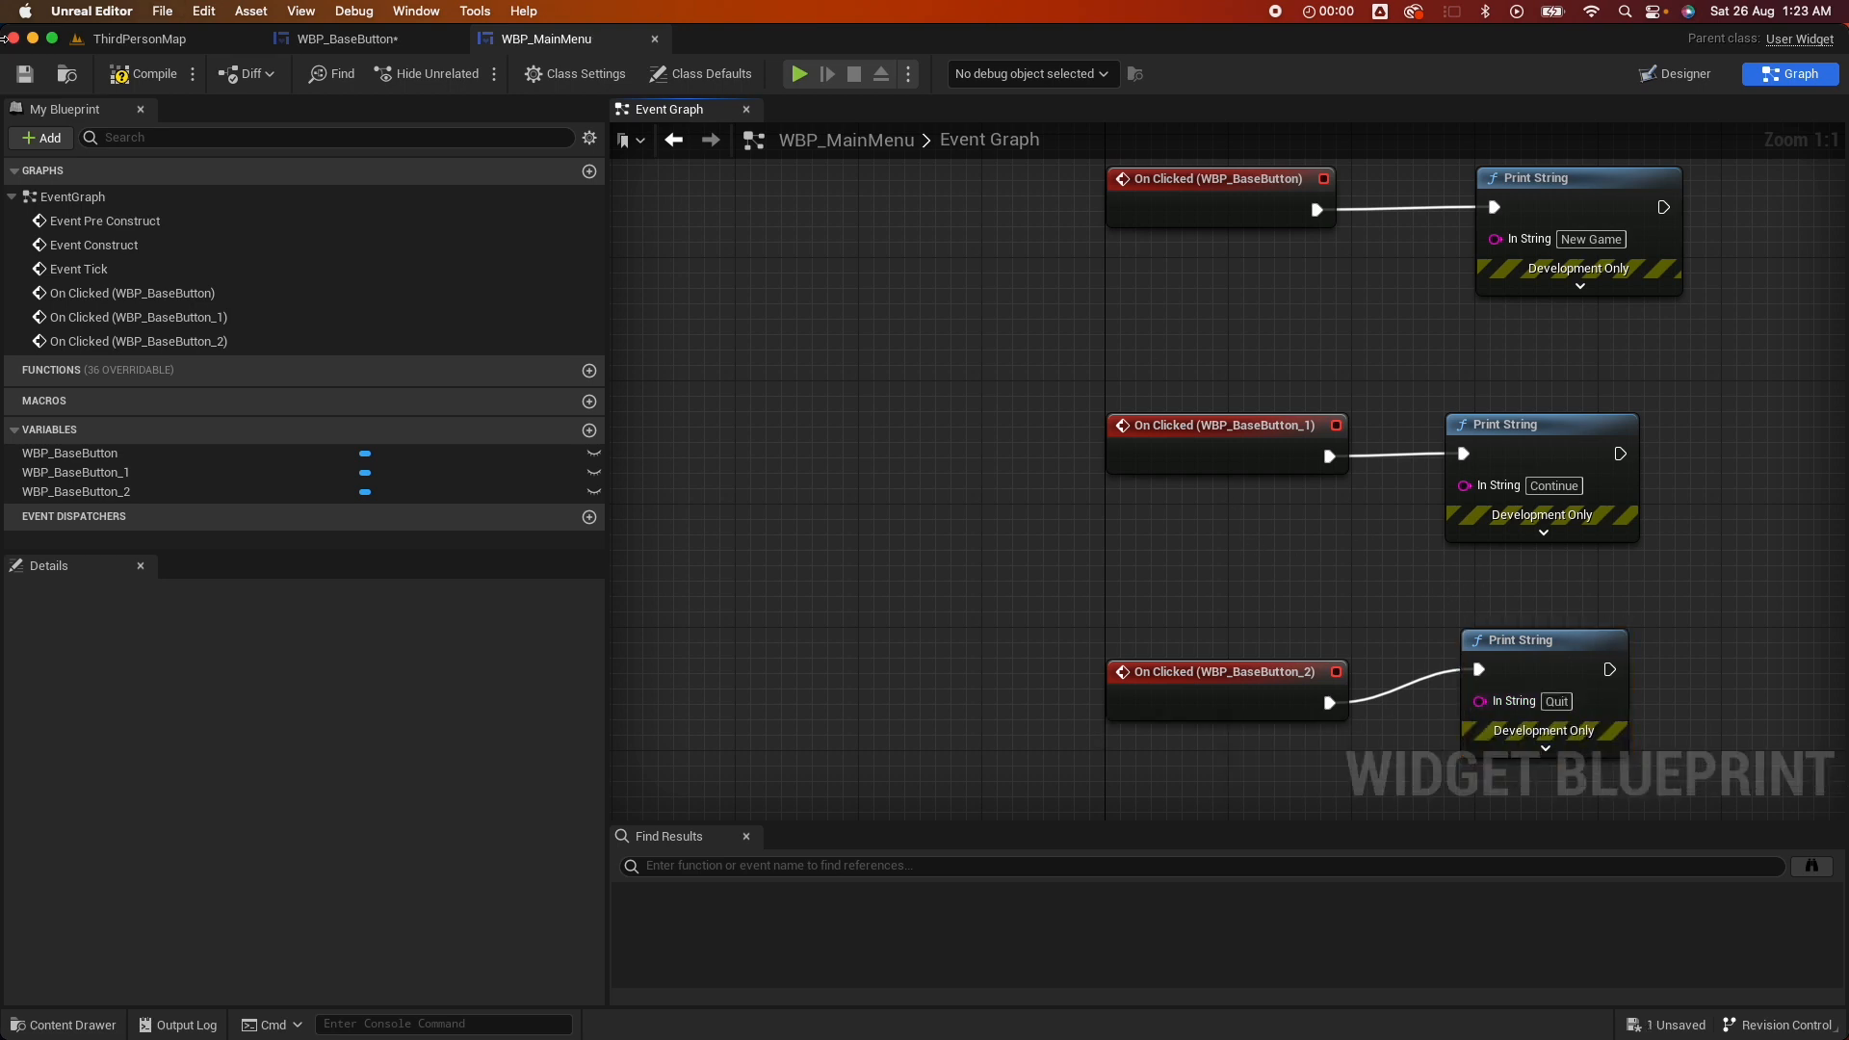
{"action": "left_click", "coordinate": [139, 39]}
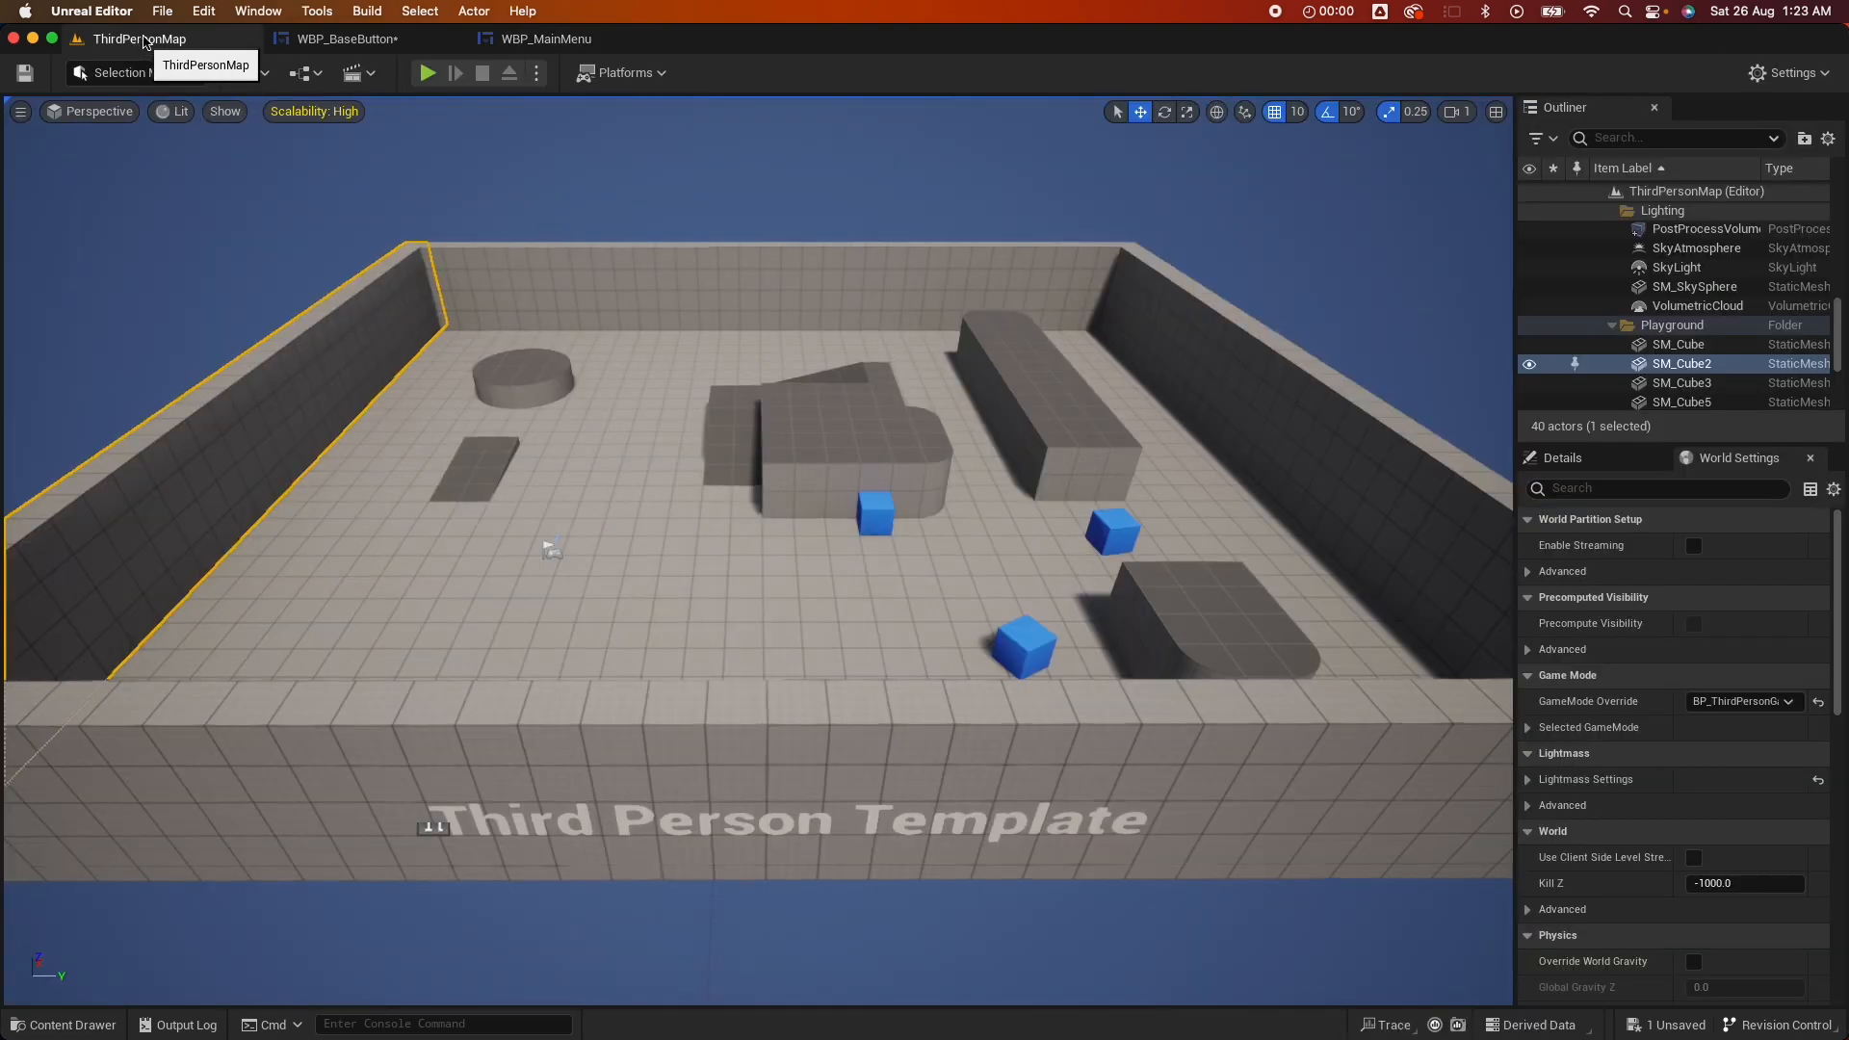
Open the Level Blueprint and add Event BeginPlay creating a WBP_MainMenu widget
{"action": "left_click", "coordinate": [354, 72]}
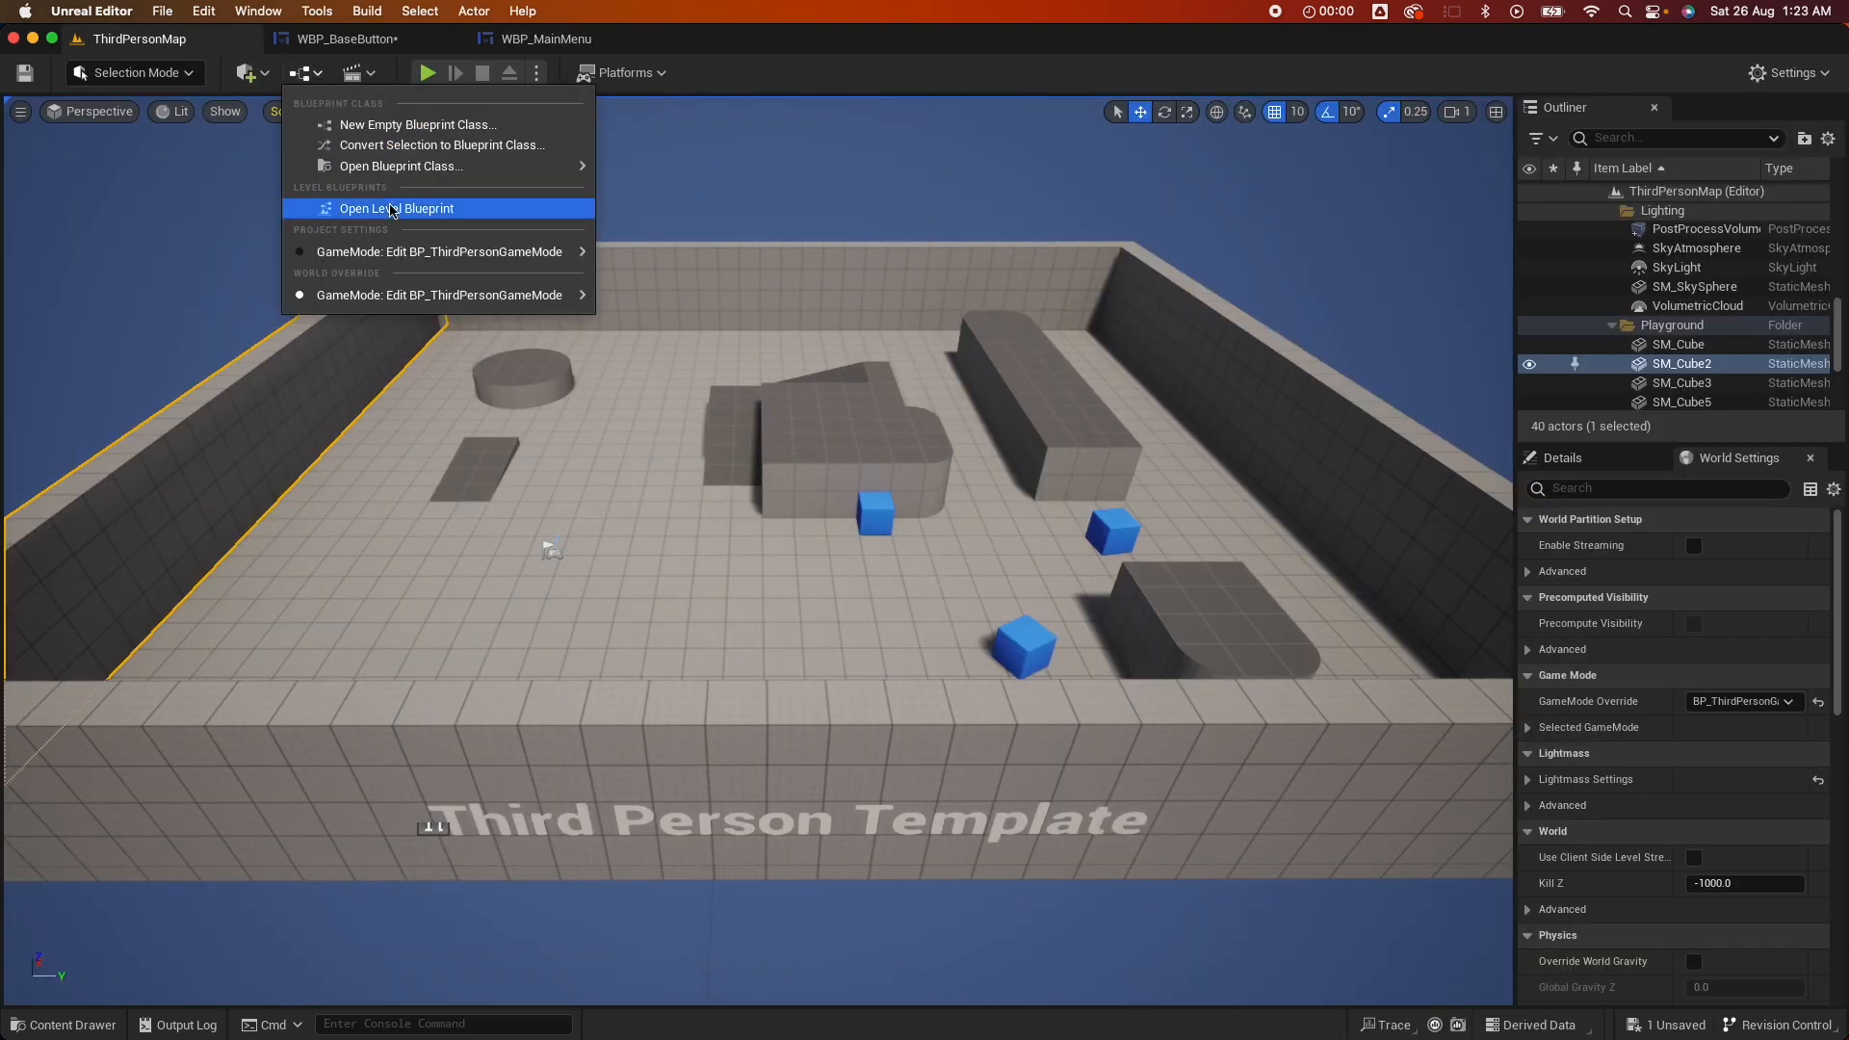
{"action": "left_click", "coordinate": [396, 209]}
{"action": "type", "text": "event"}
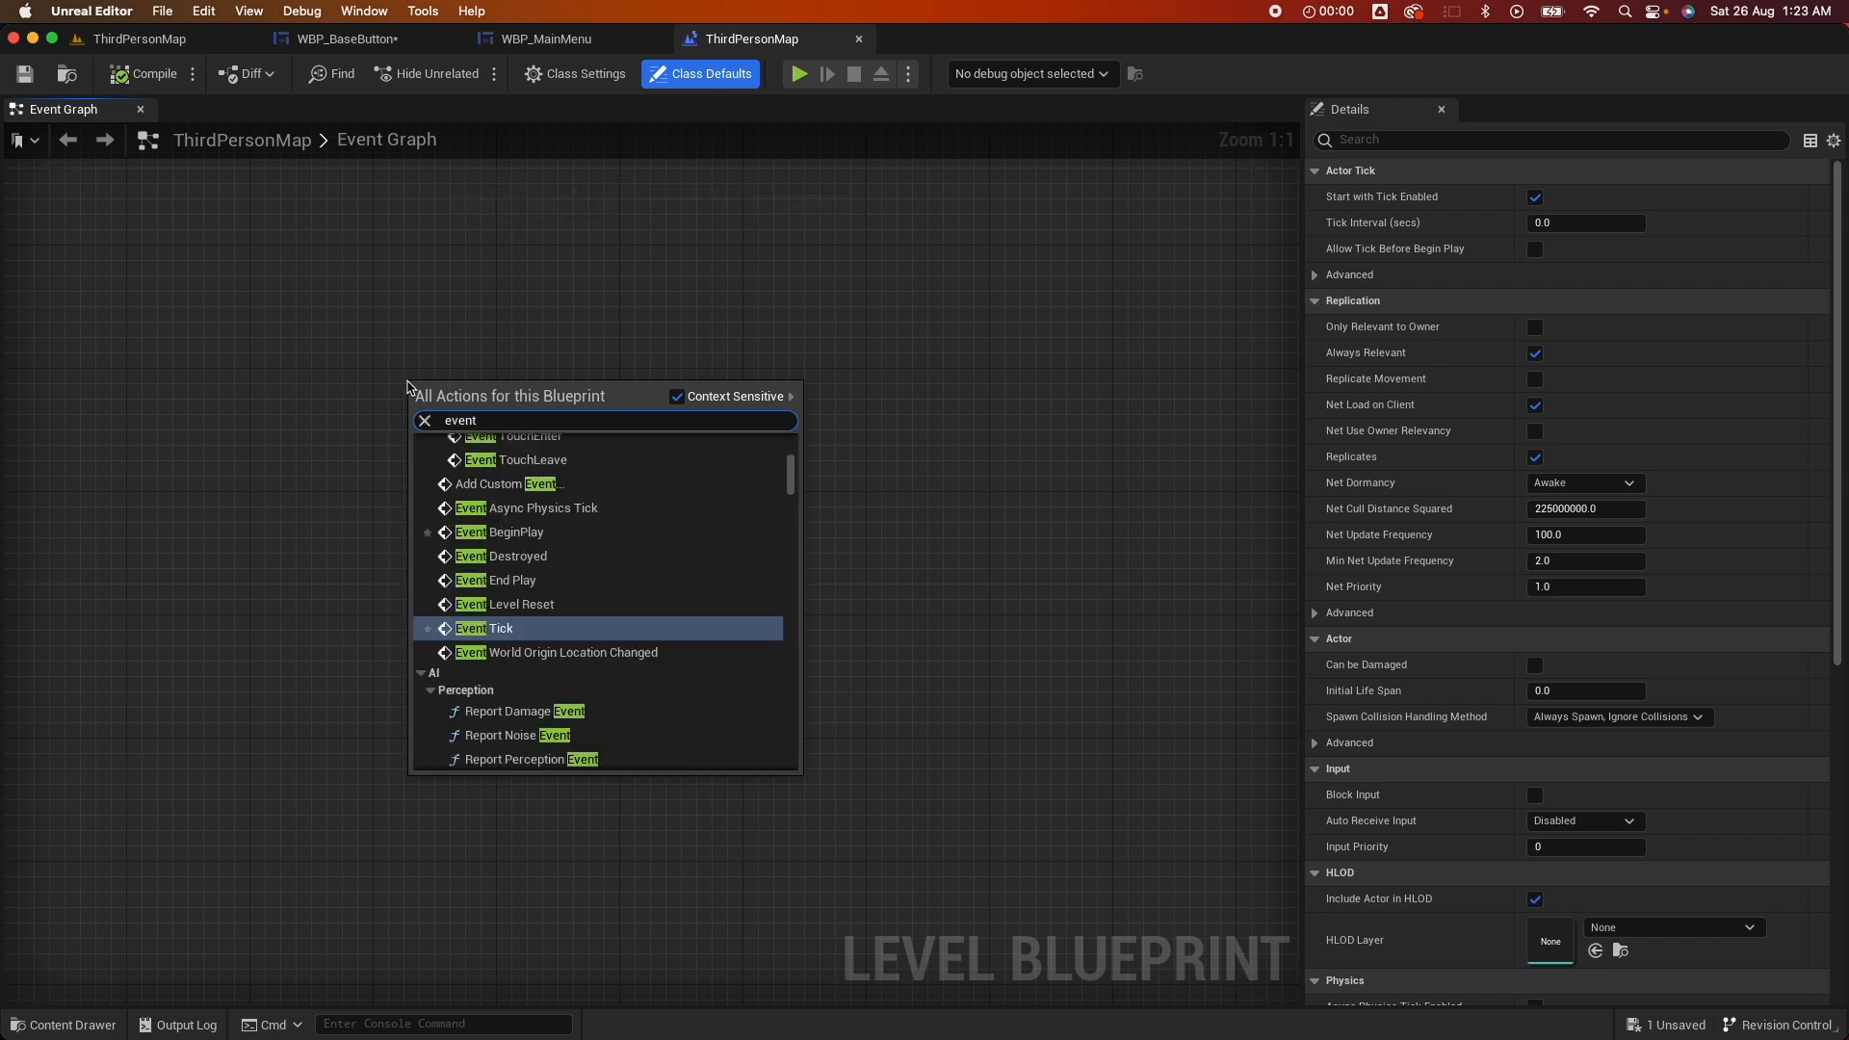
{"action": "left_click", "coordinate": [501, 531]}
{"action": "type", "text": "create"}
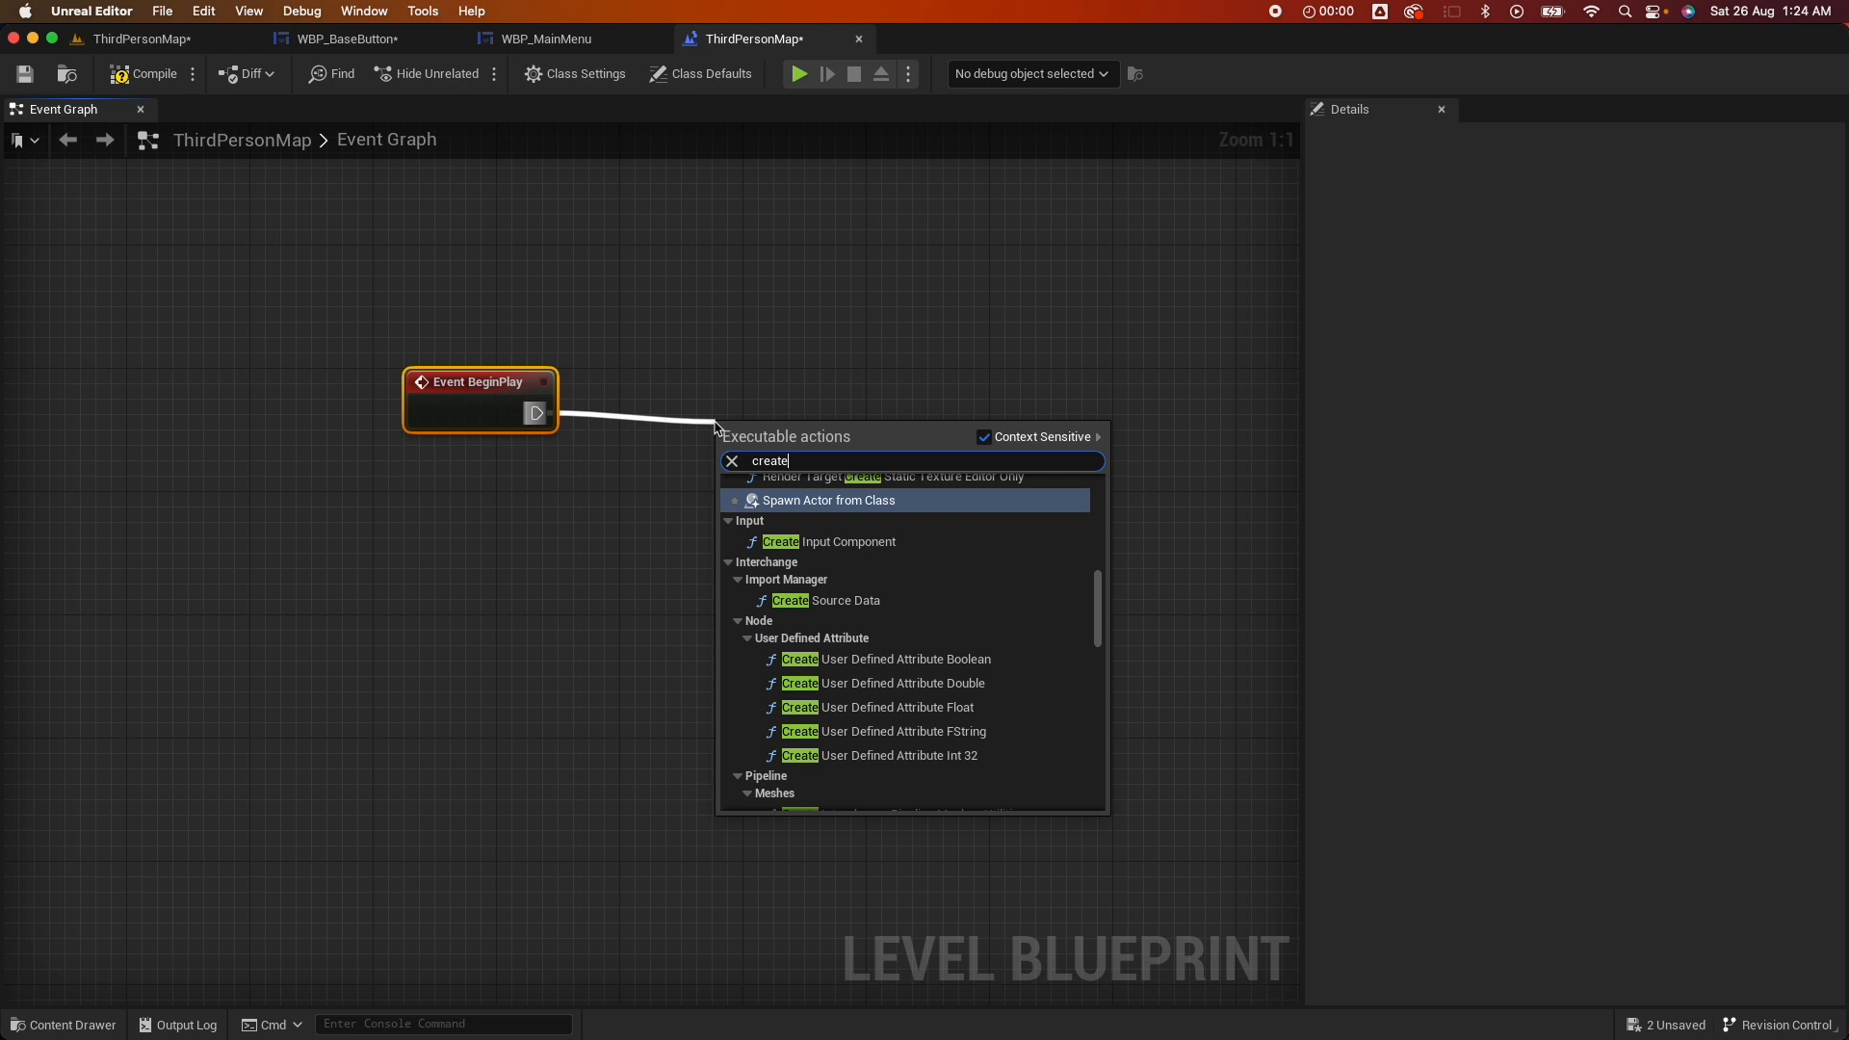
{"action": "left_click", "coordinate": [829, 500]}
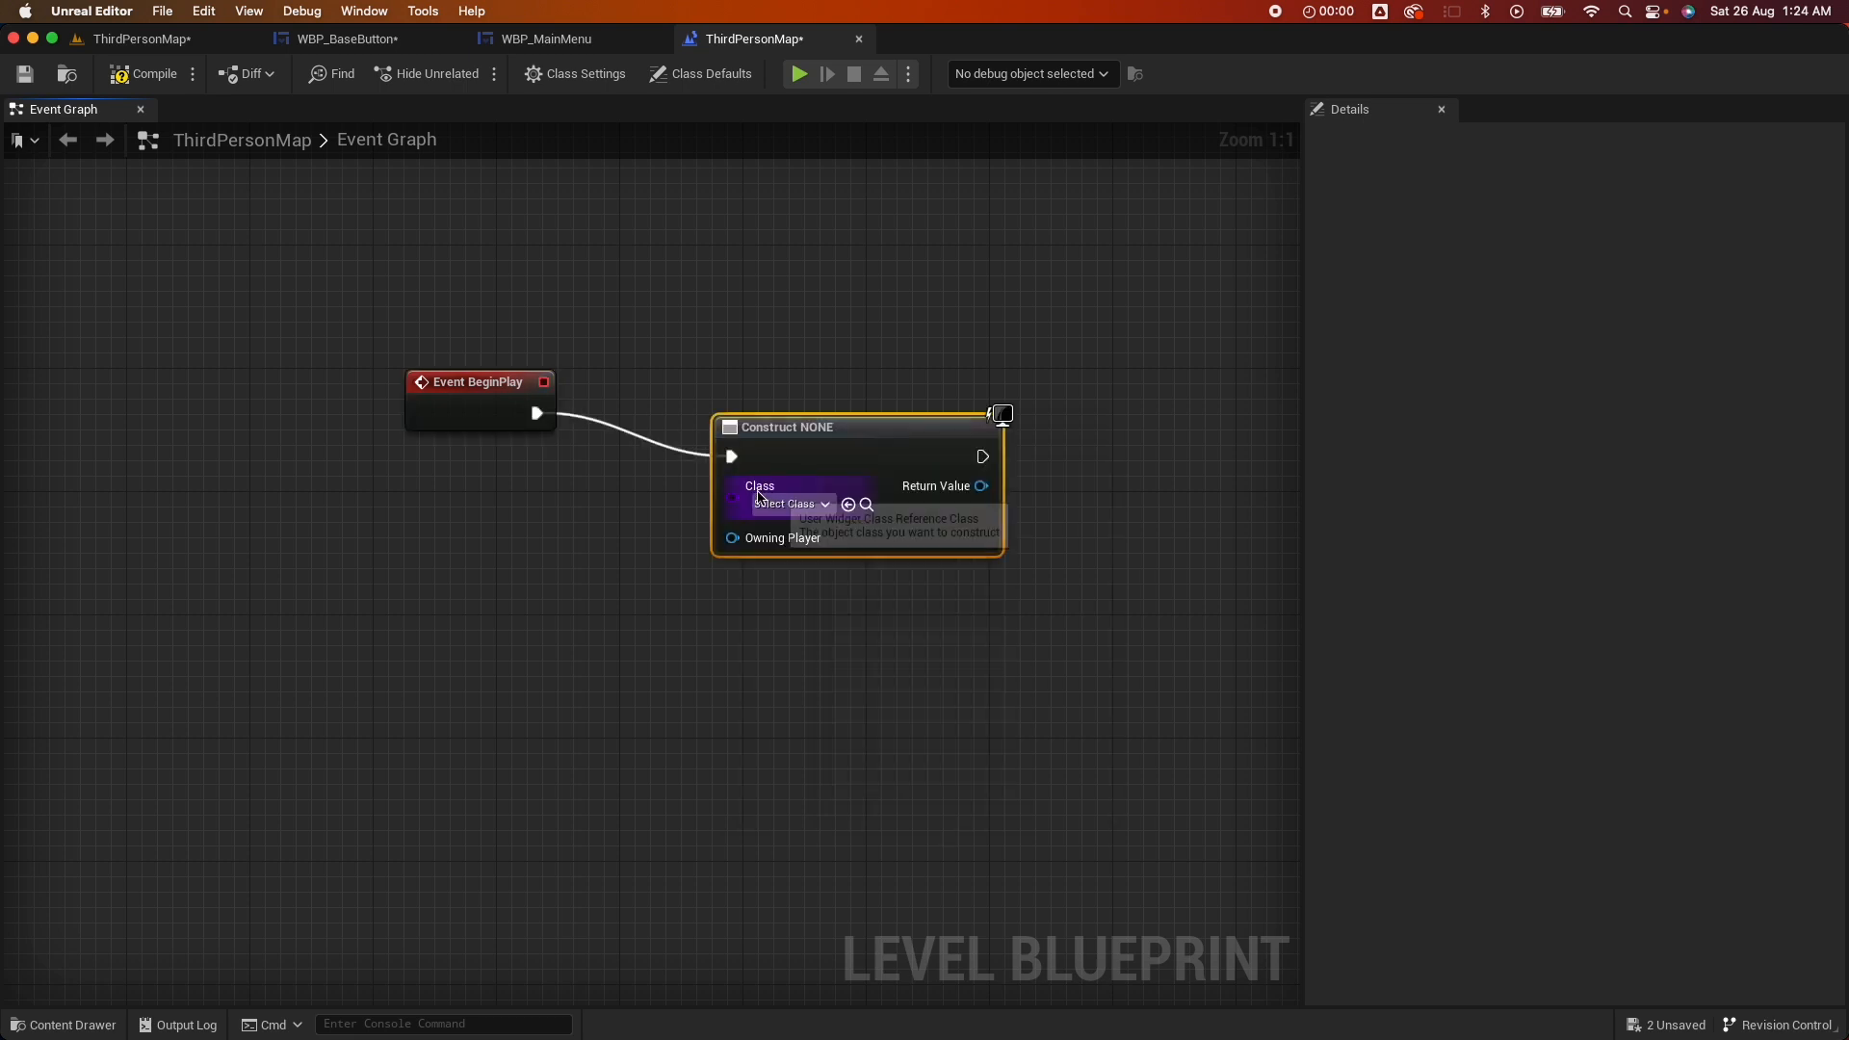
{"action": "left_click", "coordinate": [787, 503]}
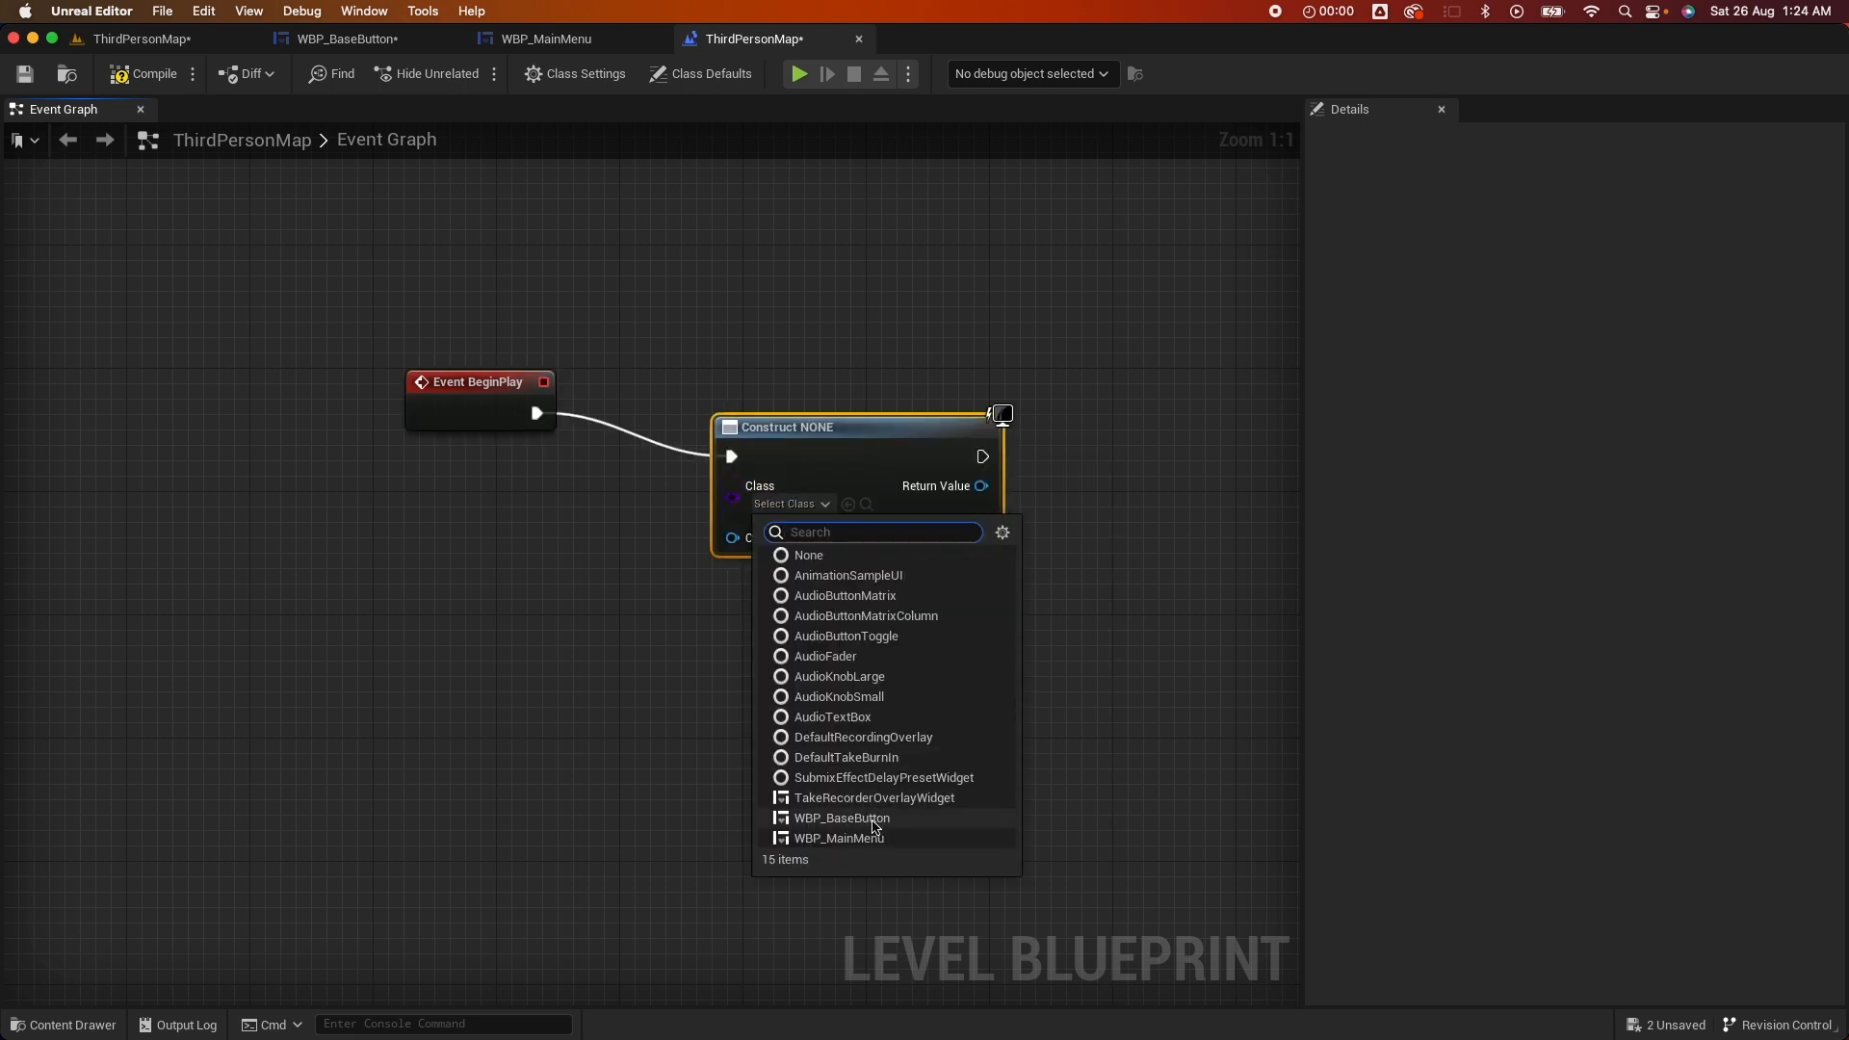
{"action": "left_click", "coordinate": [839, 837]}
{"action": "type", "text": "add to vi"}
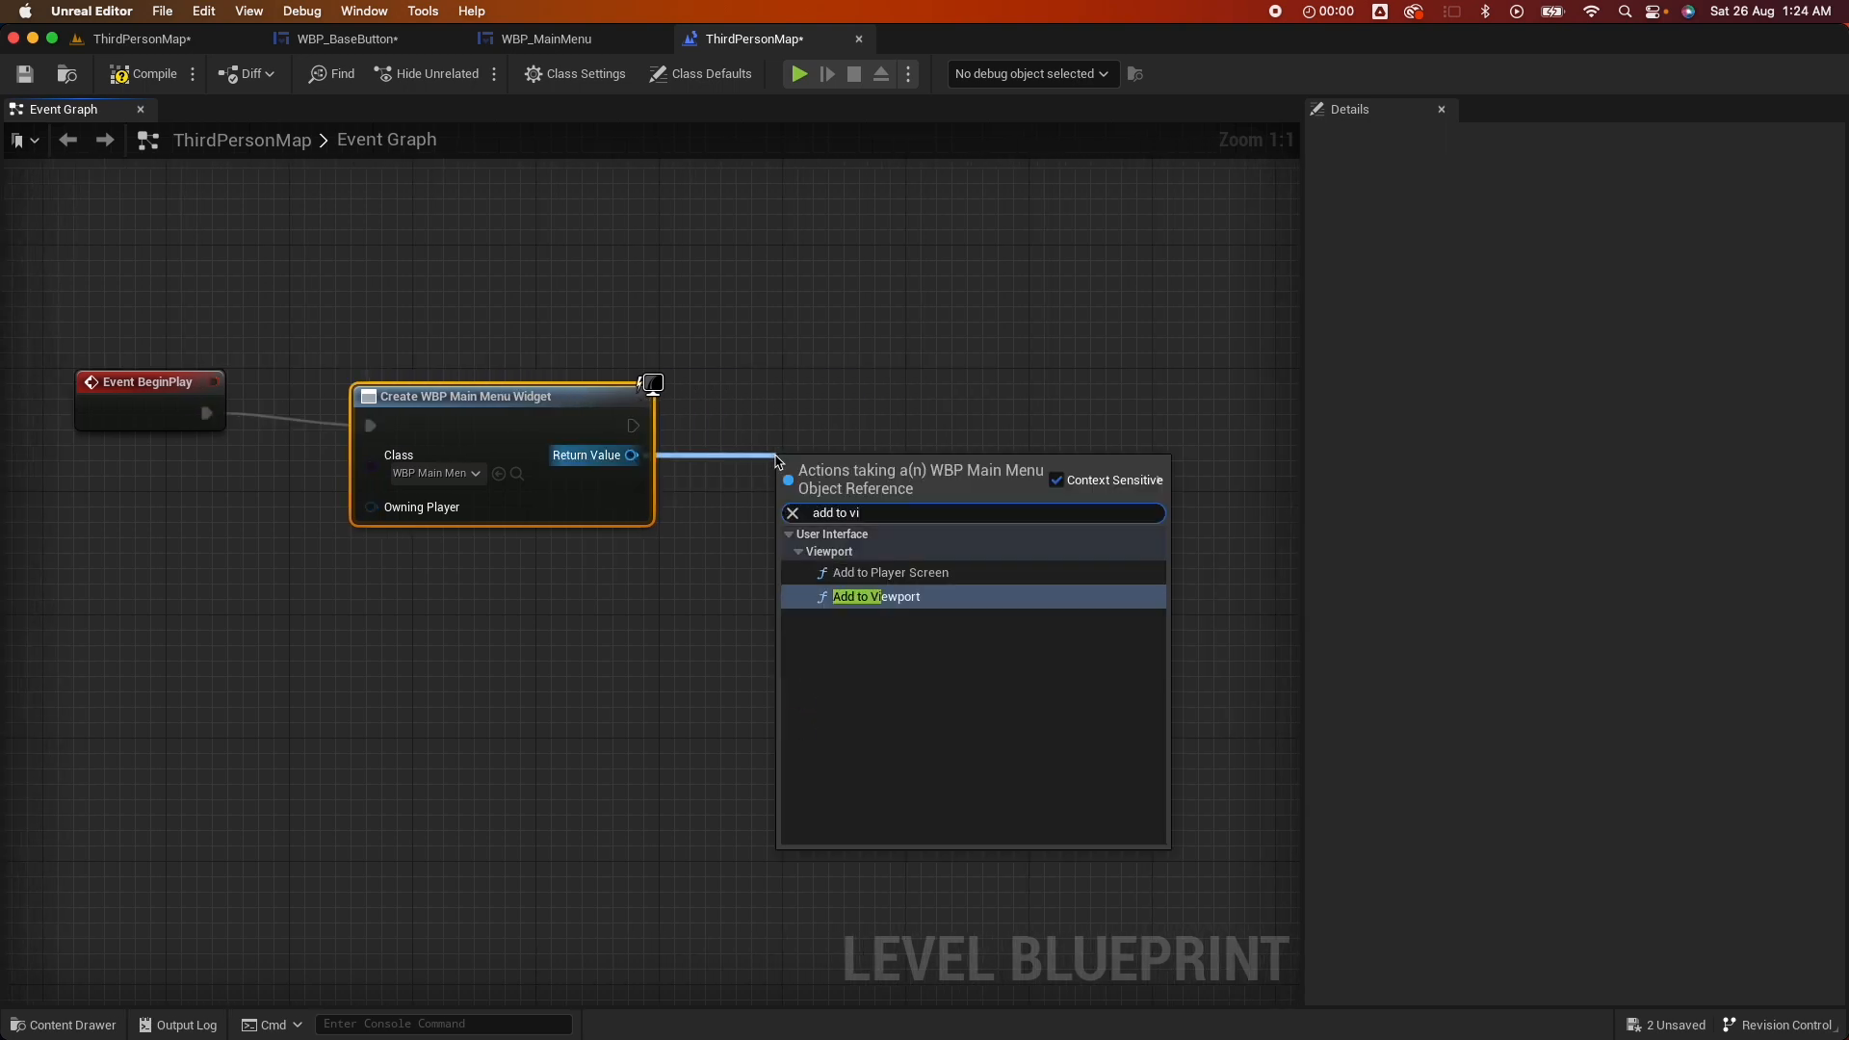
Add the created menu to the viewport and add a Get Player Controller node
{"action": "left_click", "coordinate": [876, 597]}
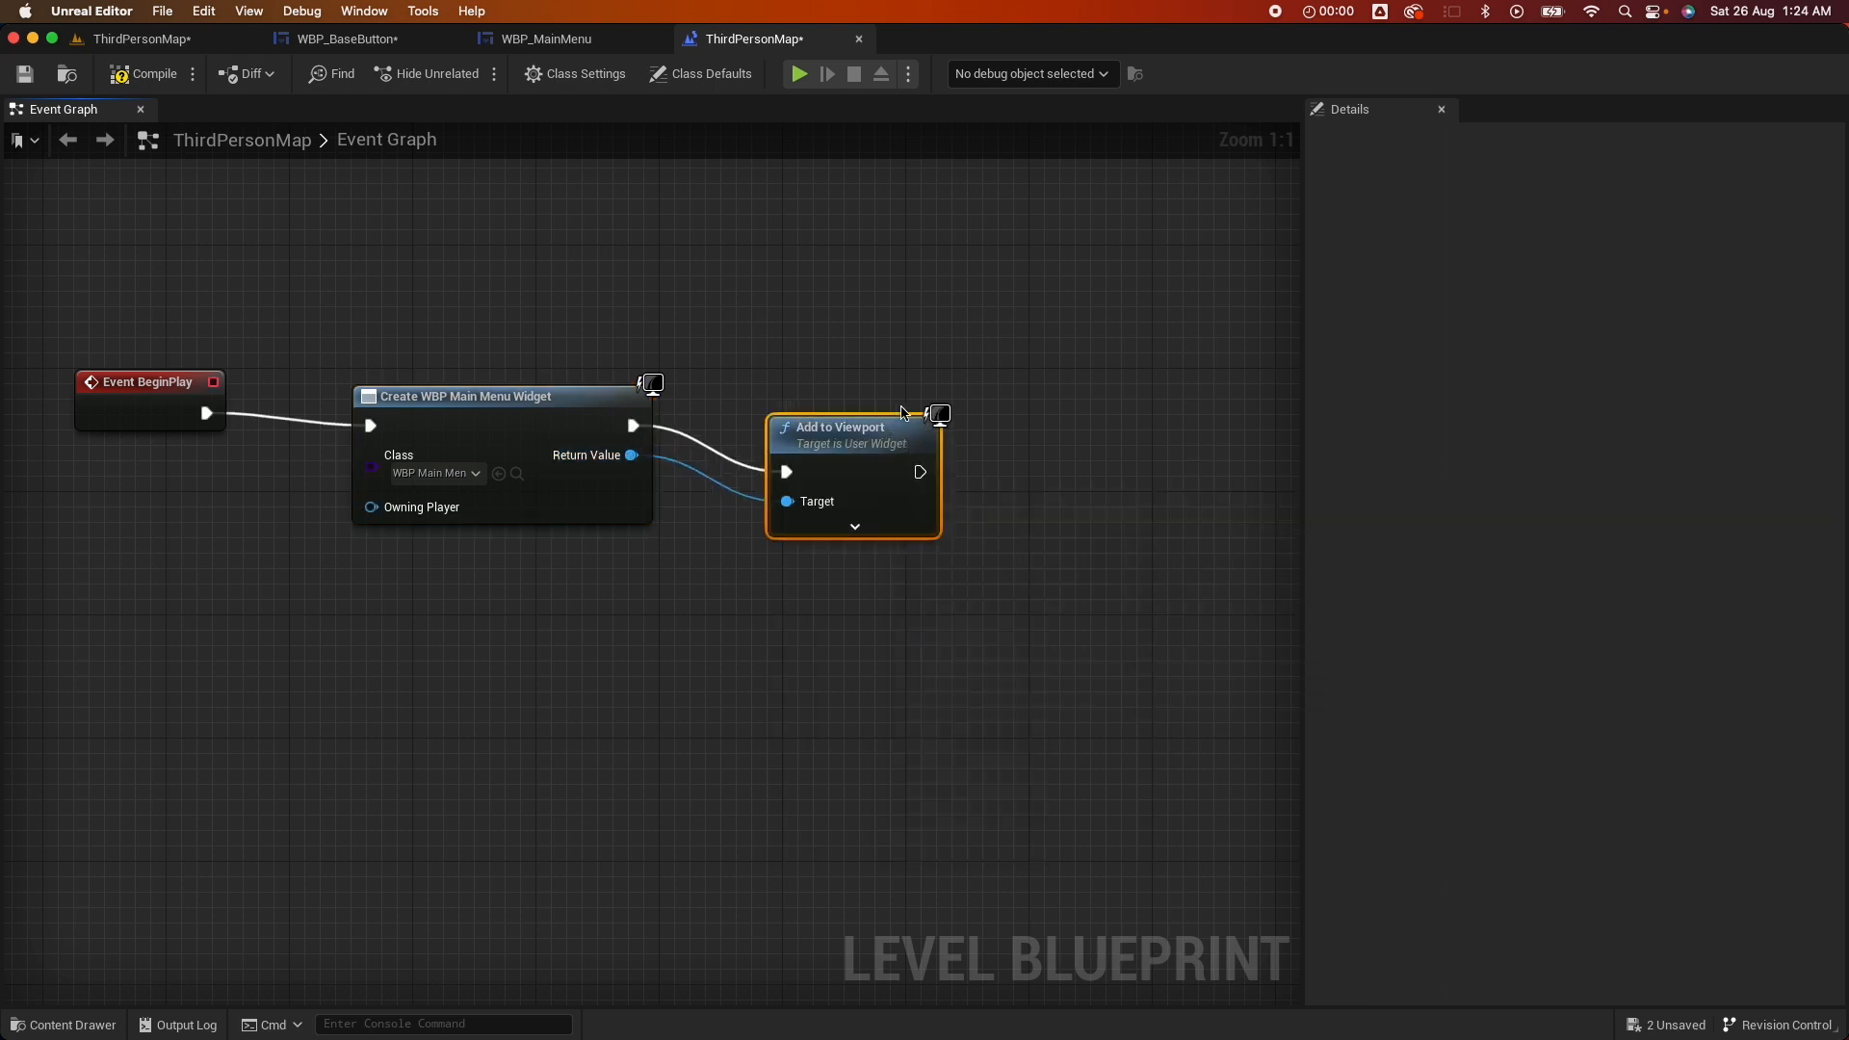
{"action": "type", "text": "get player con"}
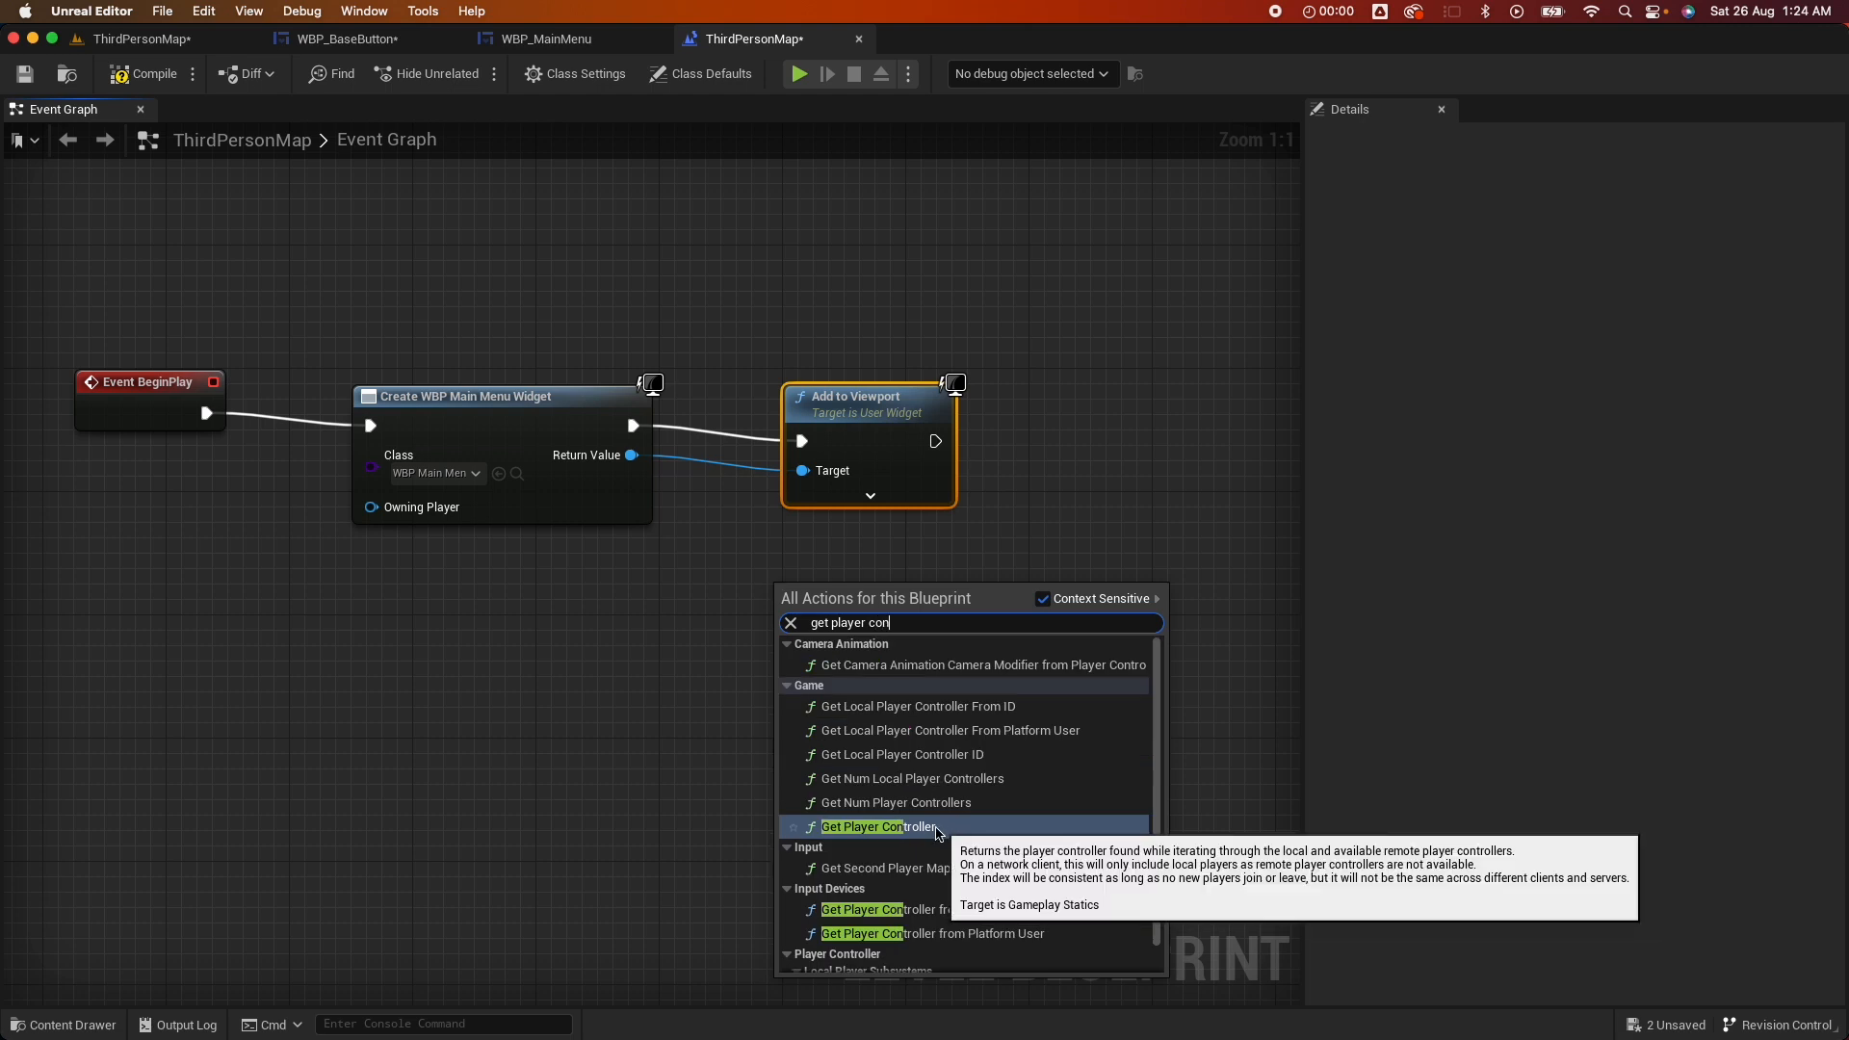
{"action": "left_click", "coordinate": [877, 825]}
{"action": "type", "text": "set mouse cu"}
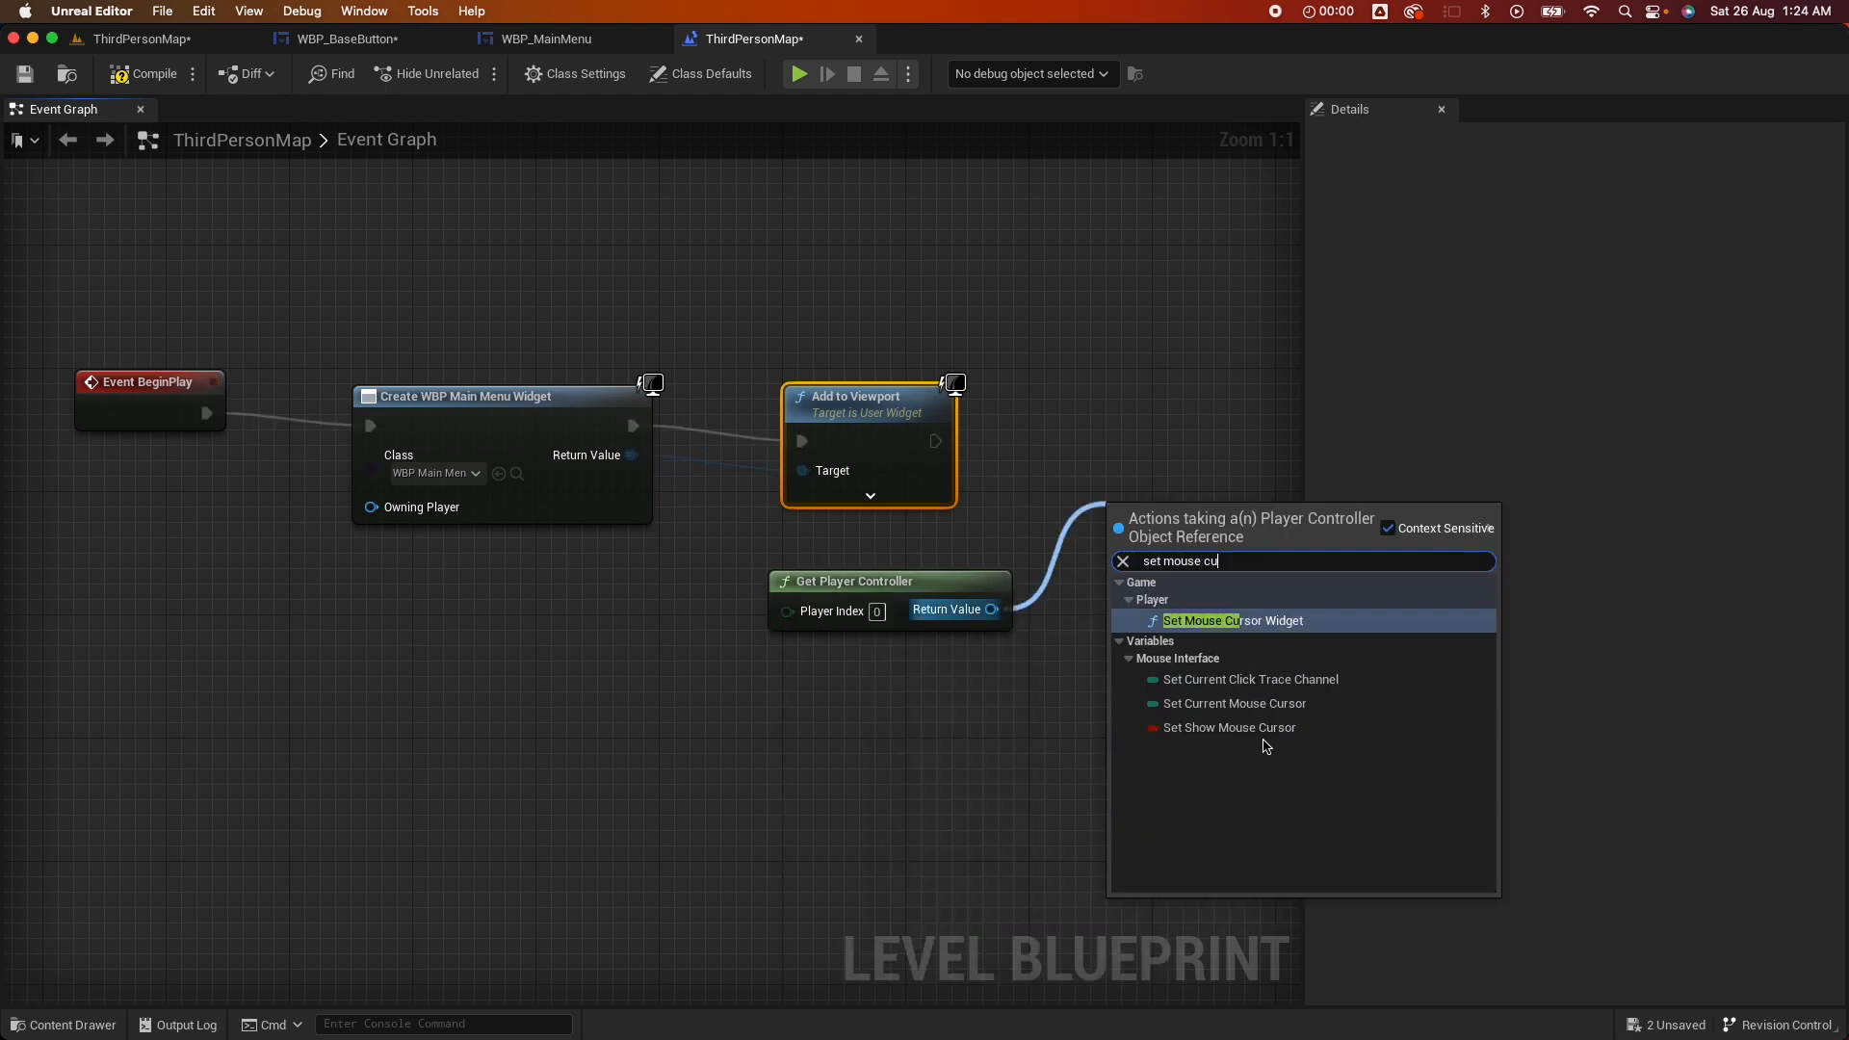
Enable Show Mouse Cursor, set Input Mode UI Only, and compile the level blueprint
{"action": "left_click", "coordinate": [1230, 726]}
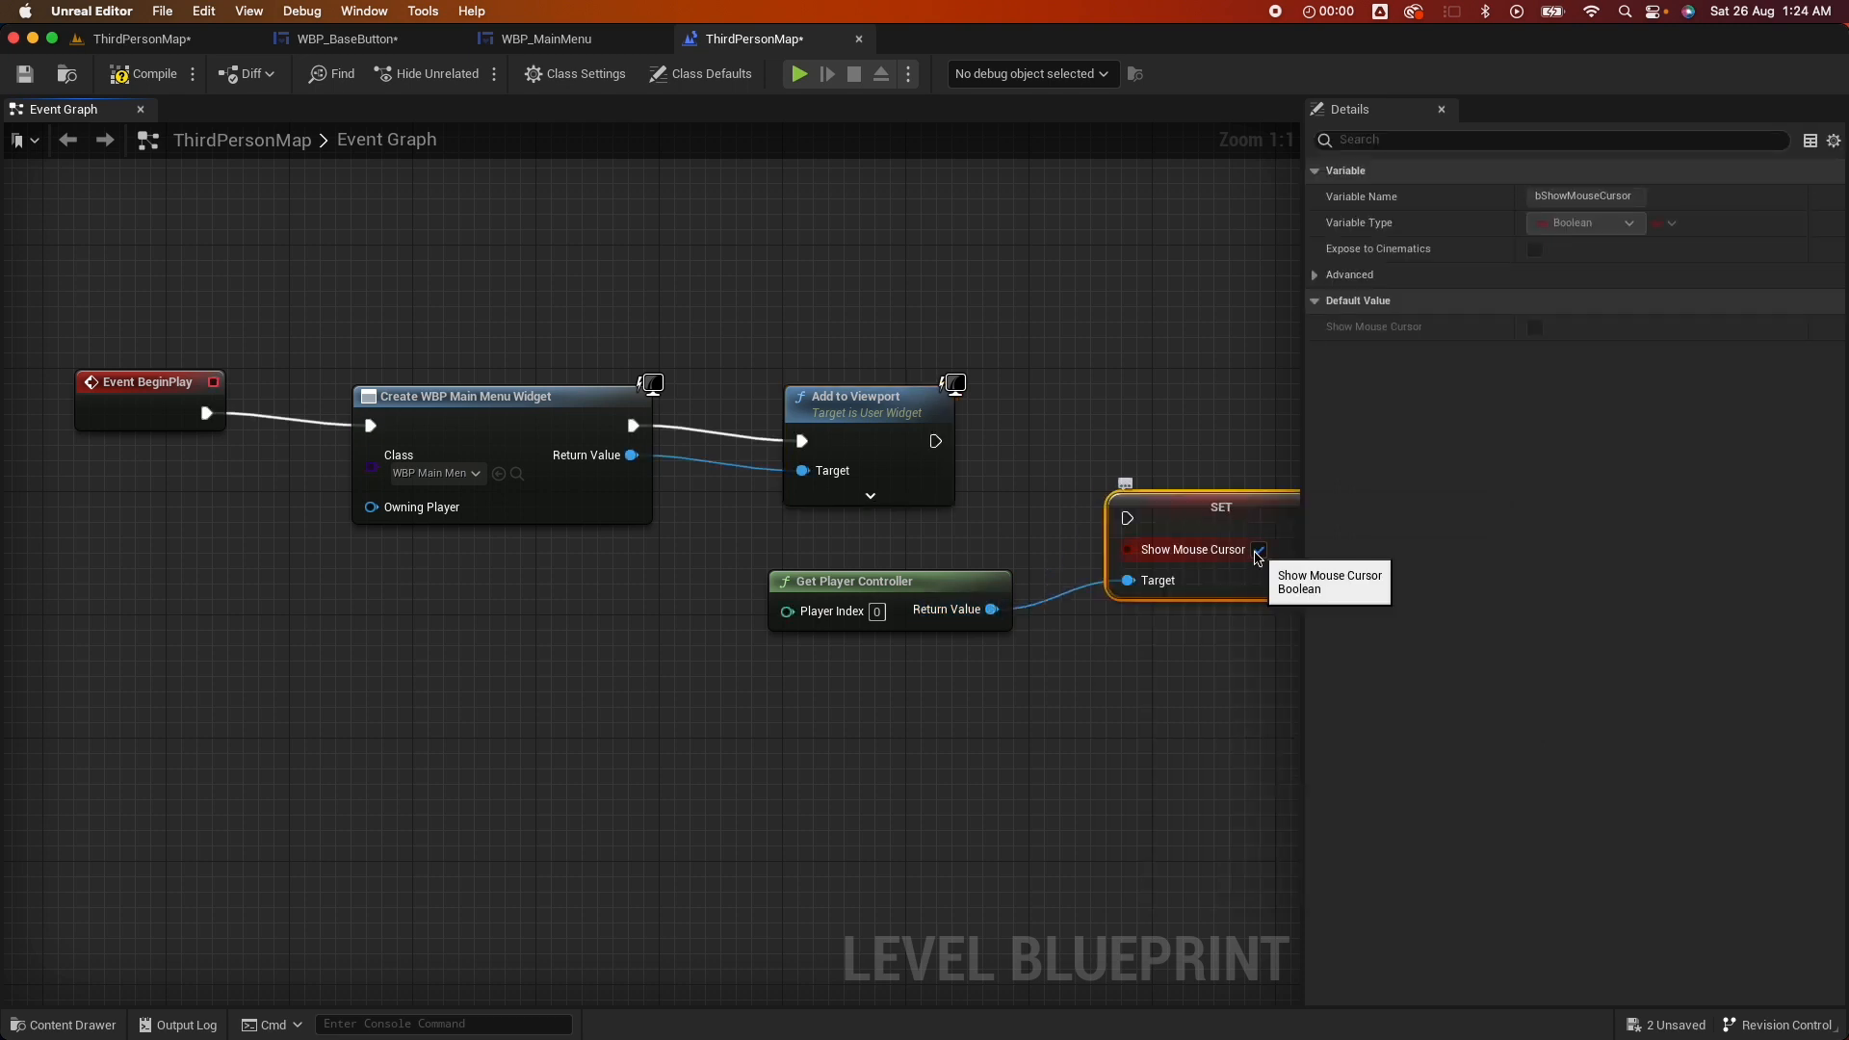
{"action": "left_click", "coordinate": [1257, 550]}
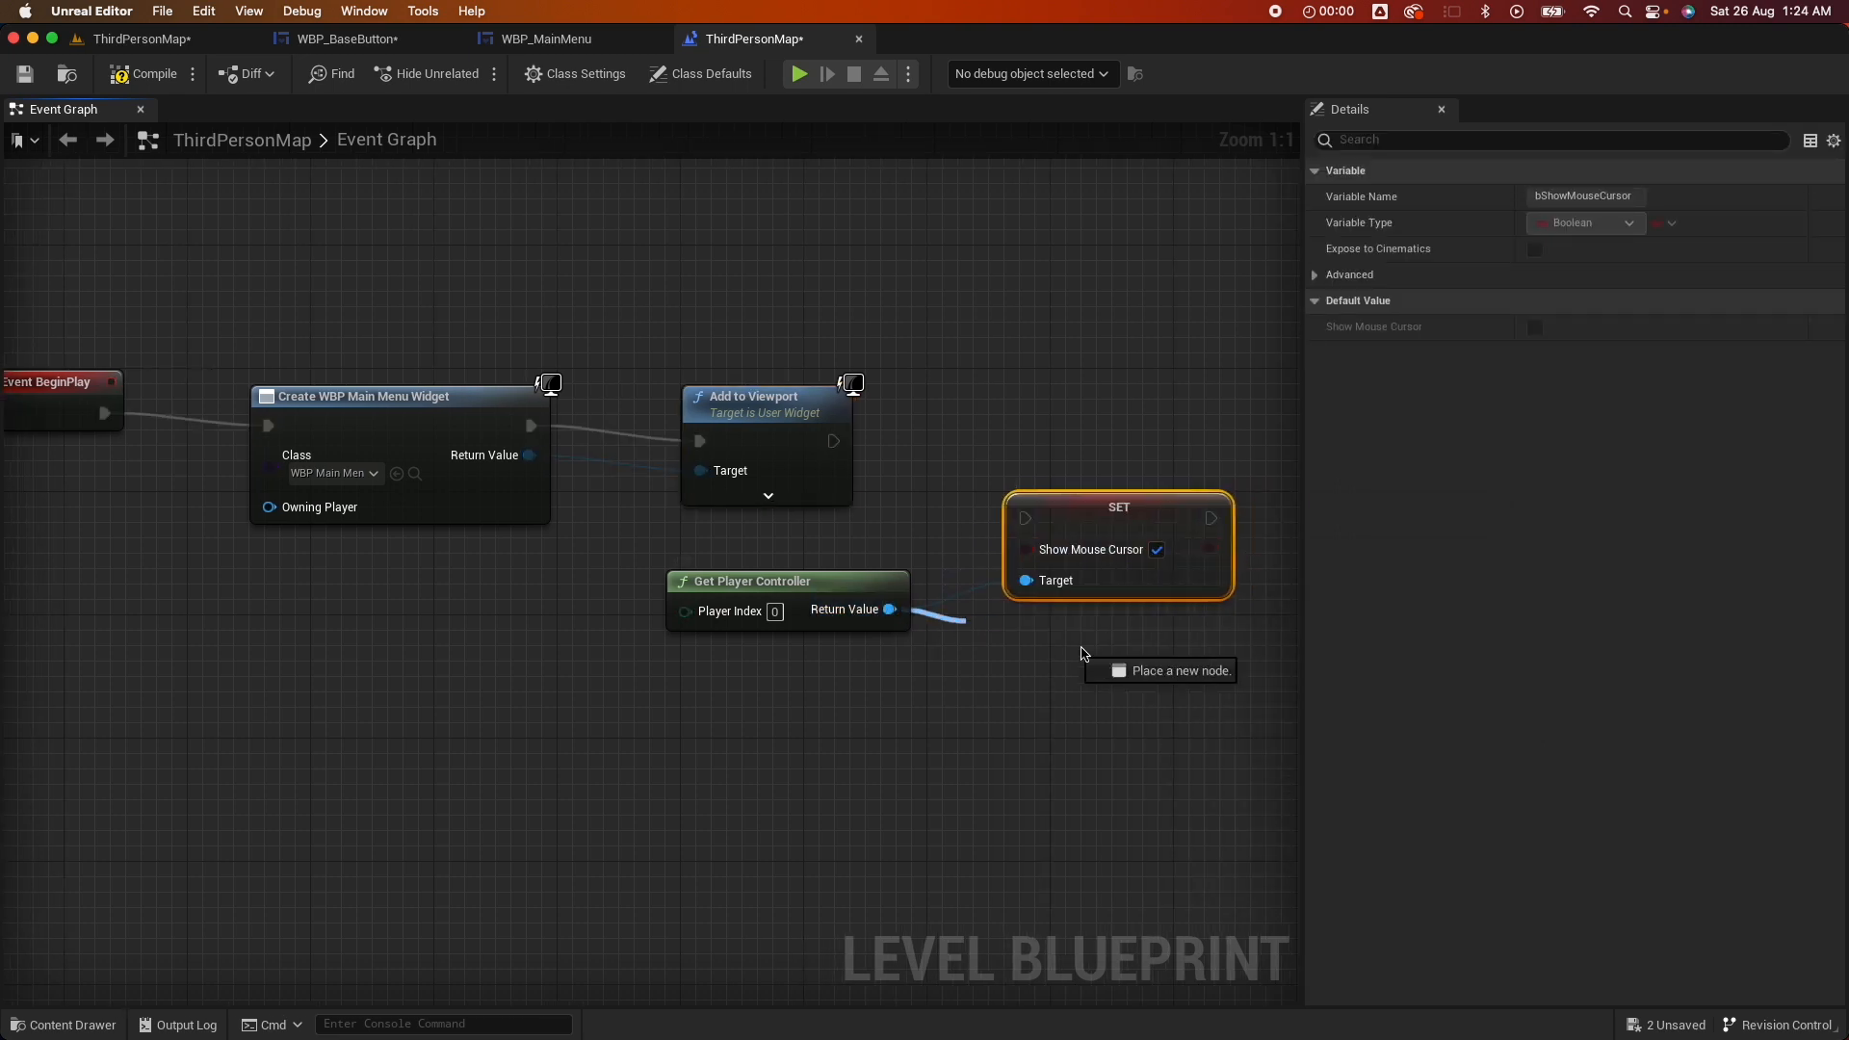
{"action": "left_click_drag", "start_coordinate": [890, 610], "coordinate": [1162, 666]}
{"action": "type", "text": "input mode"}
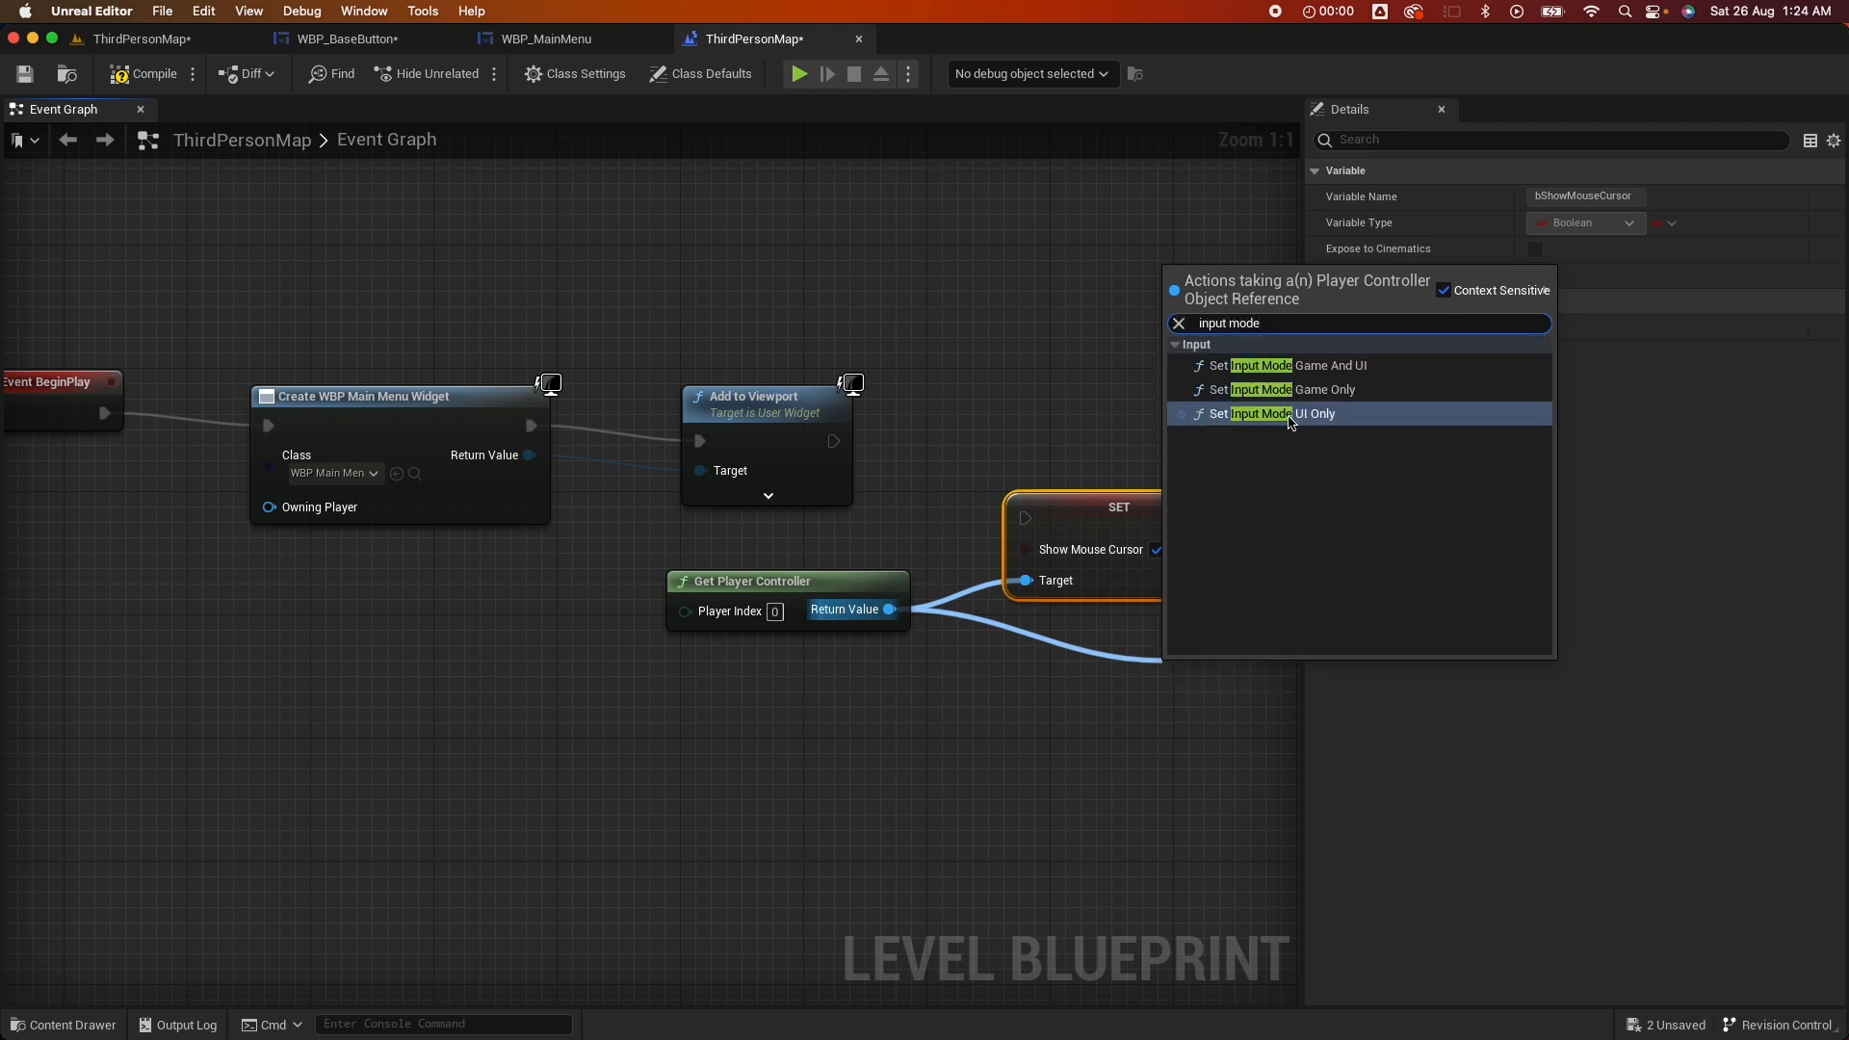
{"action": "left_click", "coordinate": [1273, 413]}
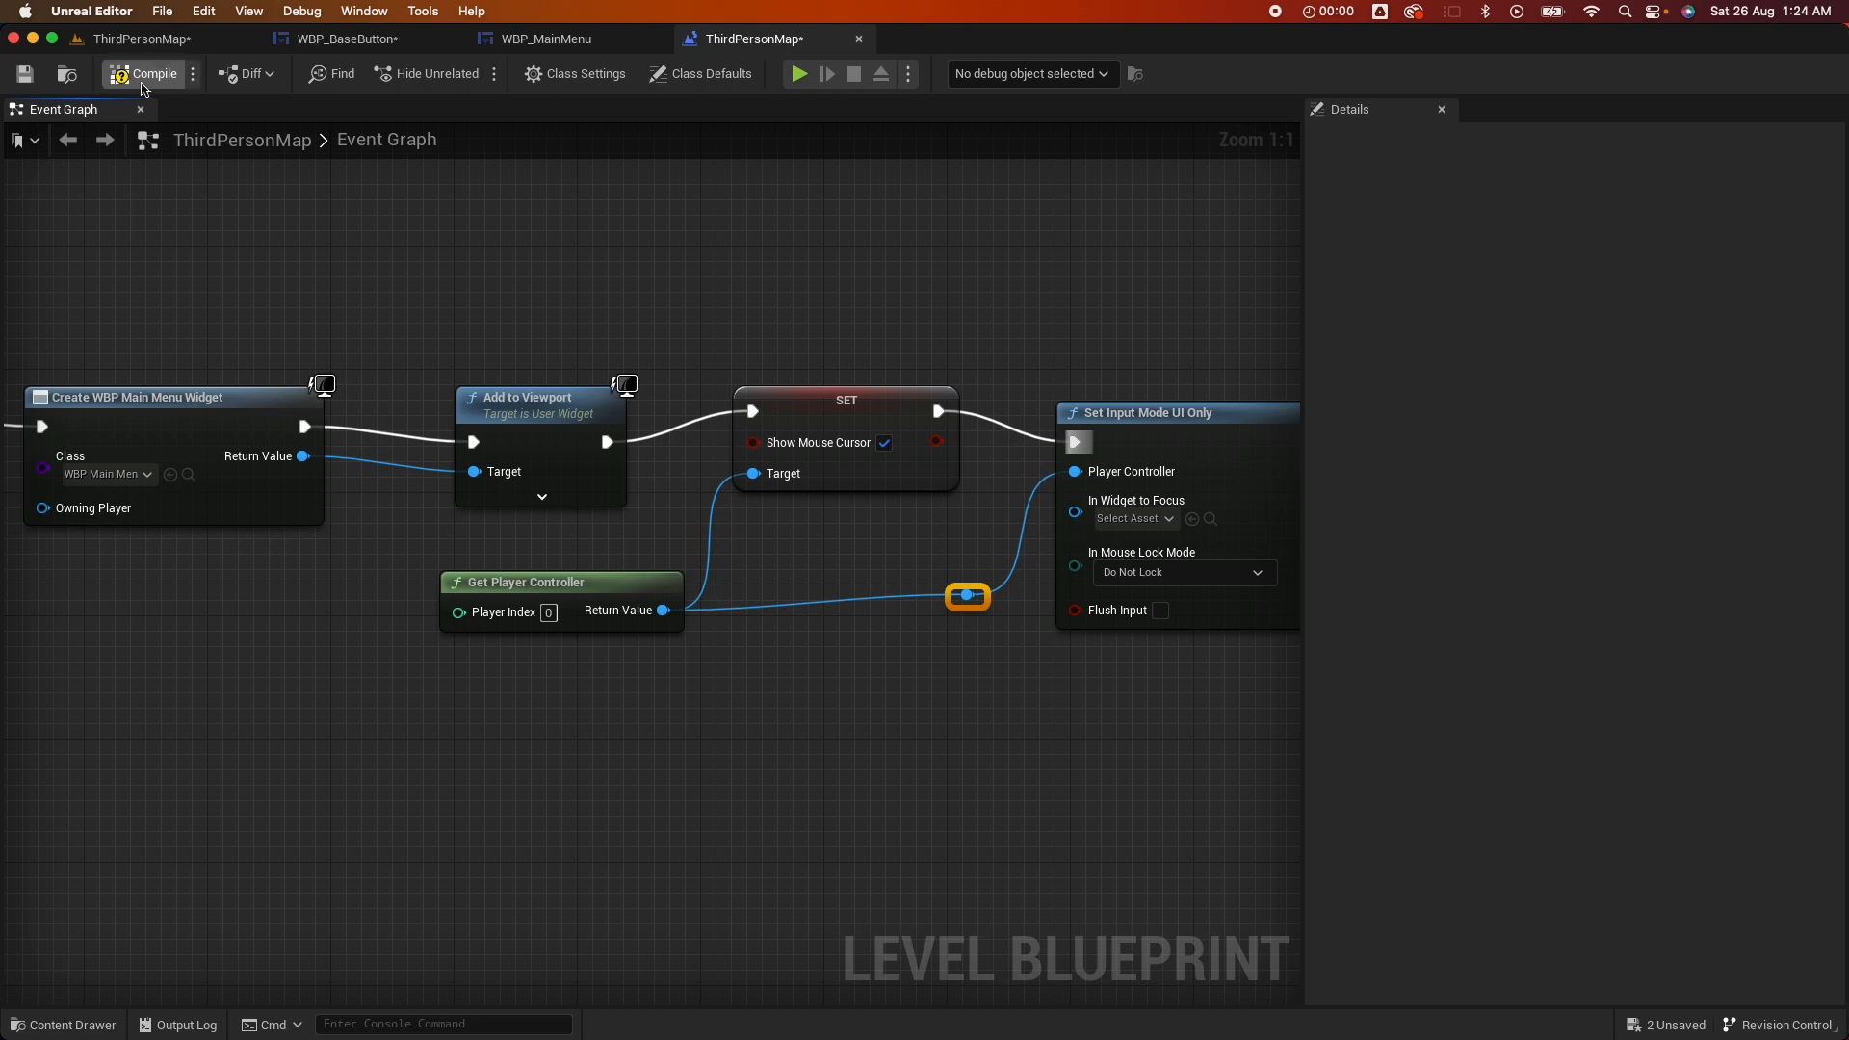
{"action": "left_click", "coordinate": [750, 39]}
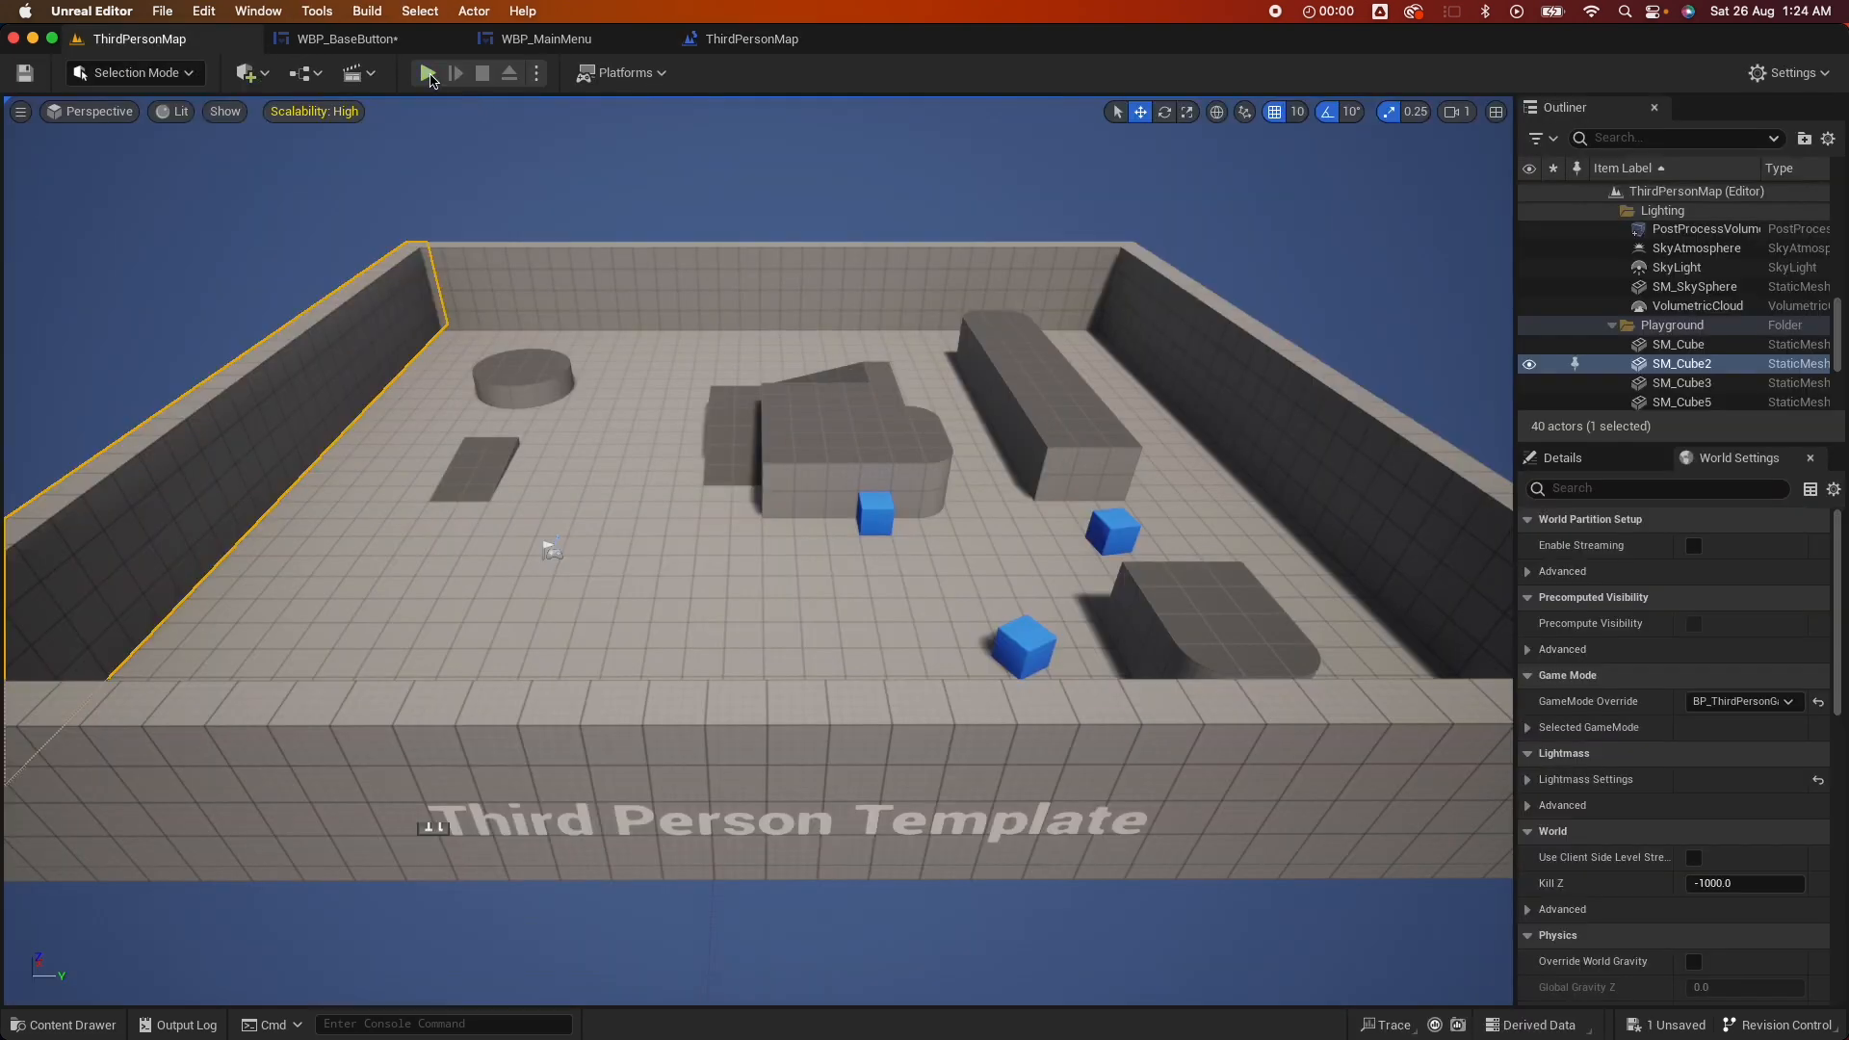
Play the level, confirm New Game prints its name, and reopen WBP_BaseButton
{"action": "left_click", "coordinate": [430, 73]}
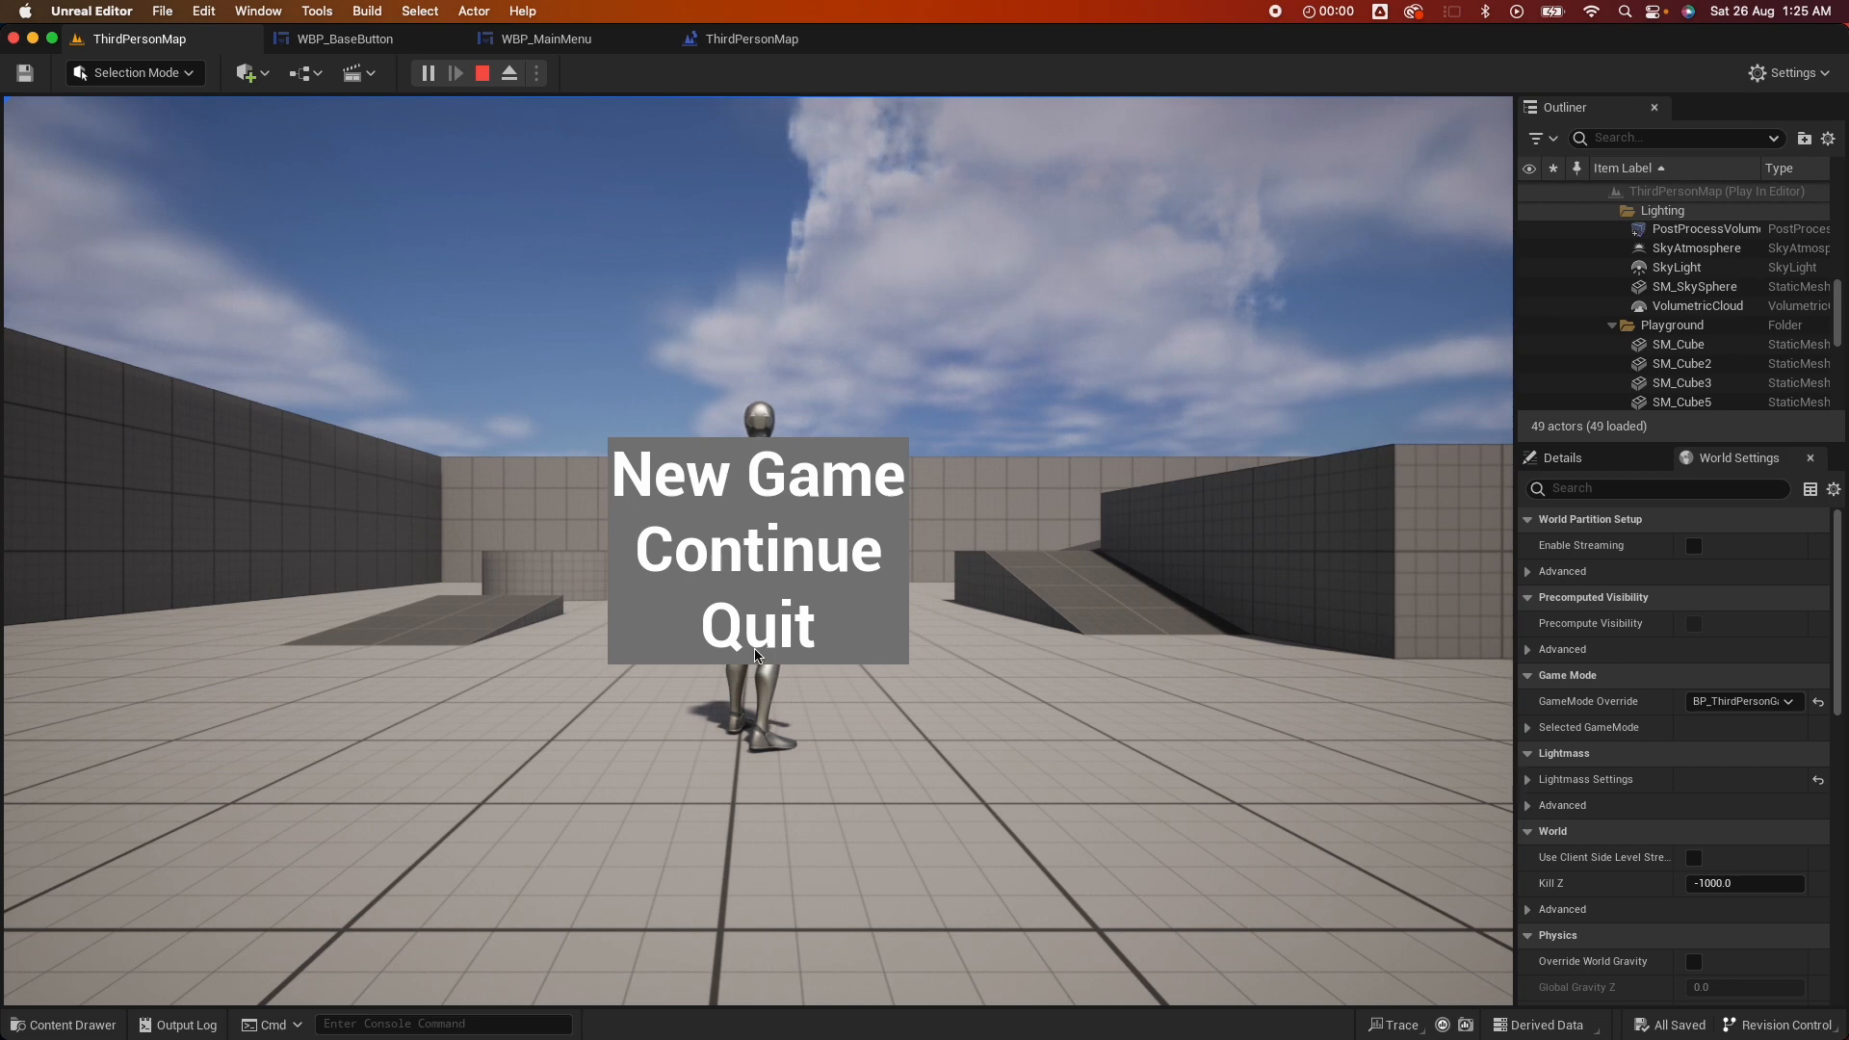
{"action": "mouse_move", "coordinate": [614, 448]}
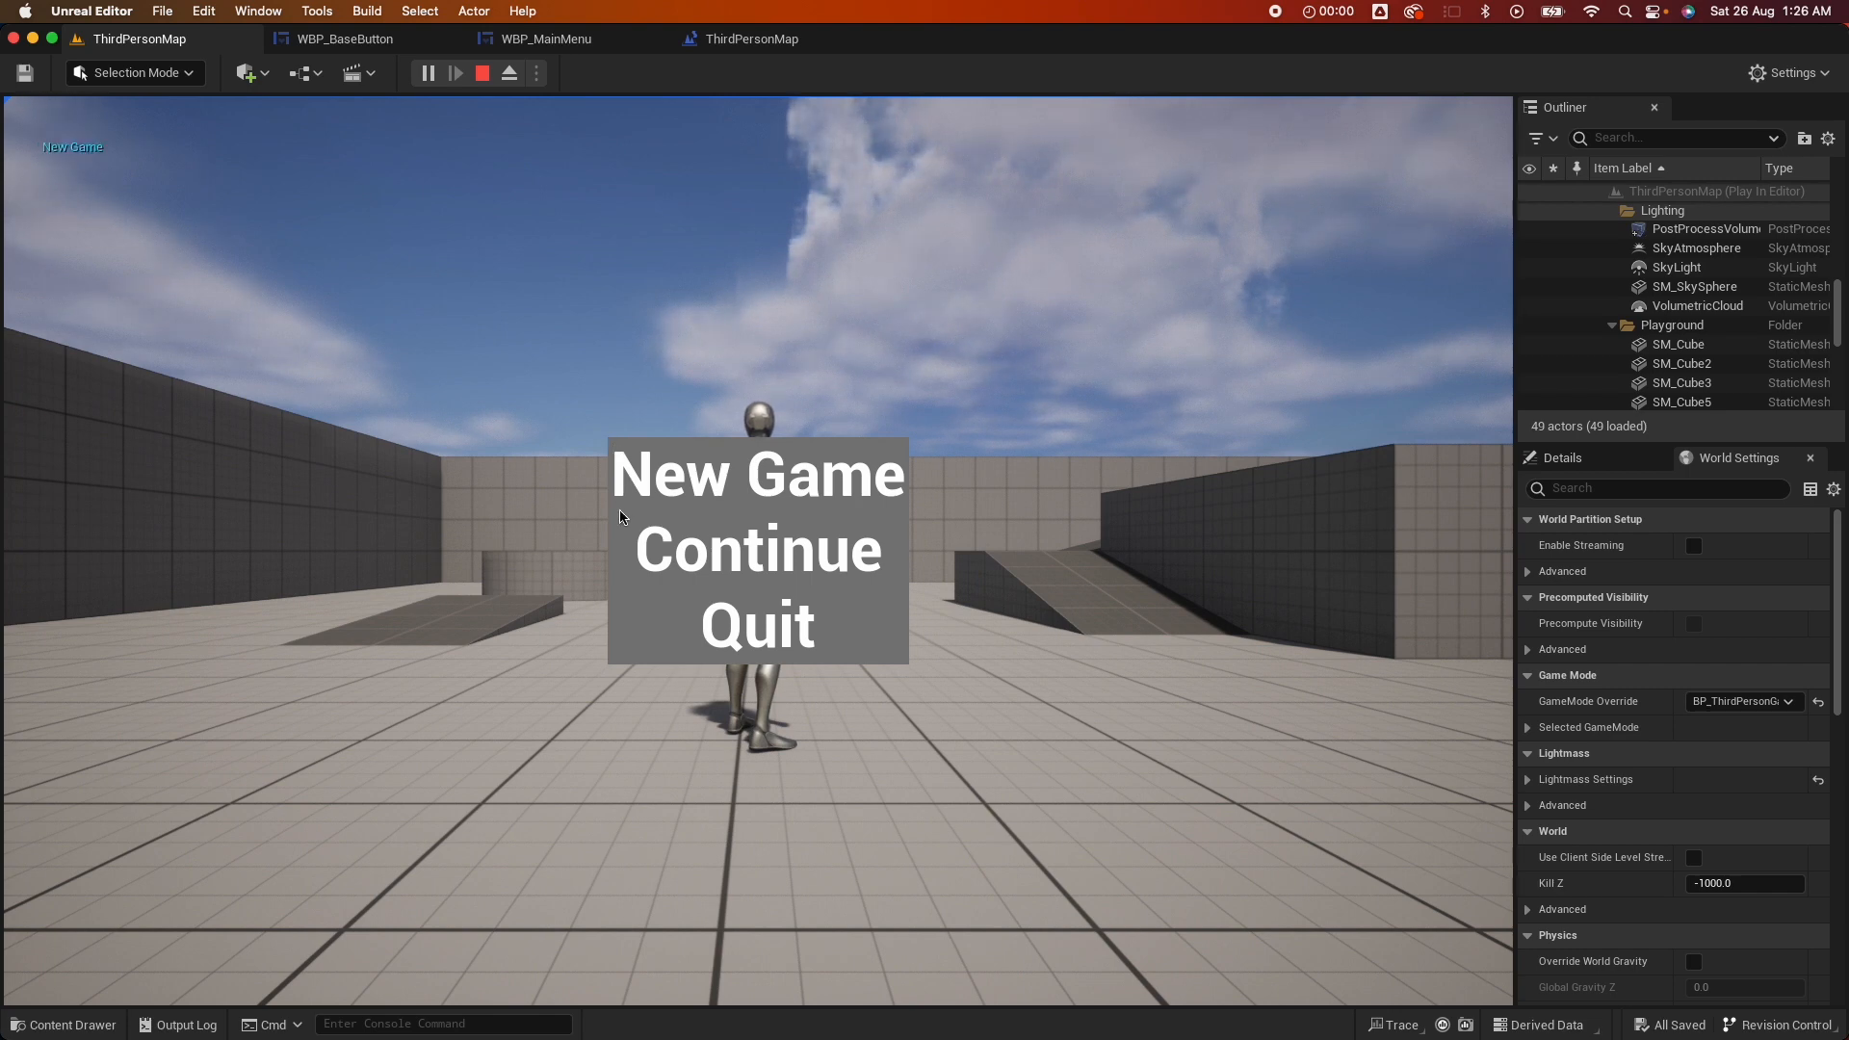
{"action": "left_click", "coordinate": [342, 39]}
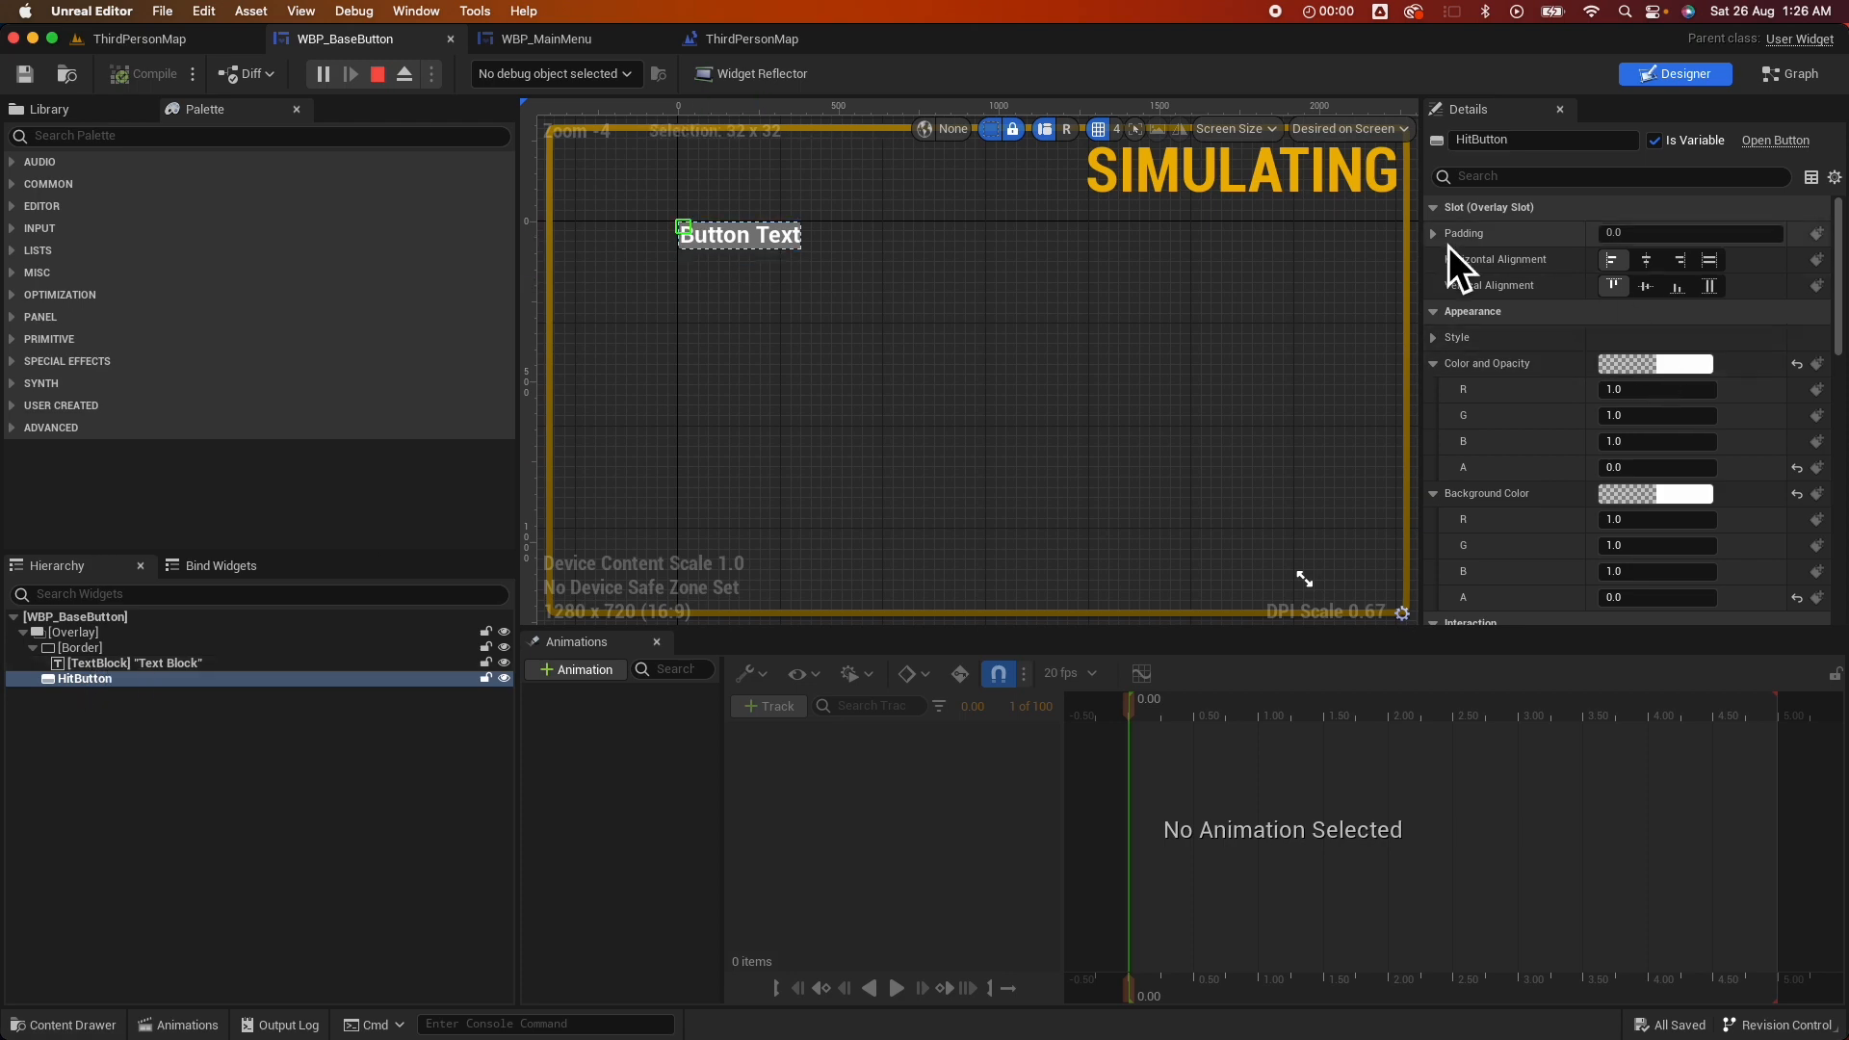
{"action": "mouse_move", "coordinate": [1708, 258]}
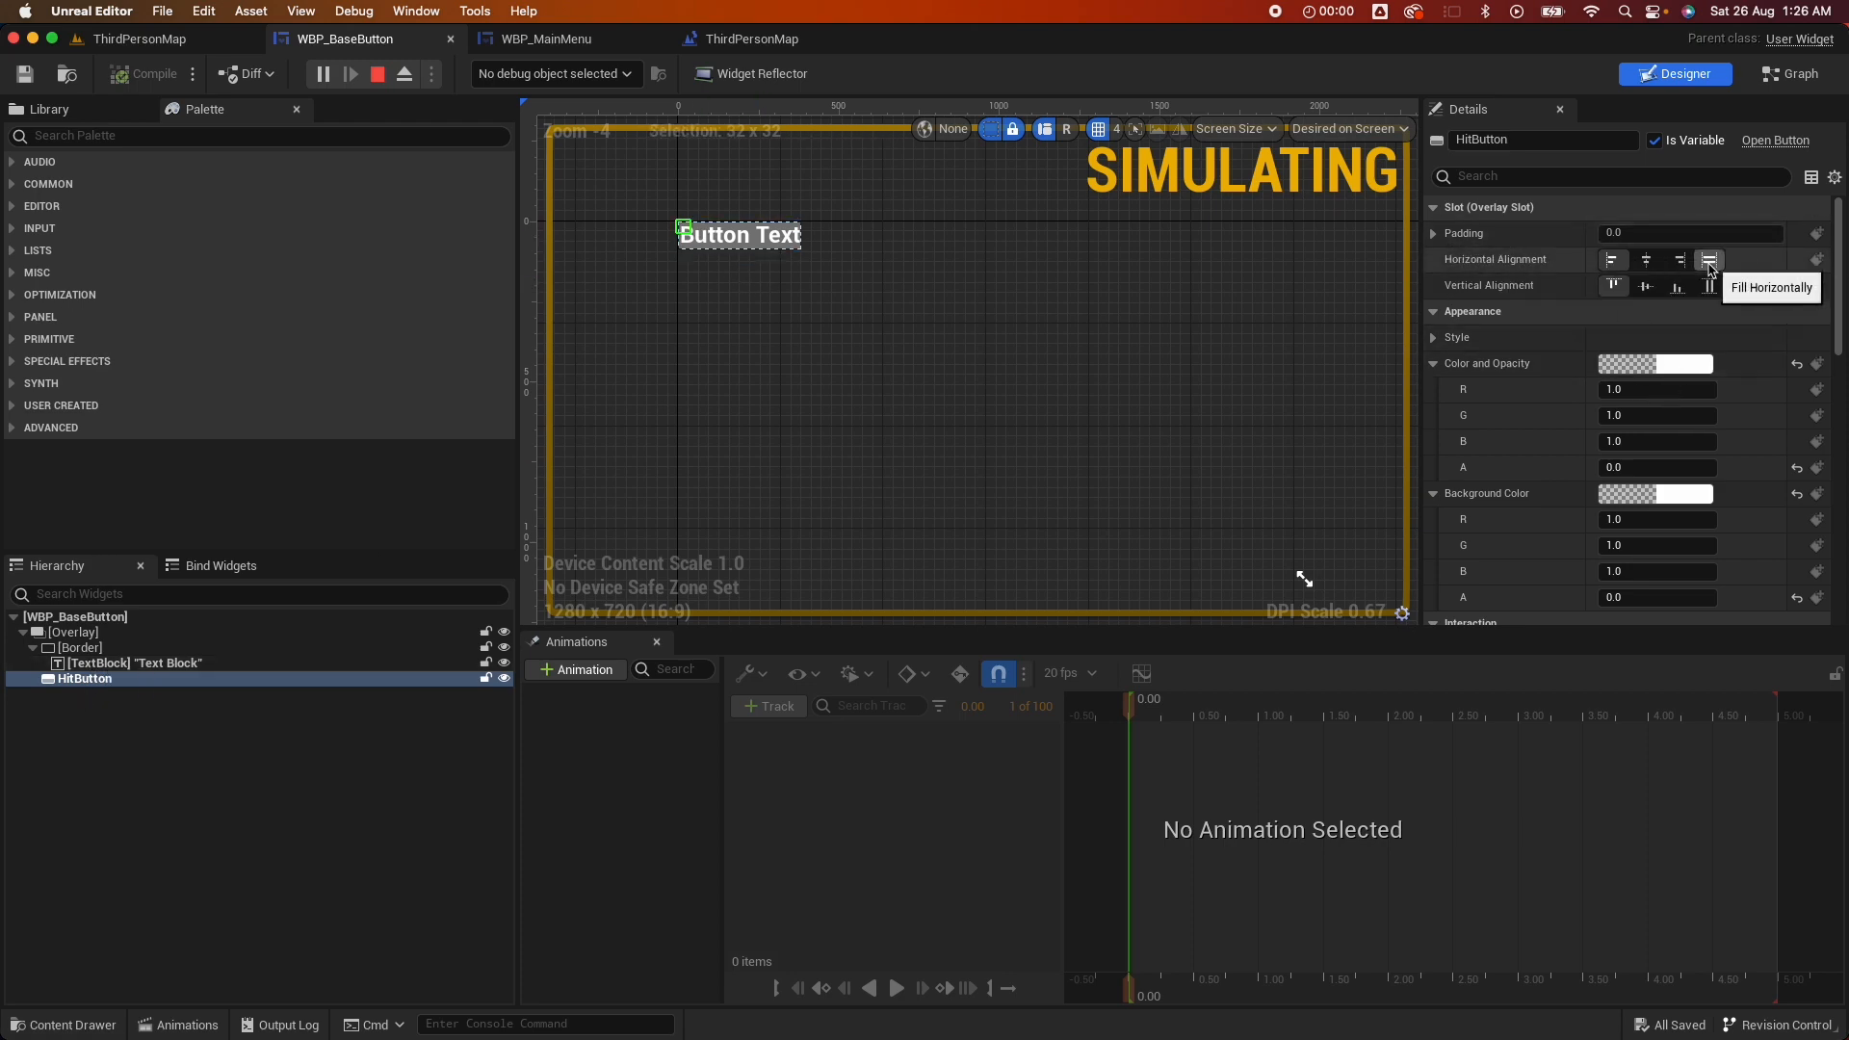
Set HitButton horizontal alignment to Fill, test all three buttons, and stop playing
{"action": "left_click", "coordinate": [1707, 259]}
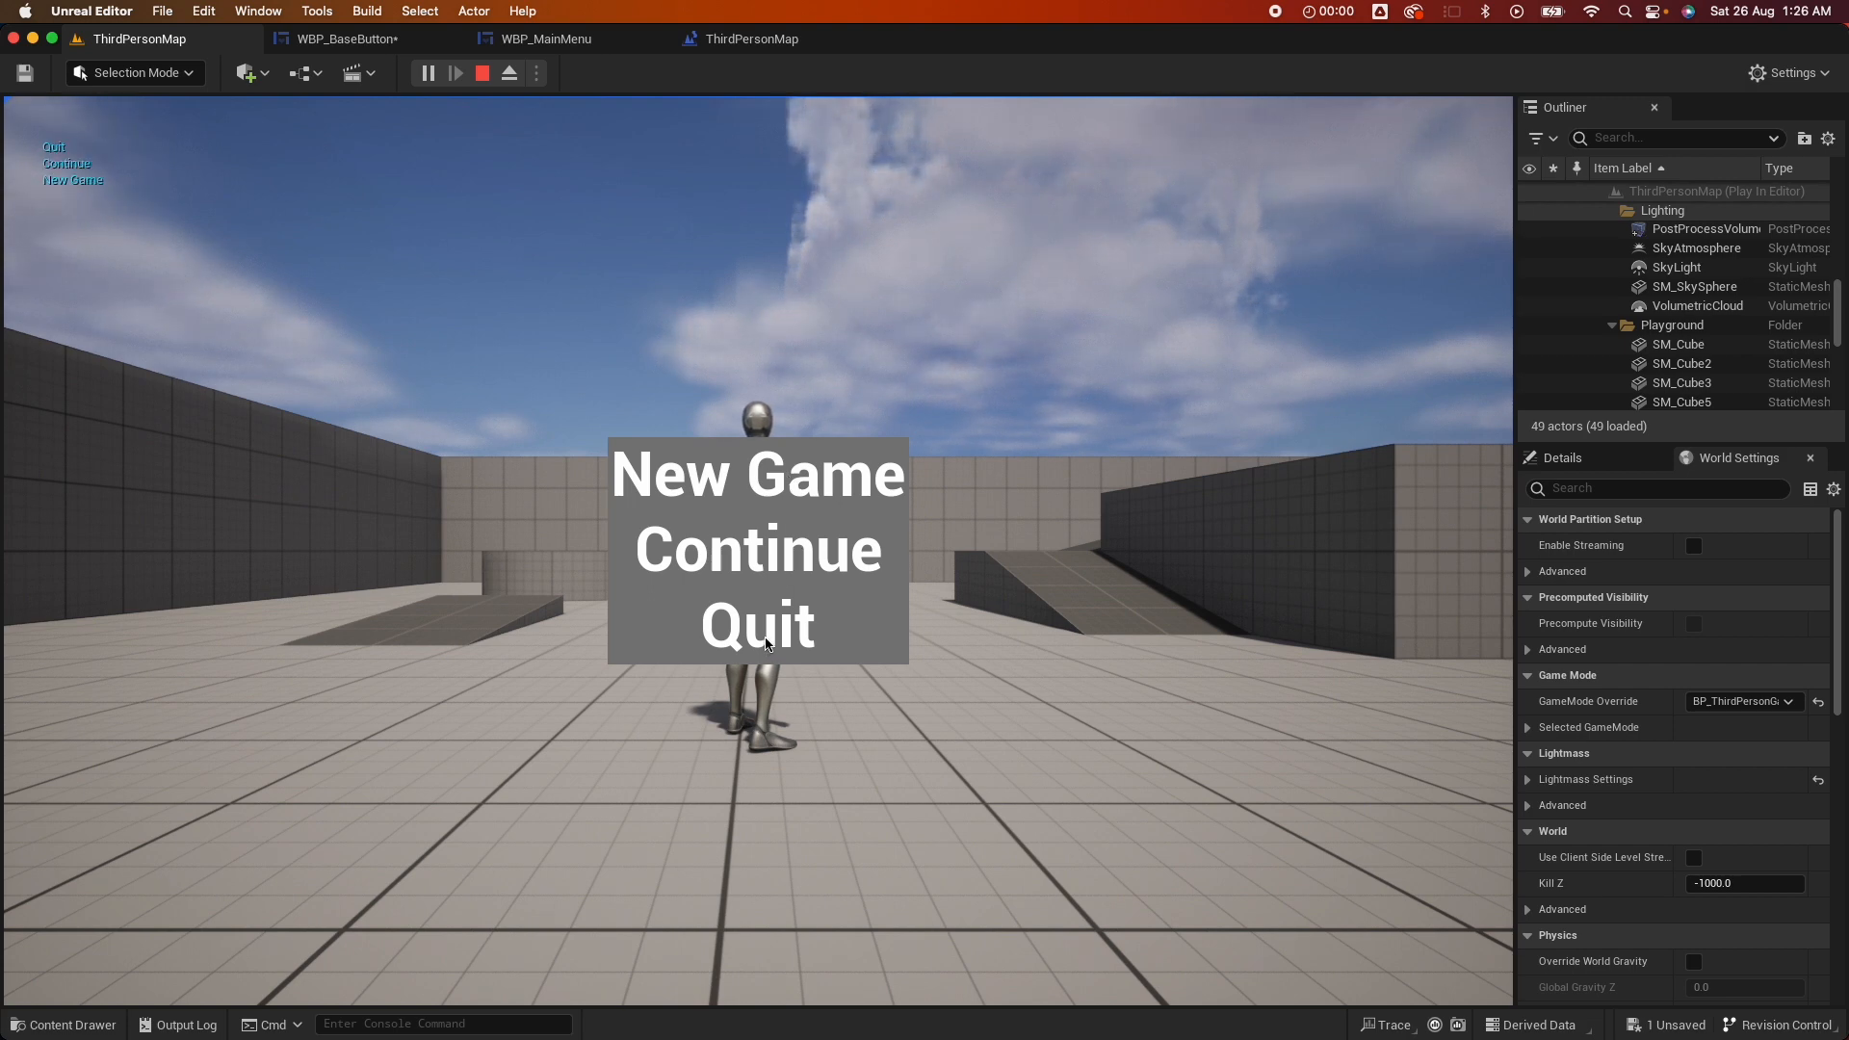
{"action": "left_click", "coordinate": [481, 73]}
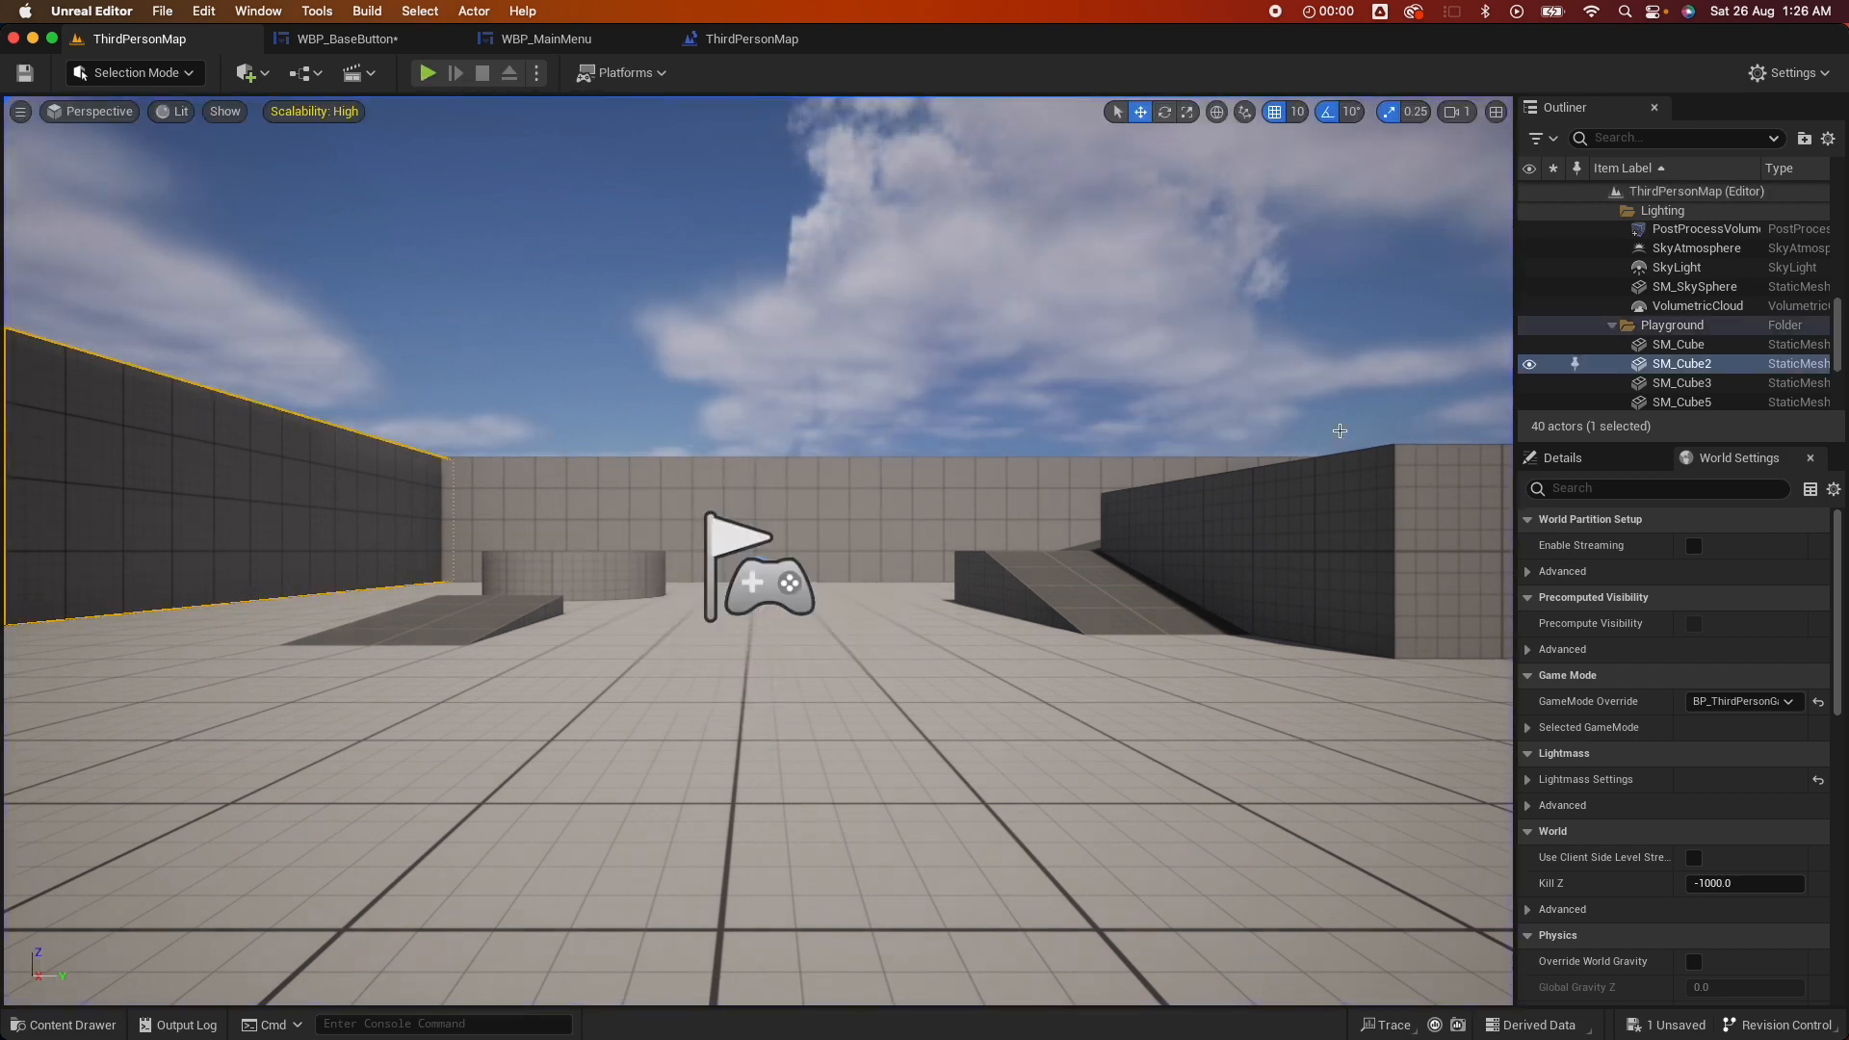